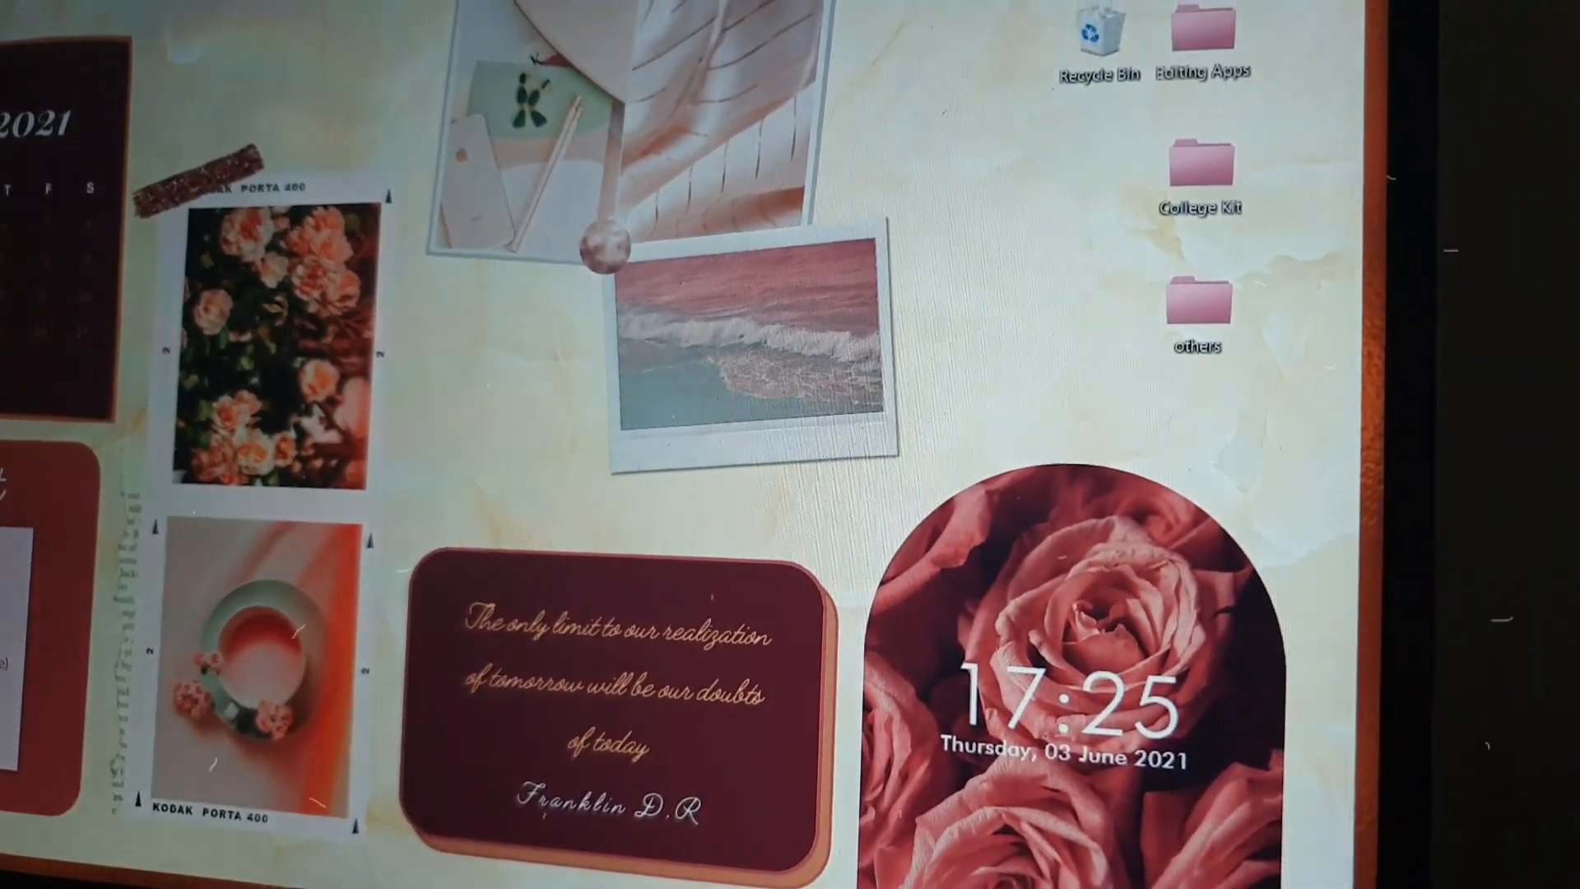
Step: Bring up TranslucentTB's options from its hidden system-tray icon
left_click(142, 685)
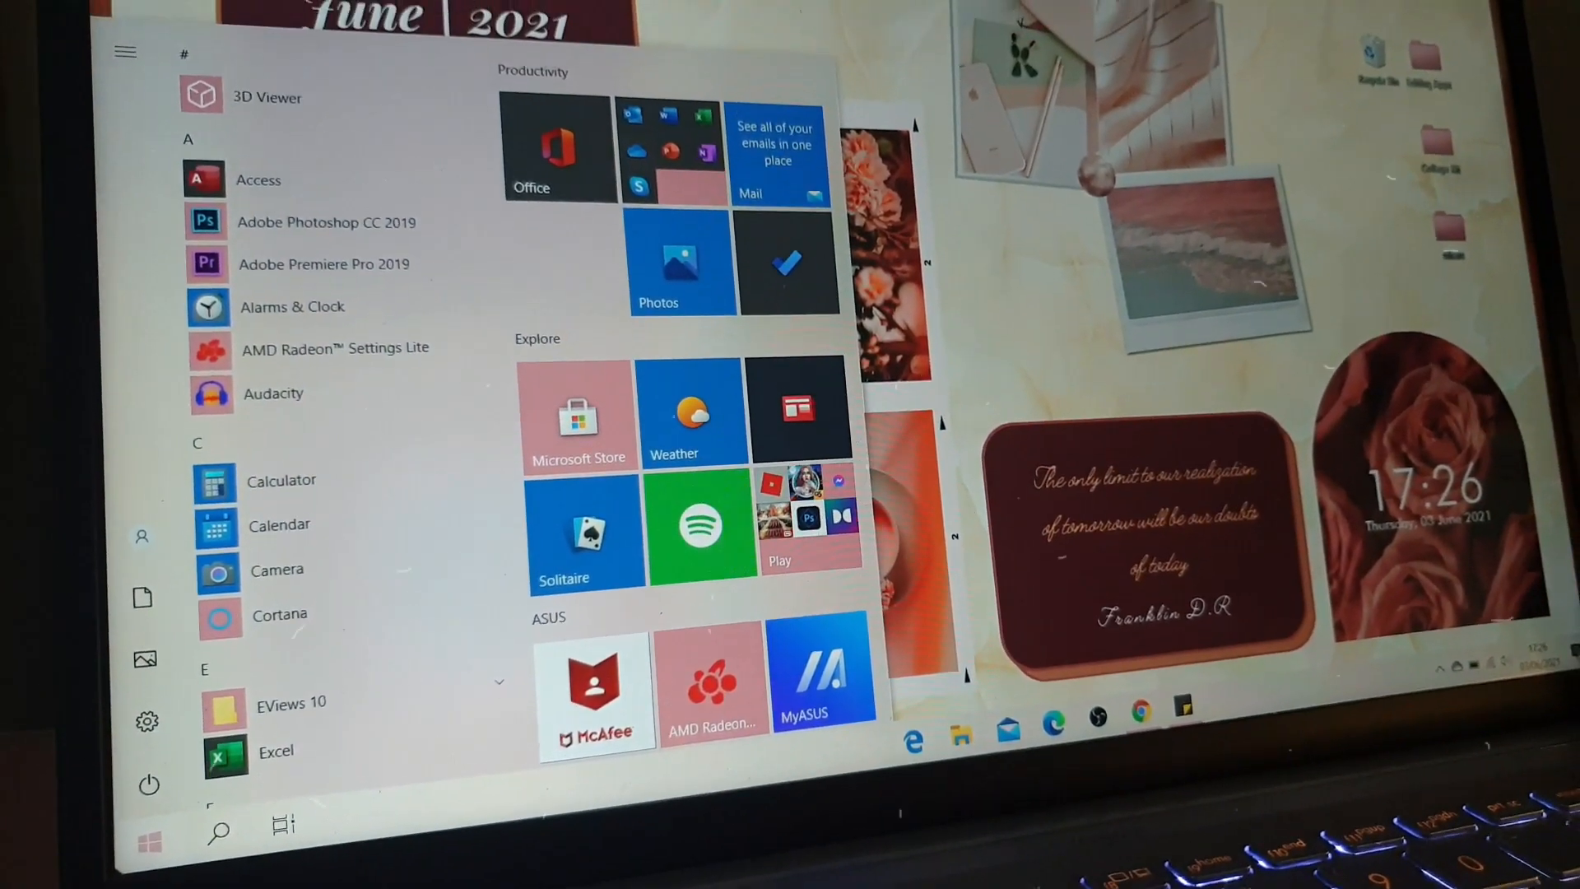
key("Win+l")
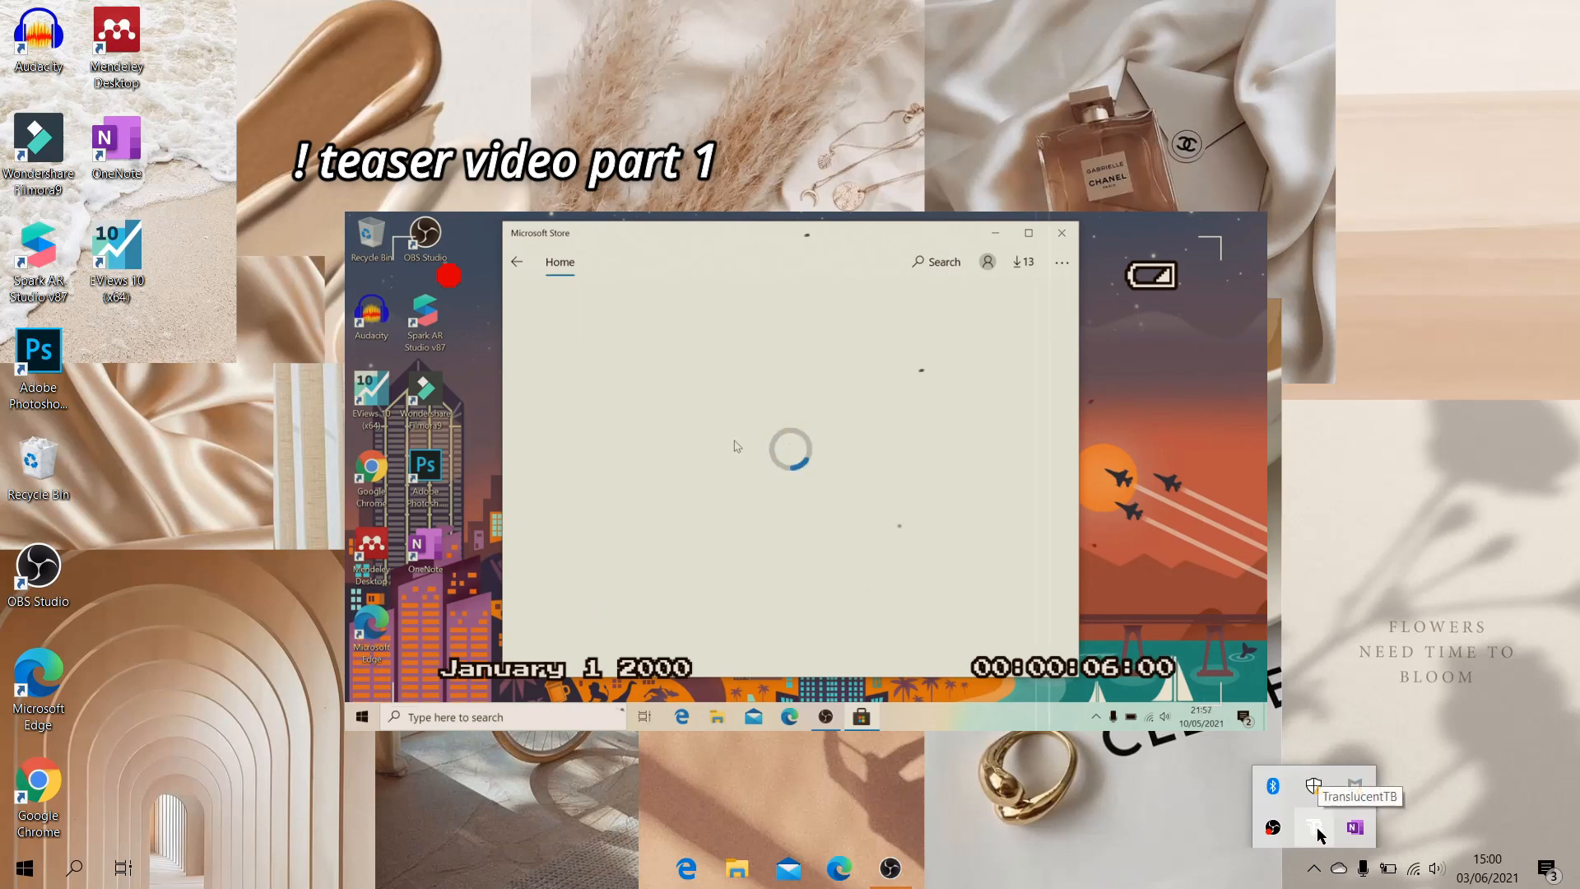
right_click(1313, 826)
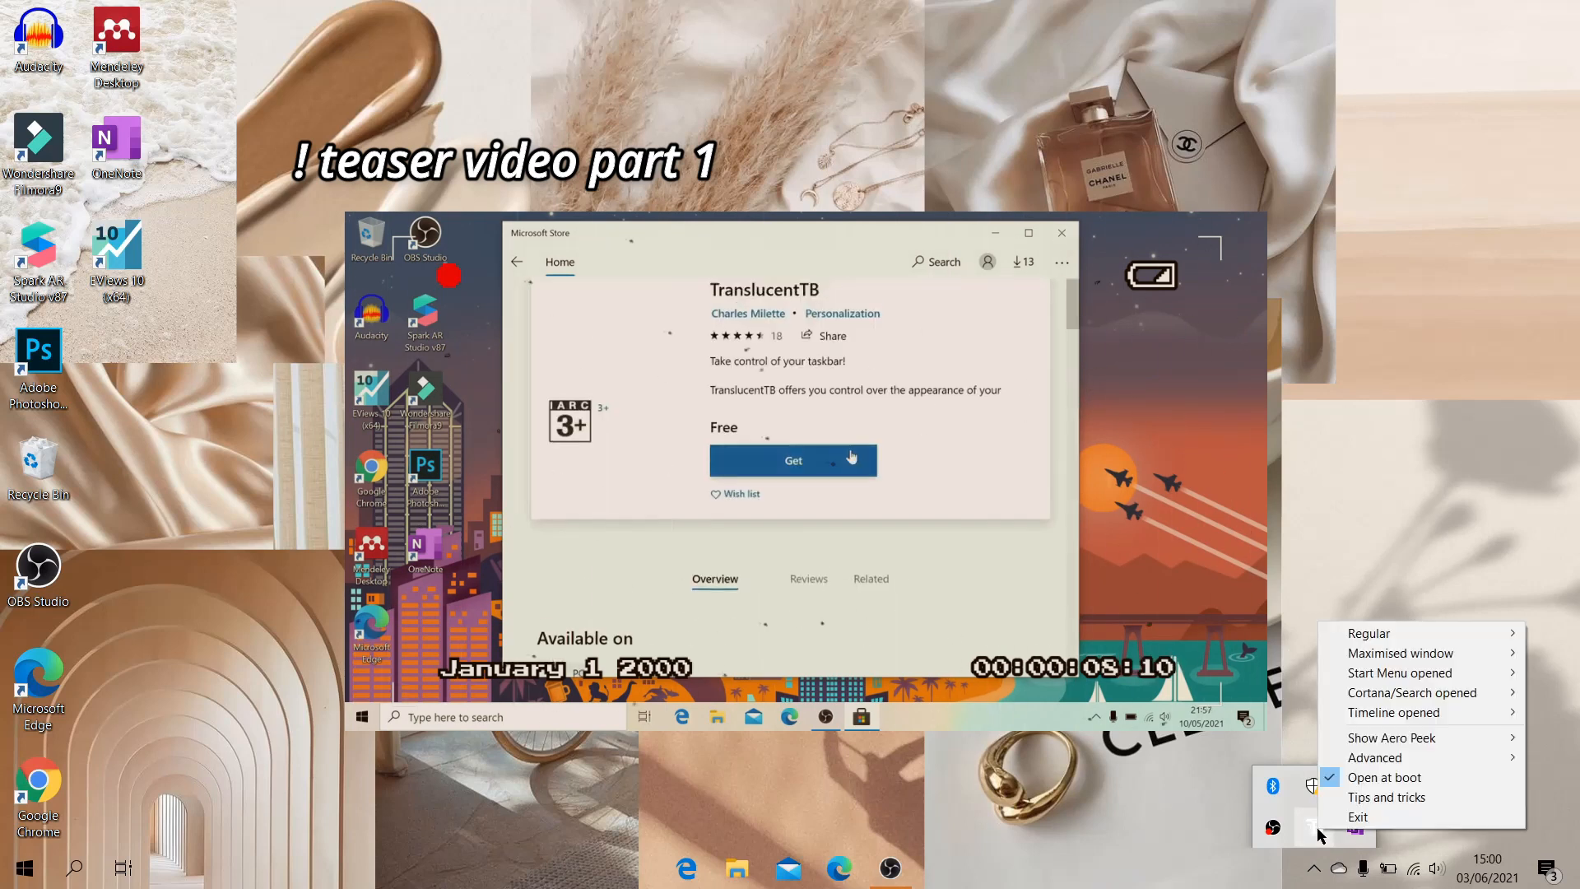
left_click(792, 460)
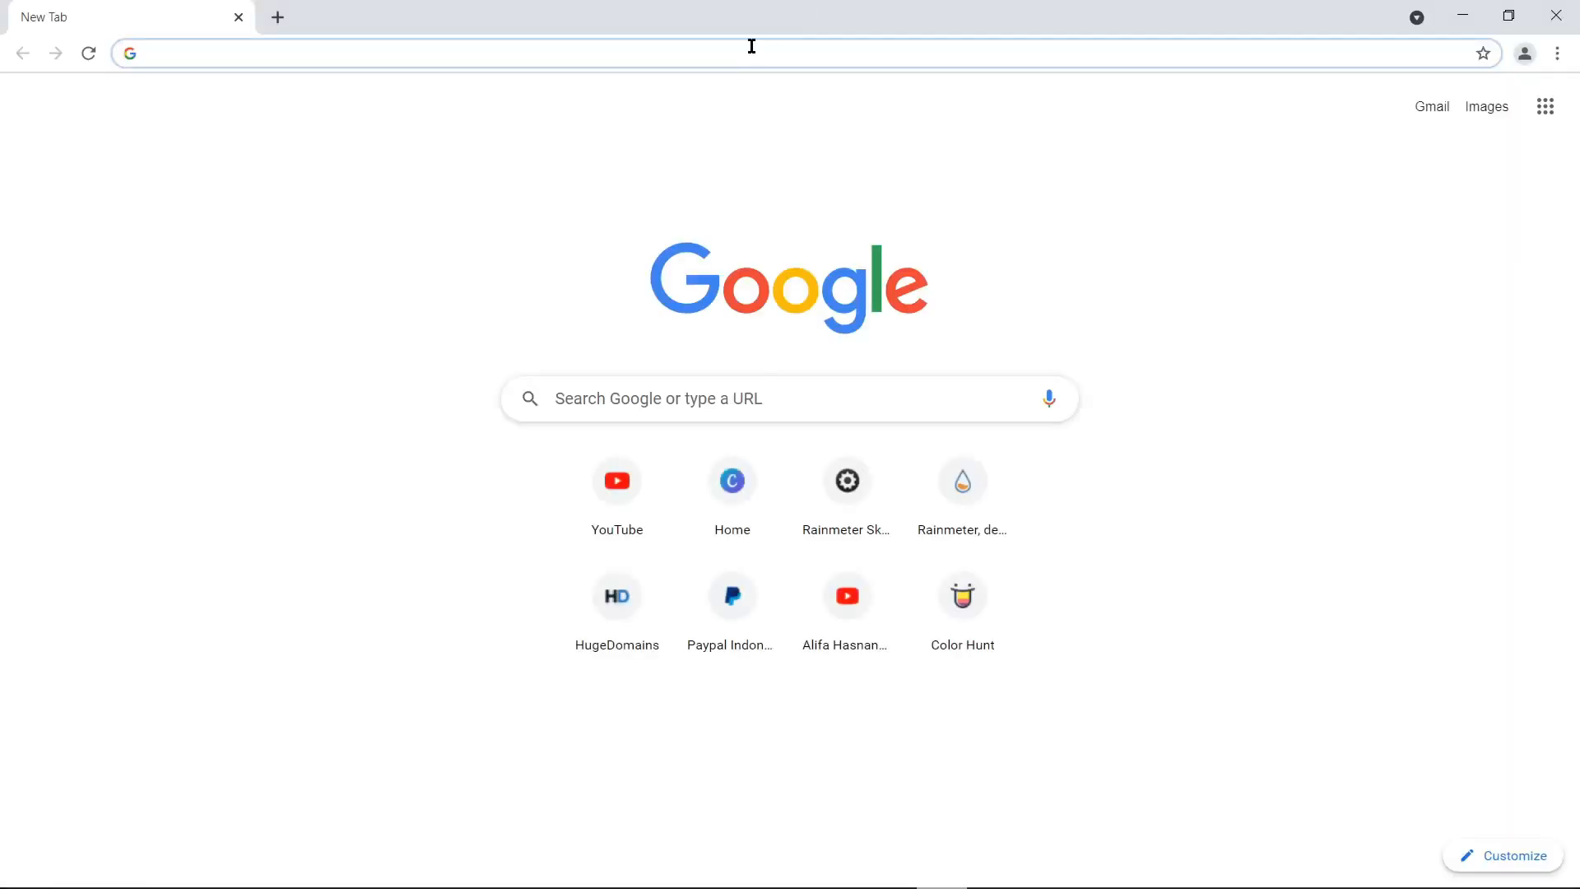
Step: Download the Rainmeter 4.3.1 final release from rainmeter.net
type("rainmeter.net")
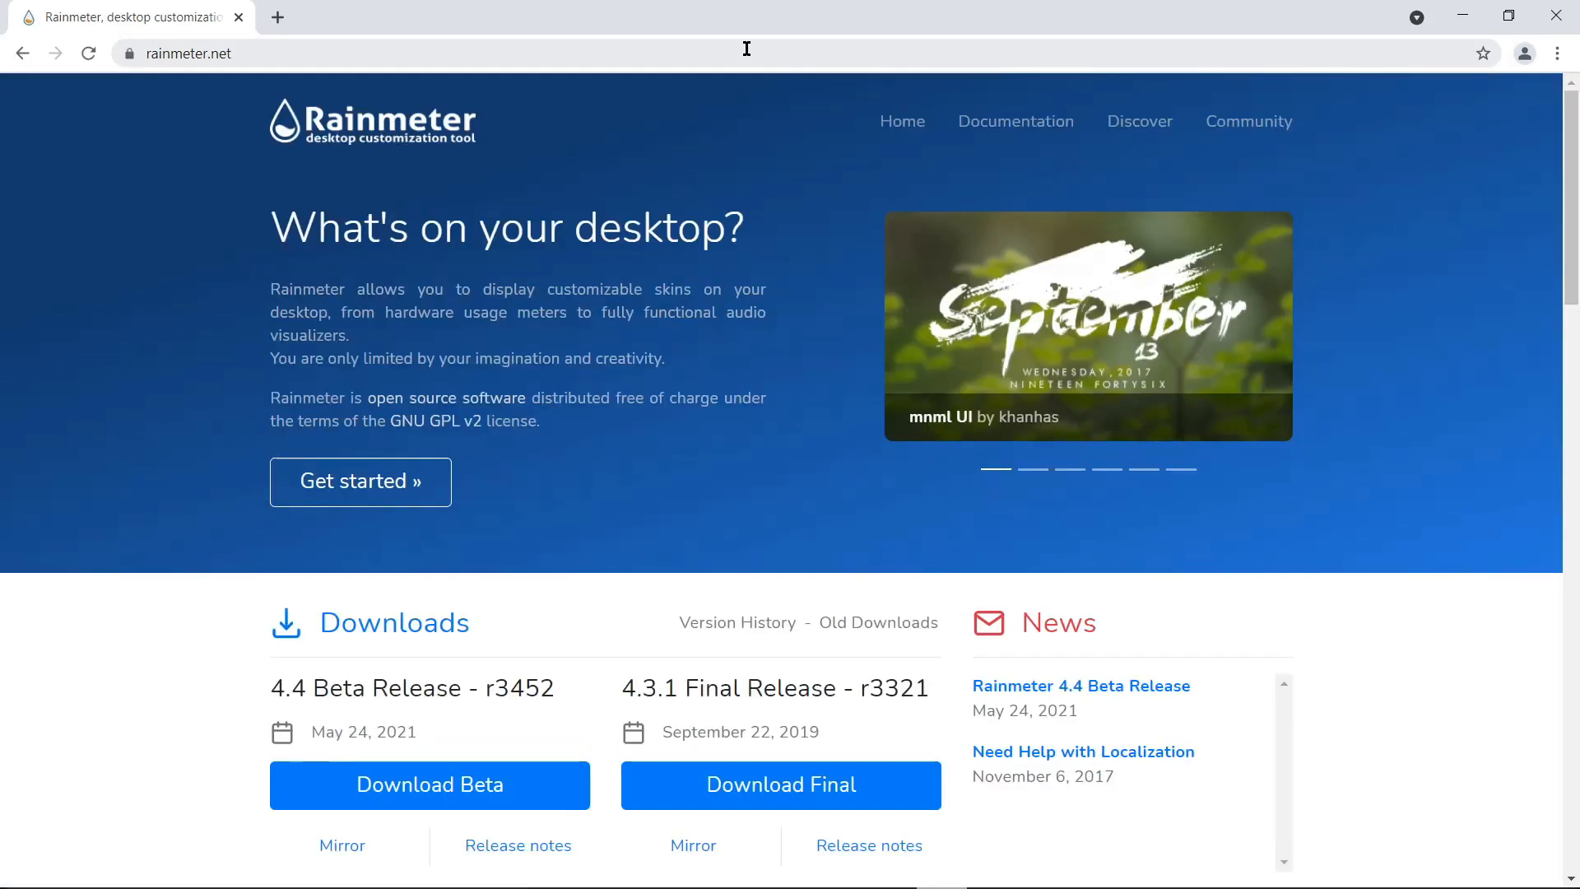
scroll("down", 3)
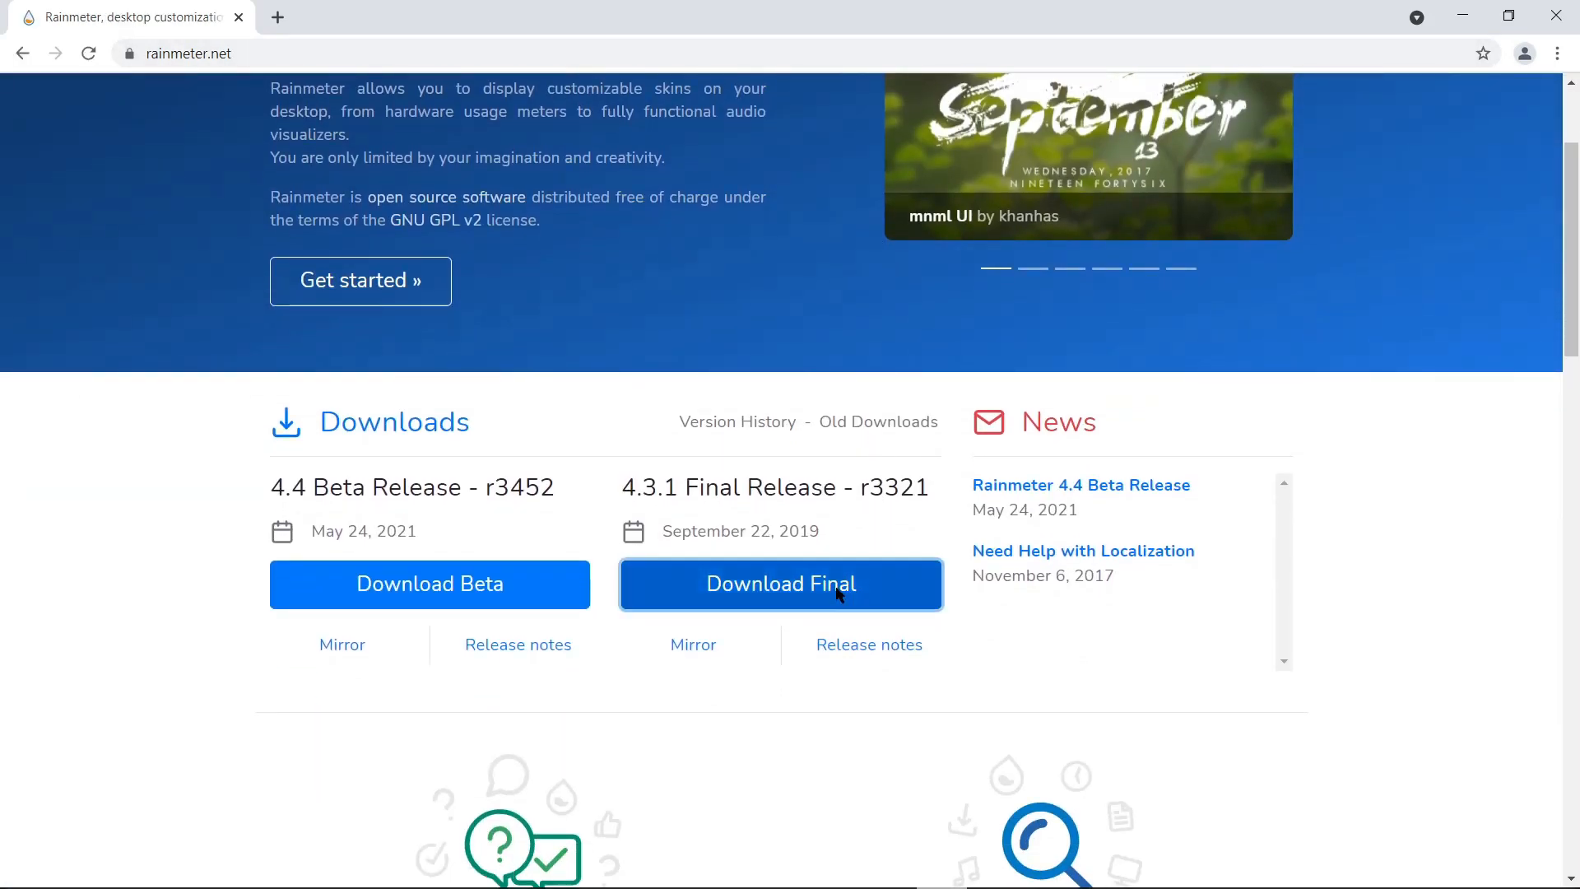
left_click(780, 582)
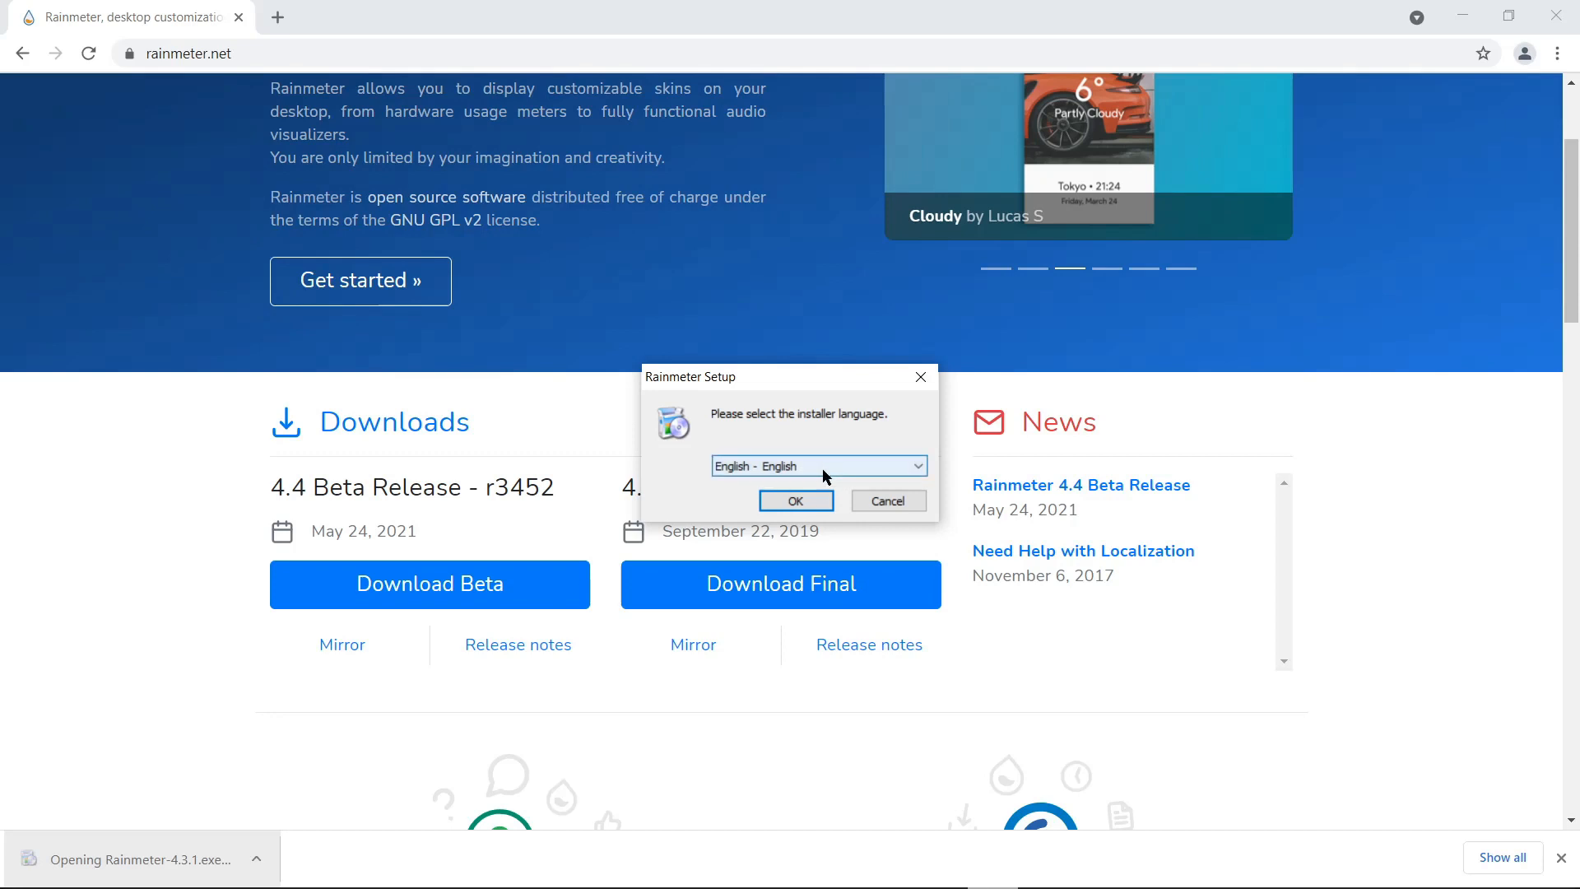
Step: Install Rainmeter in English as a standard installation with default options
left_click(795, 500)
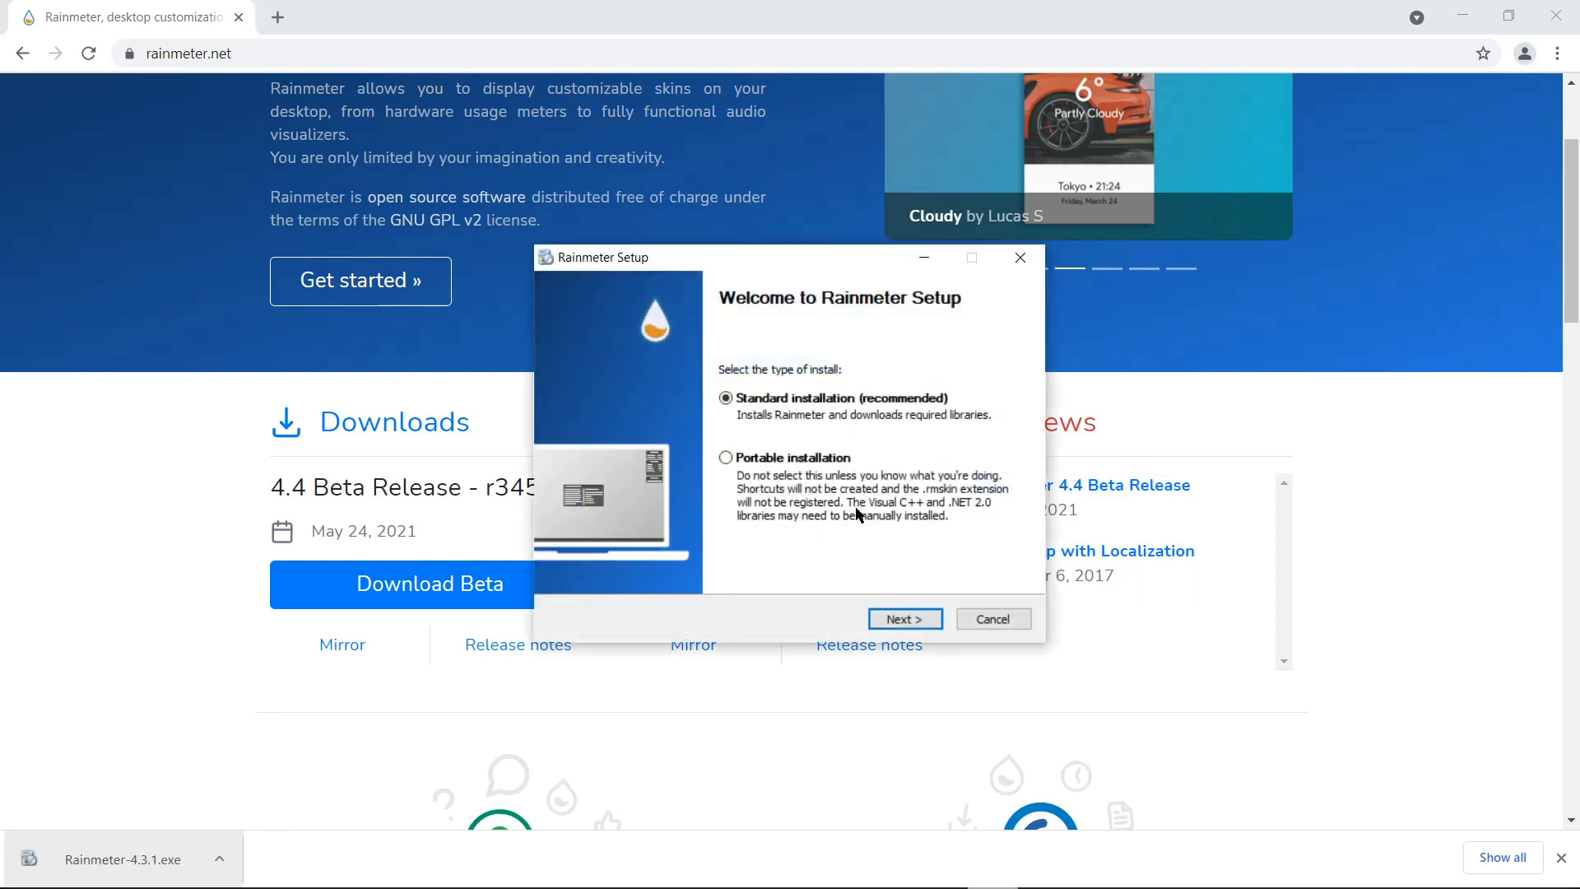
left_click(904, 618)
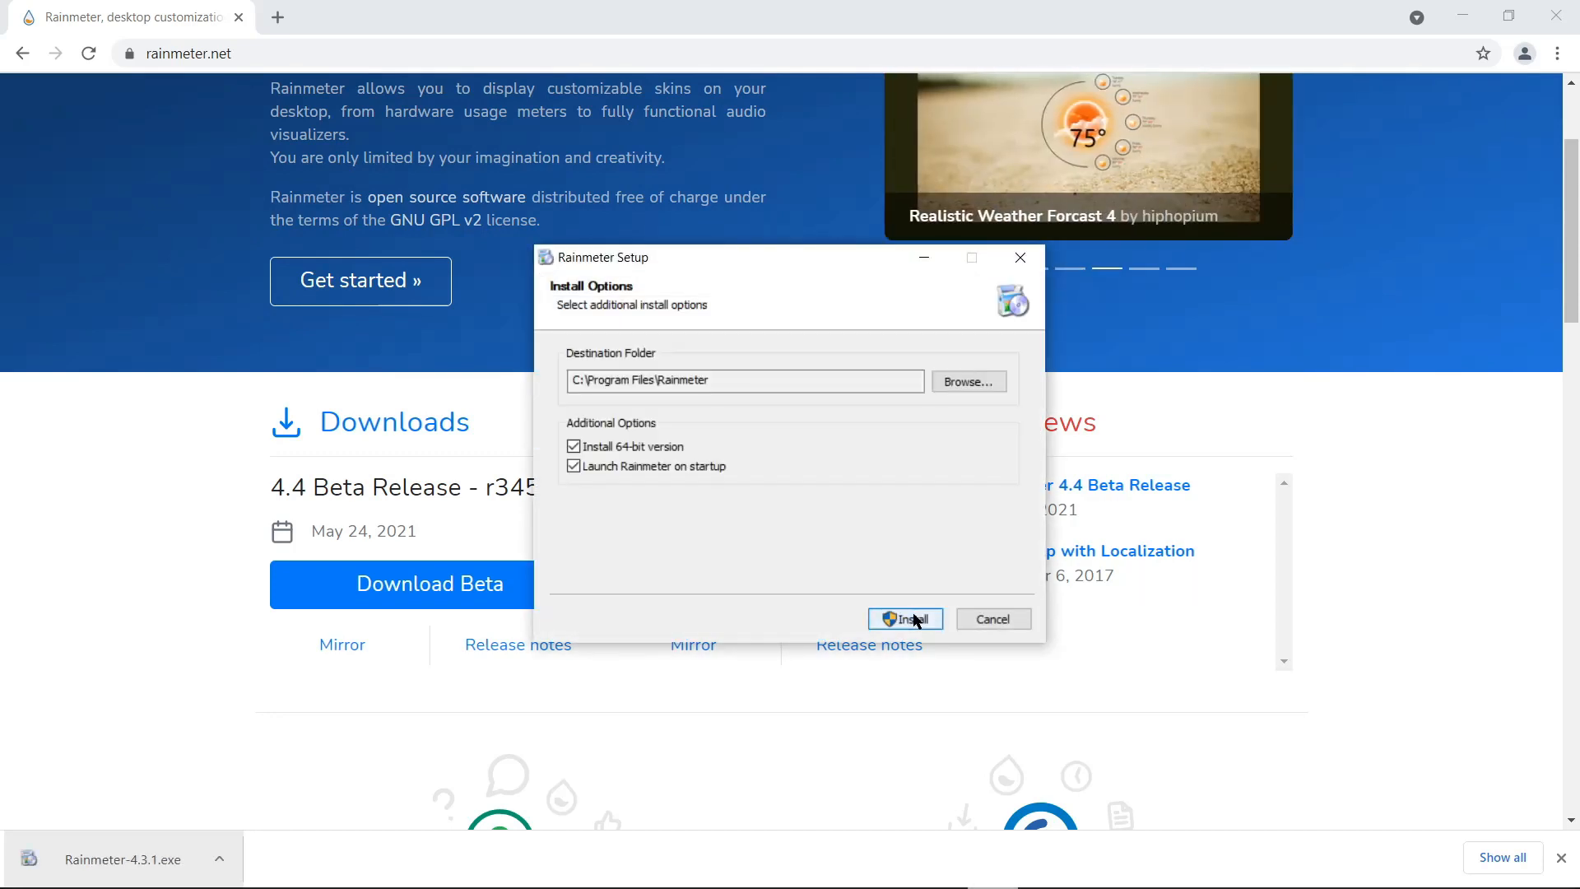
left_click(903, 619)
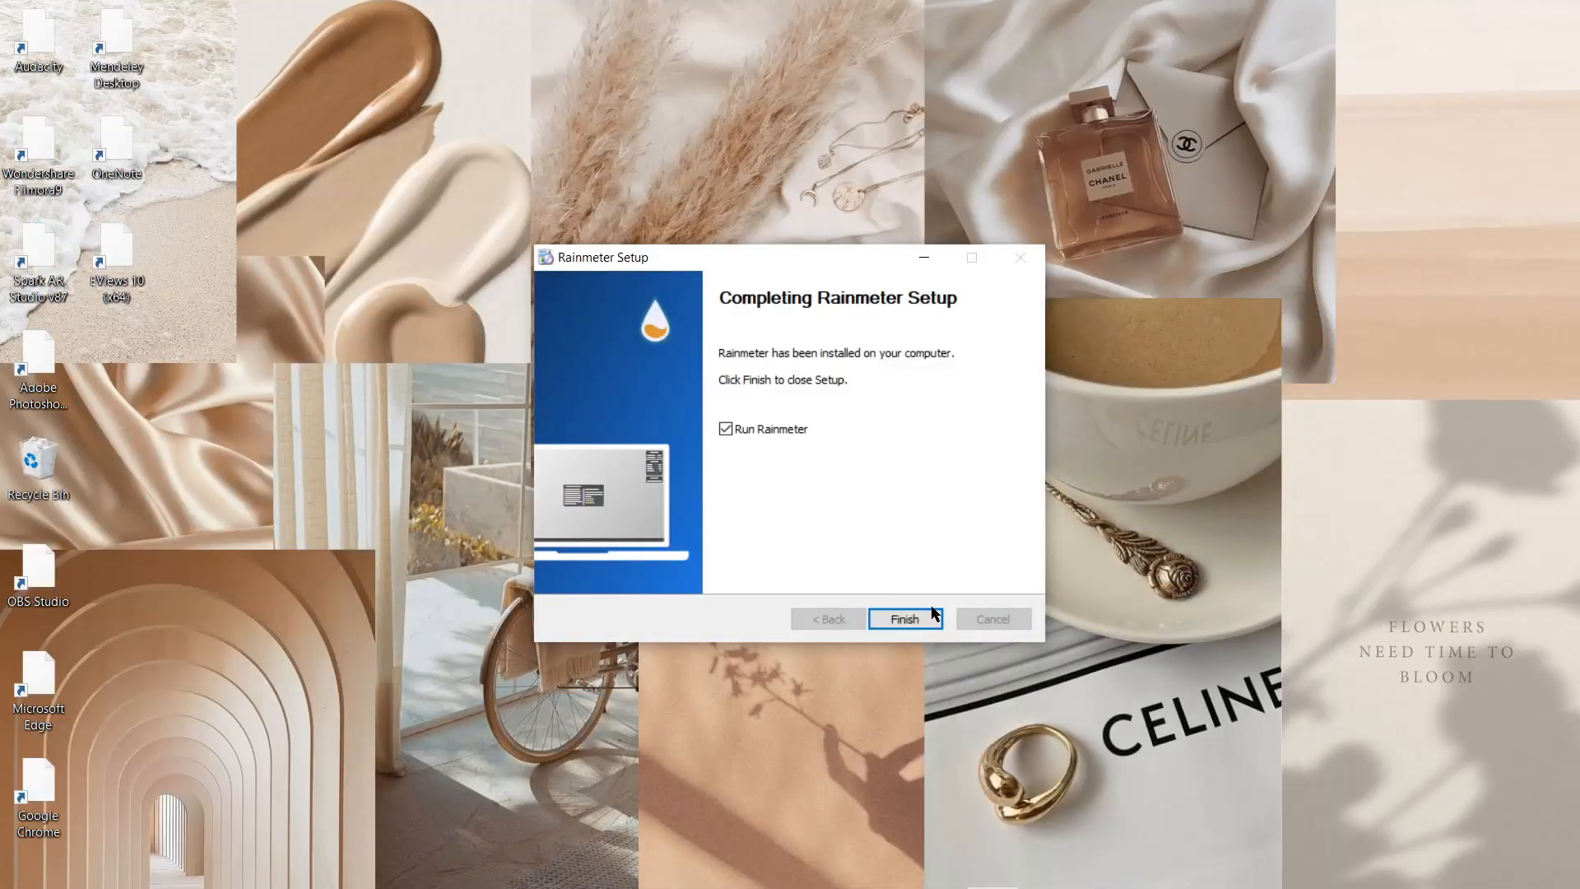
Step: Finish setup and launch Rainmeter with its illustro welcome and system skins
left_click(904, 619)
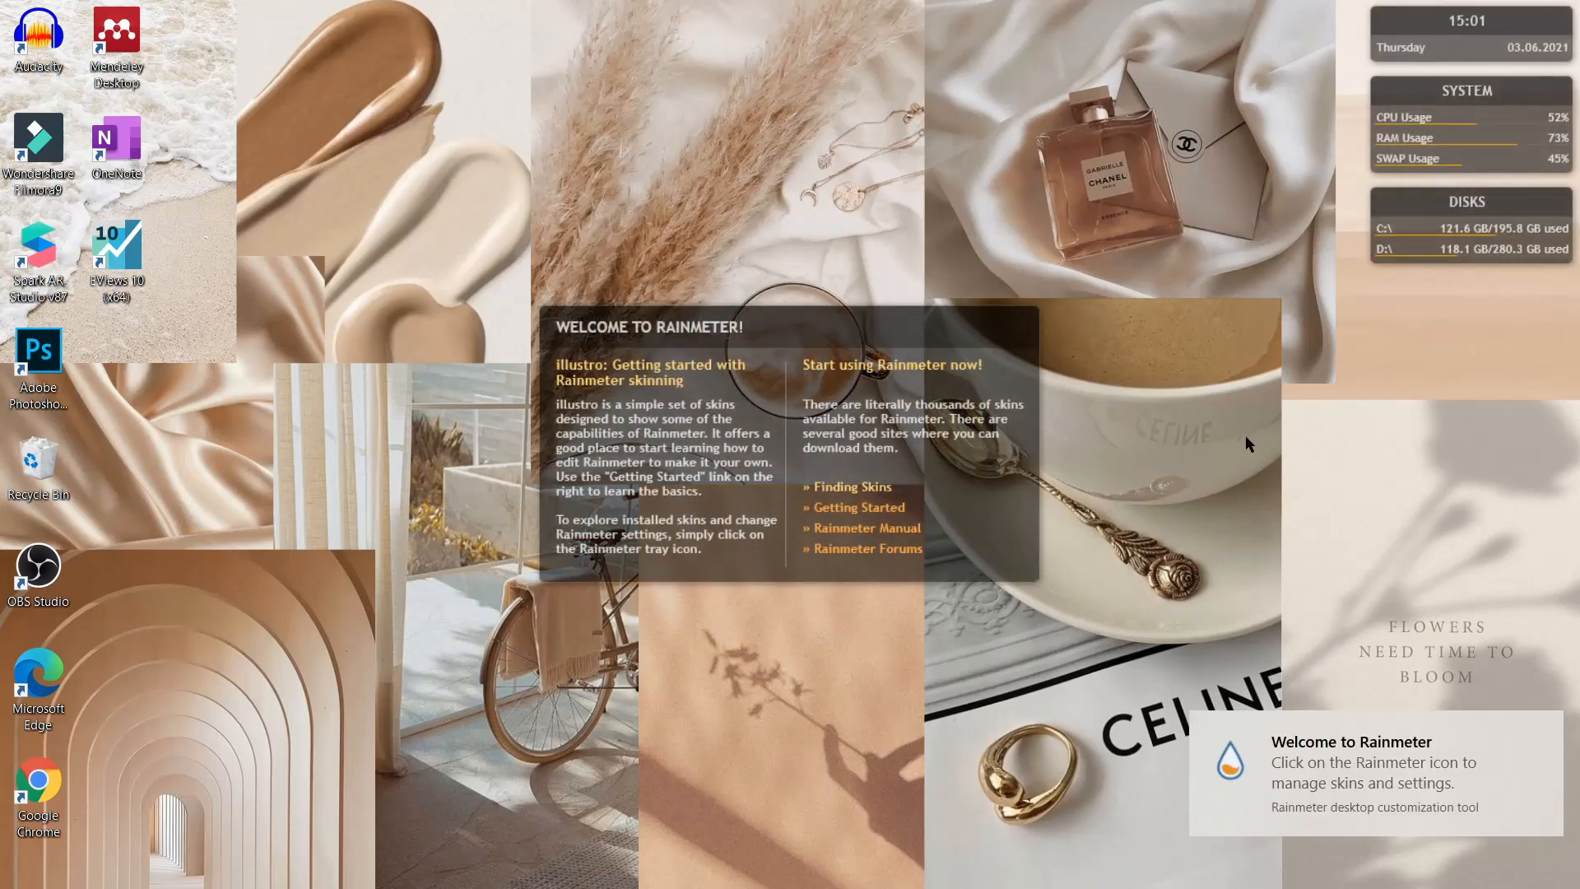
mouse_move(1539, 725)
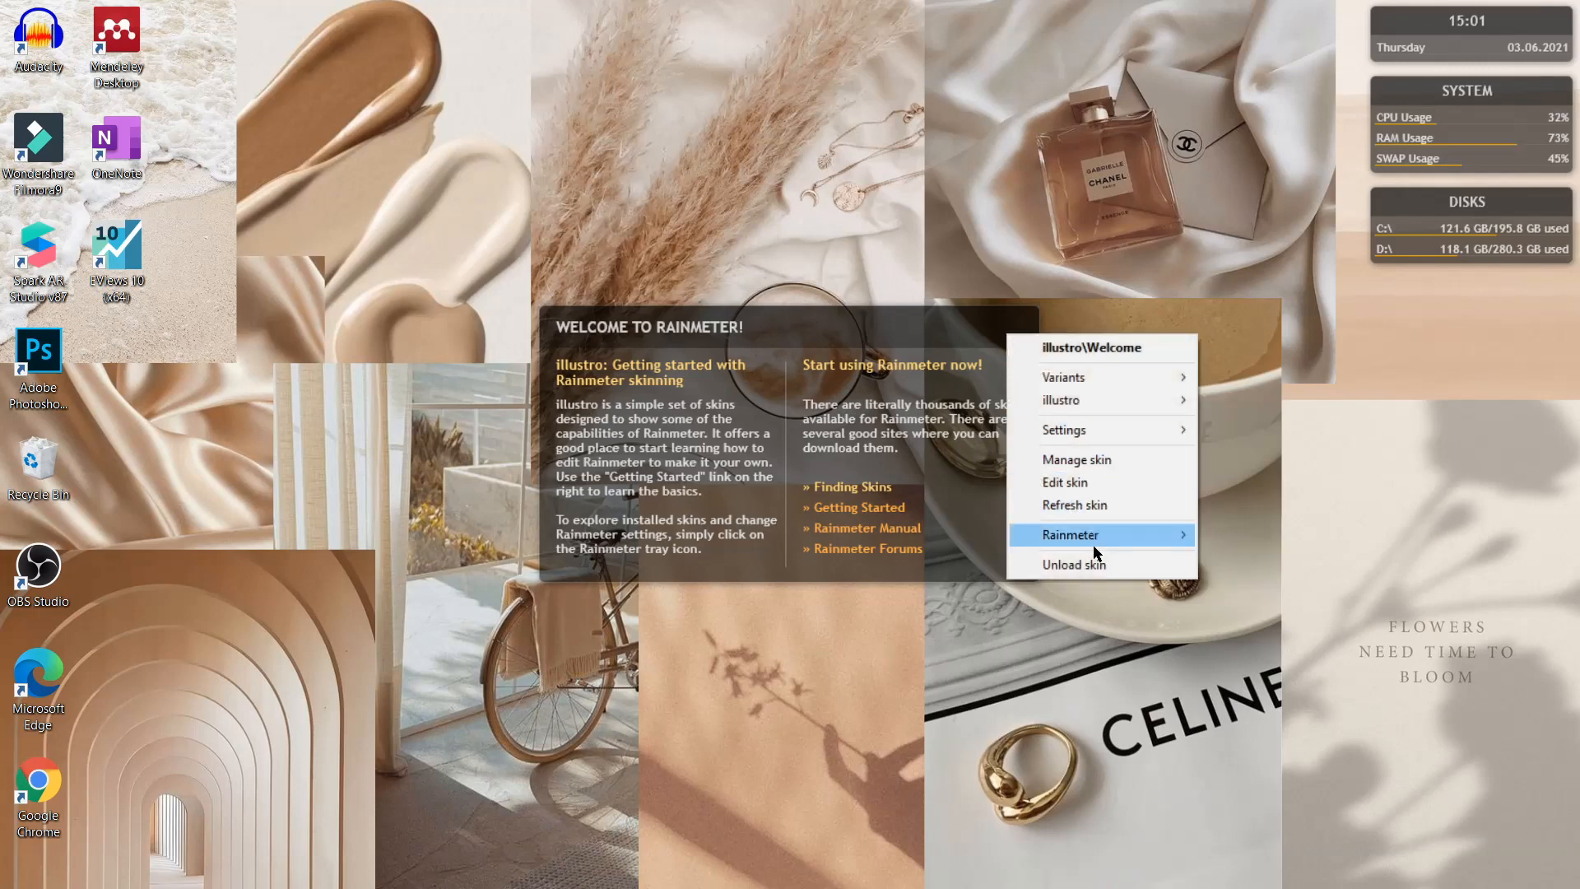
left_click(1073, 565)
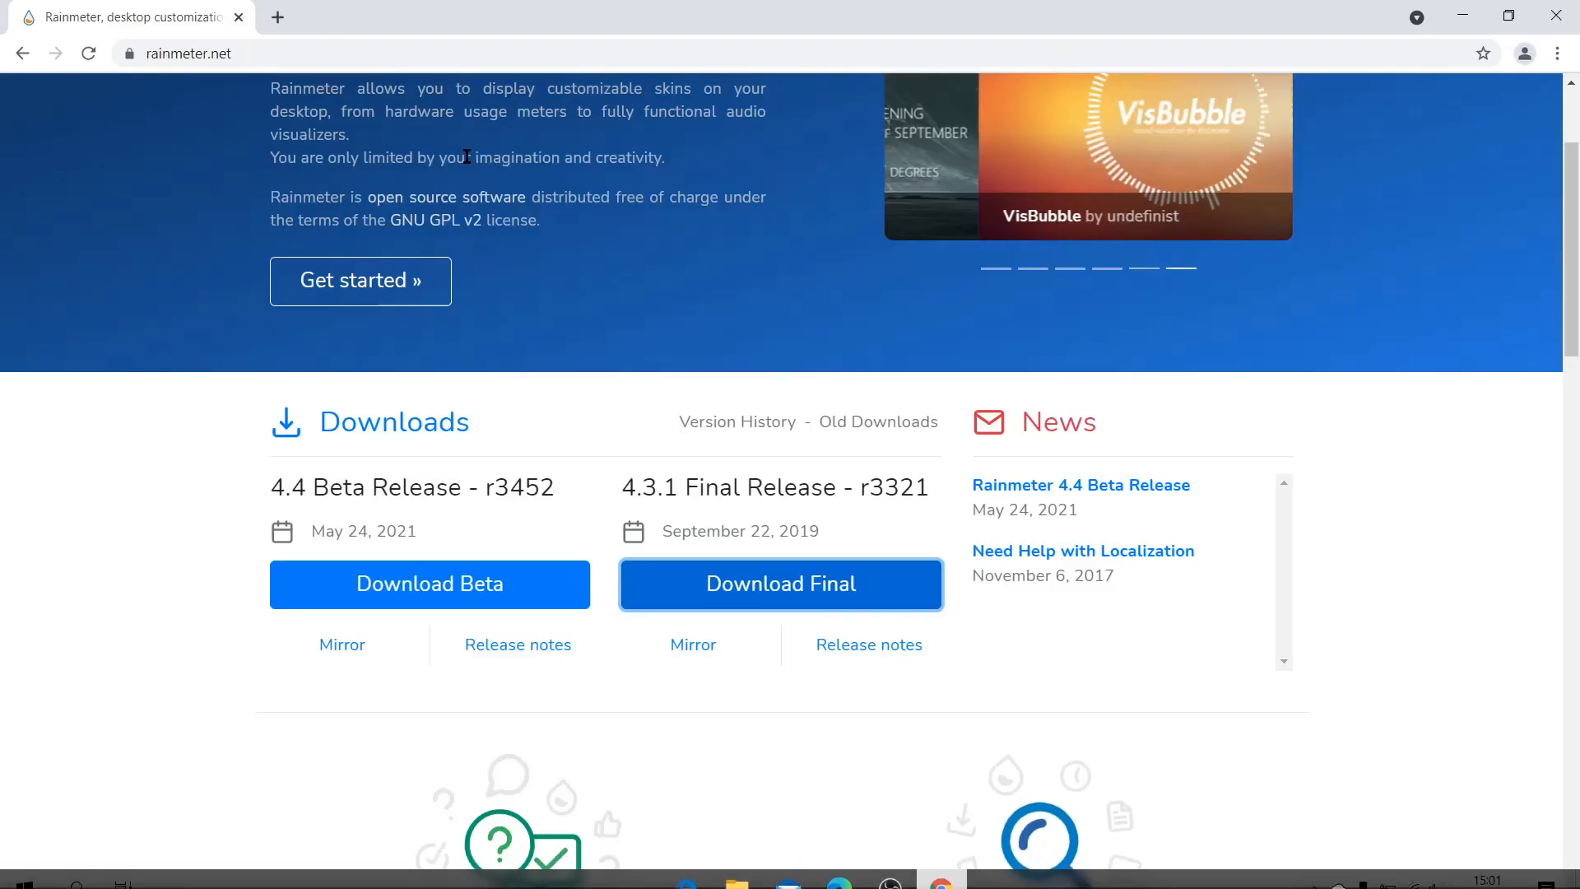
Step: Go to visualskins.com and find the Simplistic Clock skin under Rainmeter Clocks
left_click(277, 17)
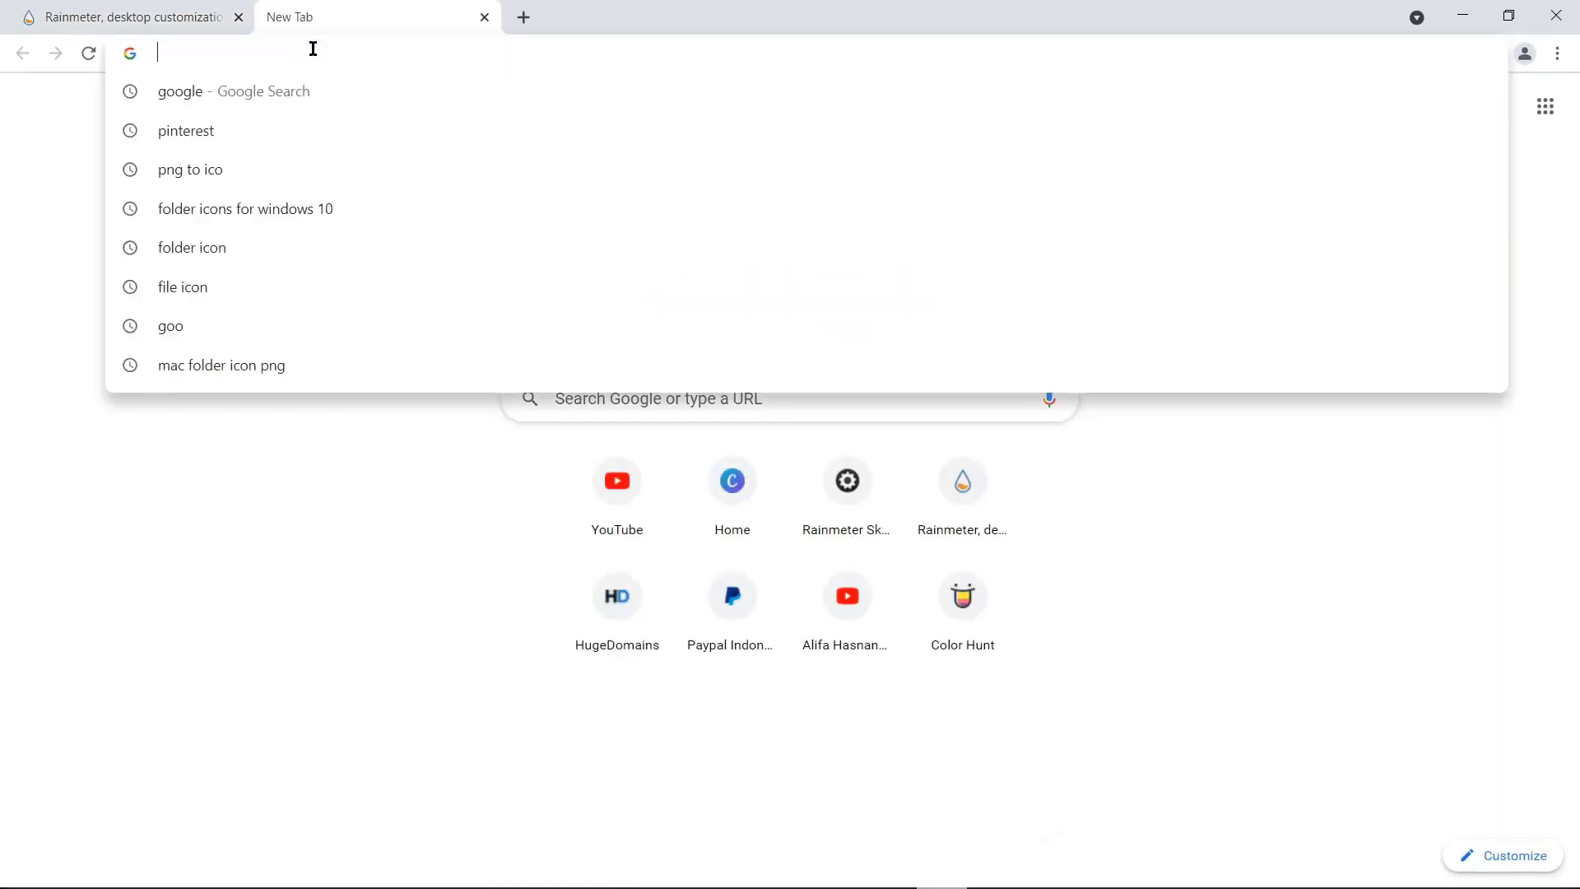
type("visualskins.c")
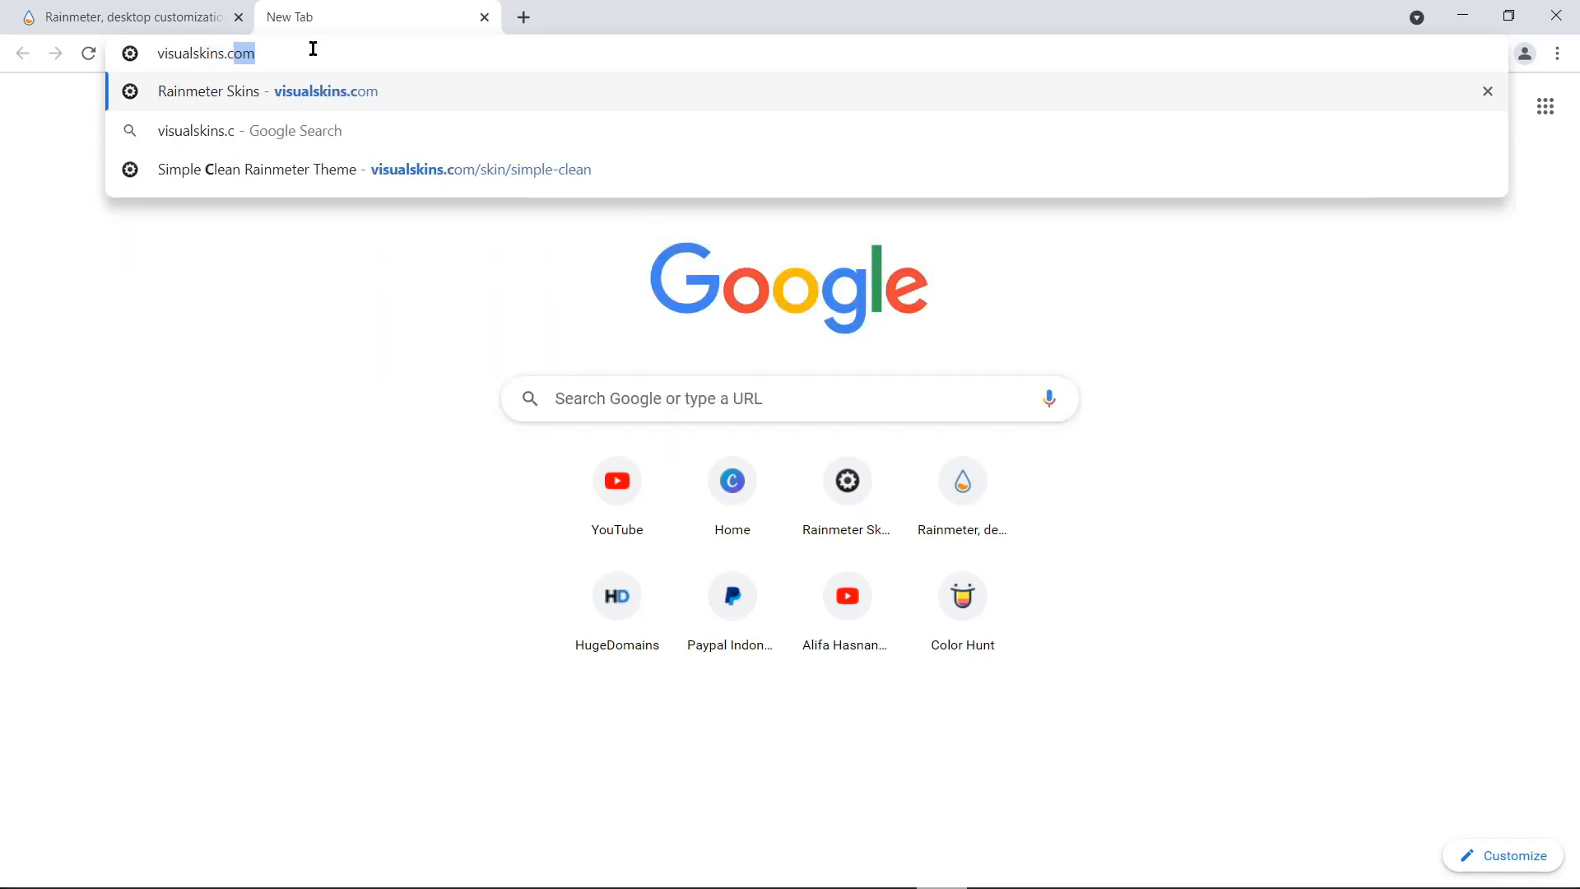
key("Enter")
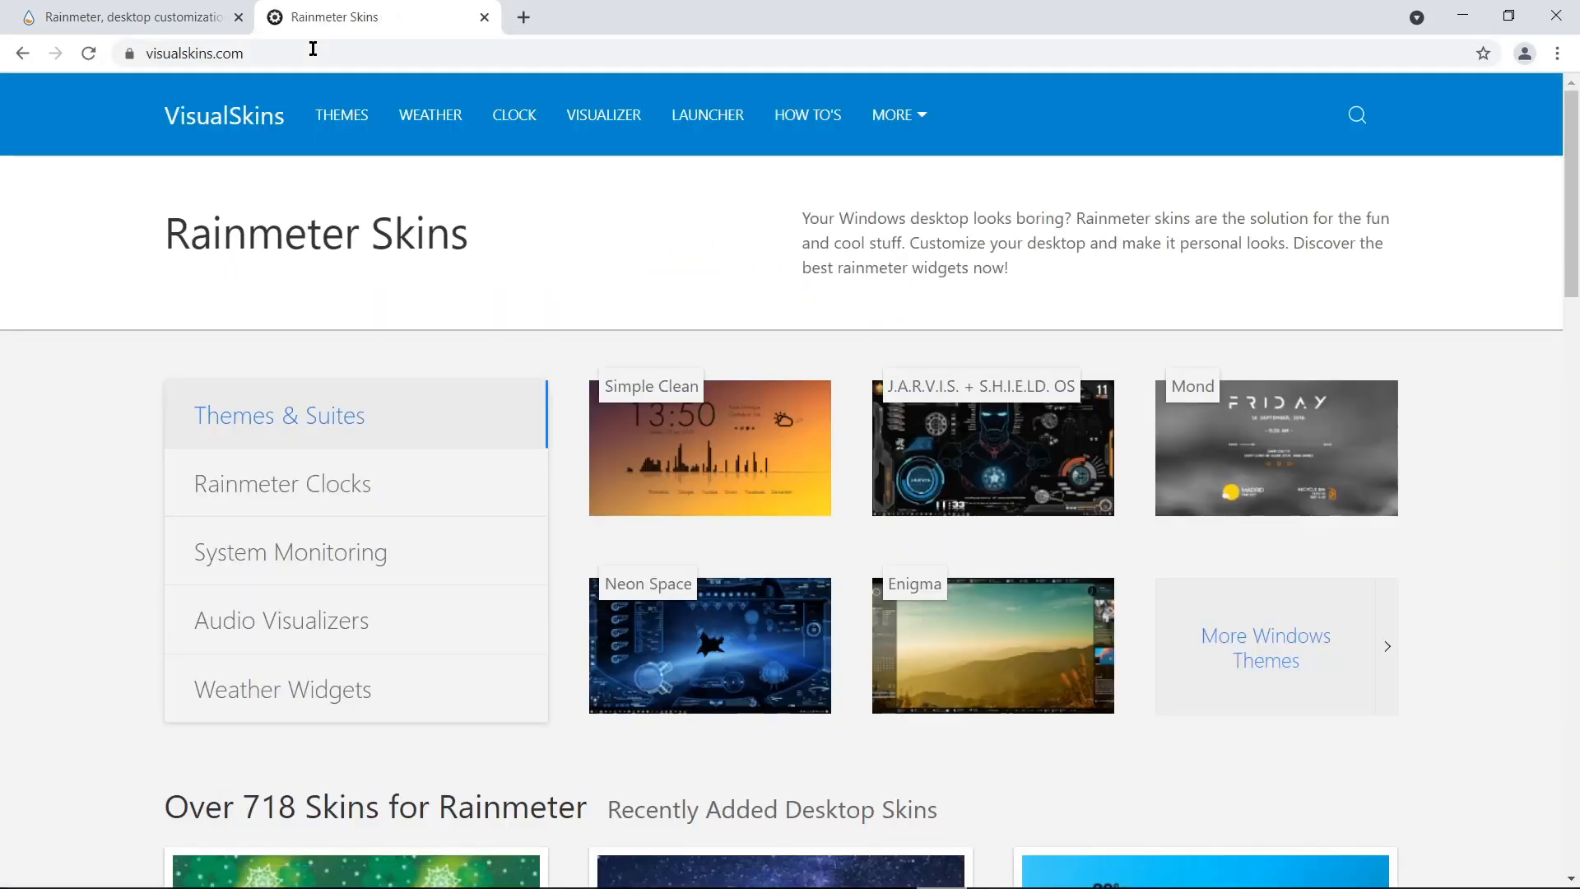
scroll("down", 3)
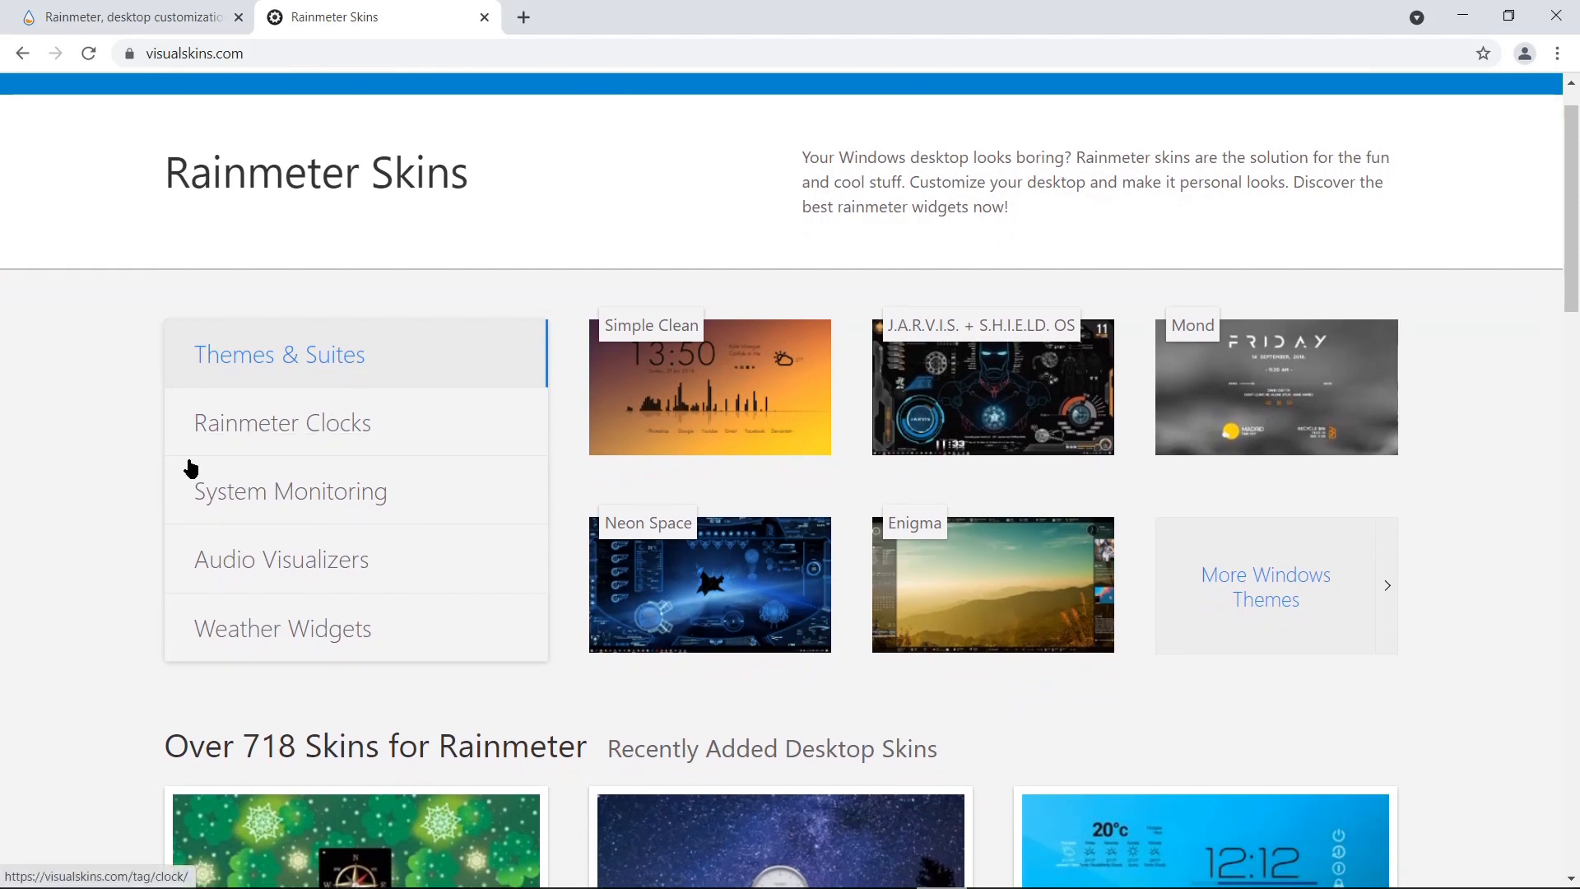
left_click(282, 423)
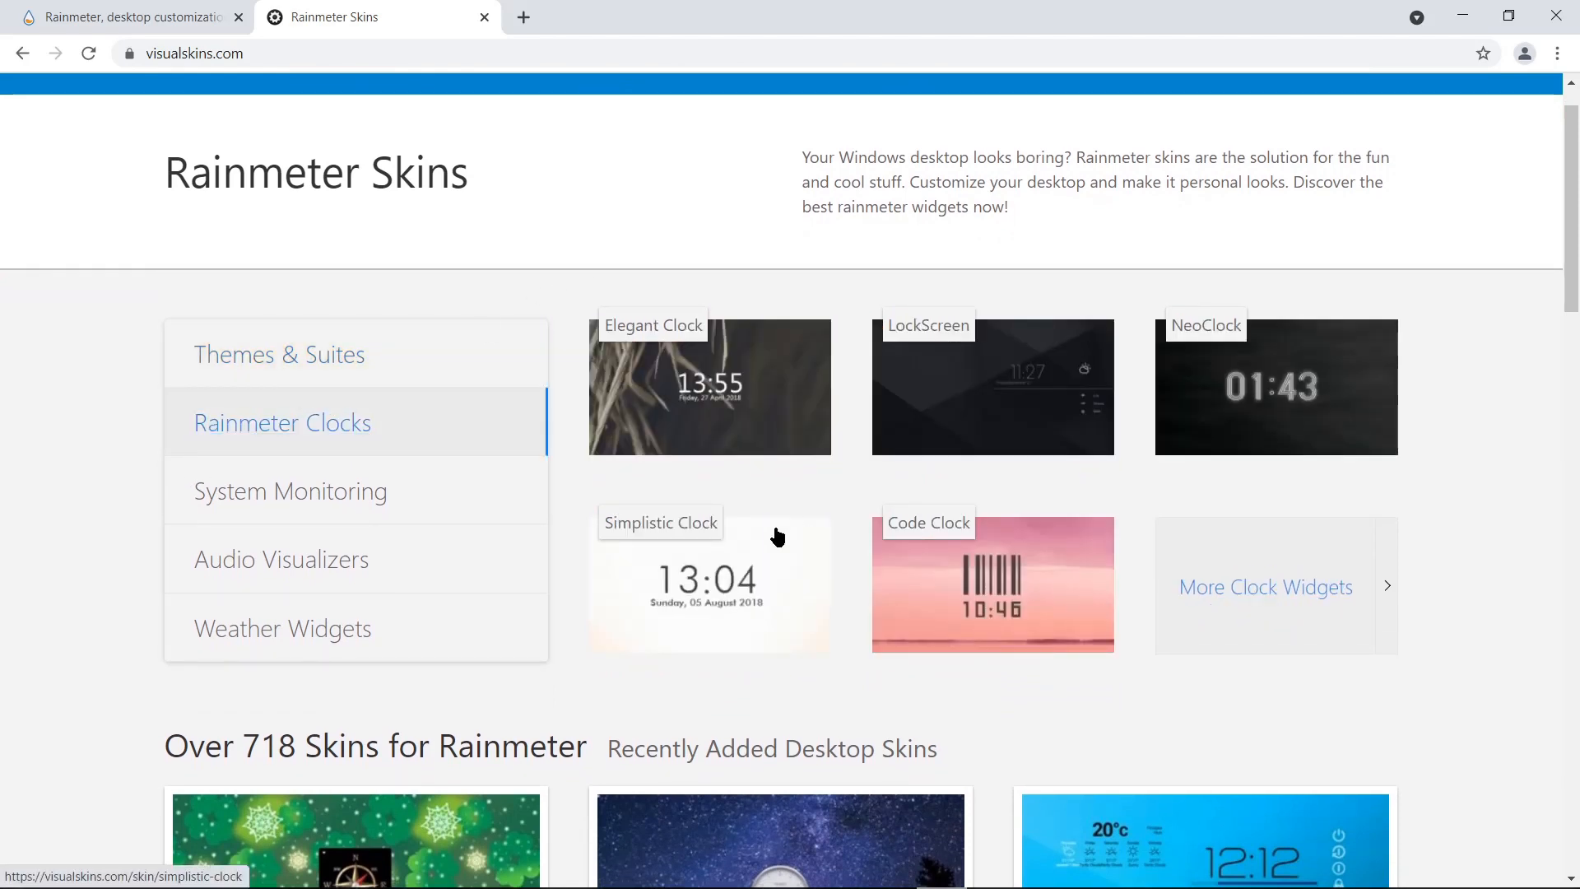
left_click(708, 584)
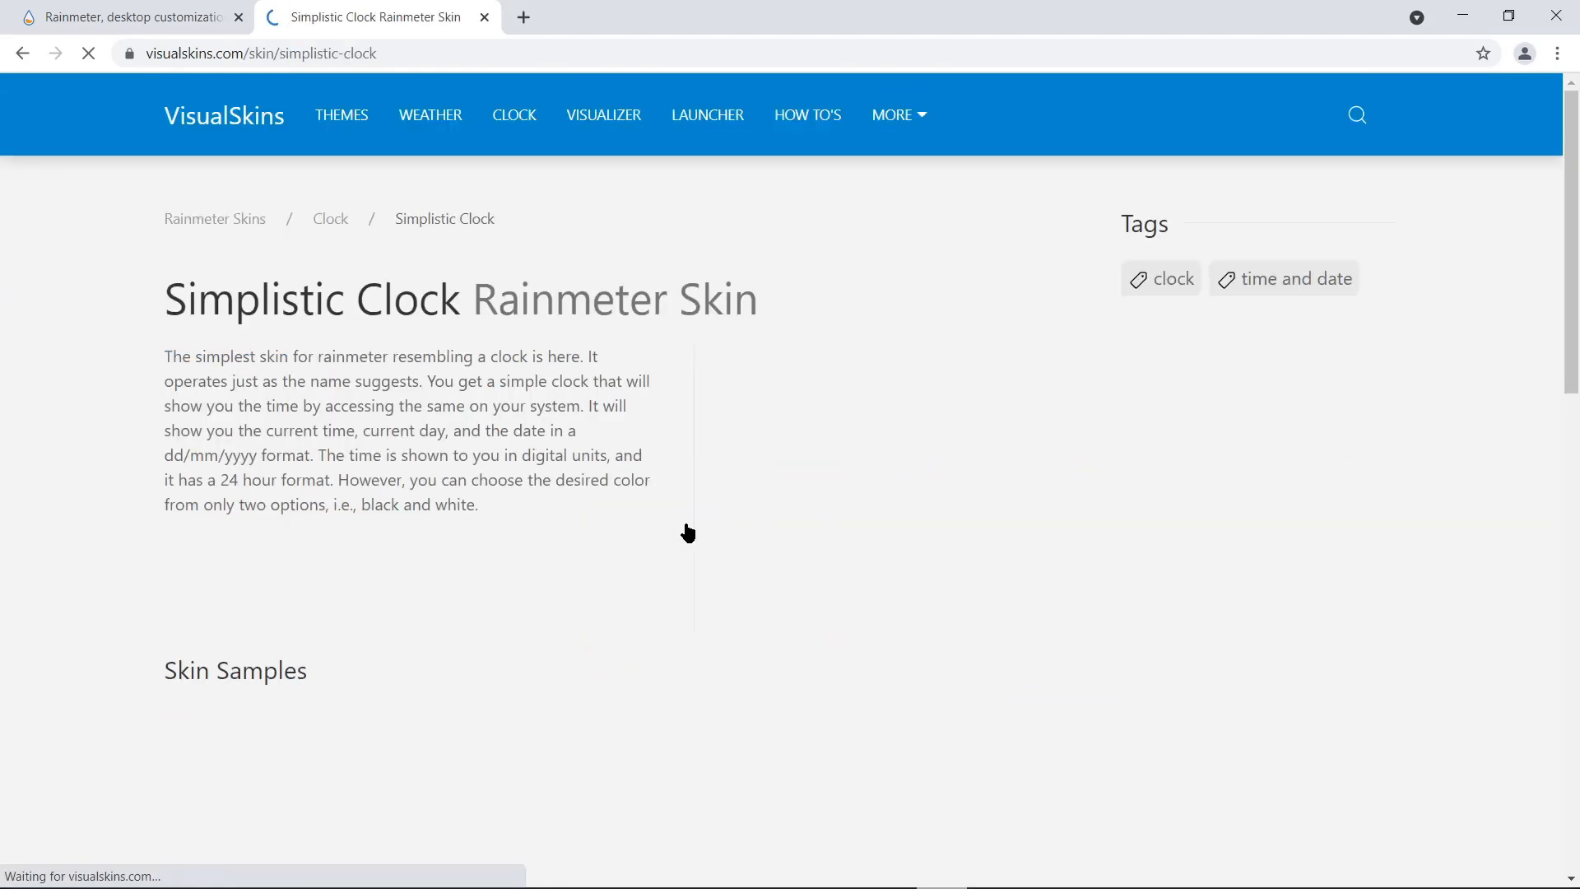
Step: Download simplistic-clock.rmskin and install it into Rainmeter
scroll("down", 3)
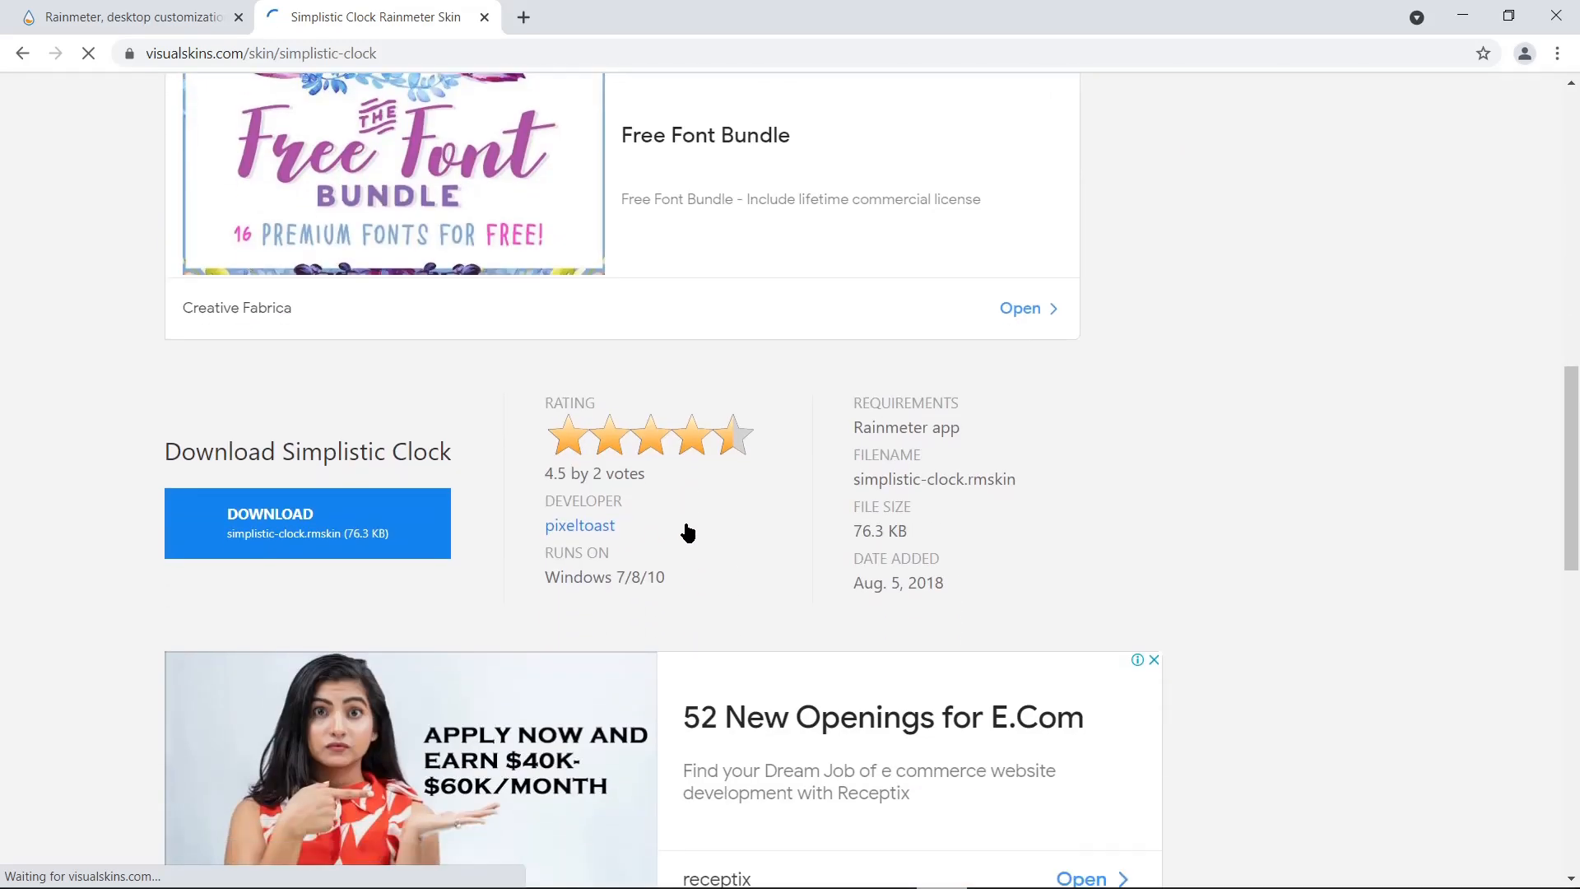
left_click(306, 523)
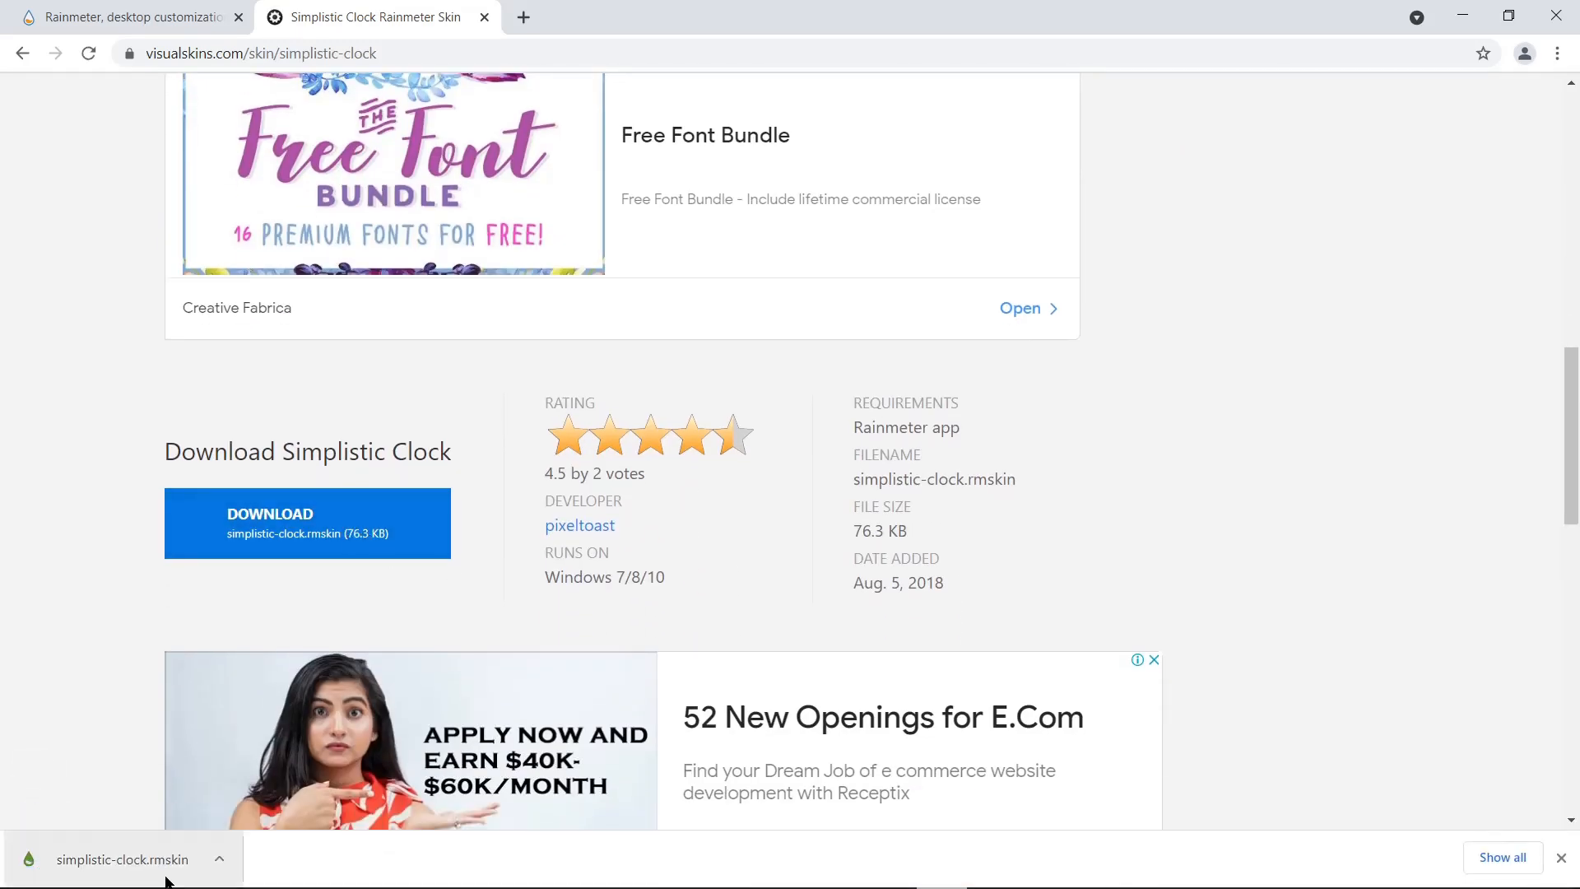
left_click(121, 859)
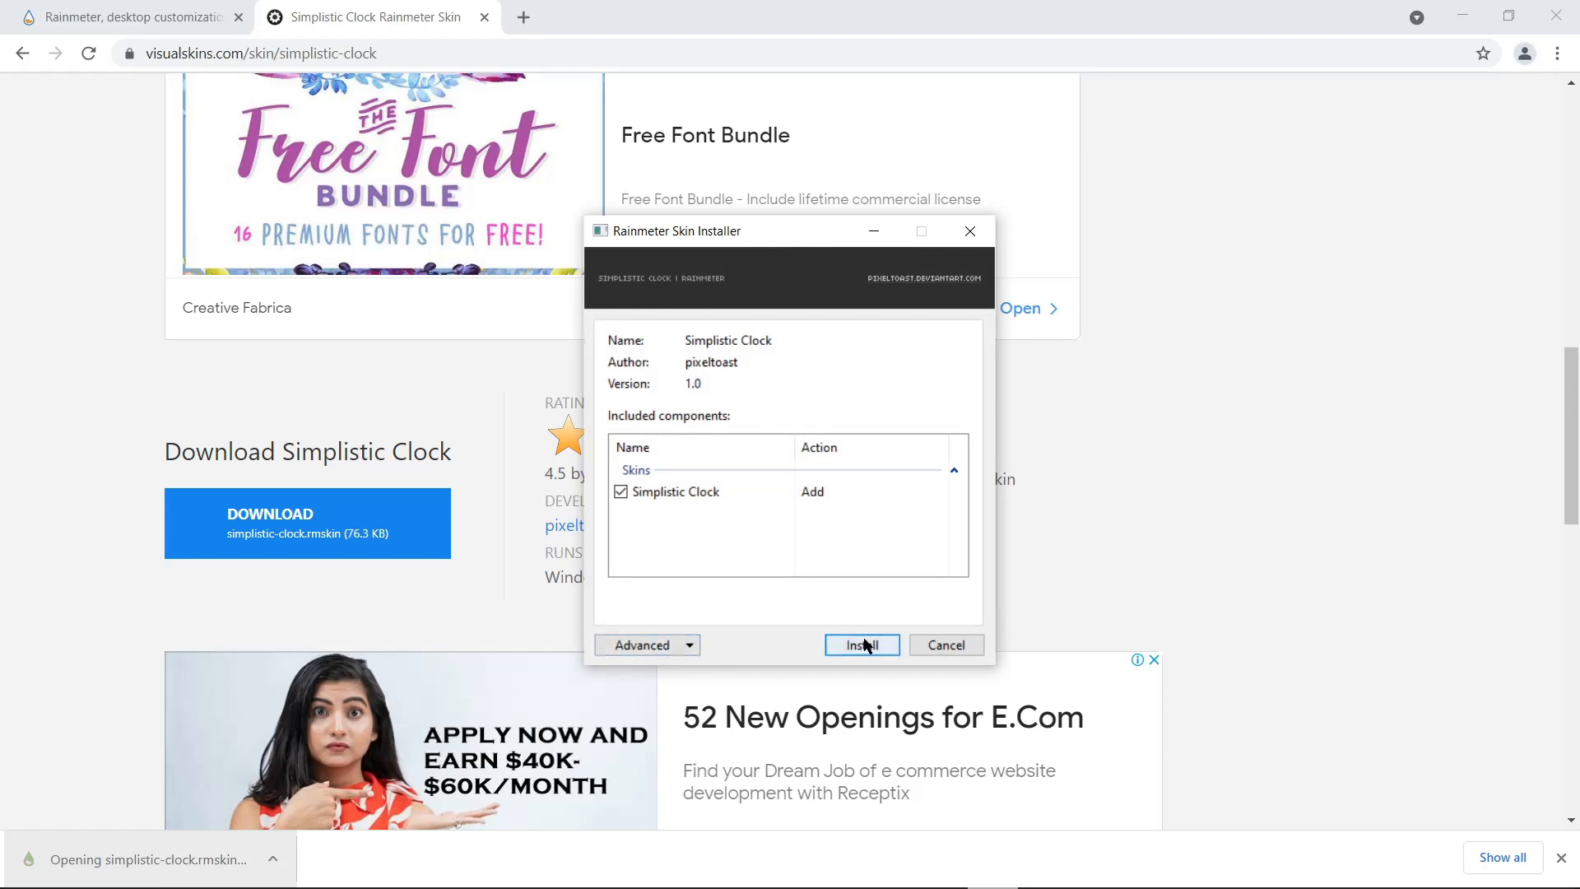
left_click(861, 645)
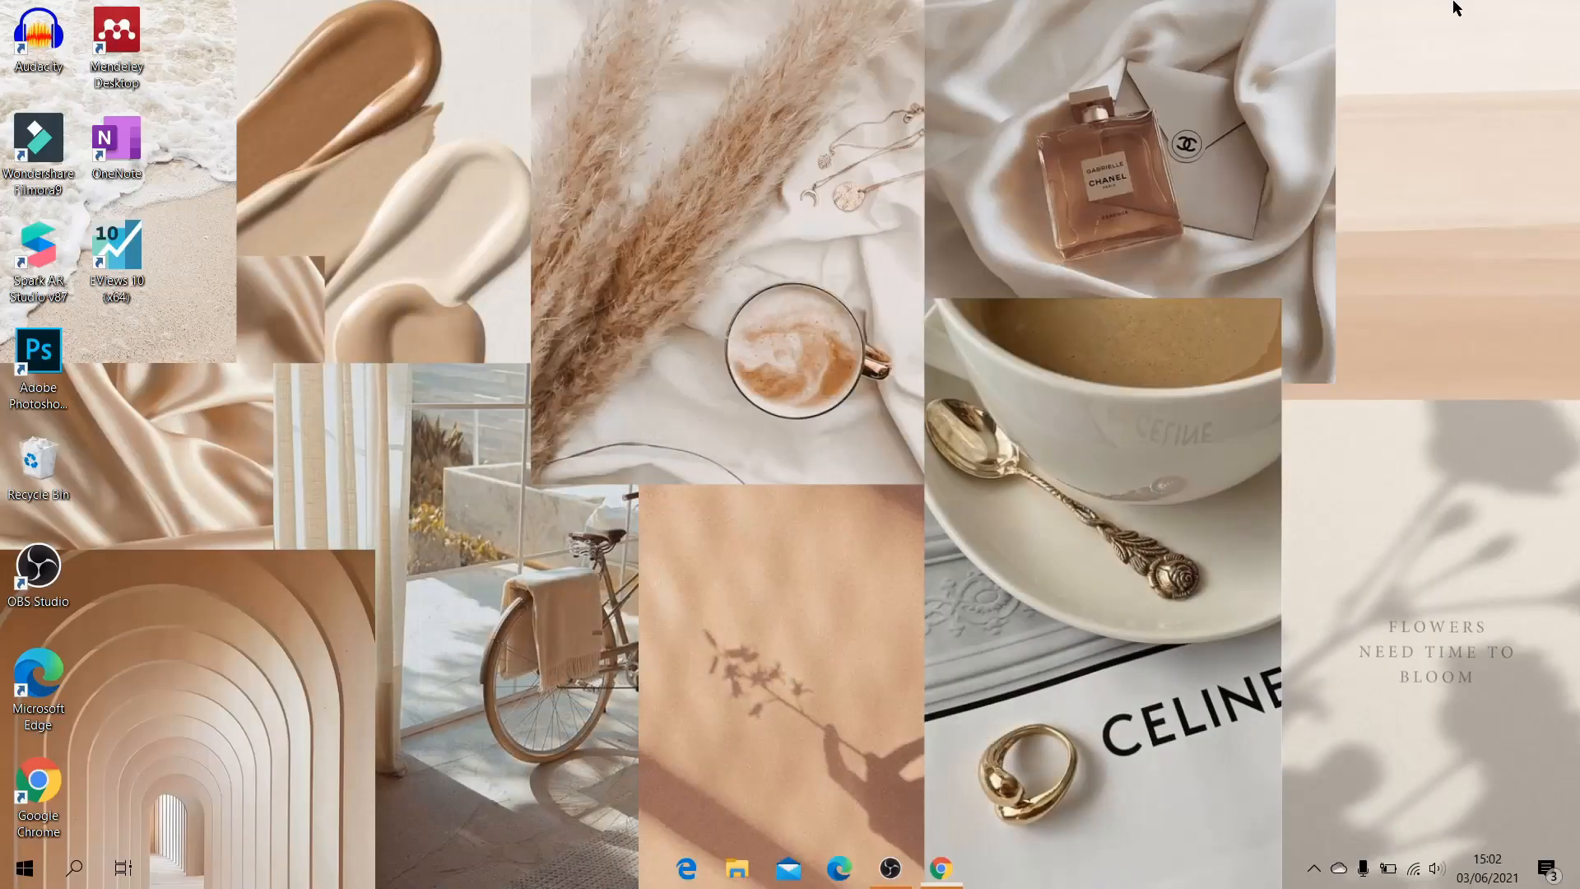
Step: Load the Simplistic Clock Light.ini variant from Manage Rainmeter and close the manager
left_click(1313, 869)
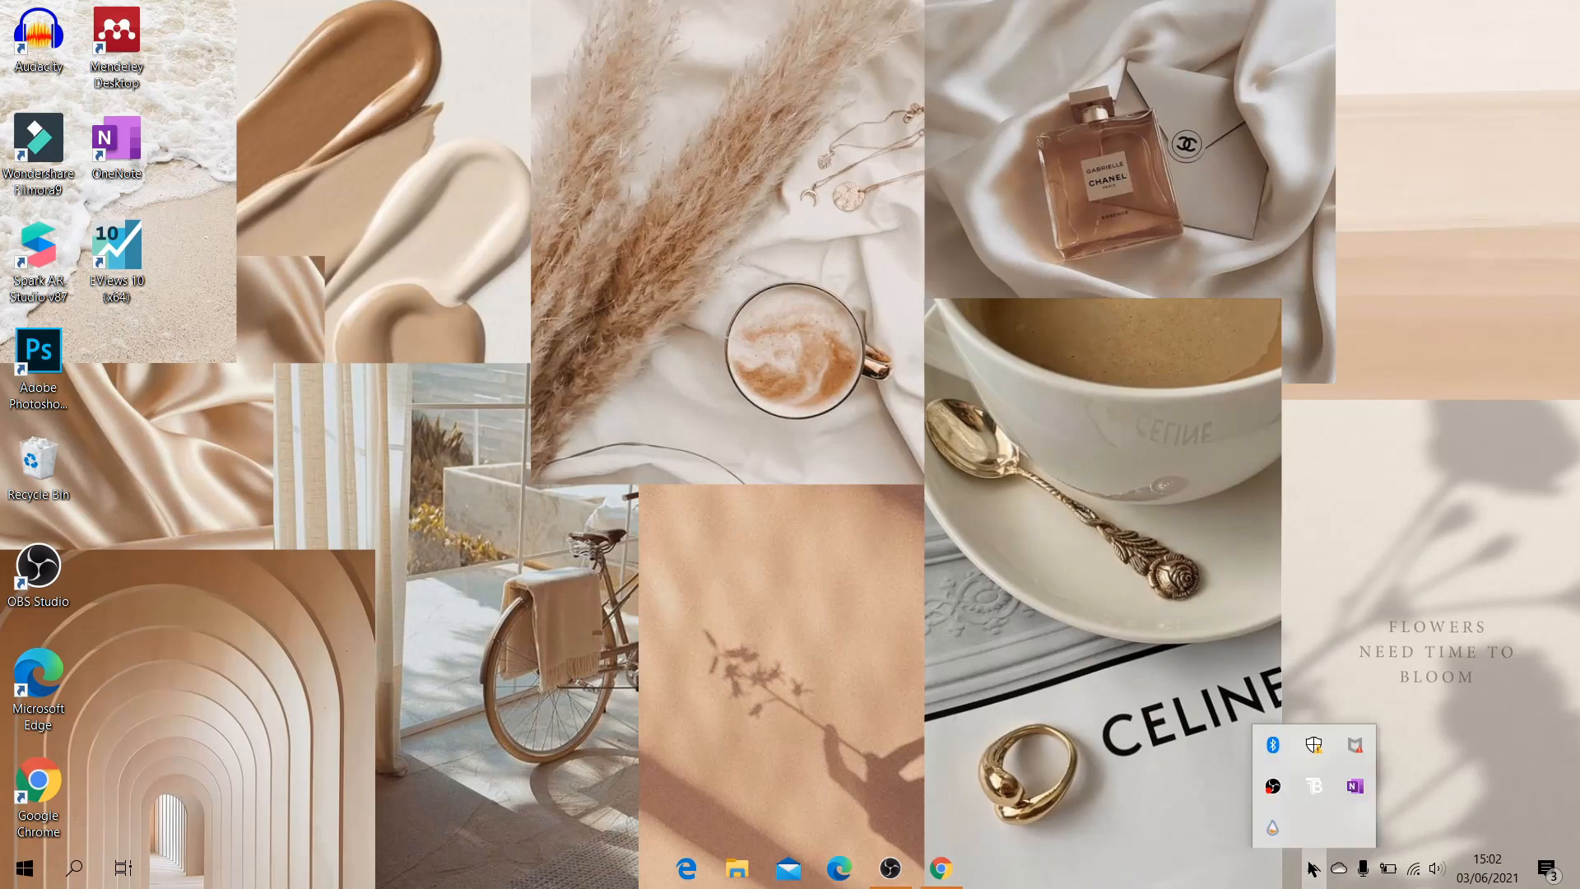
left_click(1272, 828)
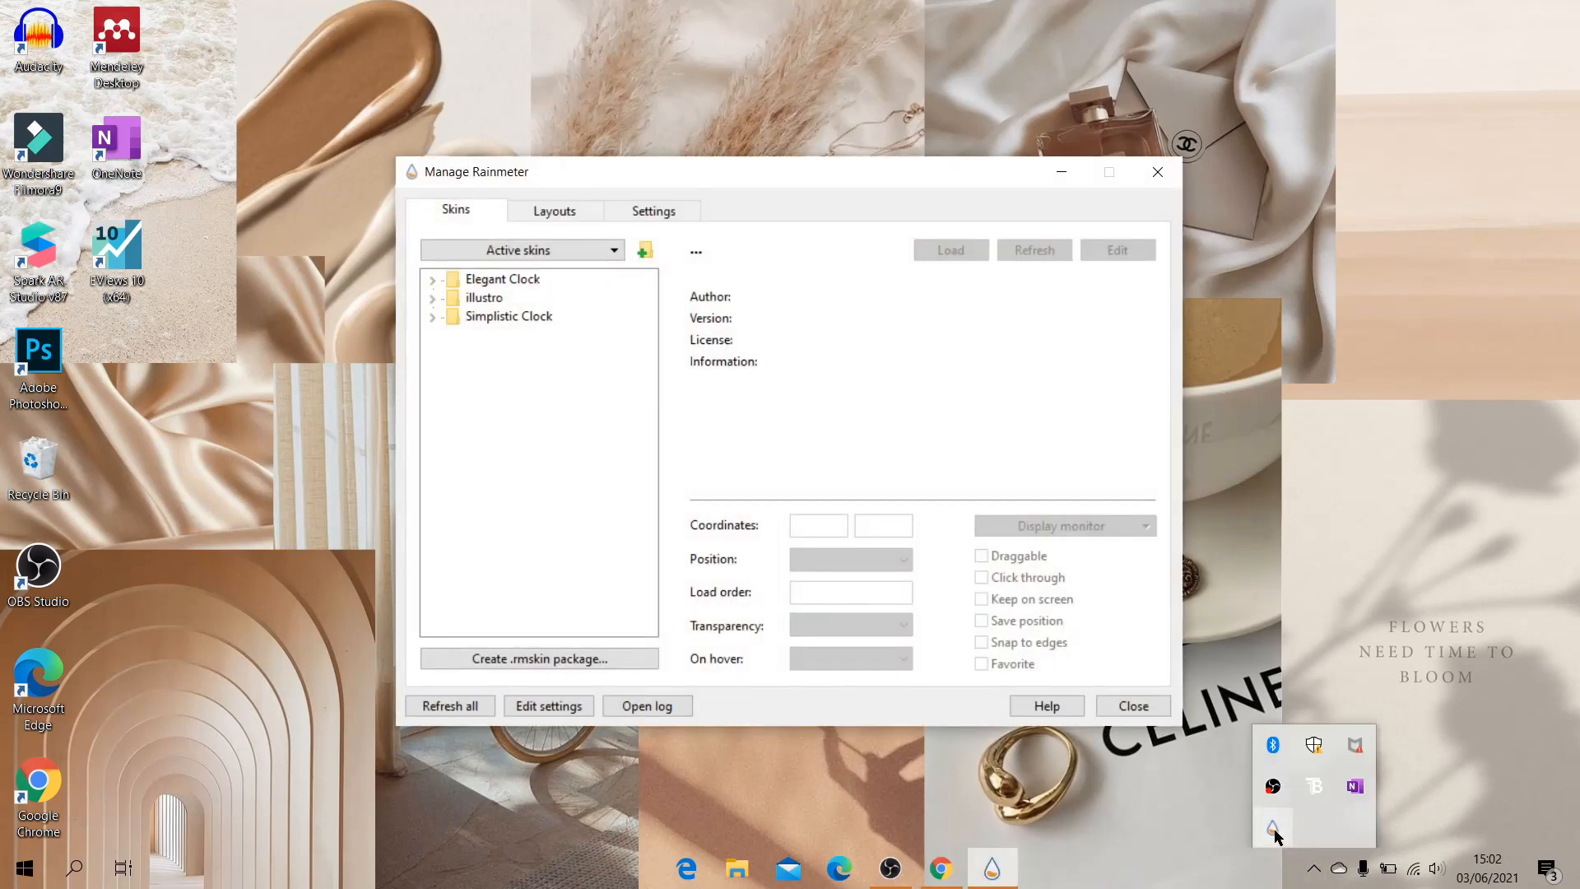
left_click(505, 334)
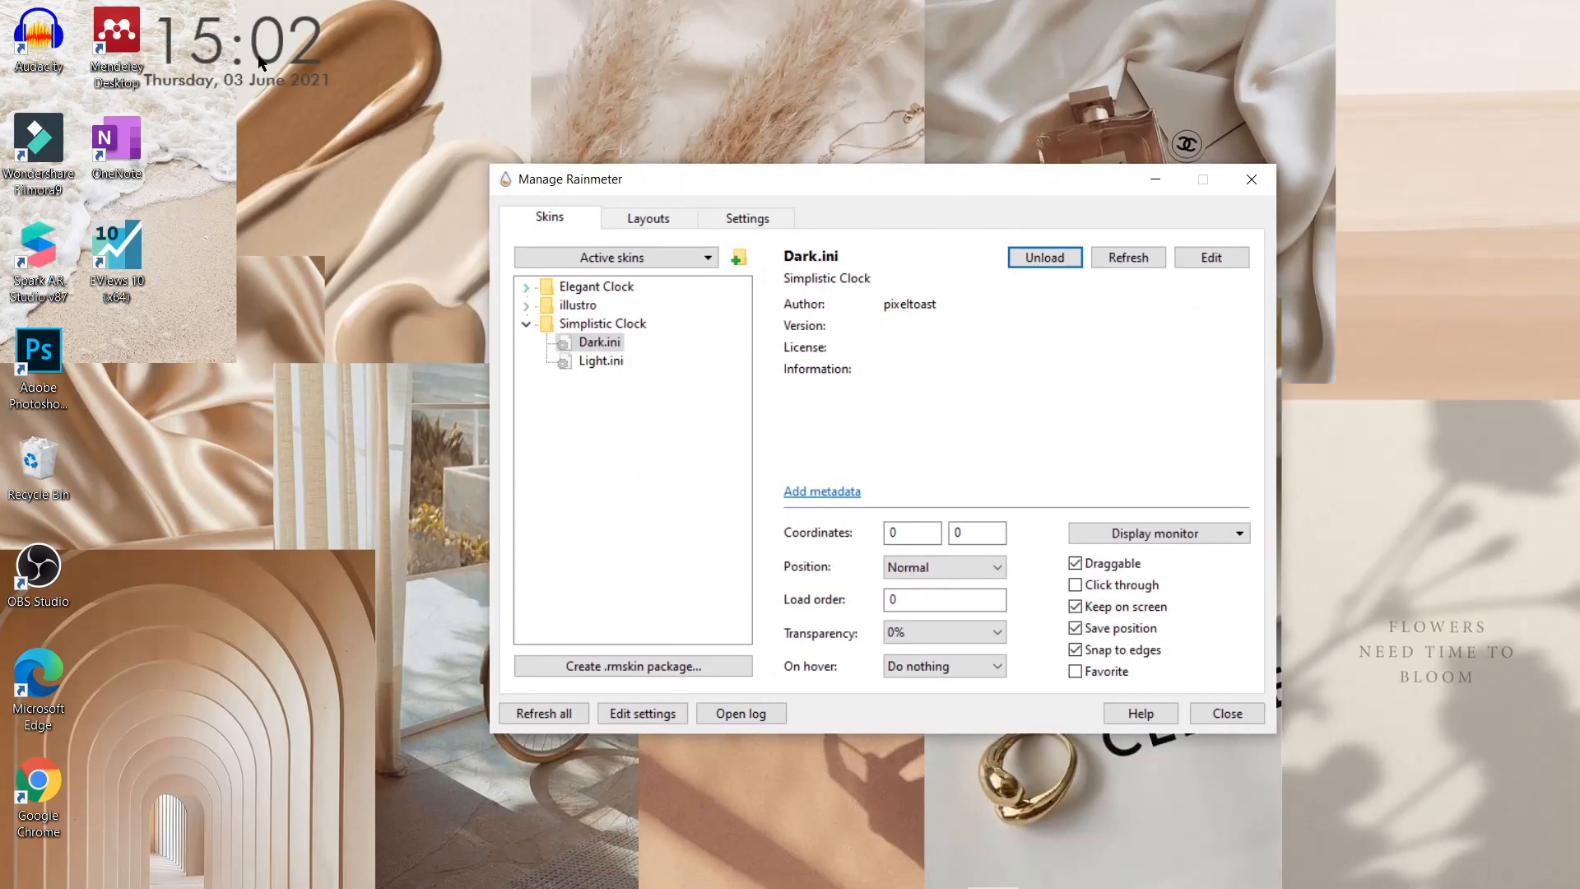
left_click(599, 361)
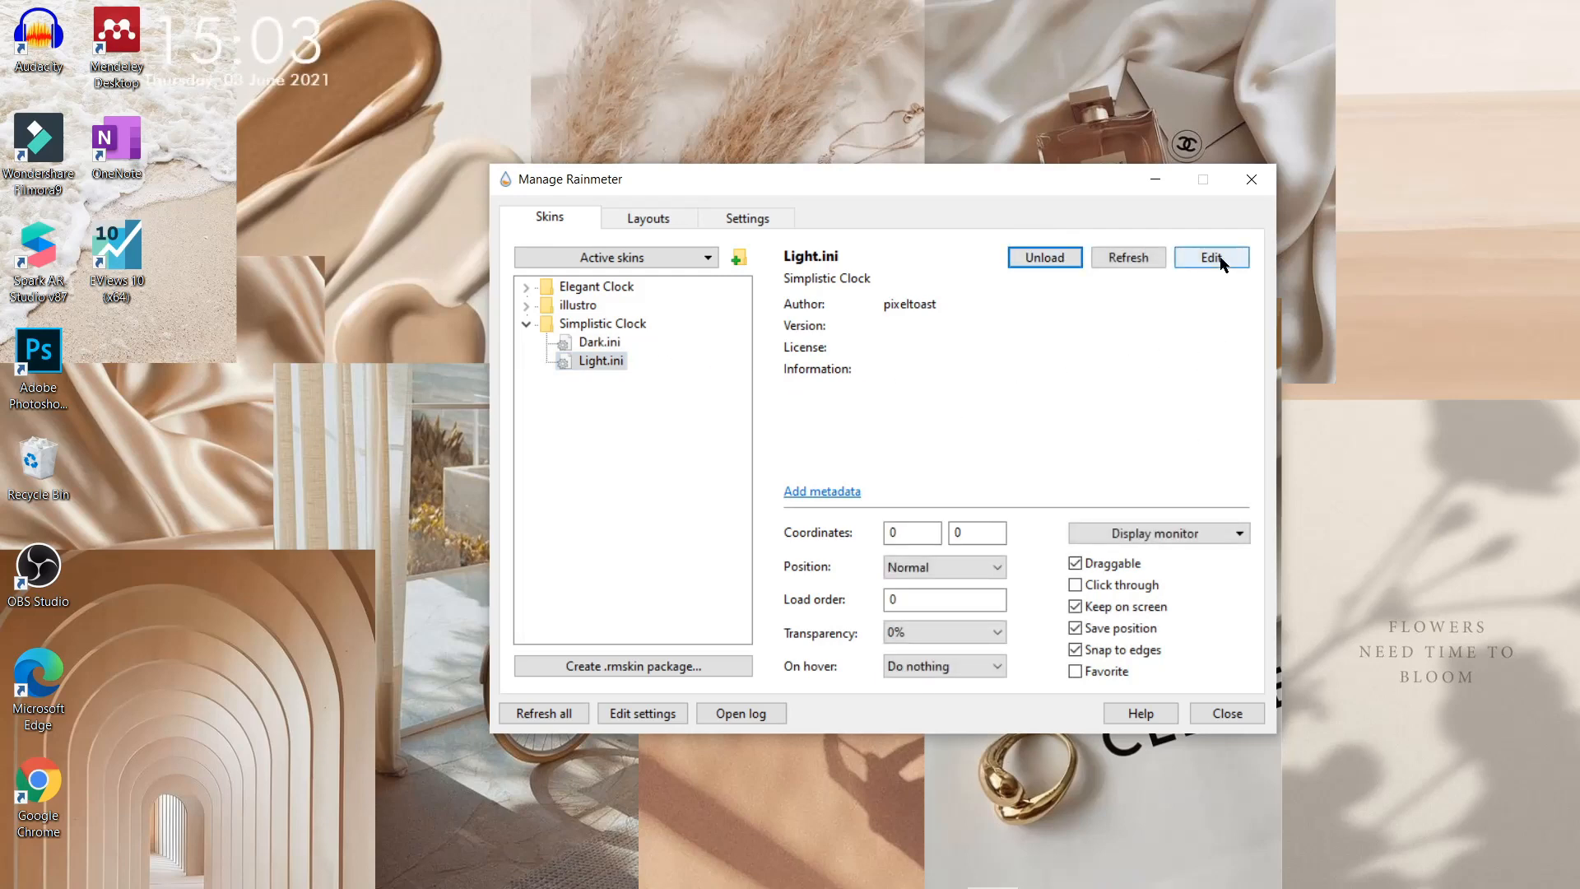
left_click(1209, 257)
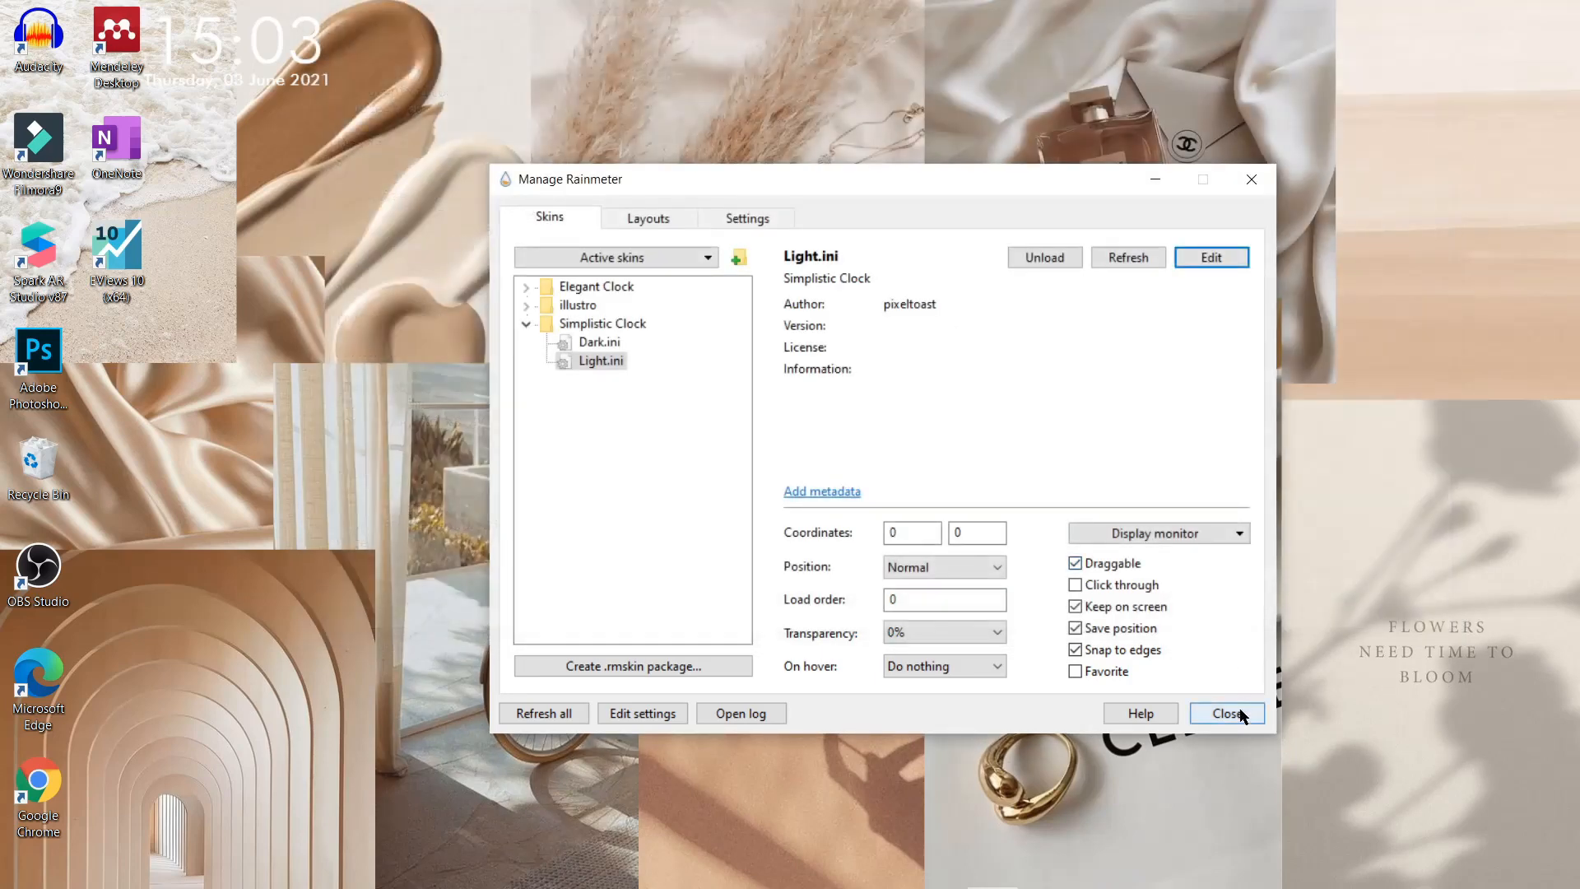
left_click(1225, 713)
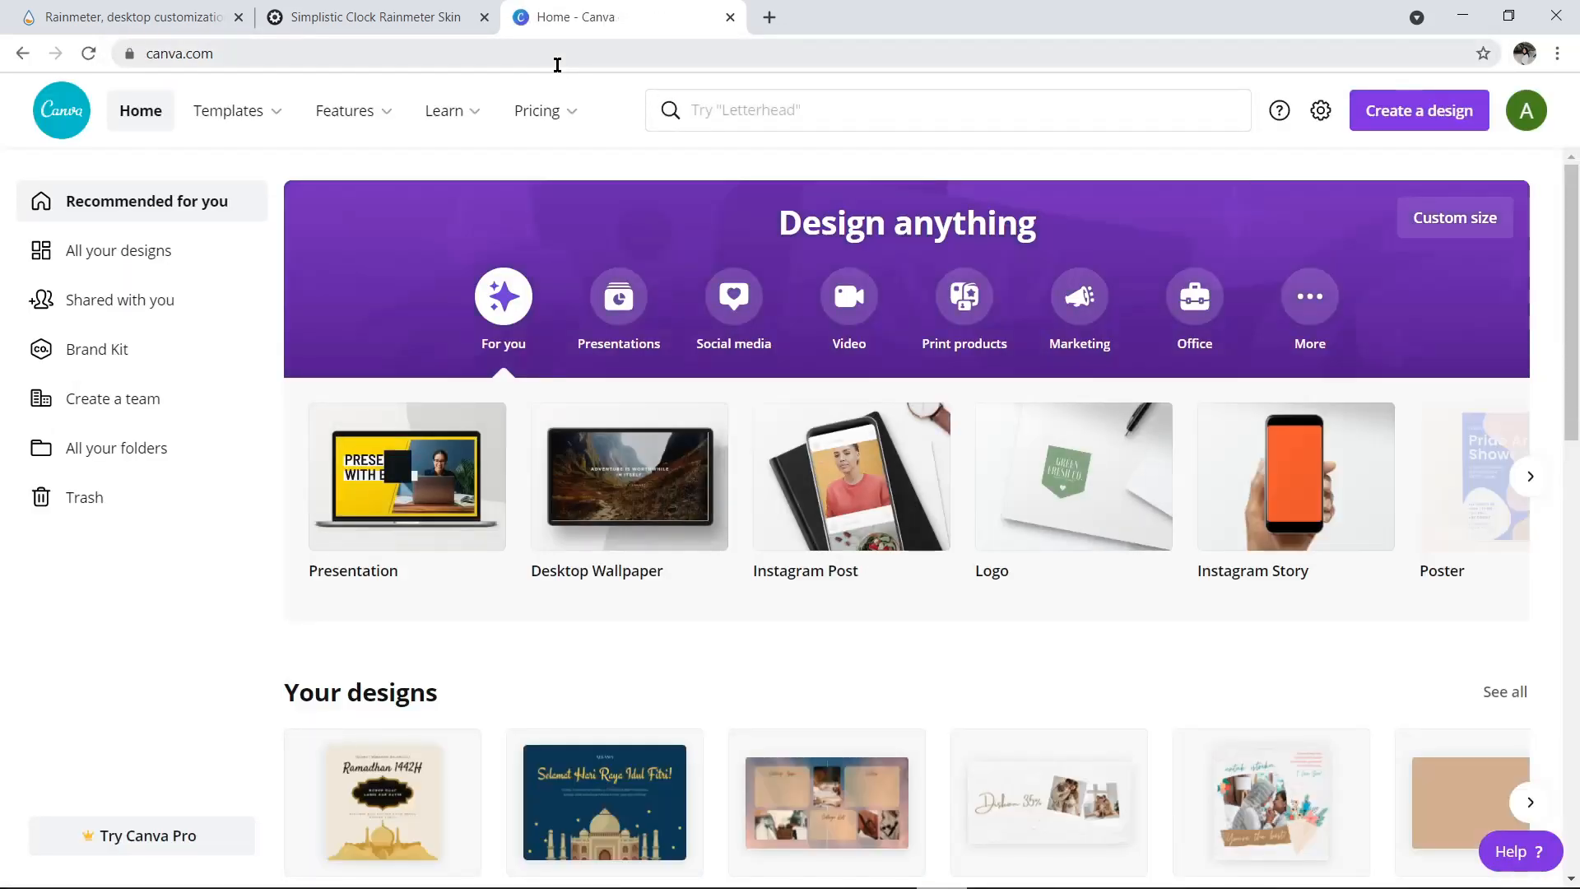
Step: Create a new blank Calendar design via Create a design search
left_click(1417, 111)
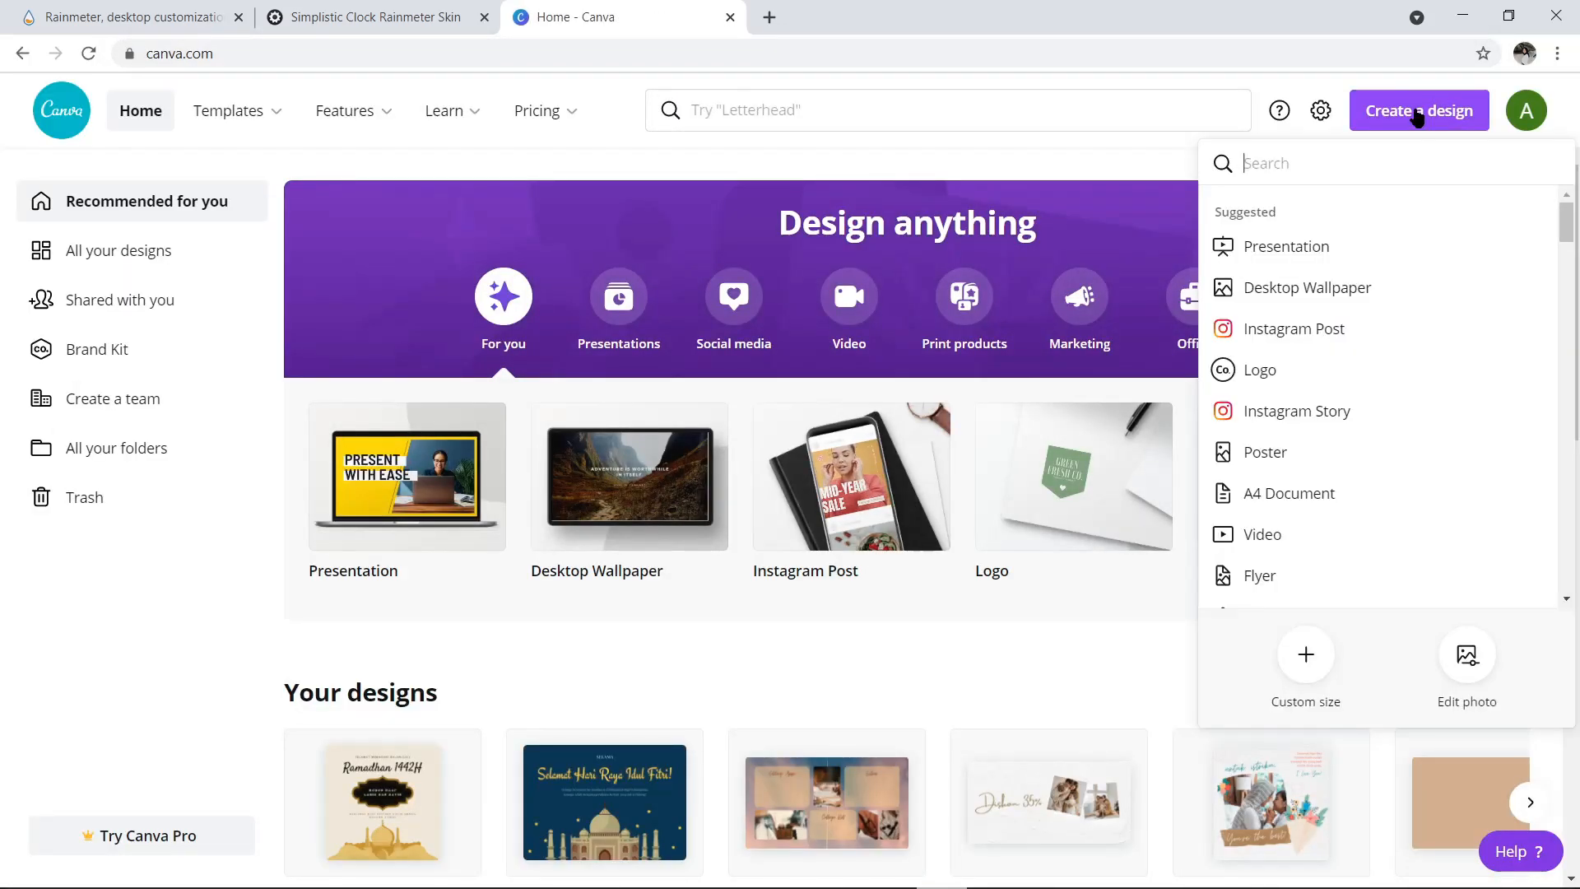
type("c")
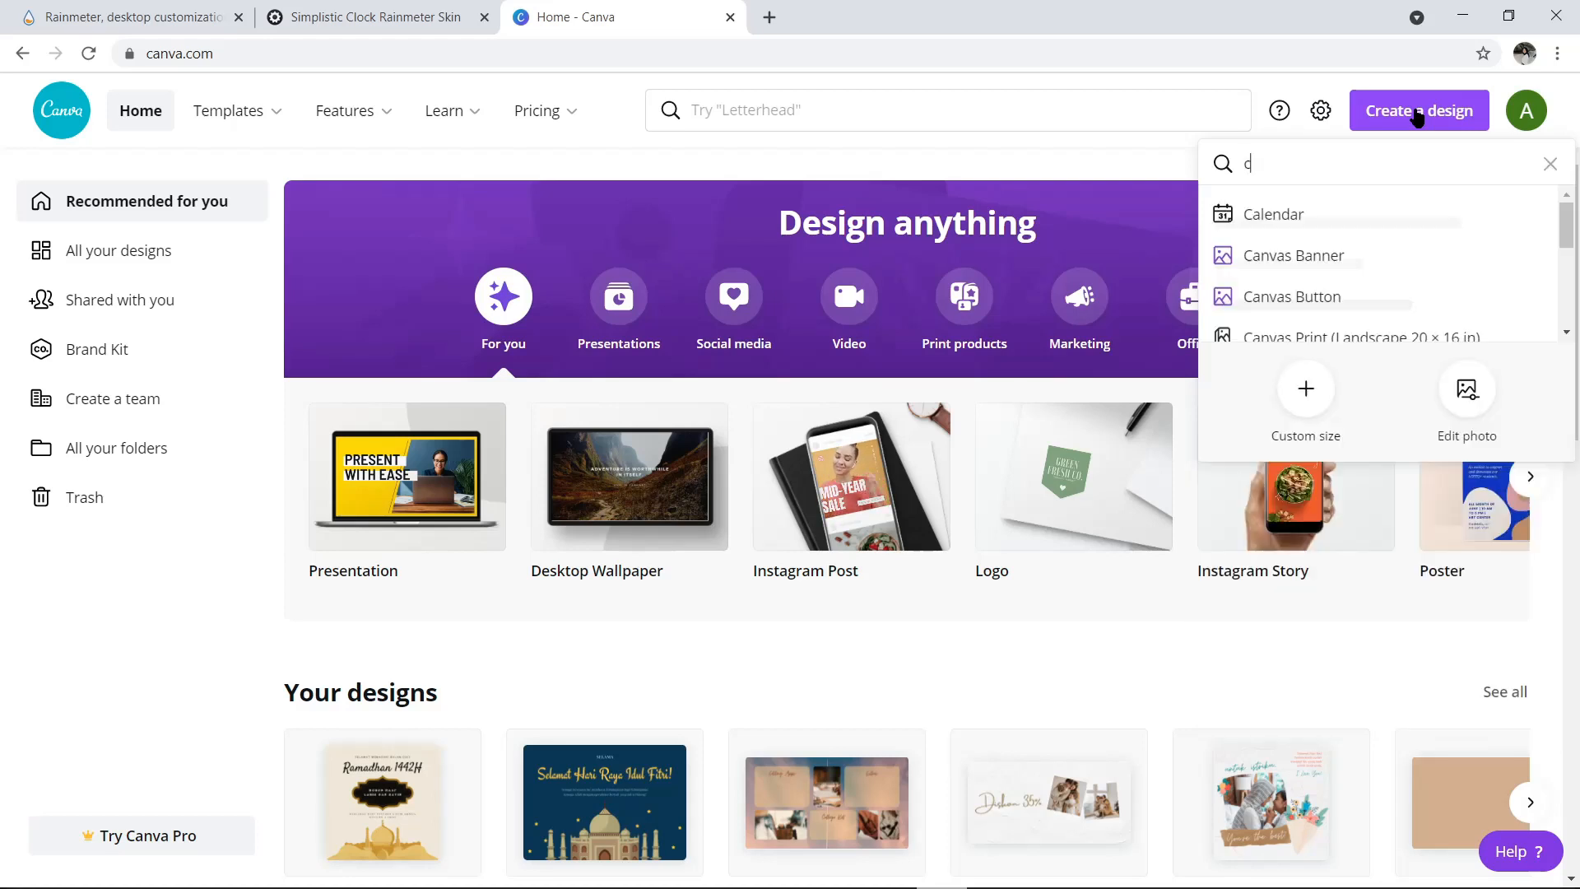
type("ale")
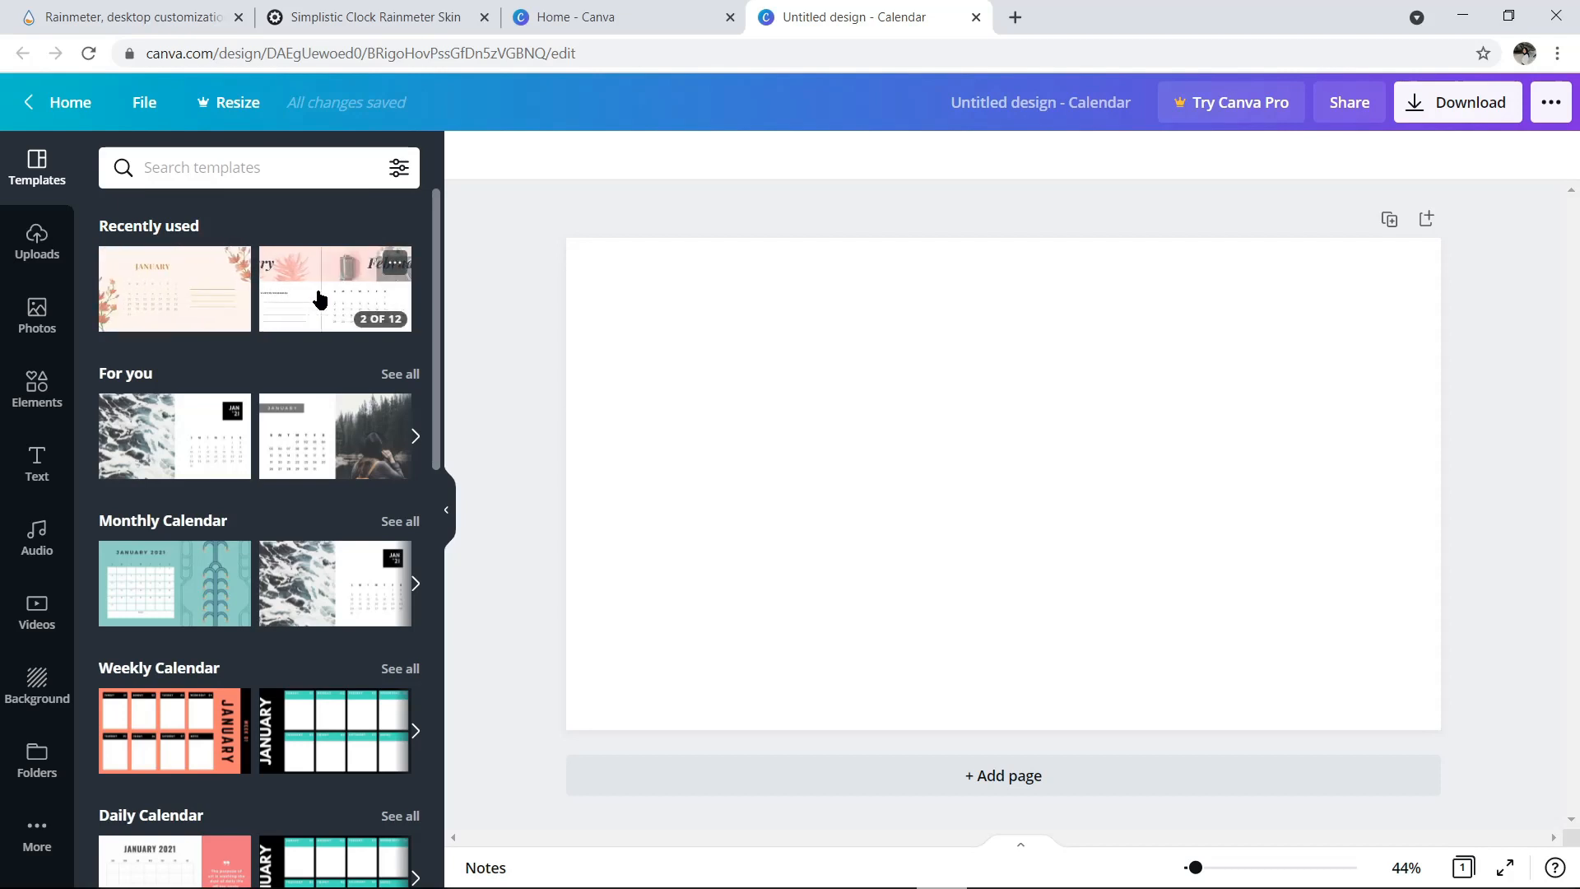
Step: Apply the Pastel Fashion Photo Header June page and rework it into a compact June | 2021 grid
left_click(334, 290)
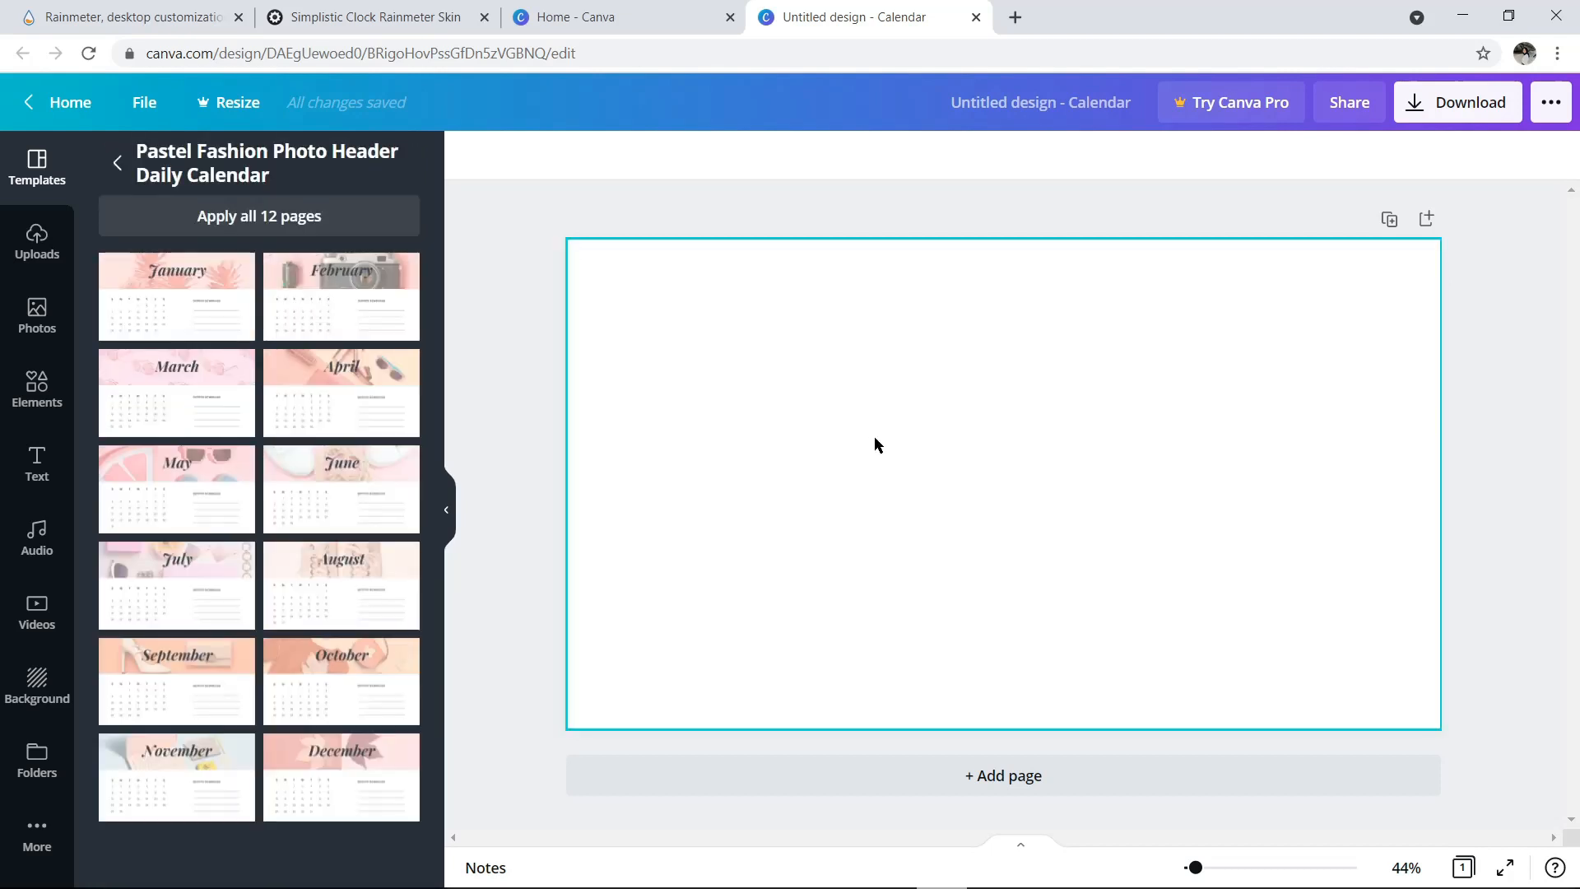
left_click(341, 489)
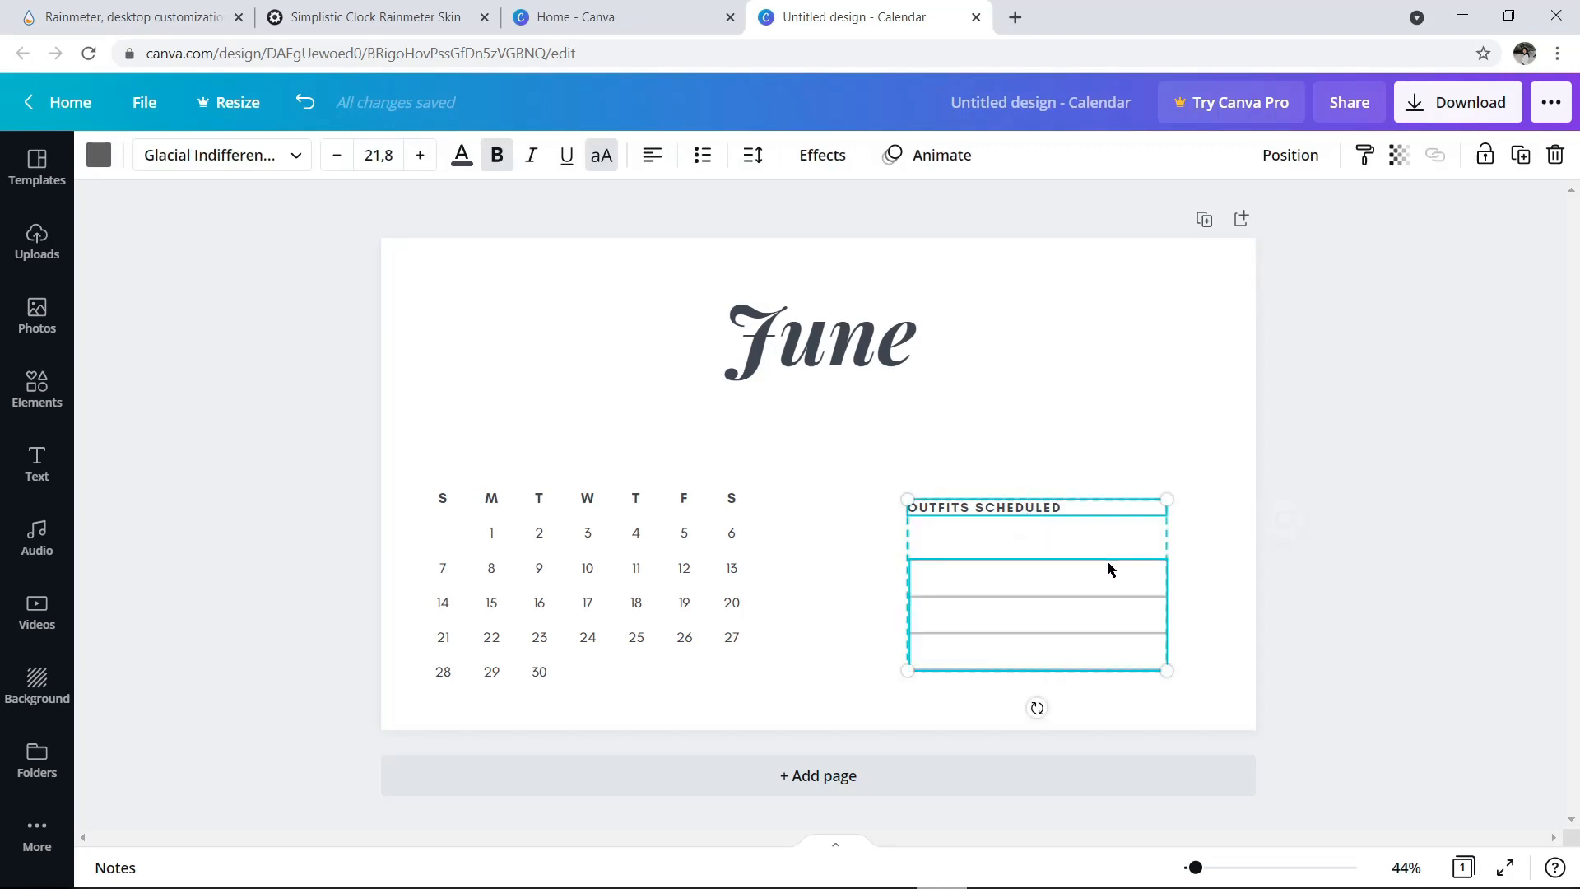
left_click(818, 333)
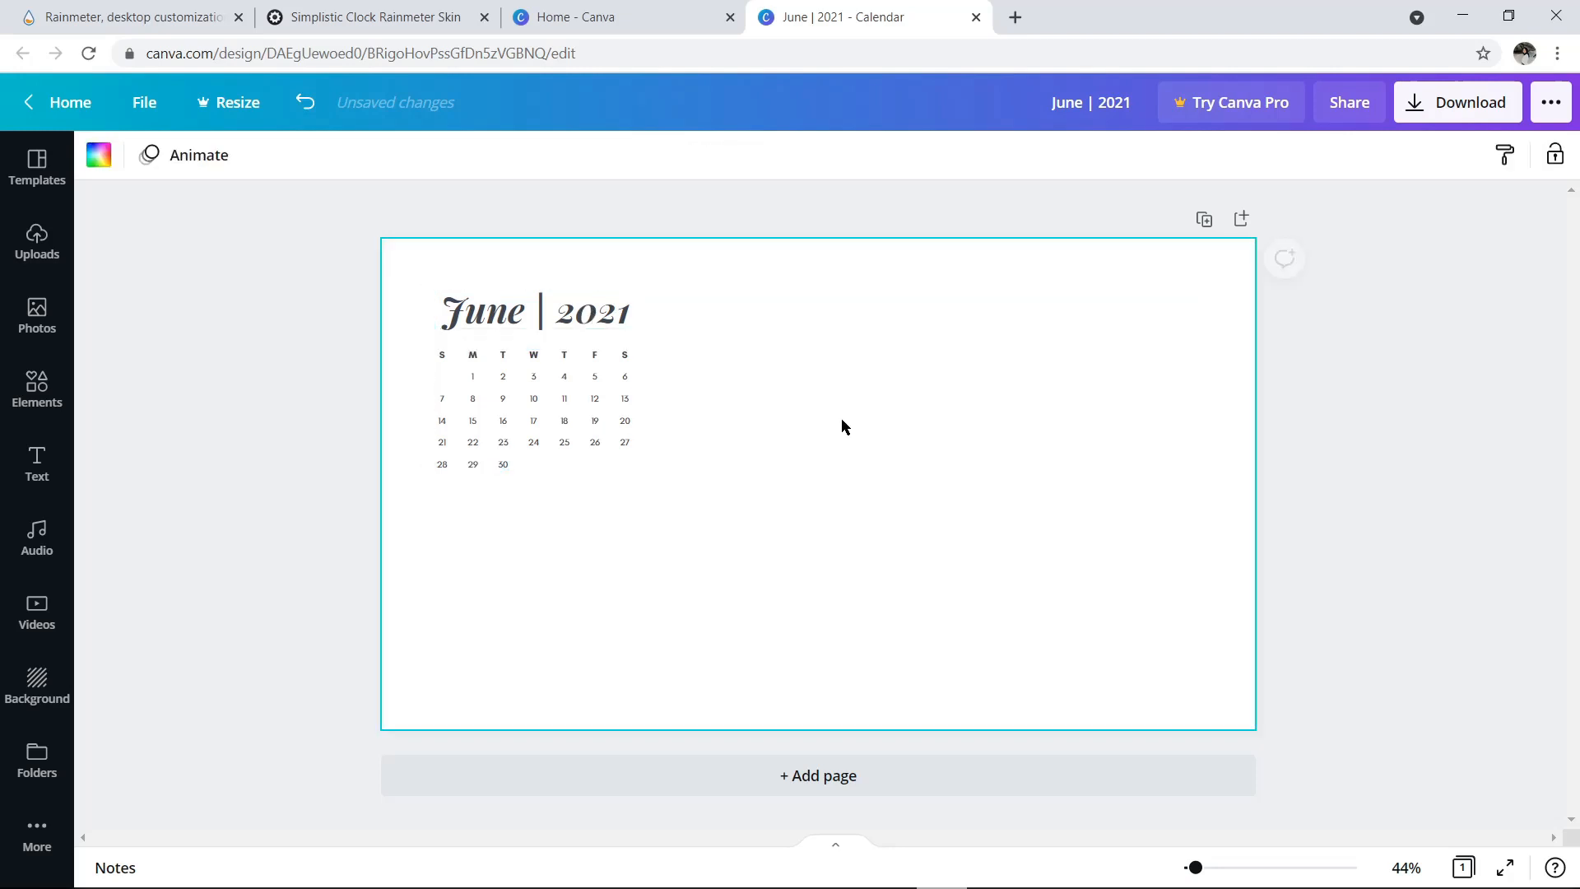
Step: Place a salmon outlined square behind the June | 2021 grid and recolor the title white
left_click(37, 389)
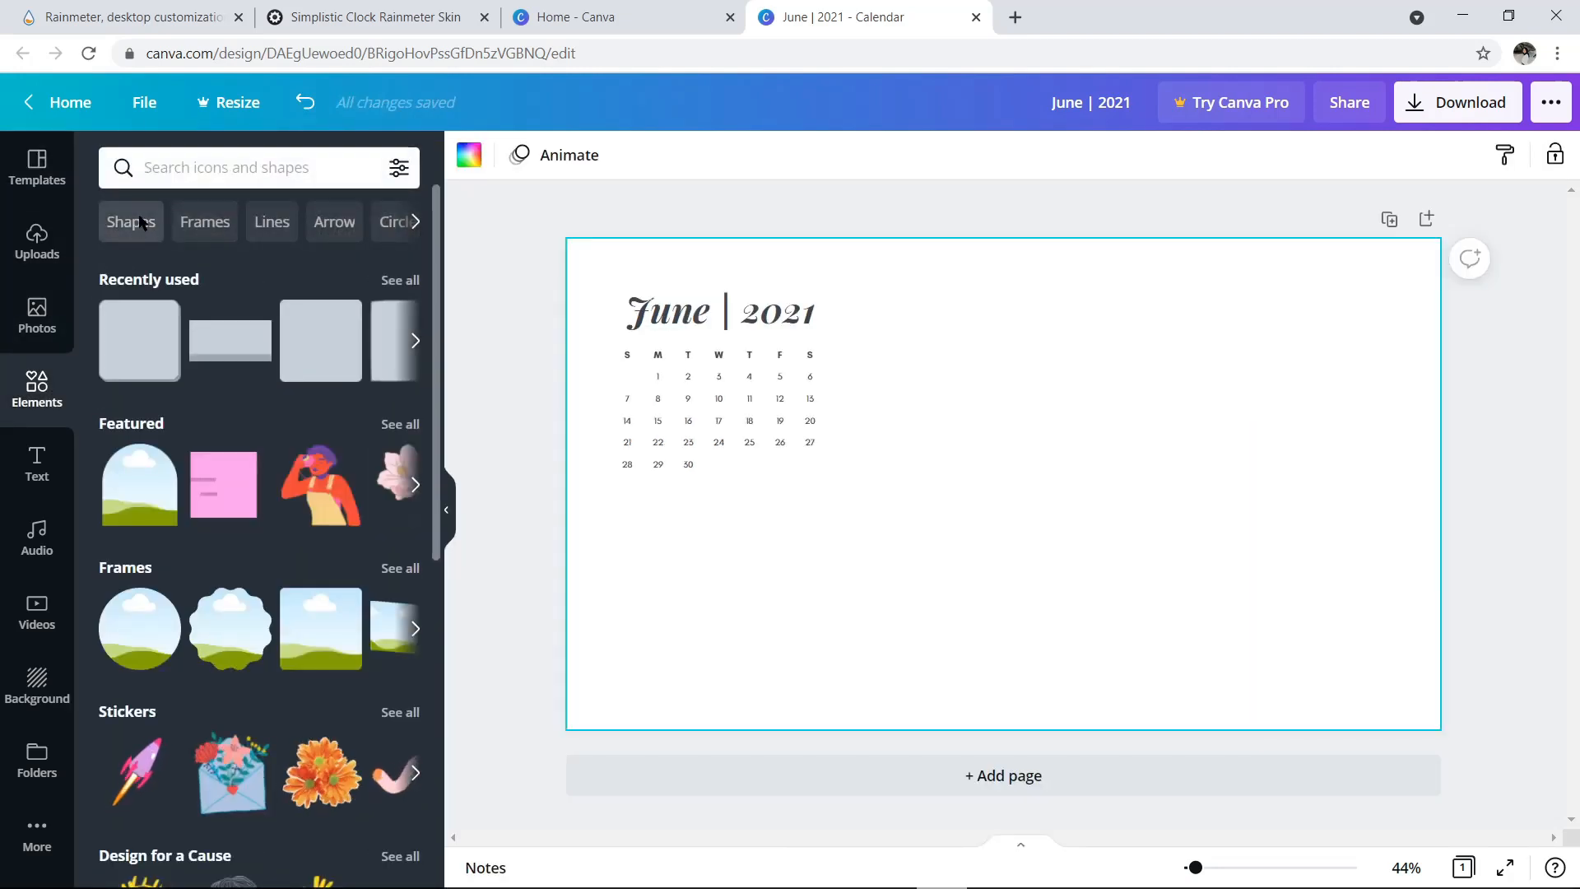
left_click(128, 222)
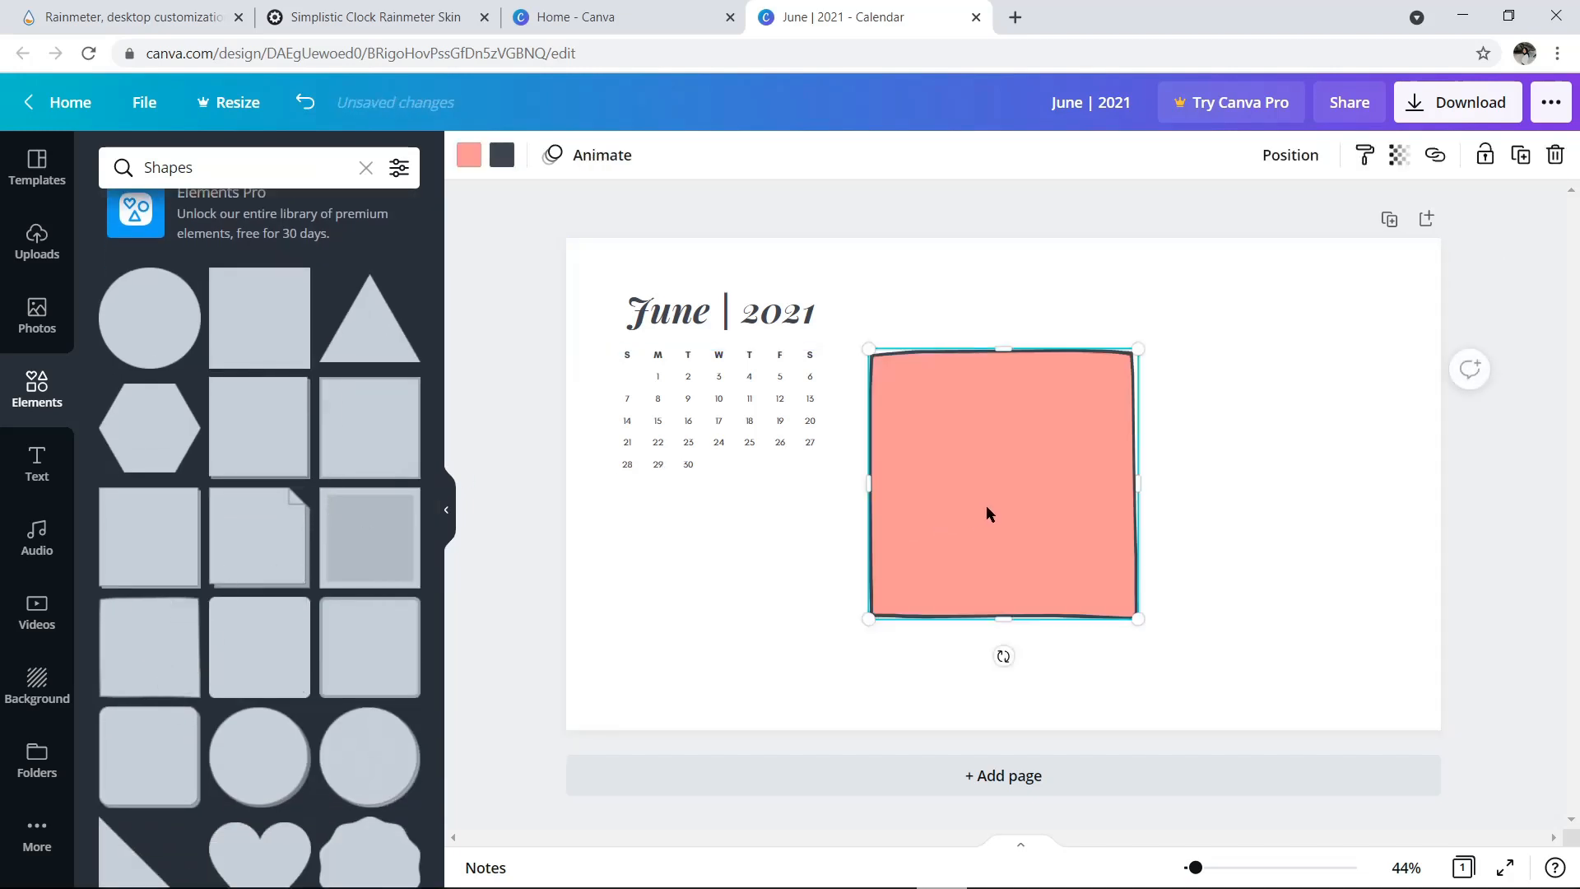
left_click_drag(1003, 484, 748, 438)
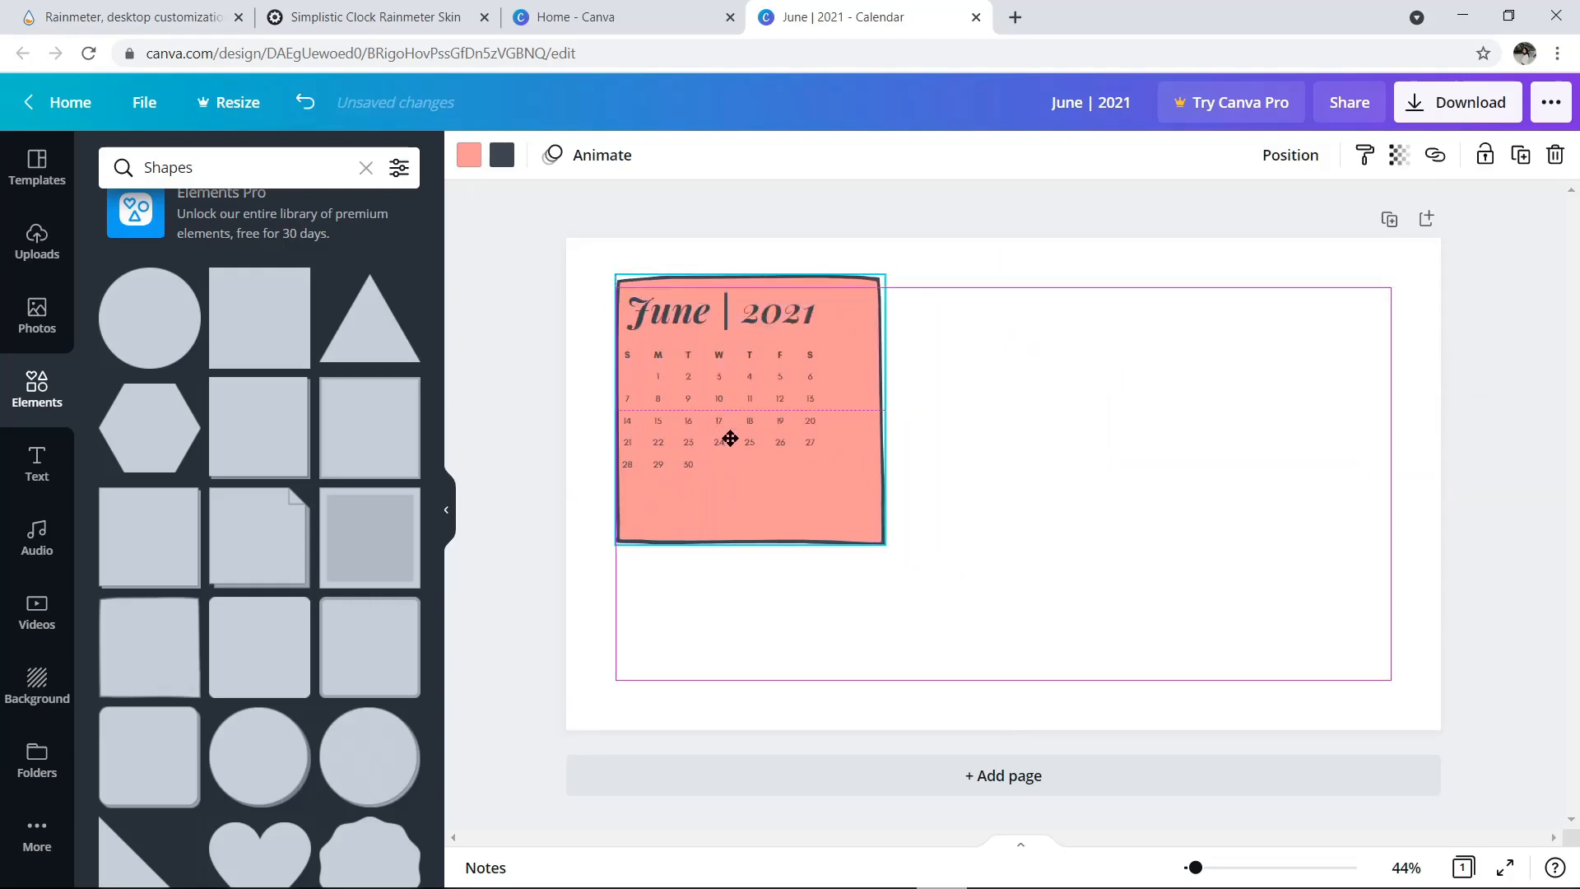
left_click_drag(879, 545, 836, 509)
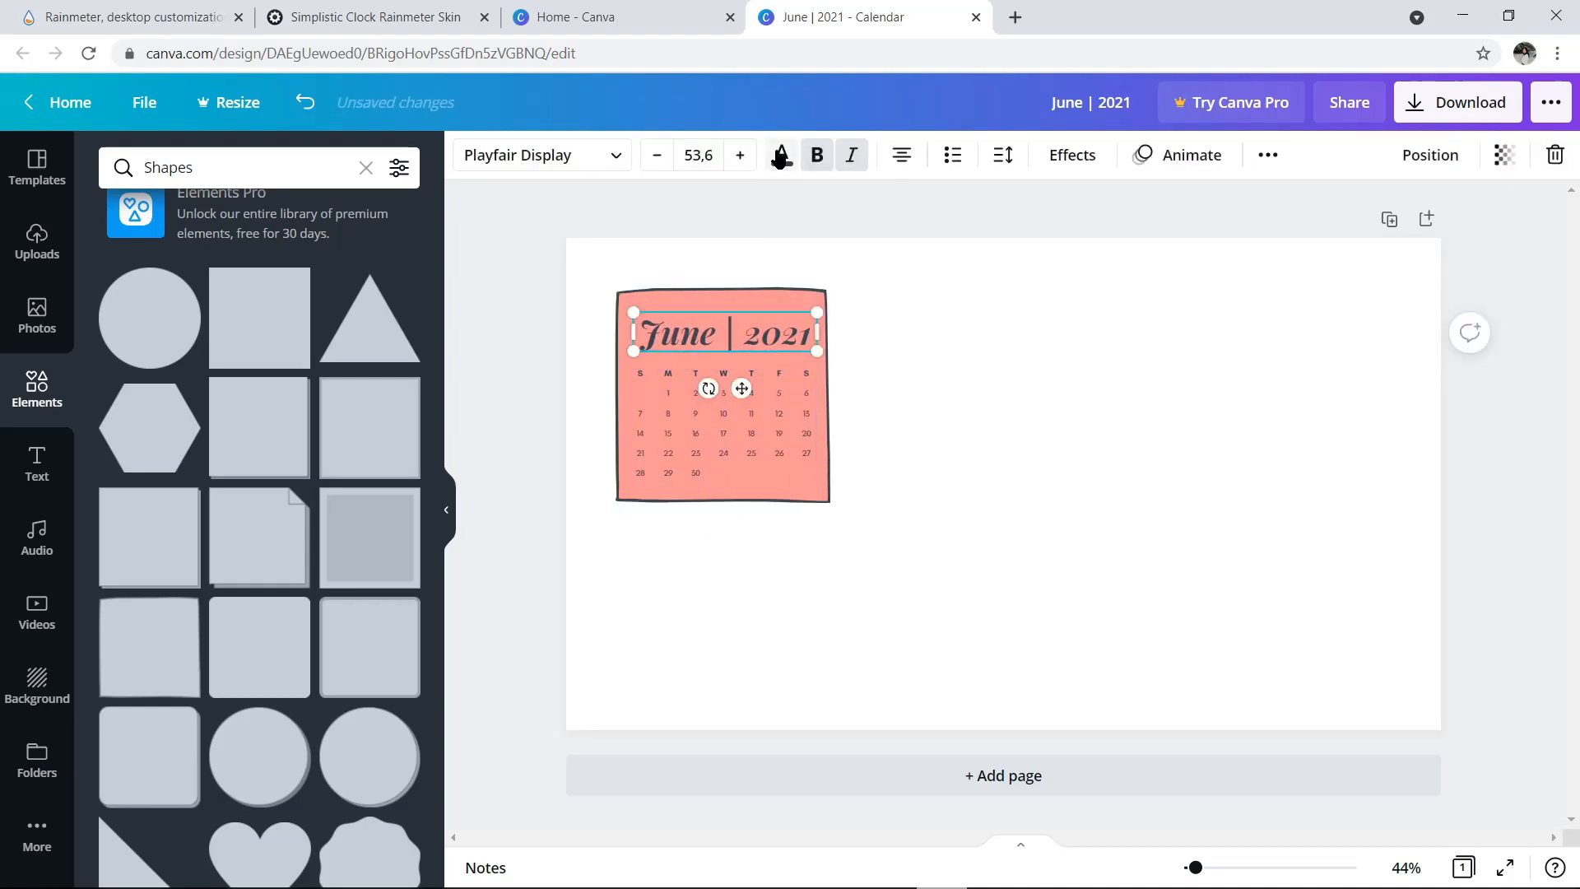
left_click(780, 155)
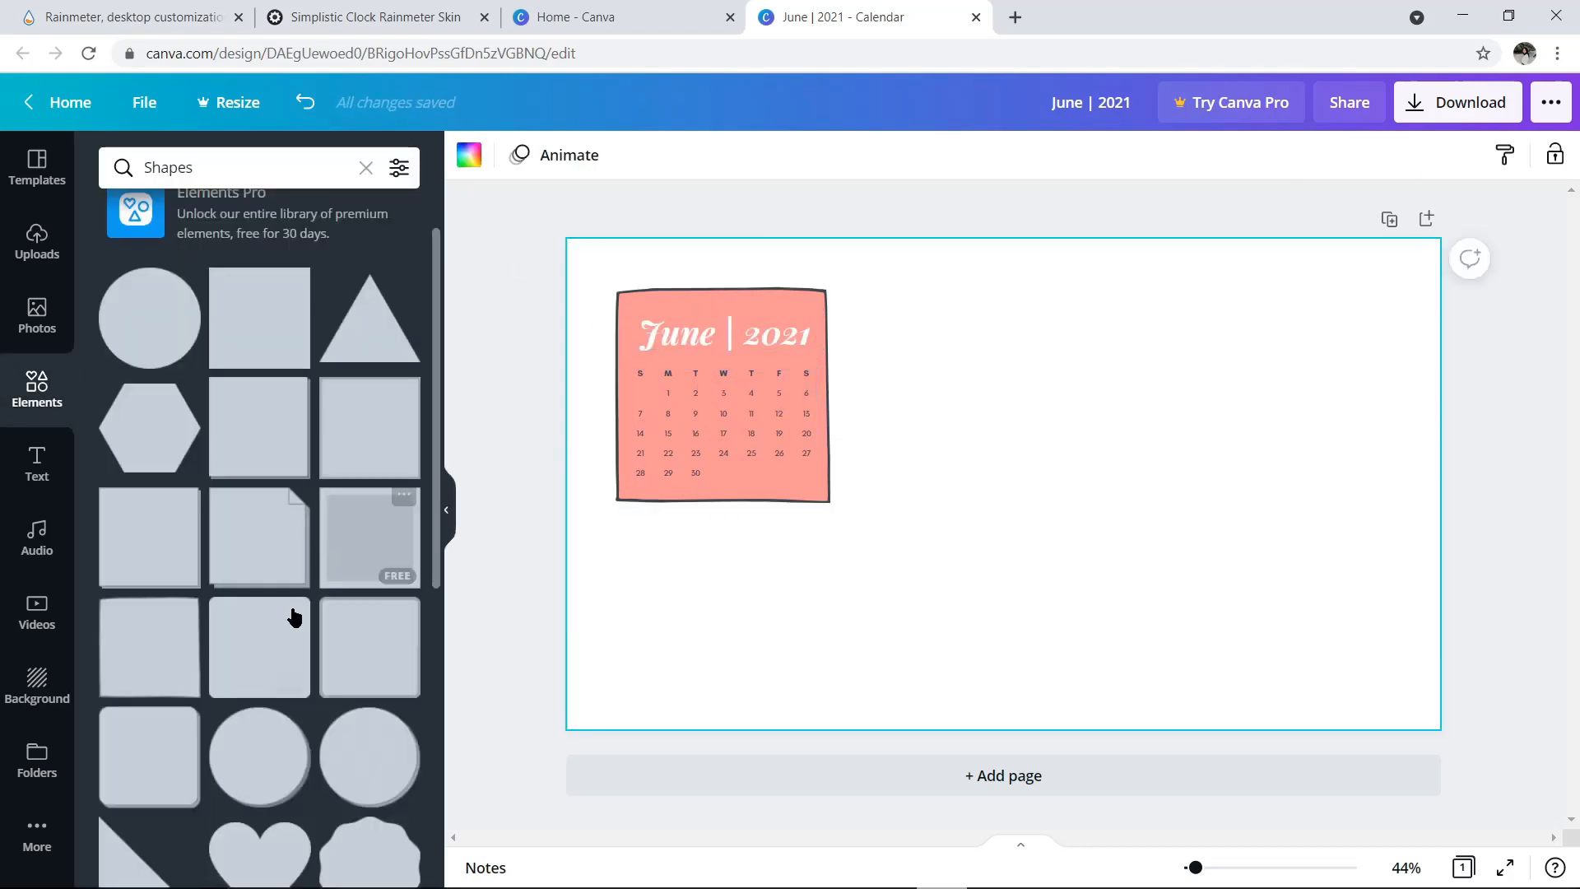
mouse_move(266, 660)
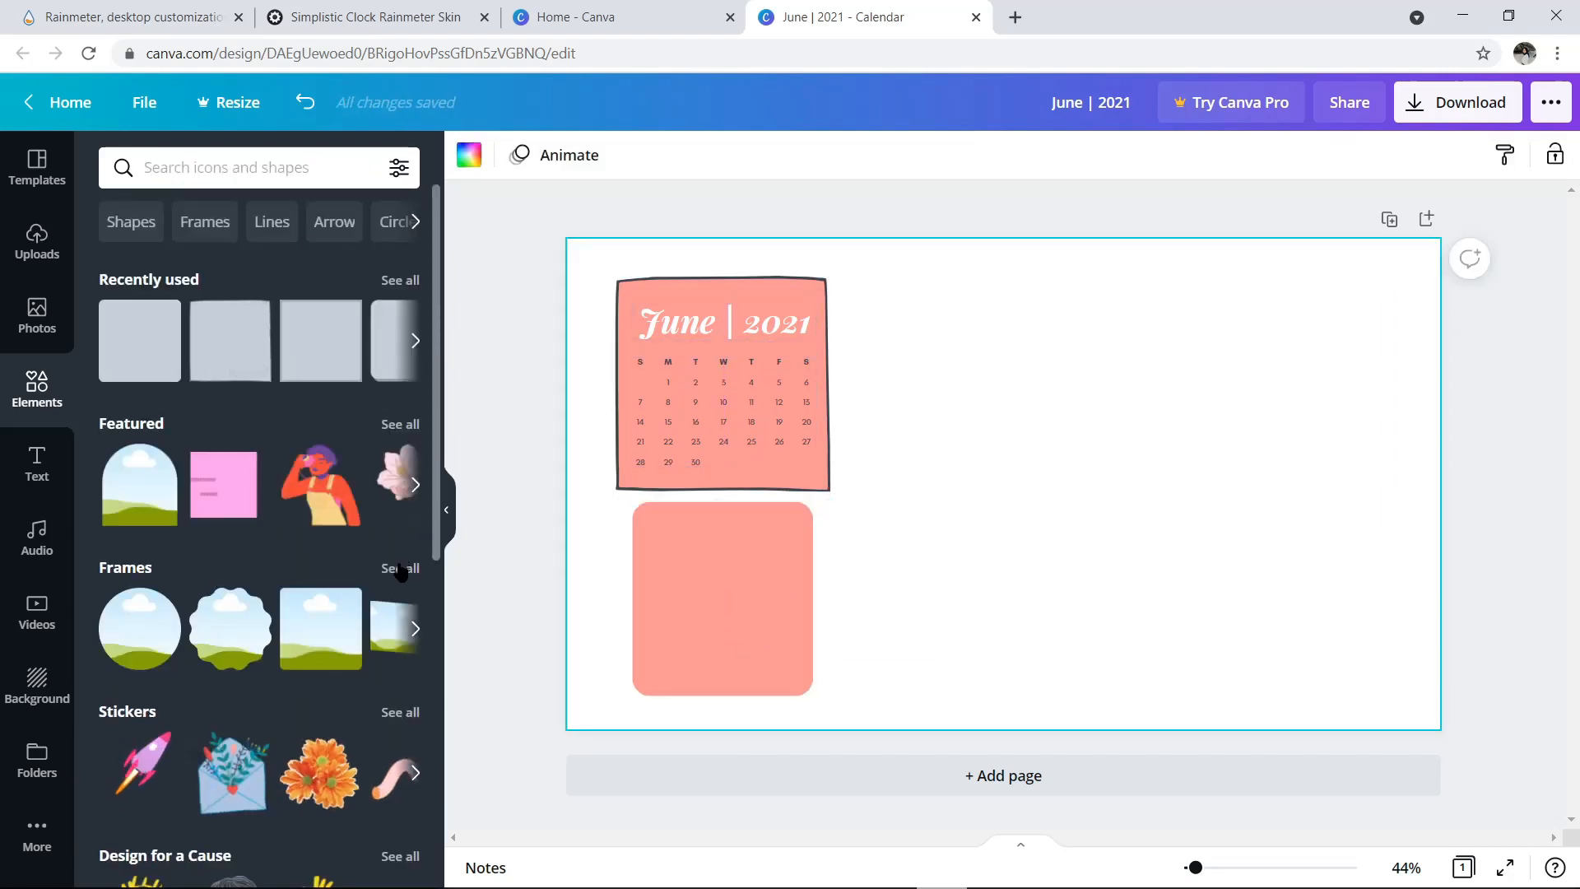
Step: Add film-strip, tilted photo and polaroid frames, overlapping and slightly tilting the polaroid
left_click(400, 568)
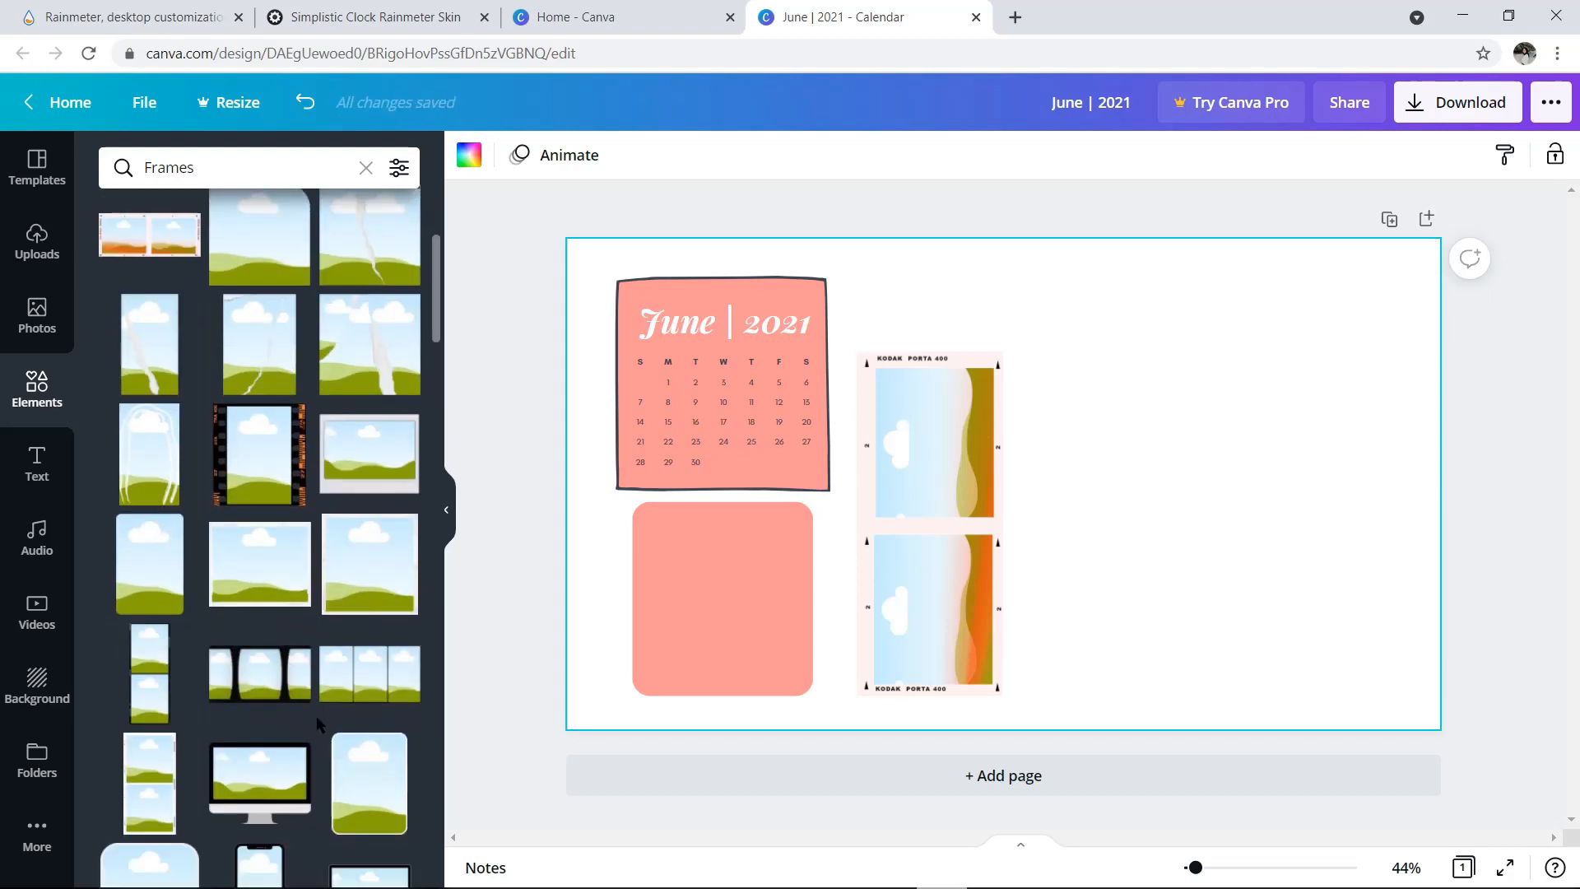
left_click(150, 518)
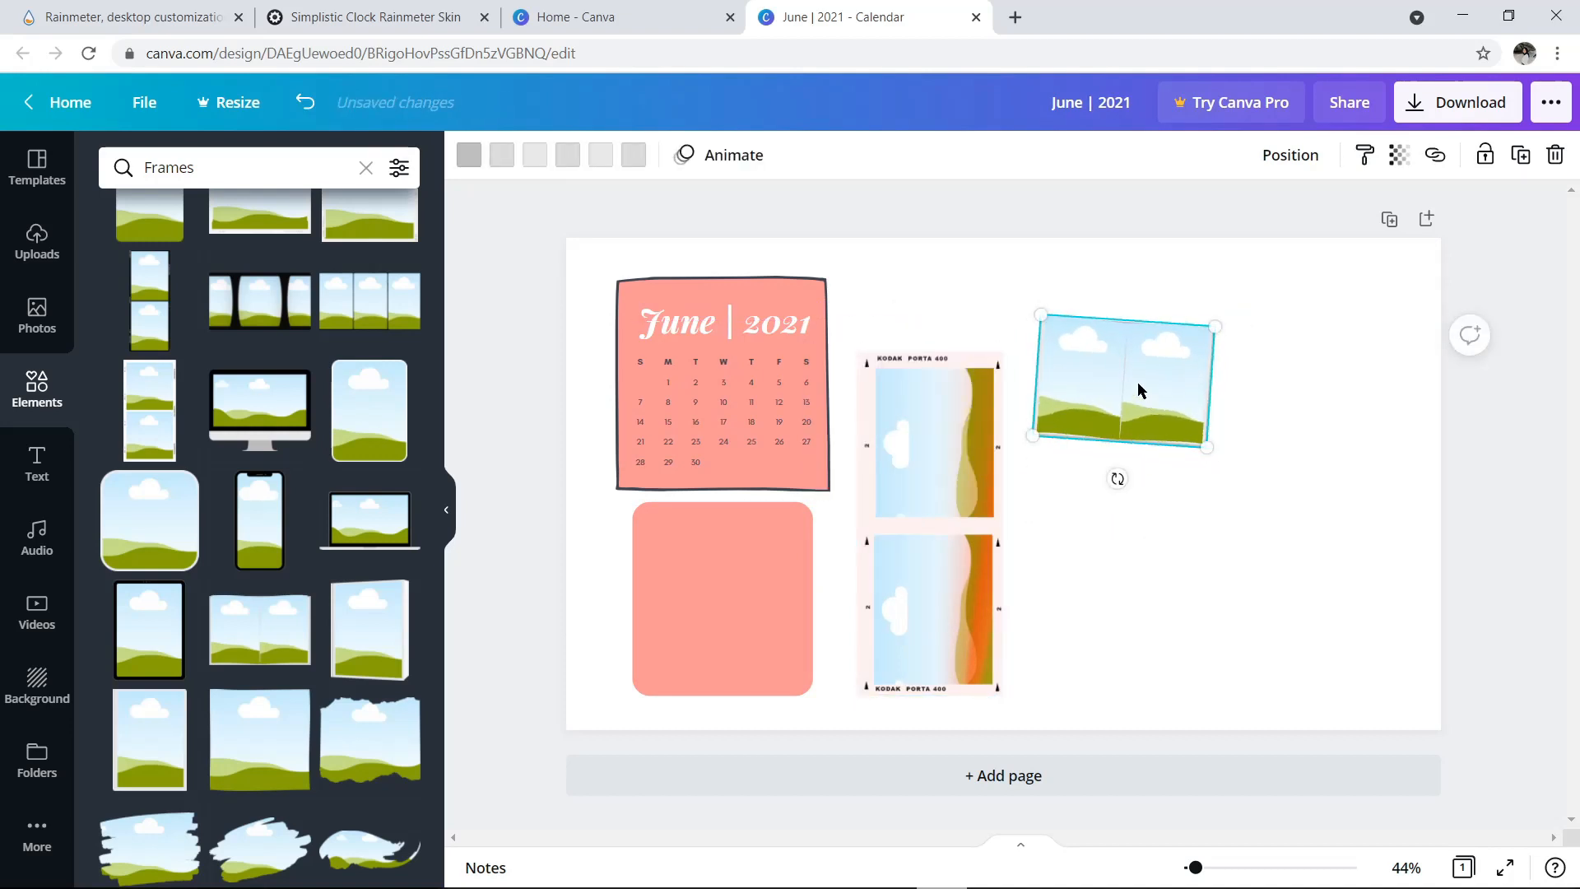
left_click_drag(1139, 392, 1131, 346)
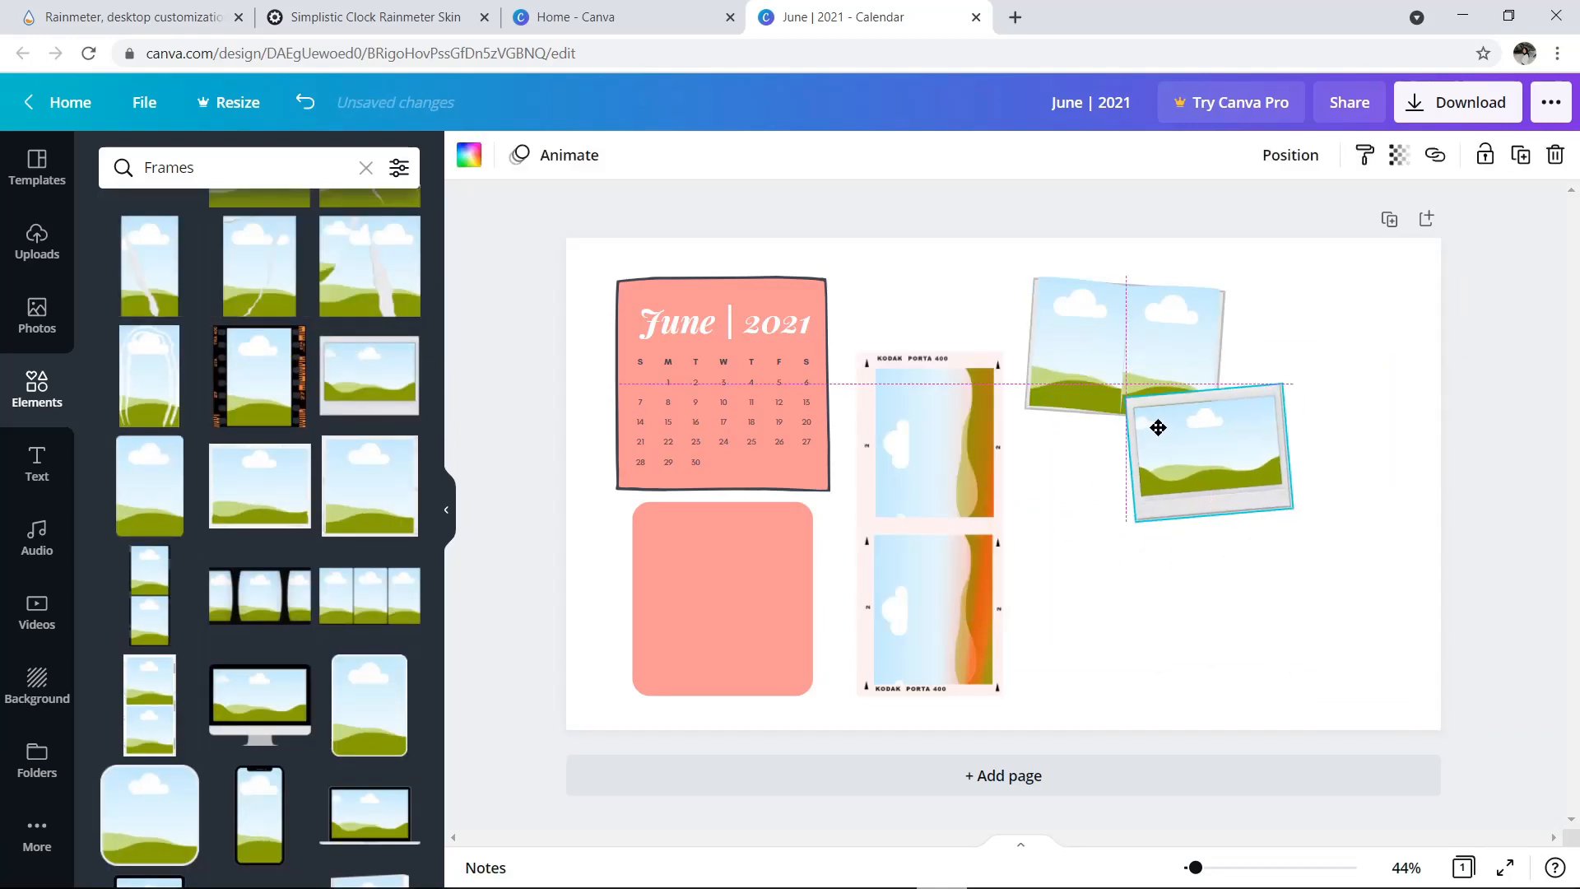
left_click_drag(1156, 428, 1205, 454)
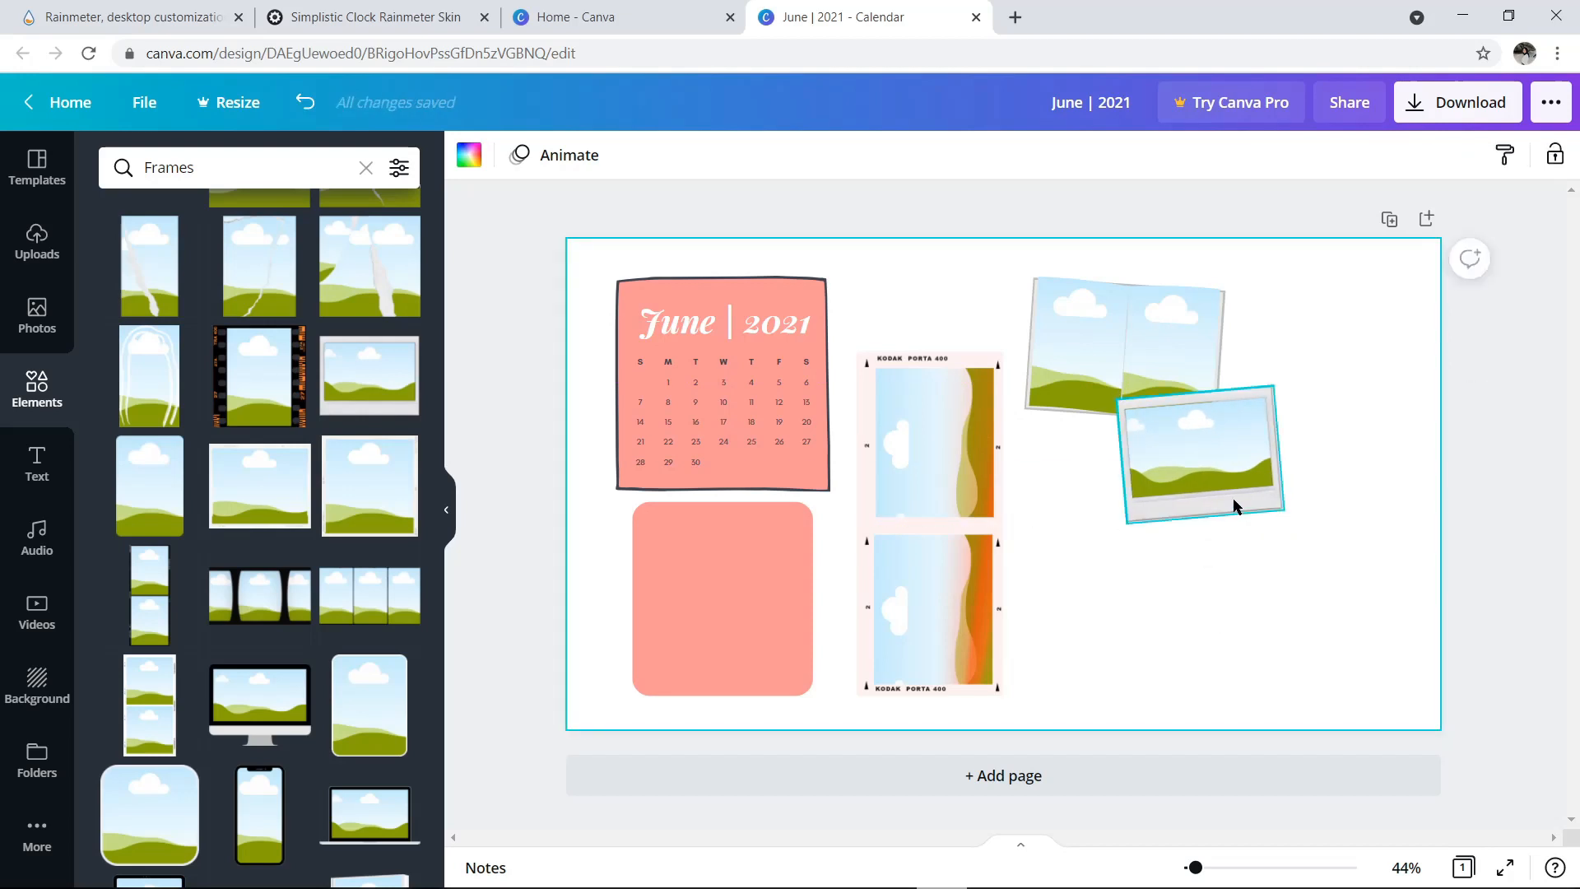
left_click_drag(1200, 455, 1188, 448)
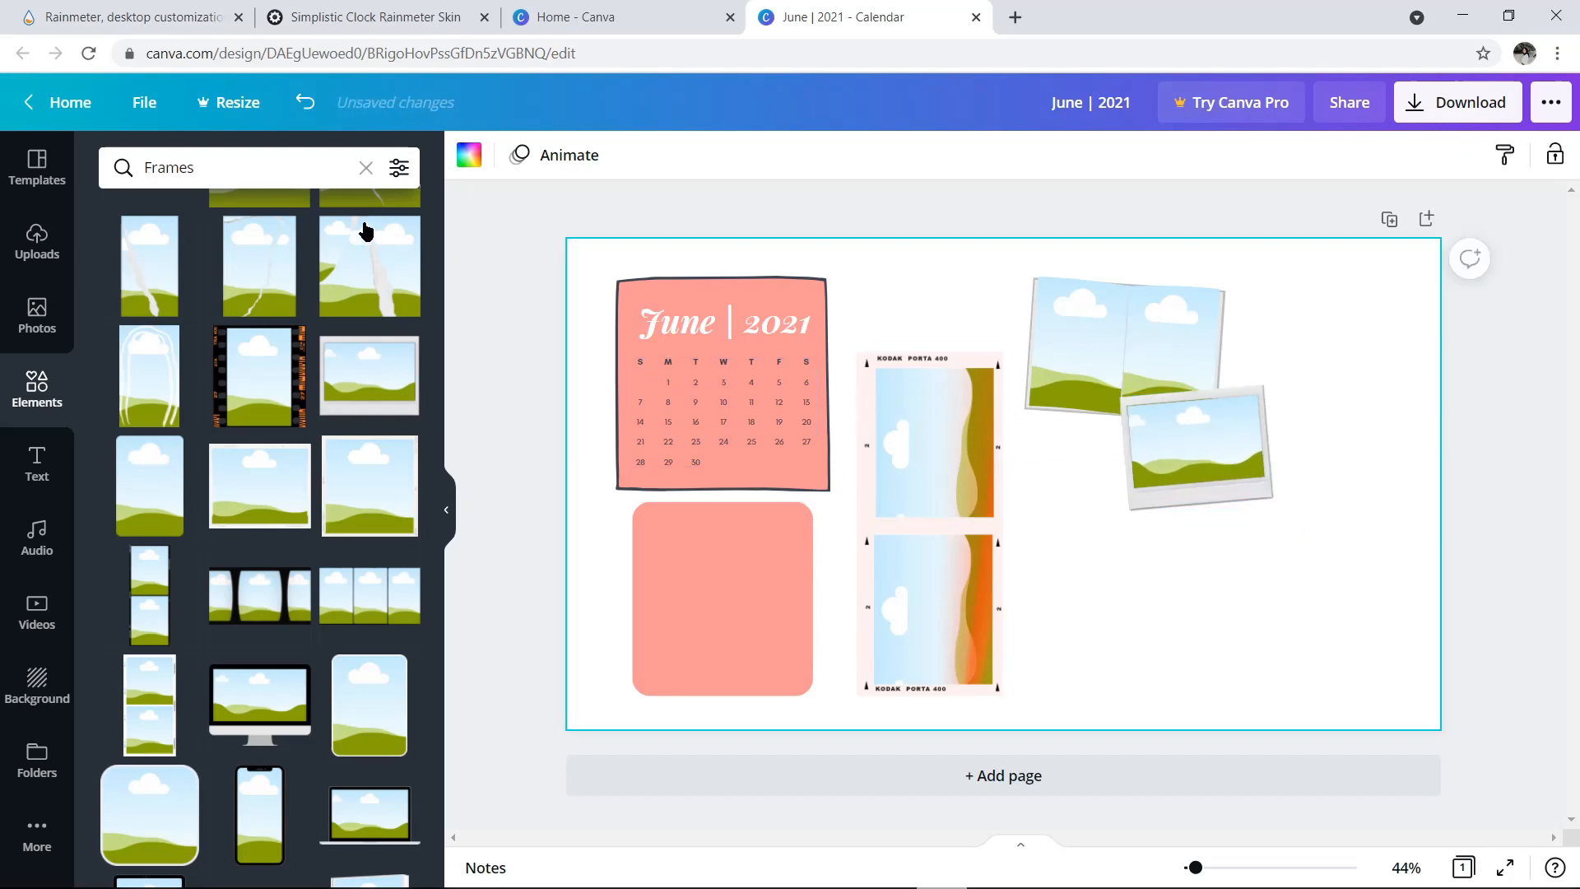
left_click(366, 168)
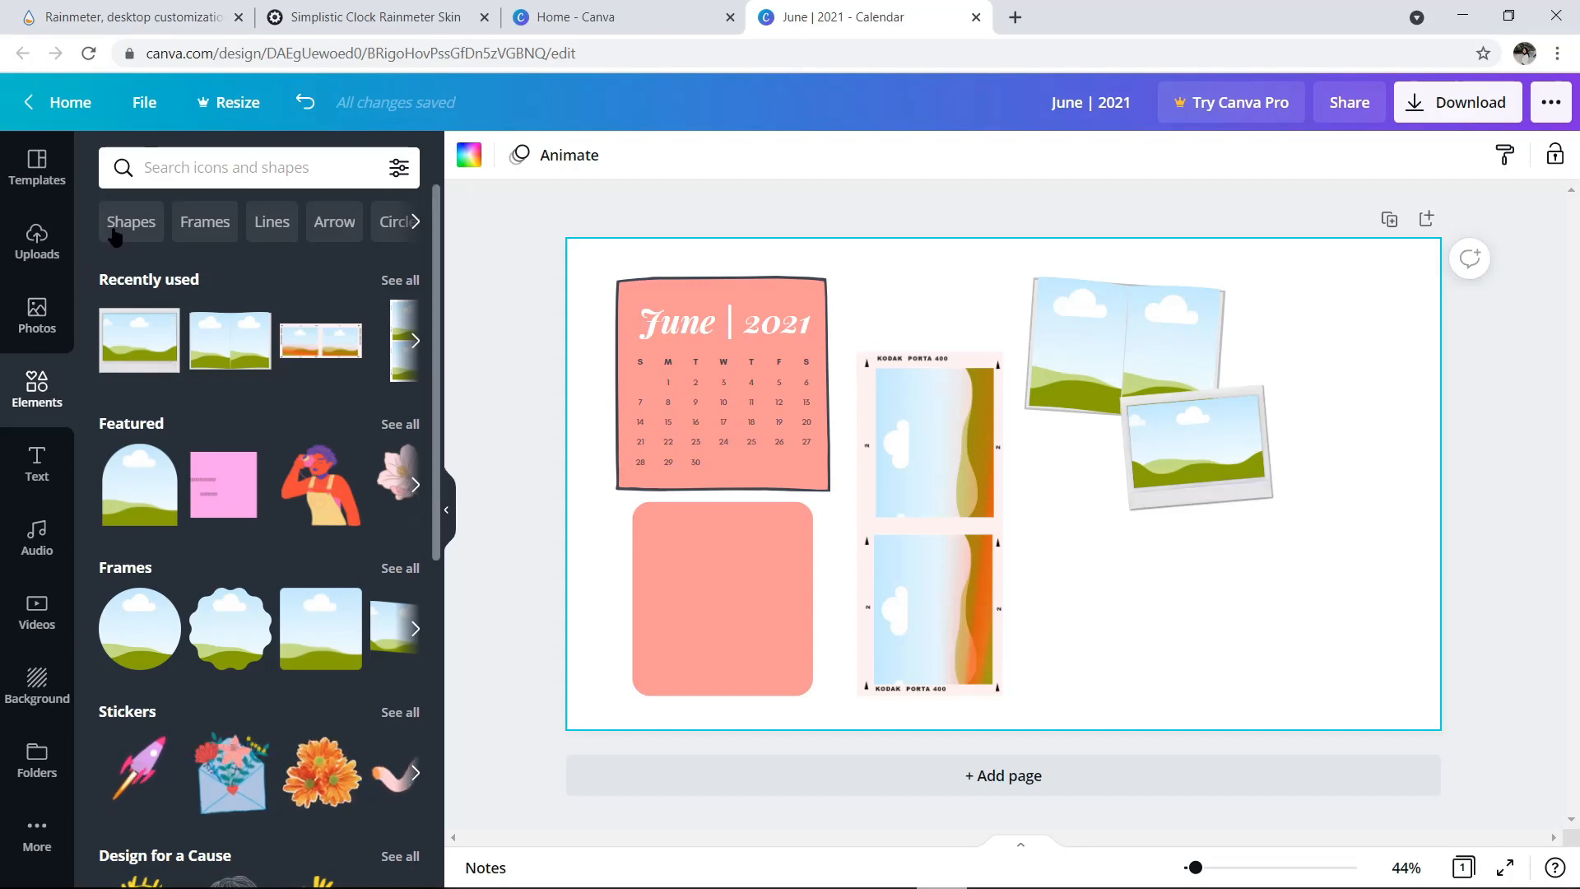
Step: Add a grey rounded rectangle and arched landscape frame, aligning the collage around the calendar
left_click(130, 223)
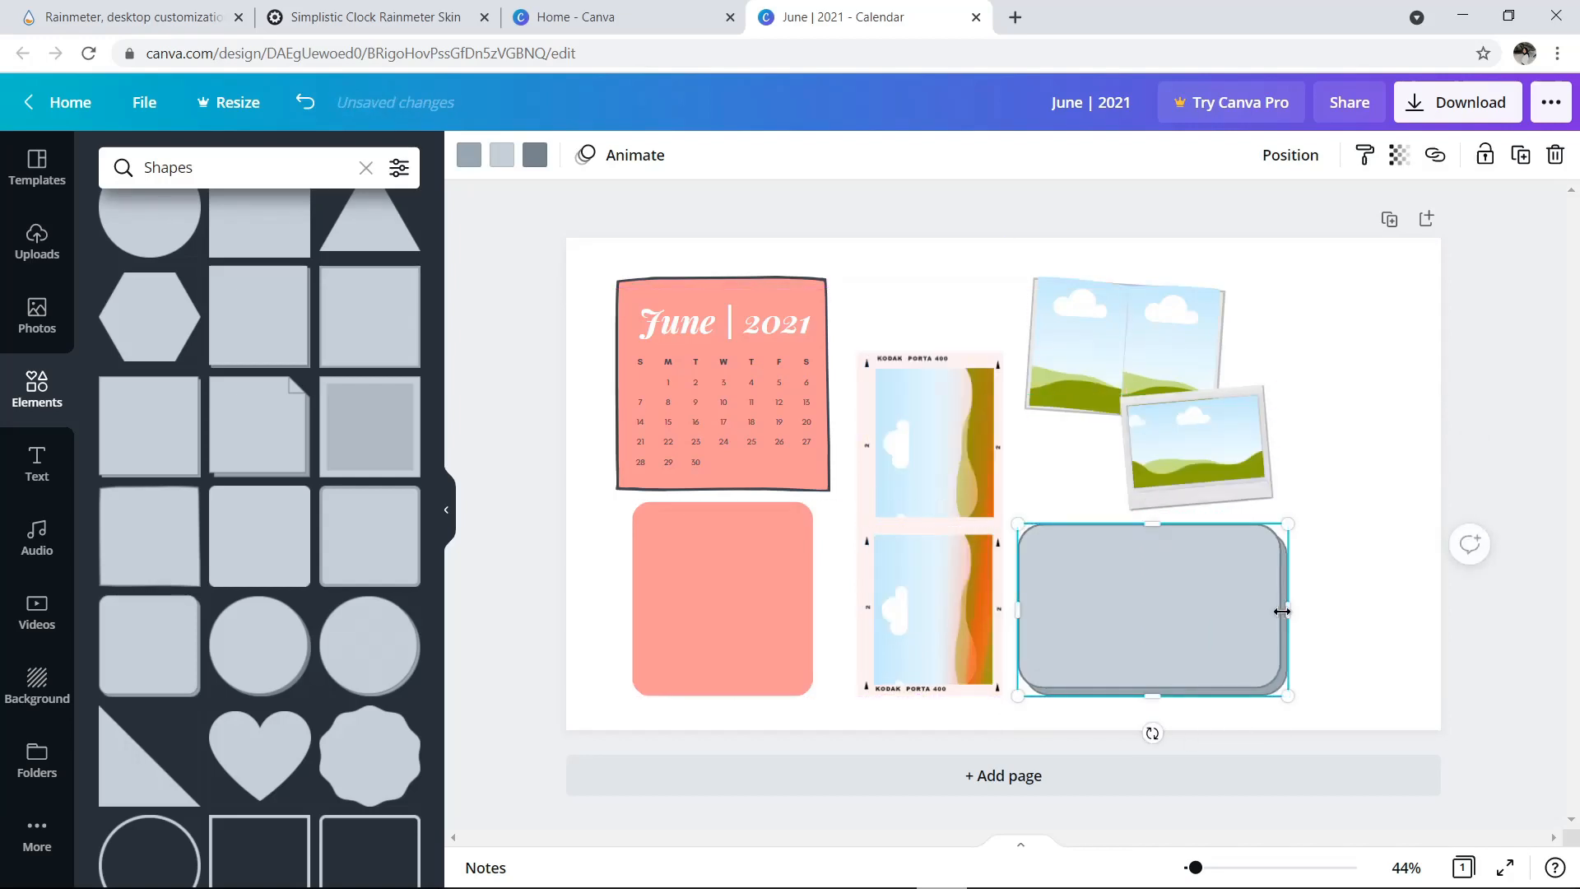
left_click_drag(1286, 612, 1247, 614)
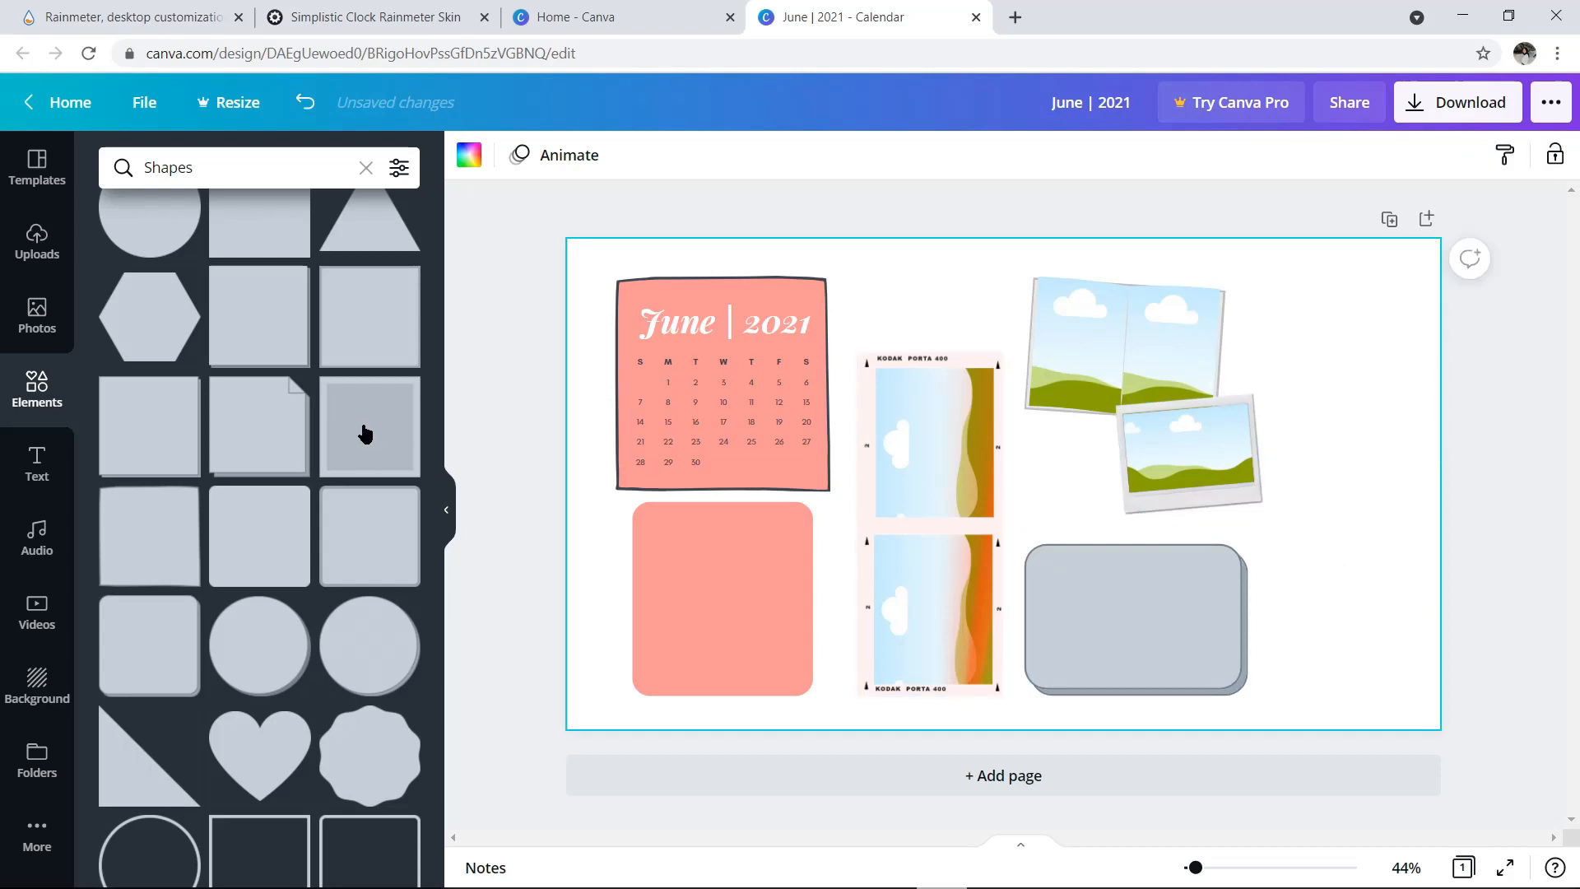
scroll("down", 3)
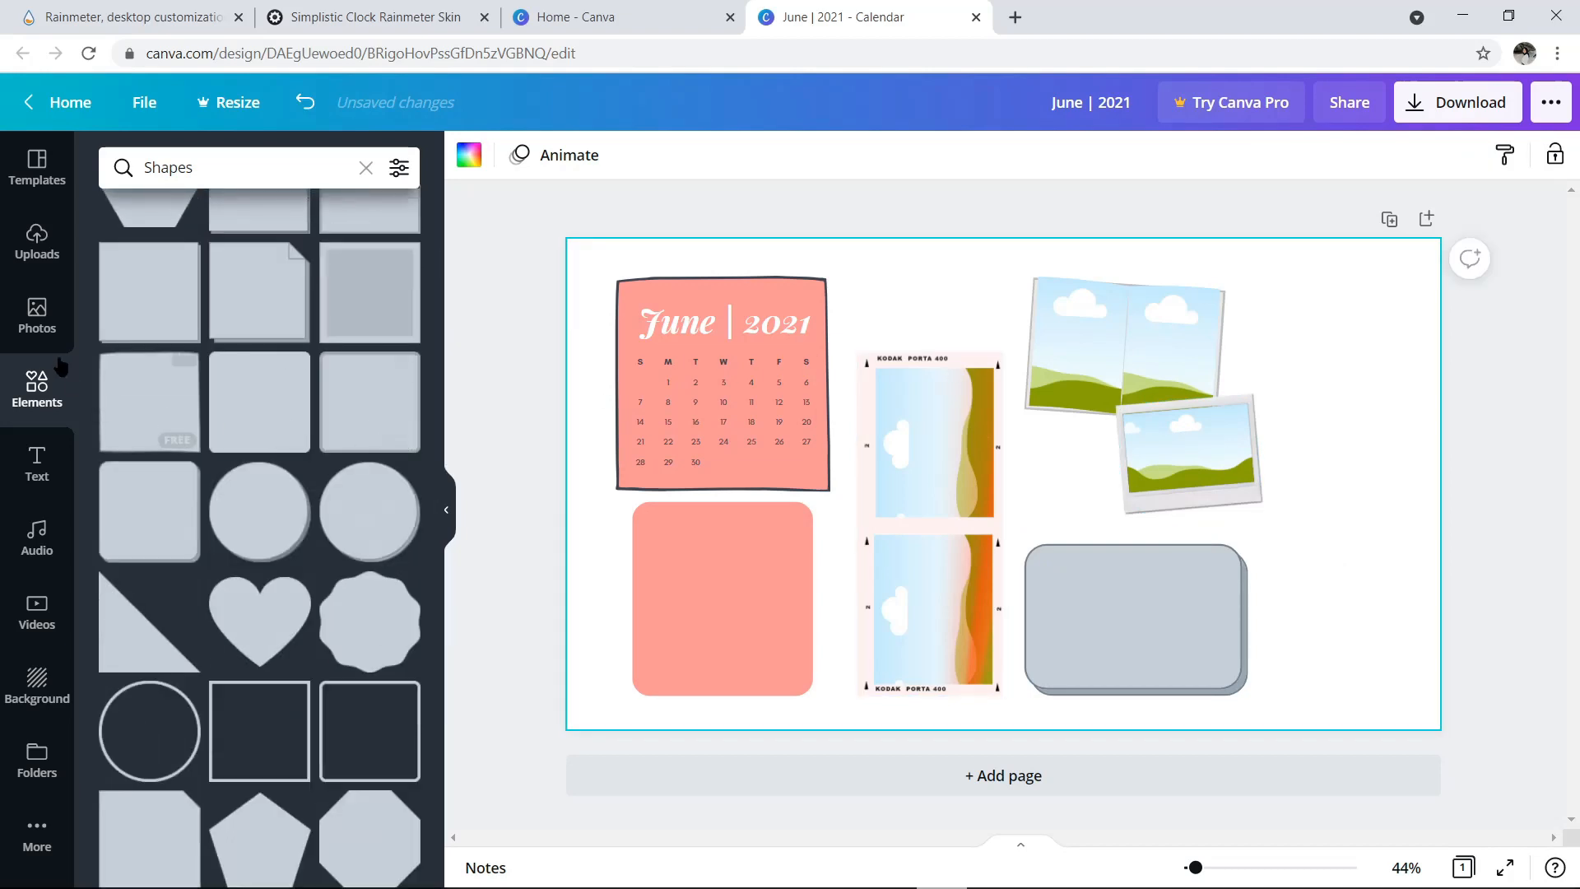
left_click(365, 167)
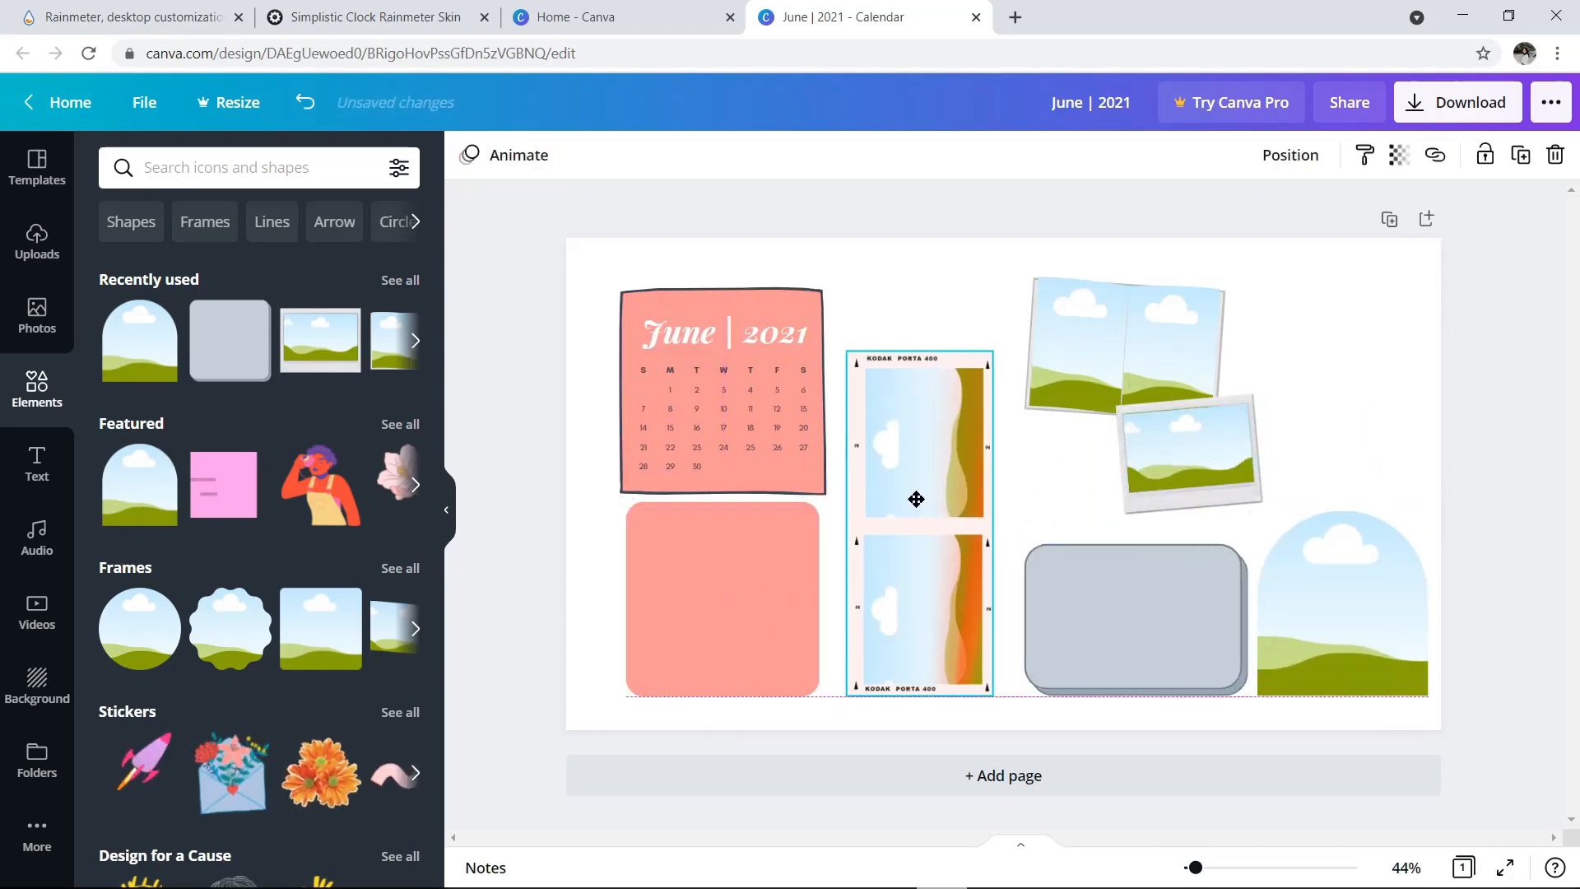
left_click(1322, 603)
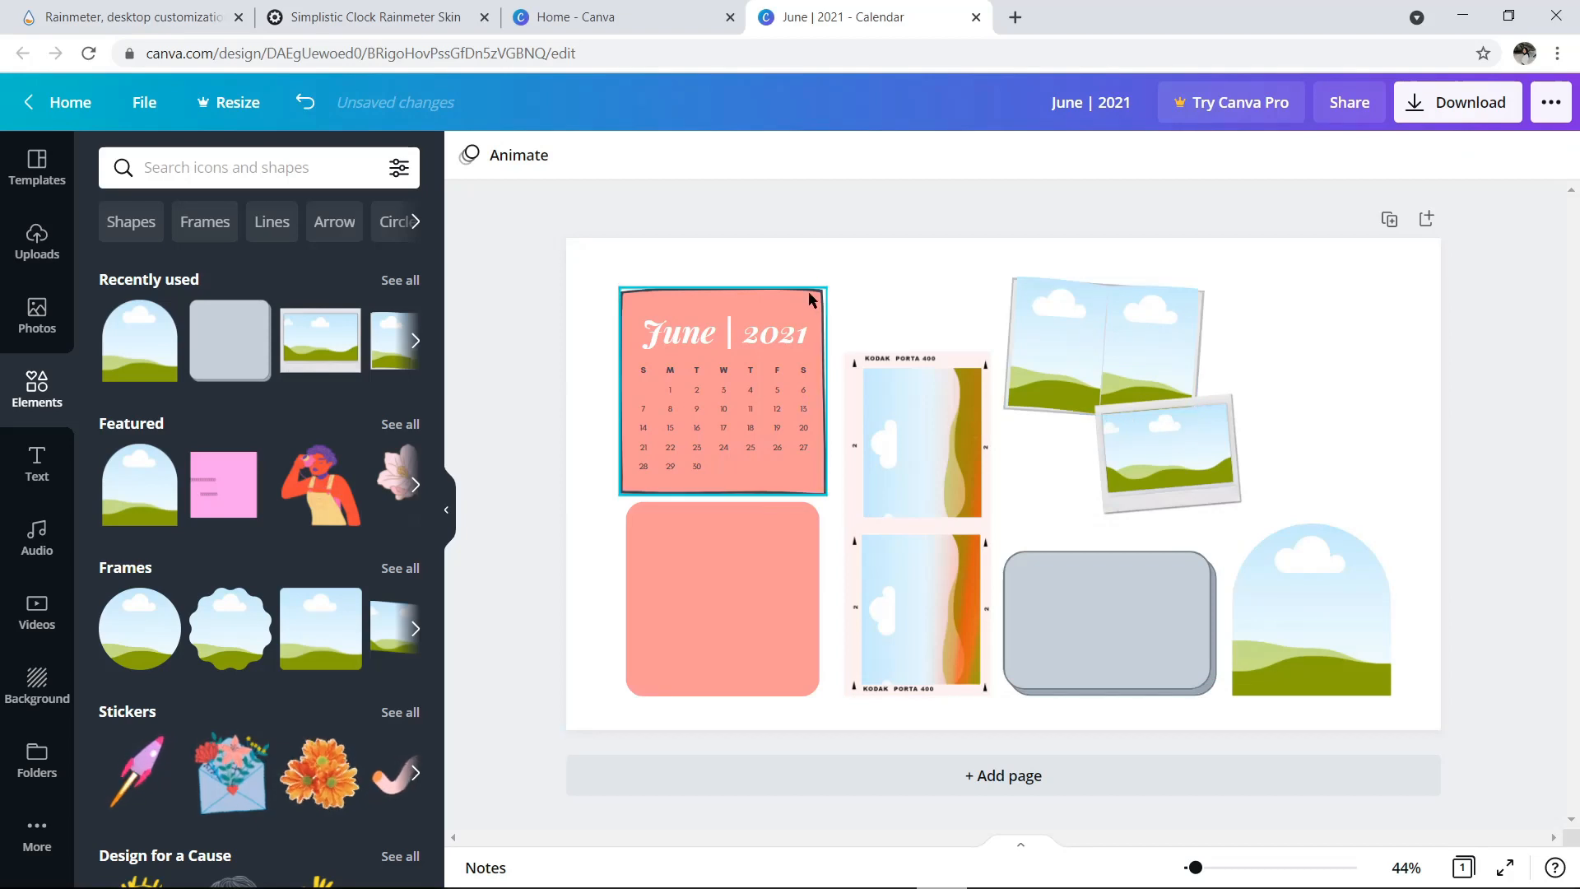
left_click(1007, 555)
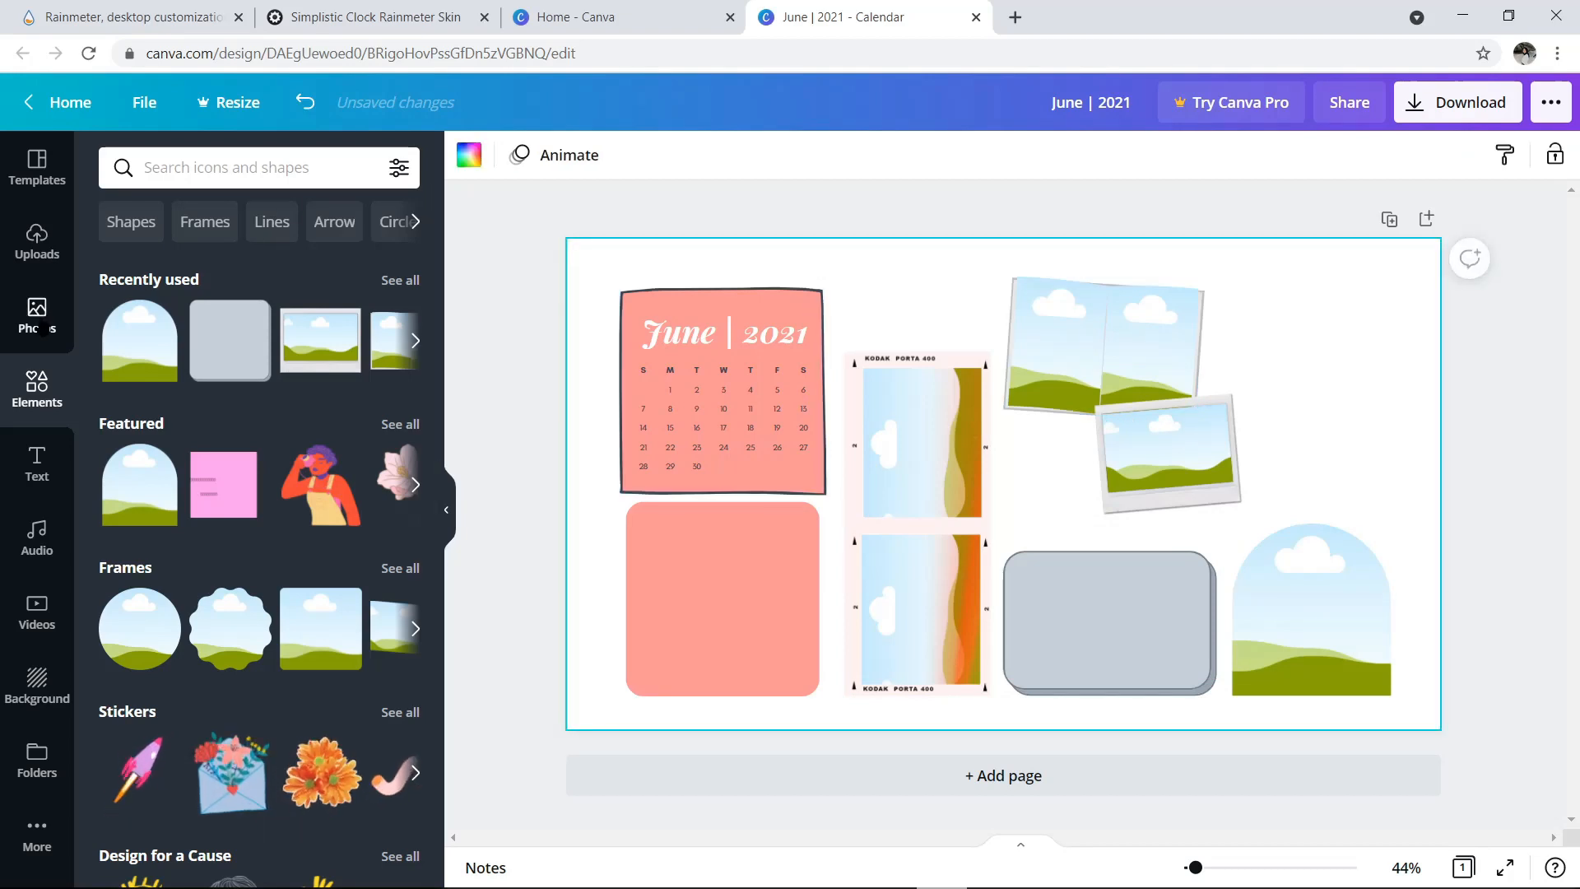
Step: Browse the Photos library for 'pink' to fill the polaroid, film frame and arch with rose-gold images
left_click(36, 316)
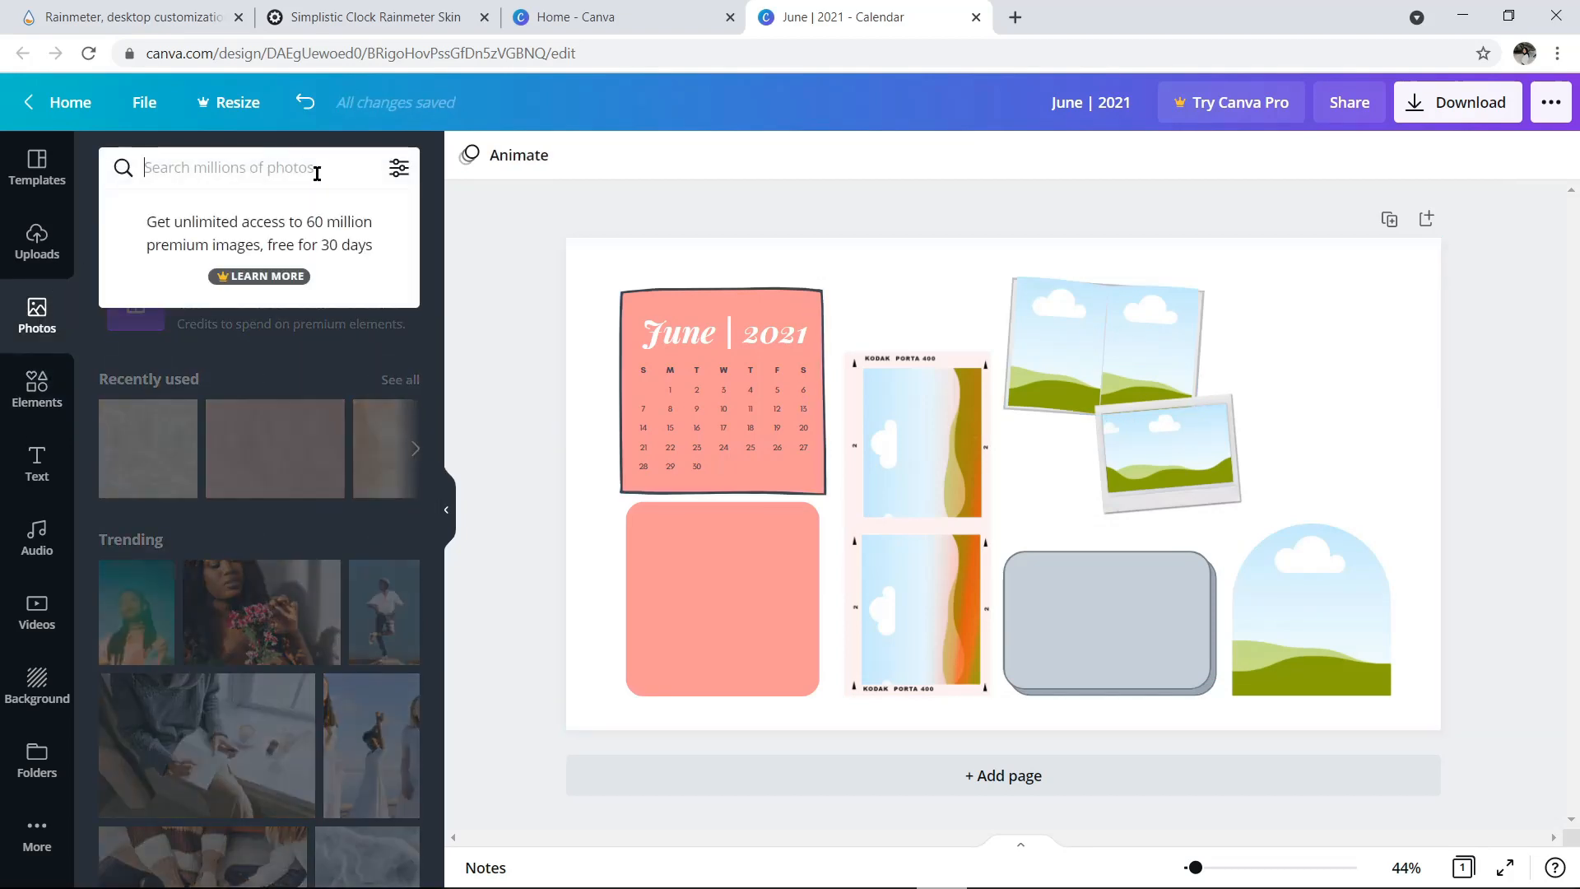
type("pink")
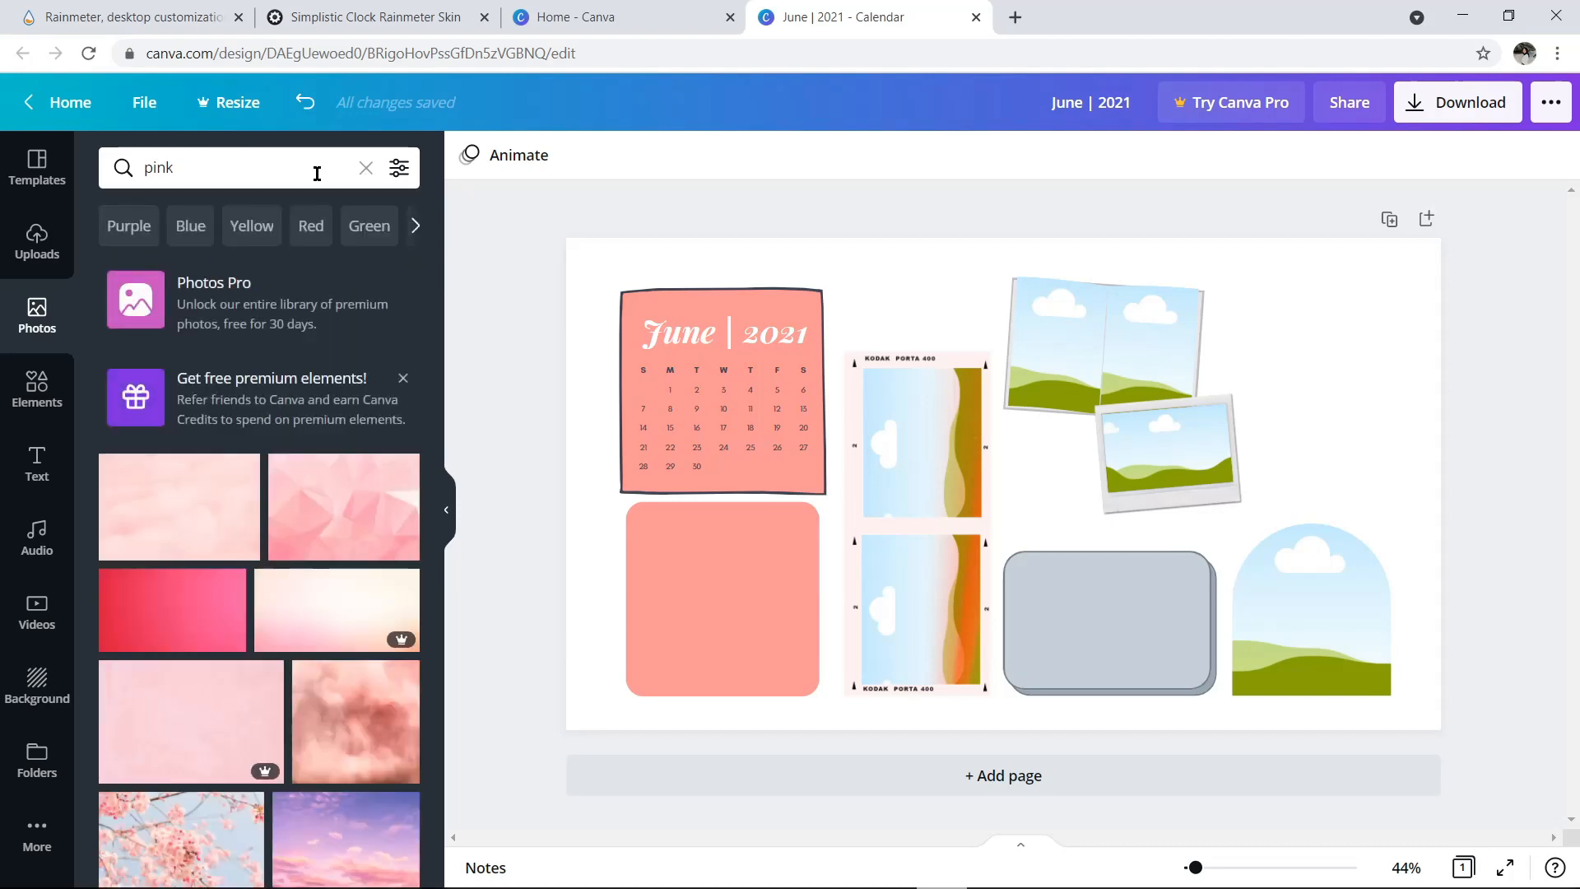
scroll("down", 3)
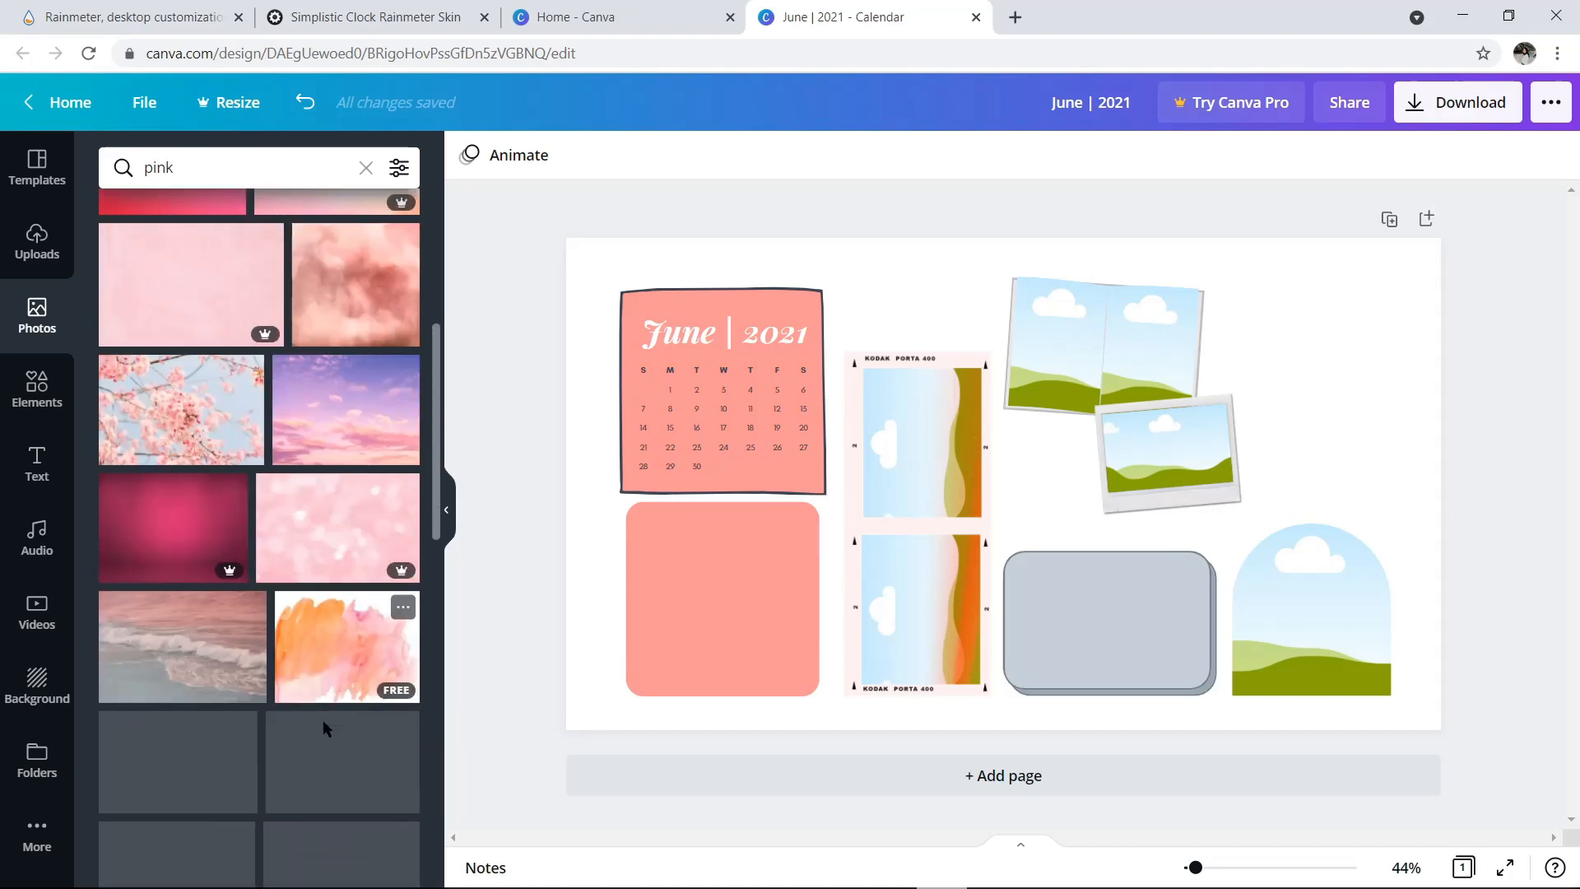
scroll("down", 3)
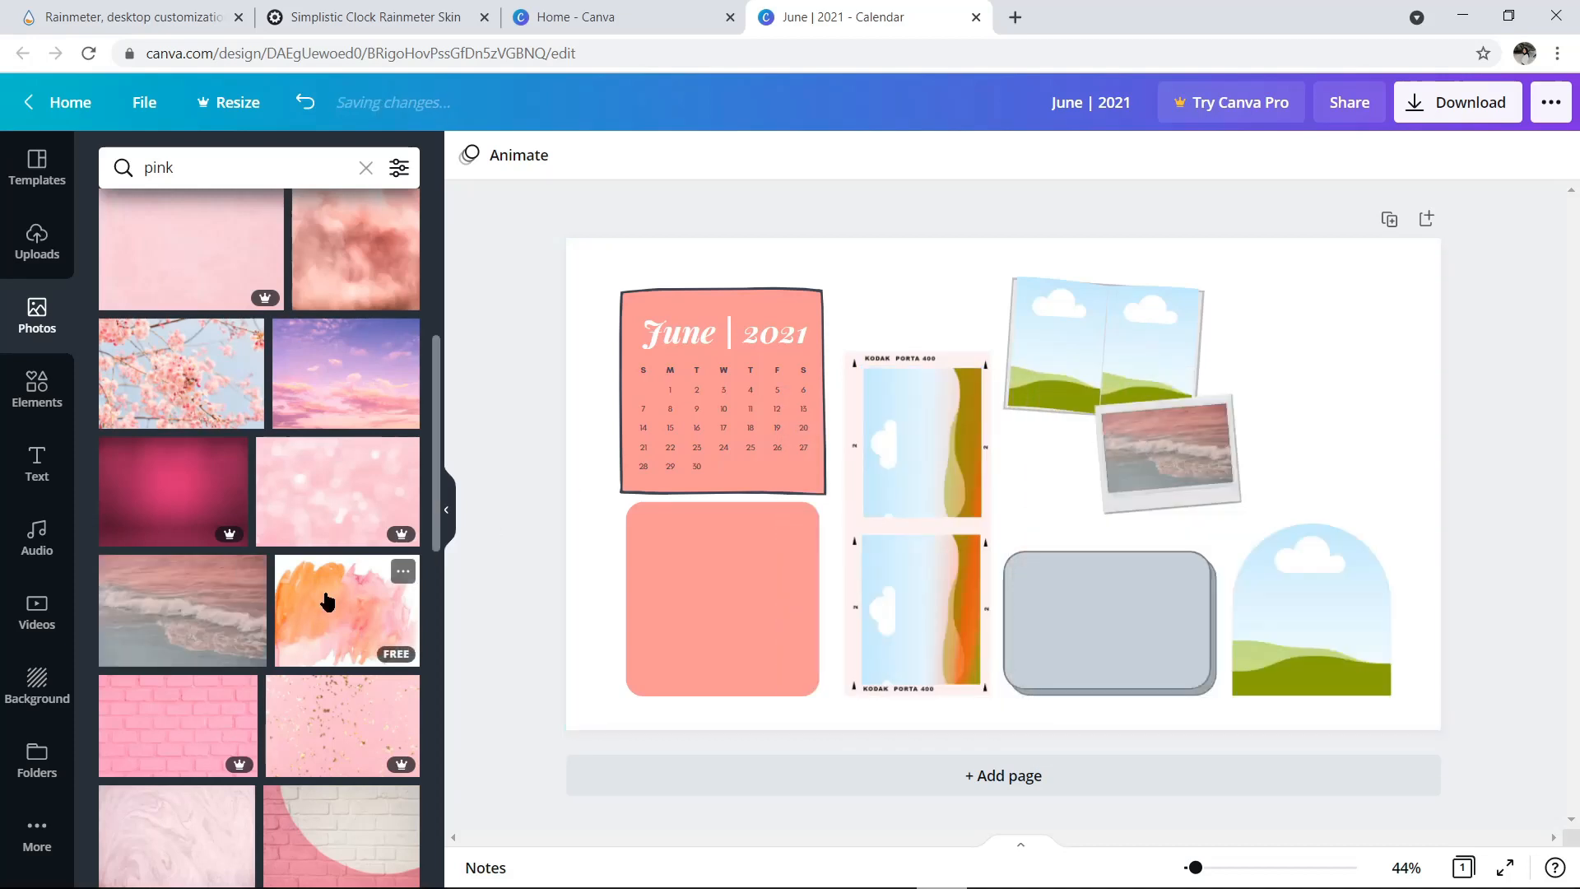
scroll("down", 3)
type("rose gold")
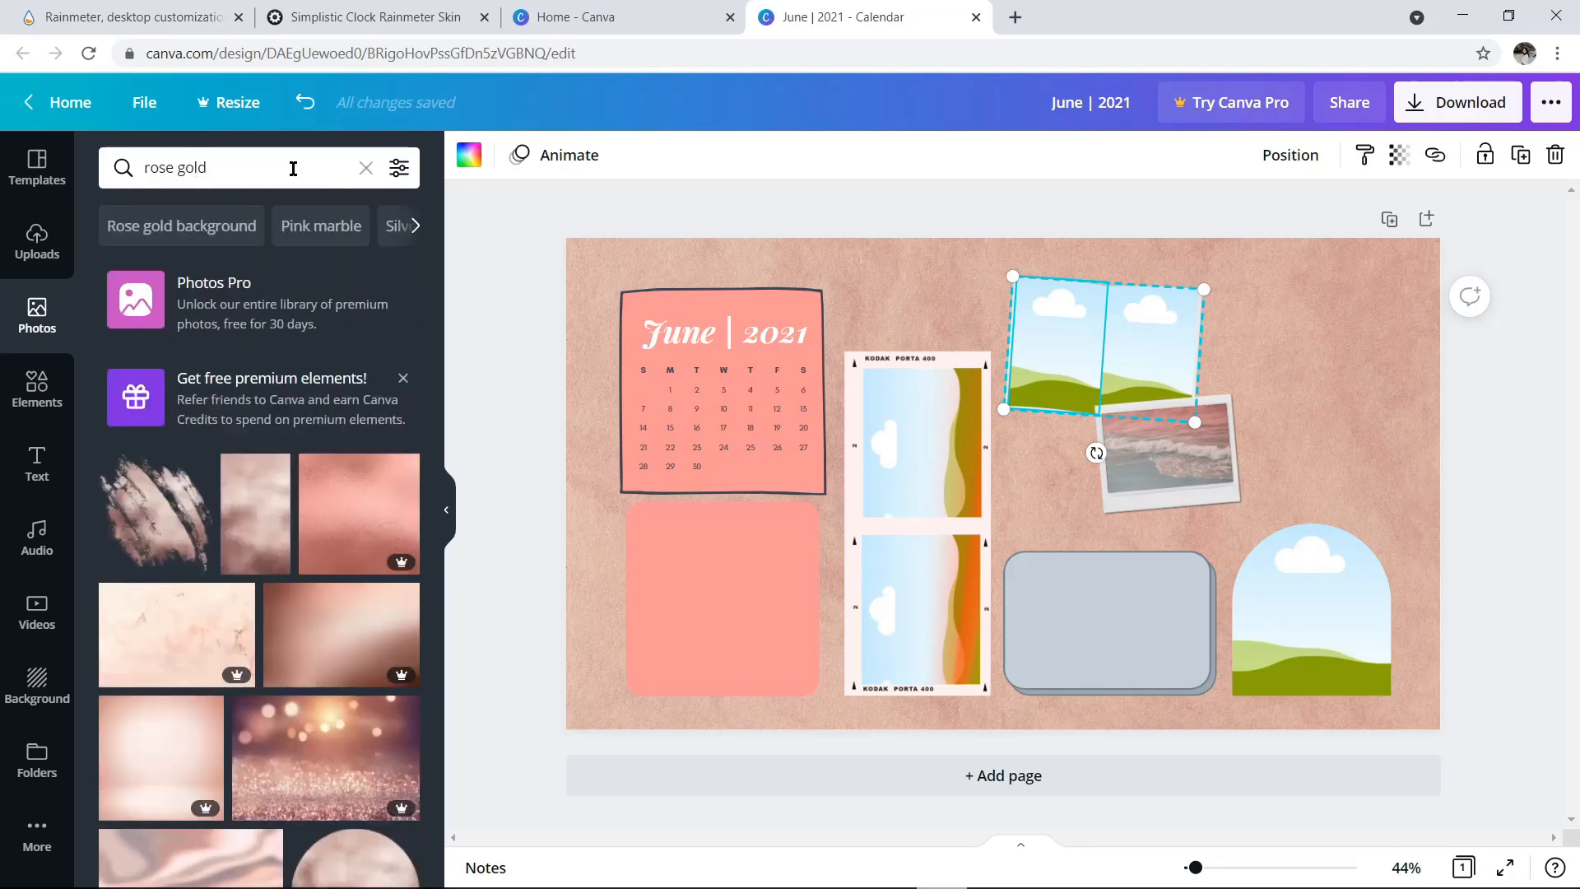
scroll("down", 3)
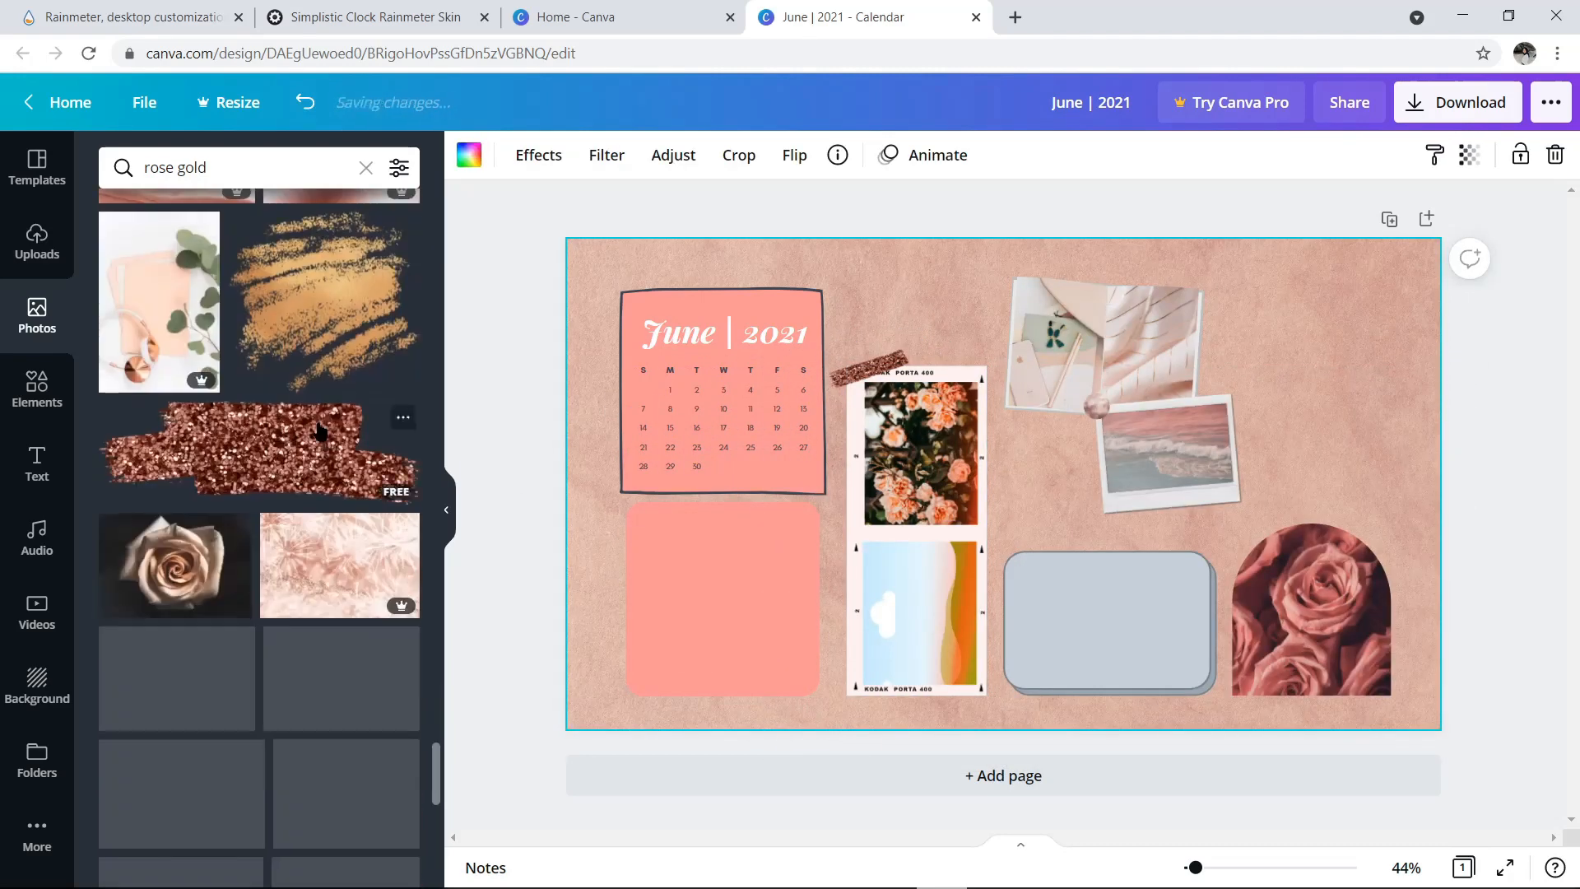
scroll("down", 3)
type("pink")
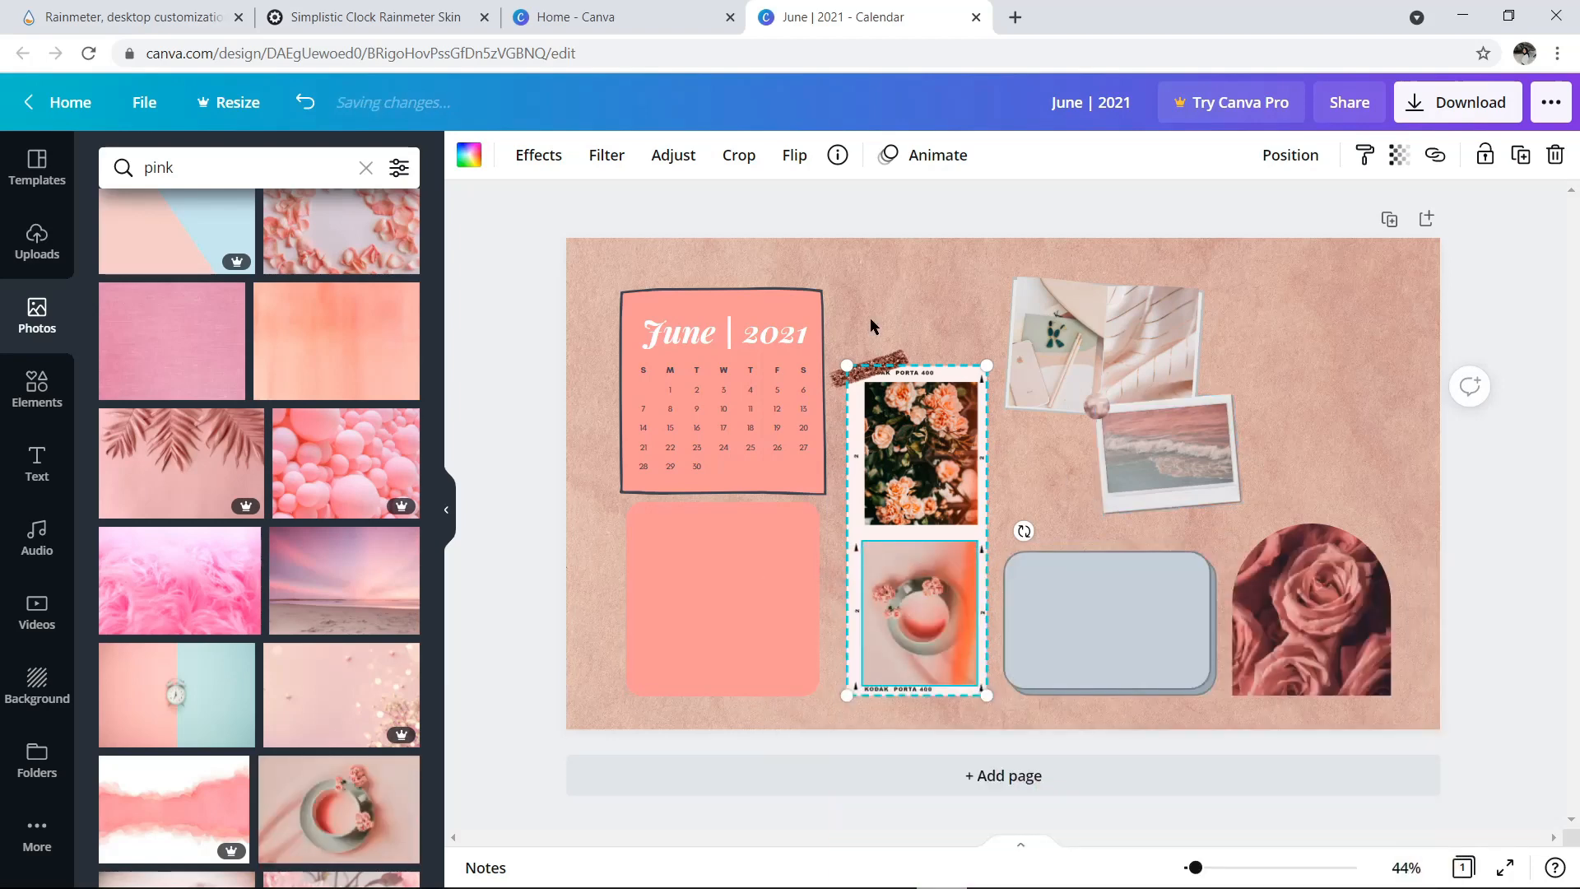
Step: Flip the pink ring photo in the lower film frame vertically
left_click(793, 155)
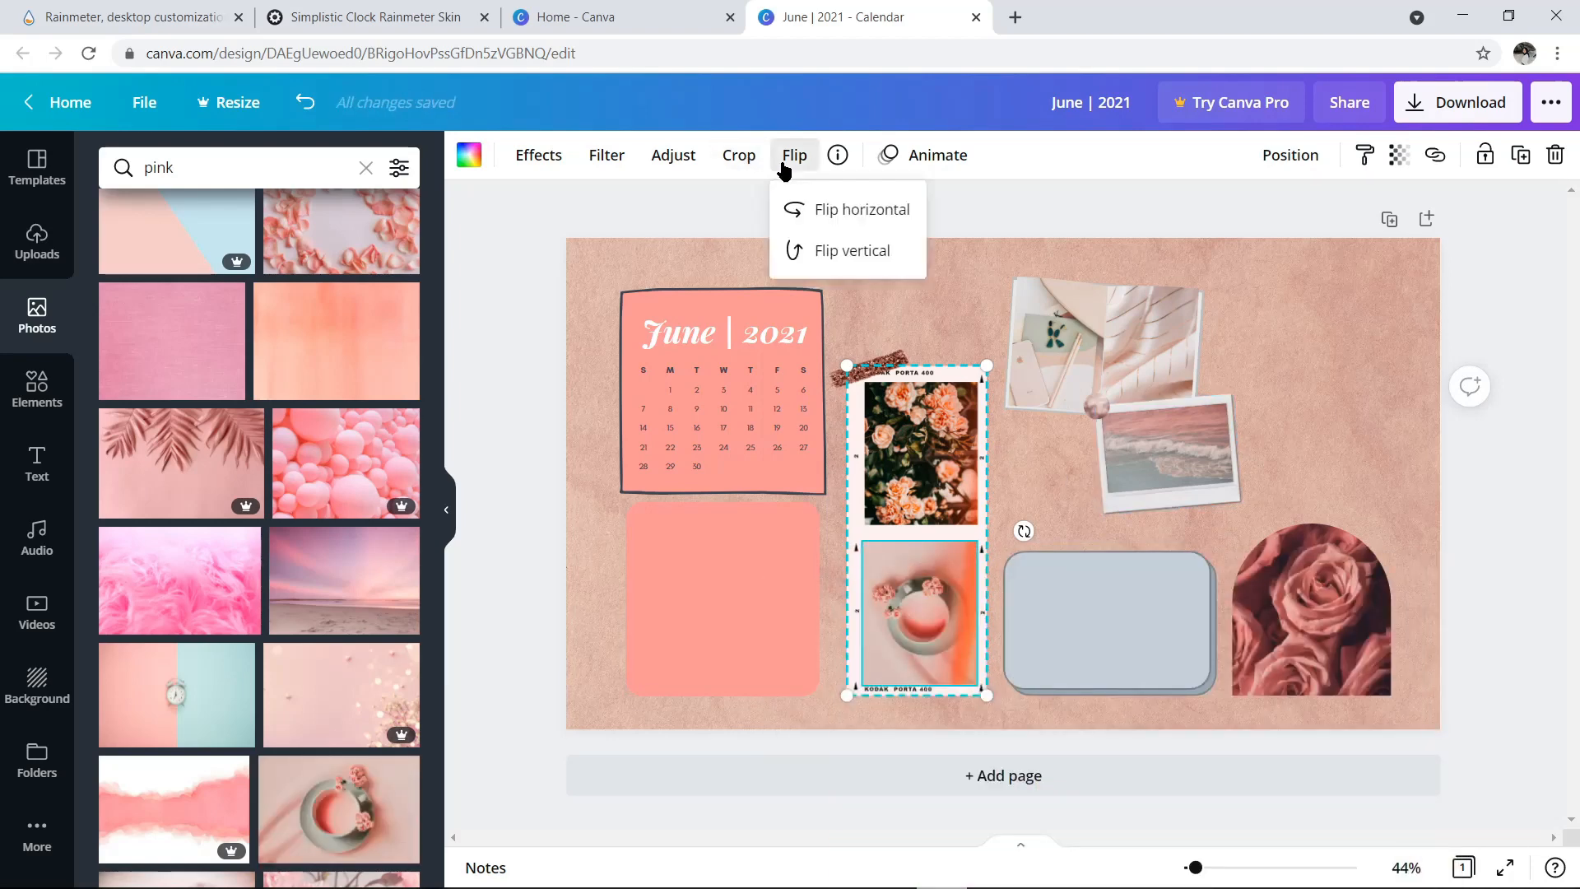
left_click(853, 250)
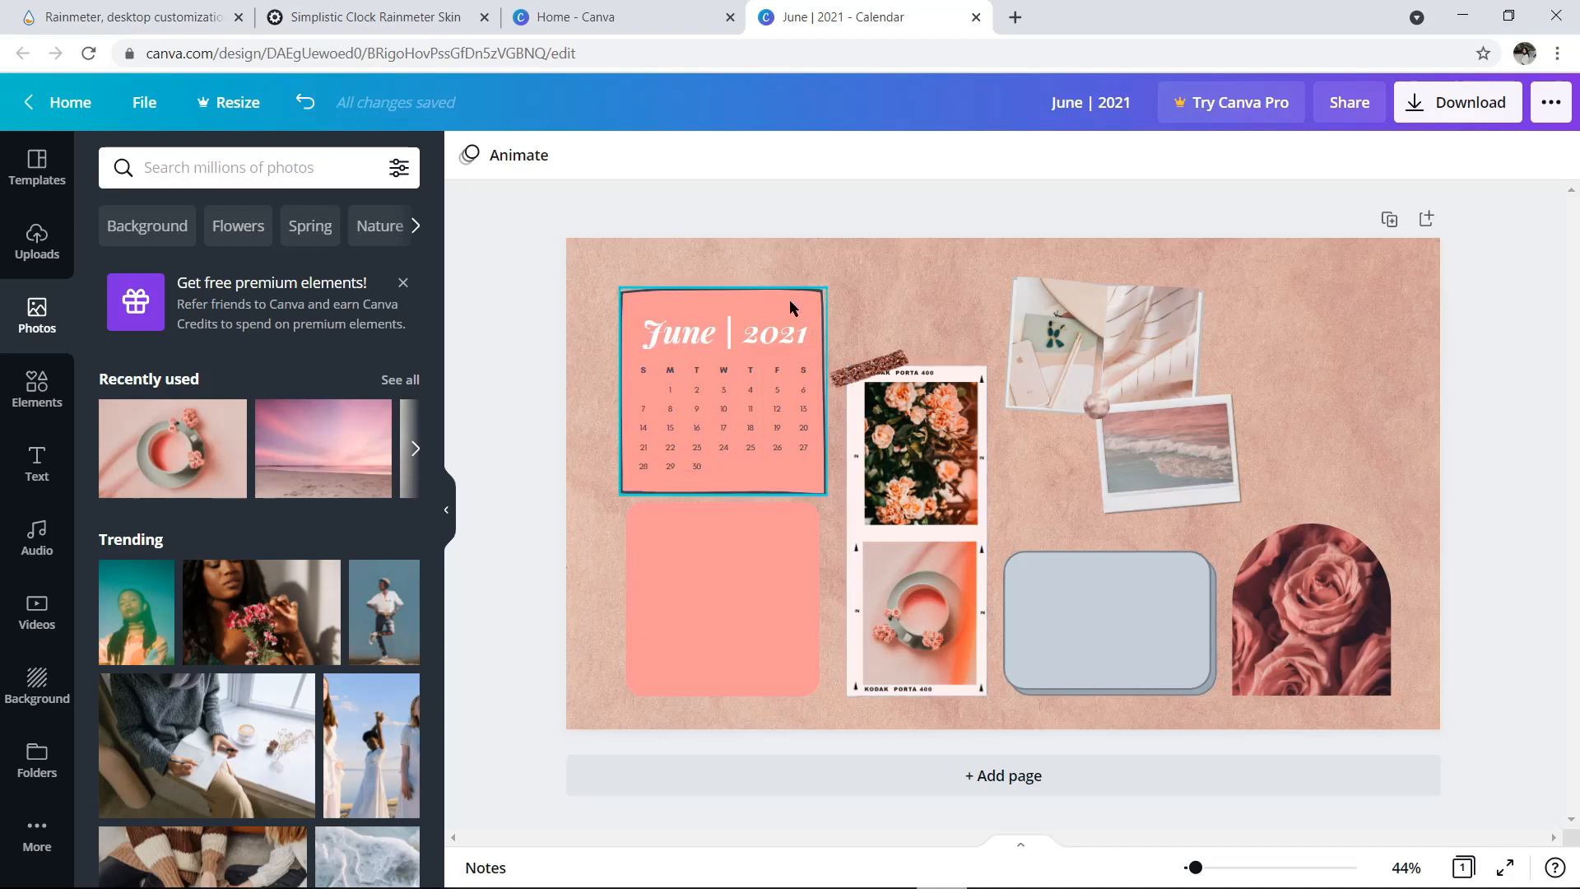
Step: Recolour the calendar block's background from salmon to dark plum from Photo Colors
left_click(723, 393)
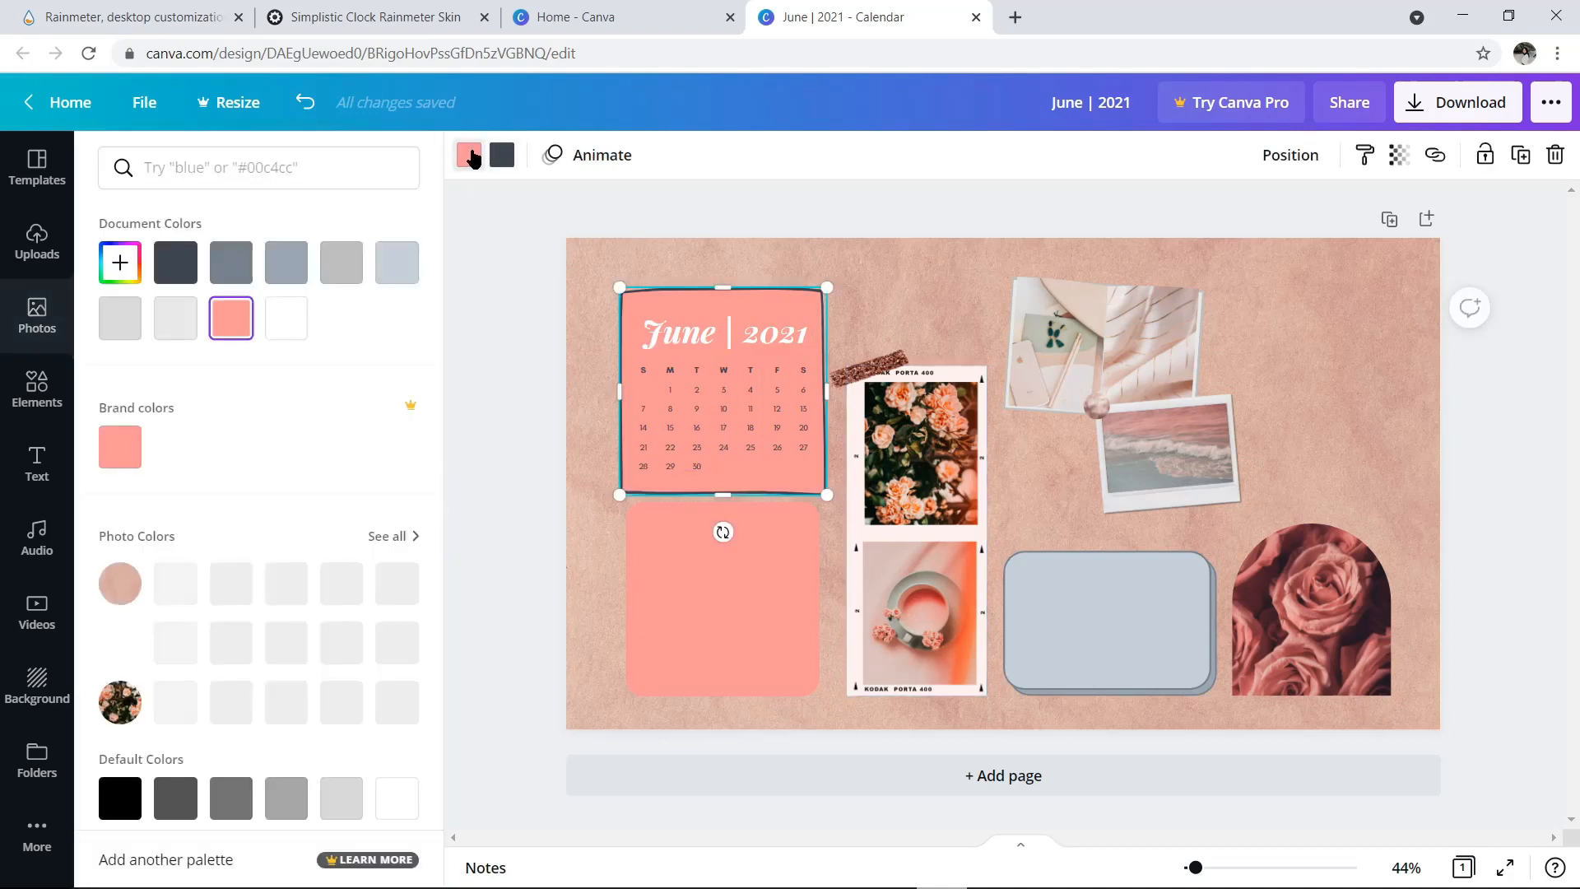
left_click(387, 534)
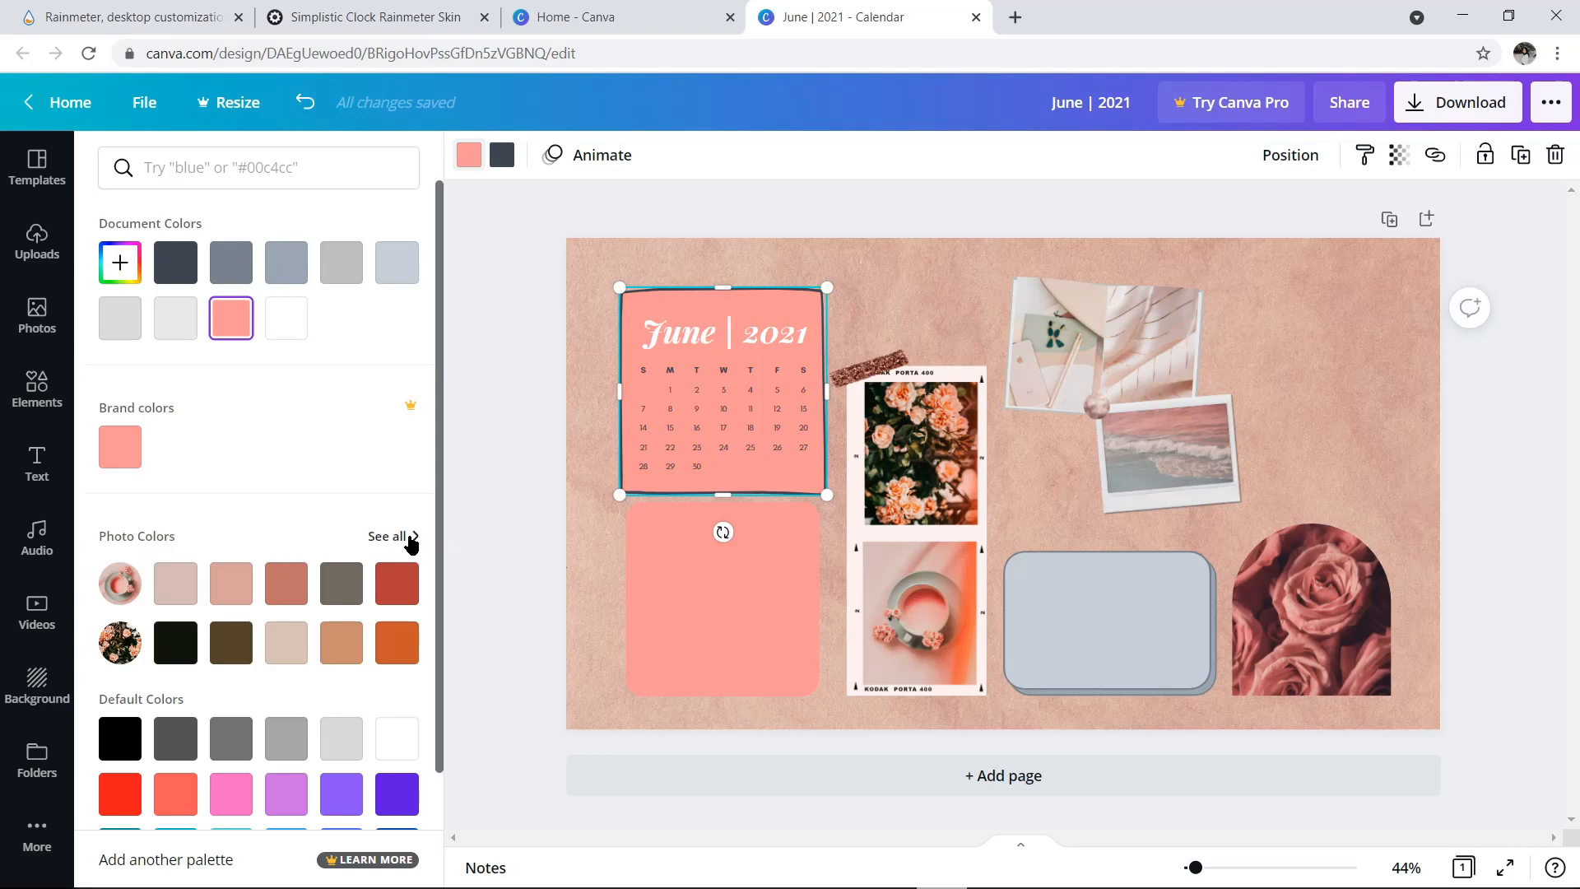
left_click(386, 535)
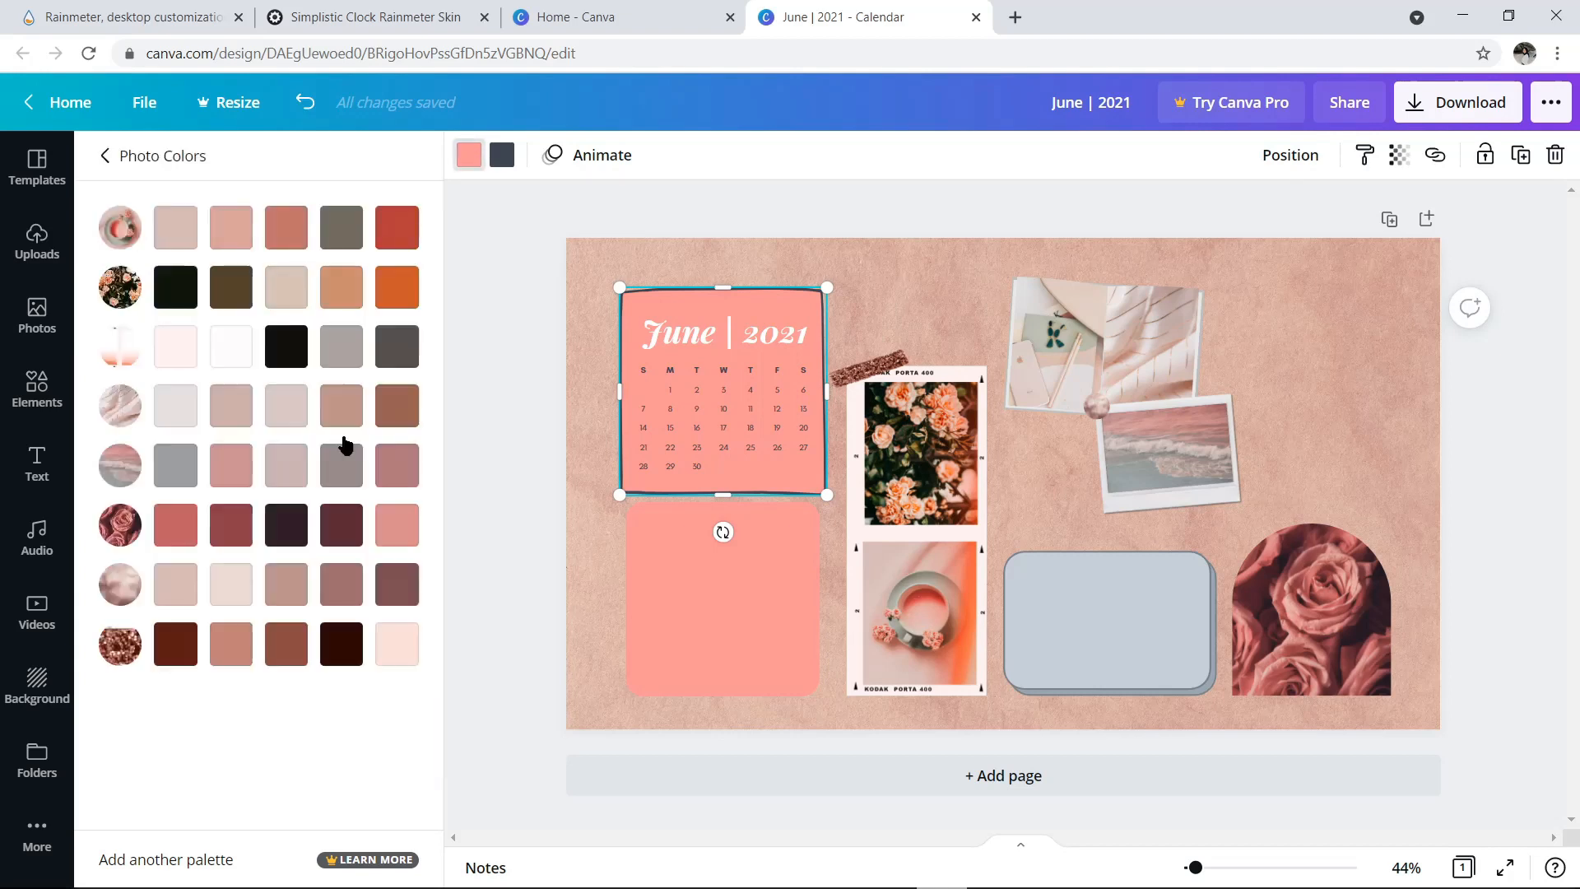
left_click(285, 523)
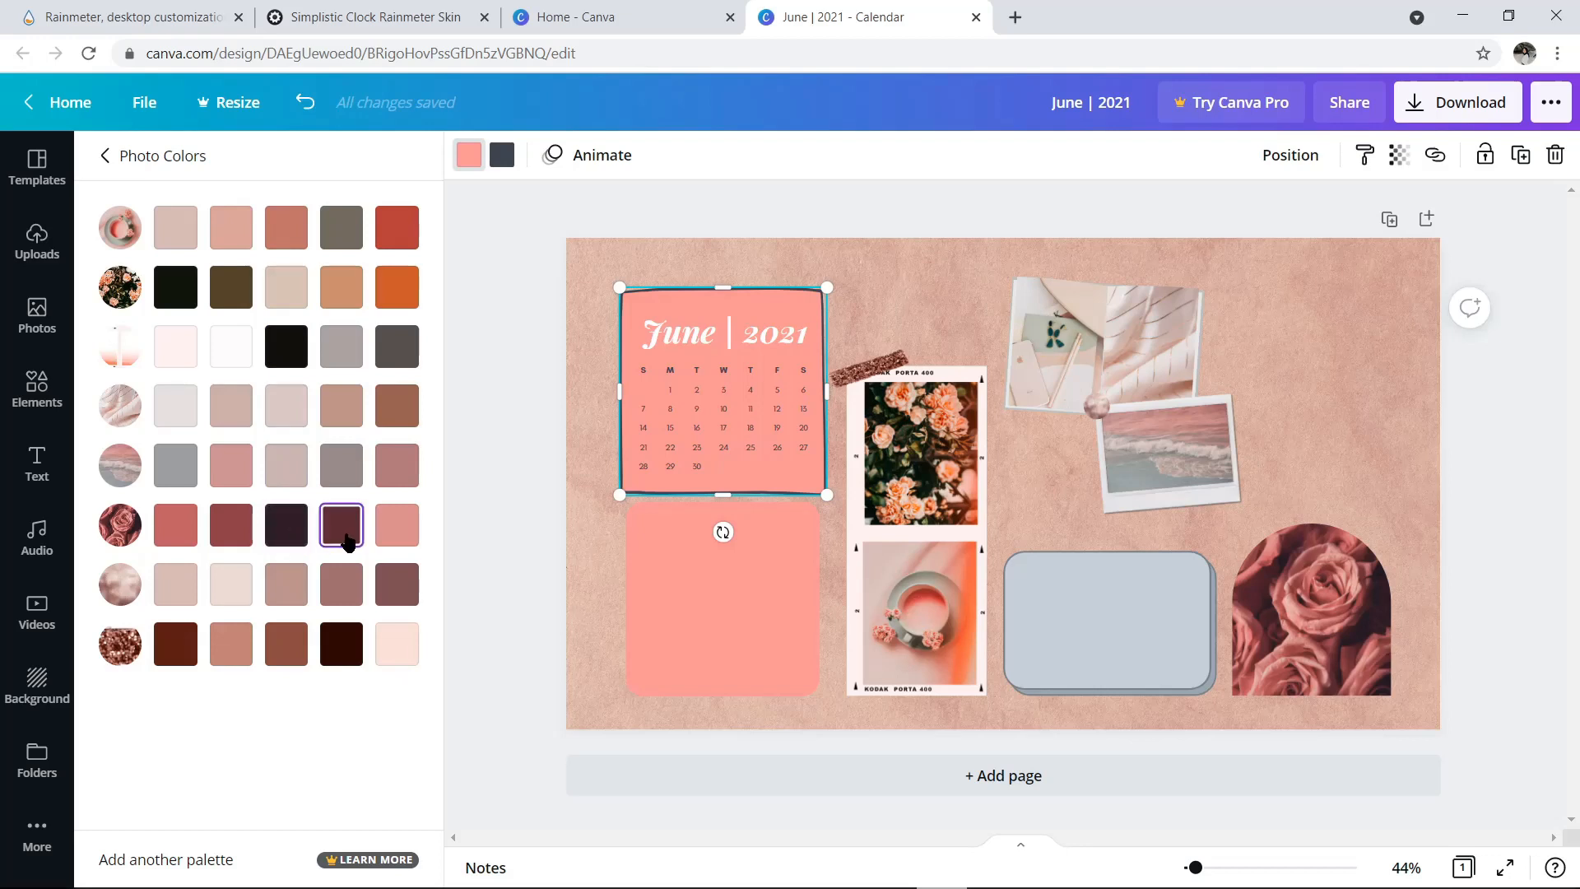
left_click(342, 523)
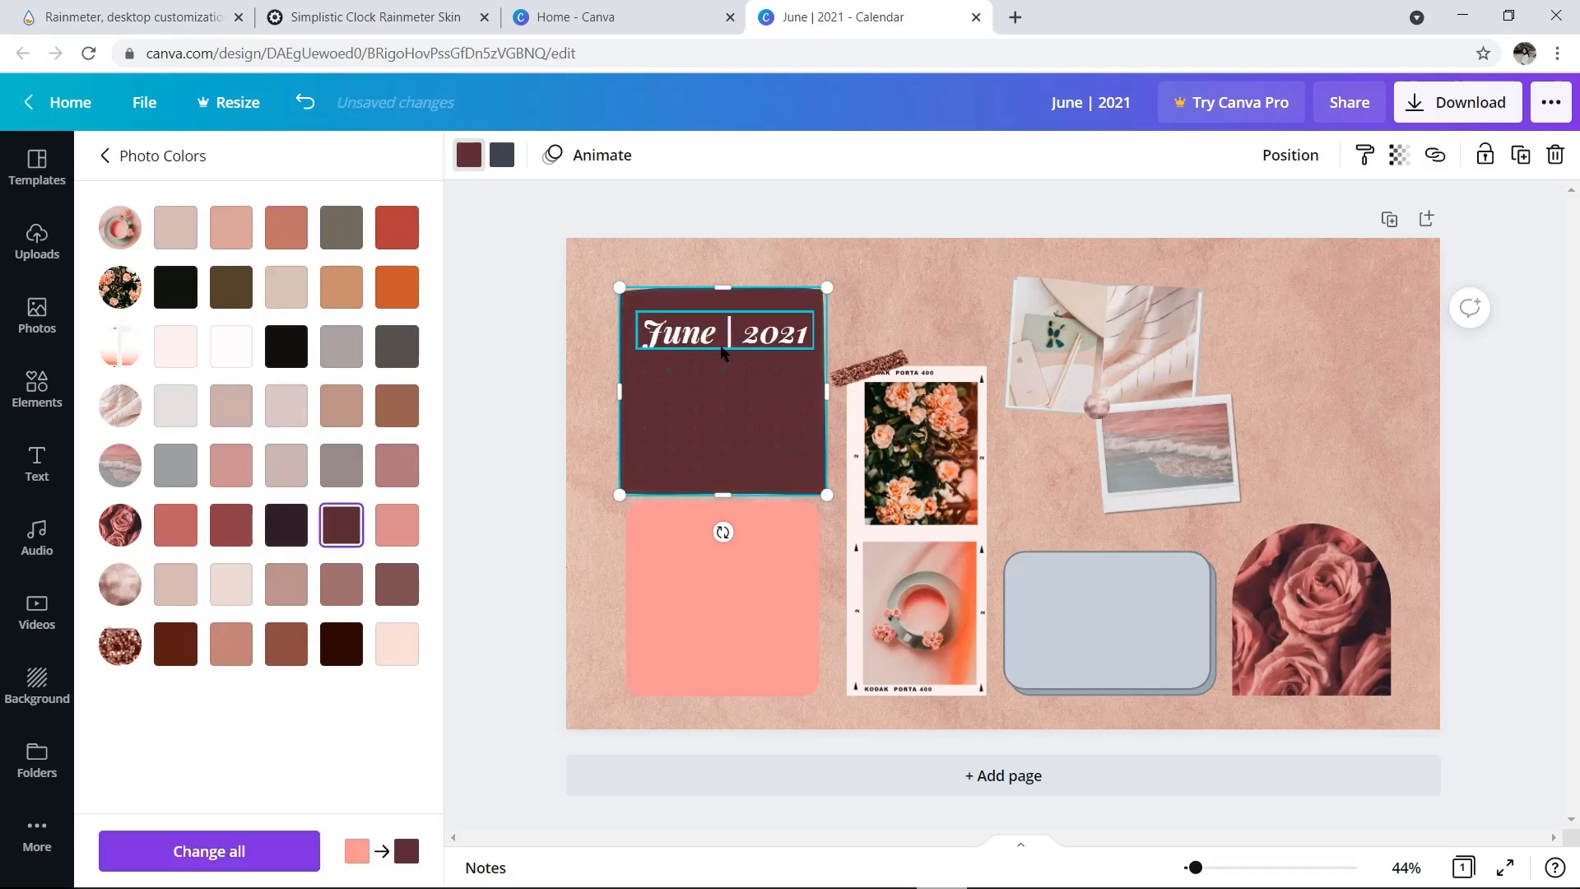
Step: Select the June | 2021 title and bring up colour choices for the calendar's dark element
left_click(500, 155)
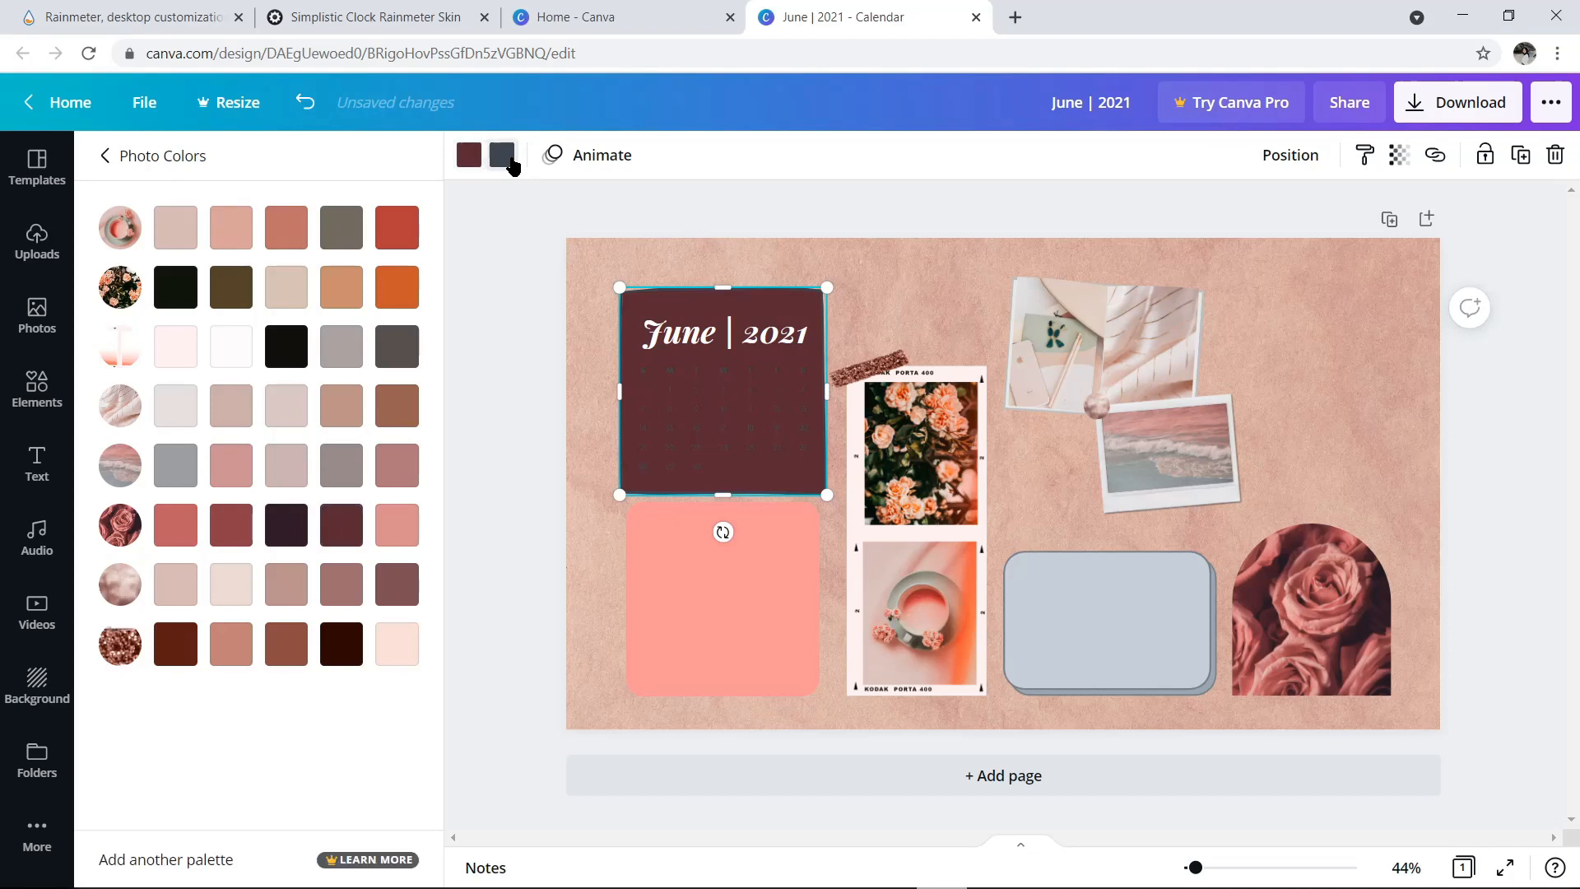
left_click(341, 286)
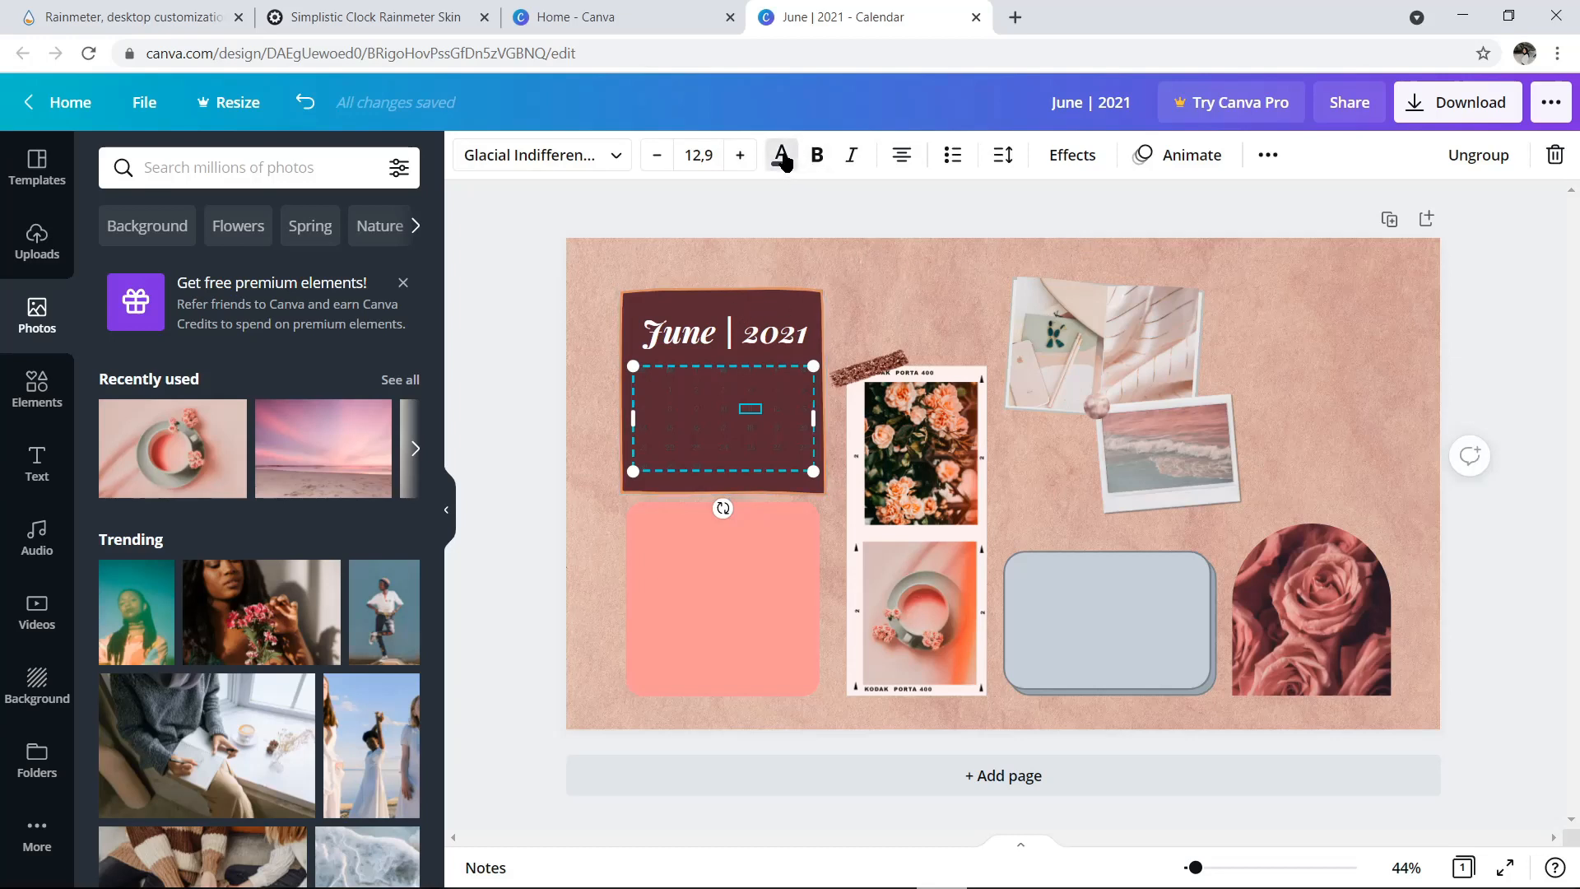
Step: Recolour the calendar's day numbers light tan
left_click(780, 155)
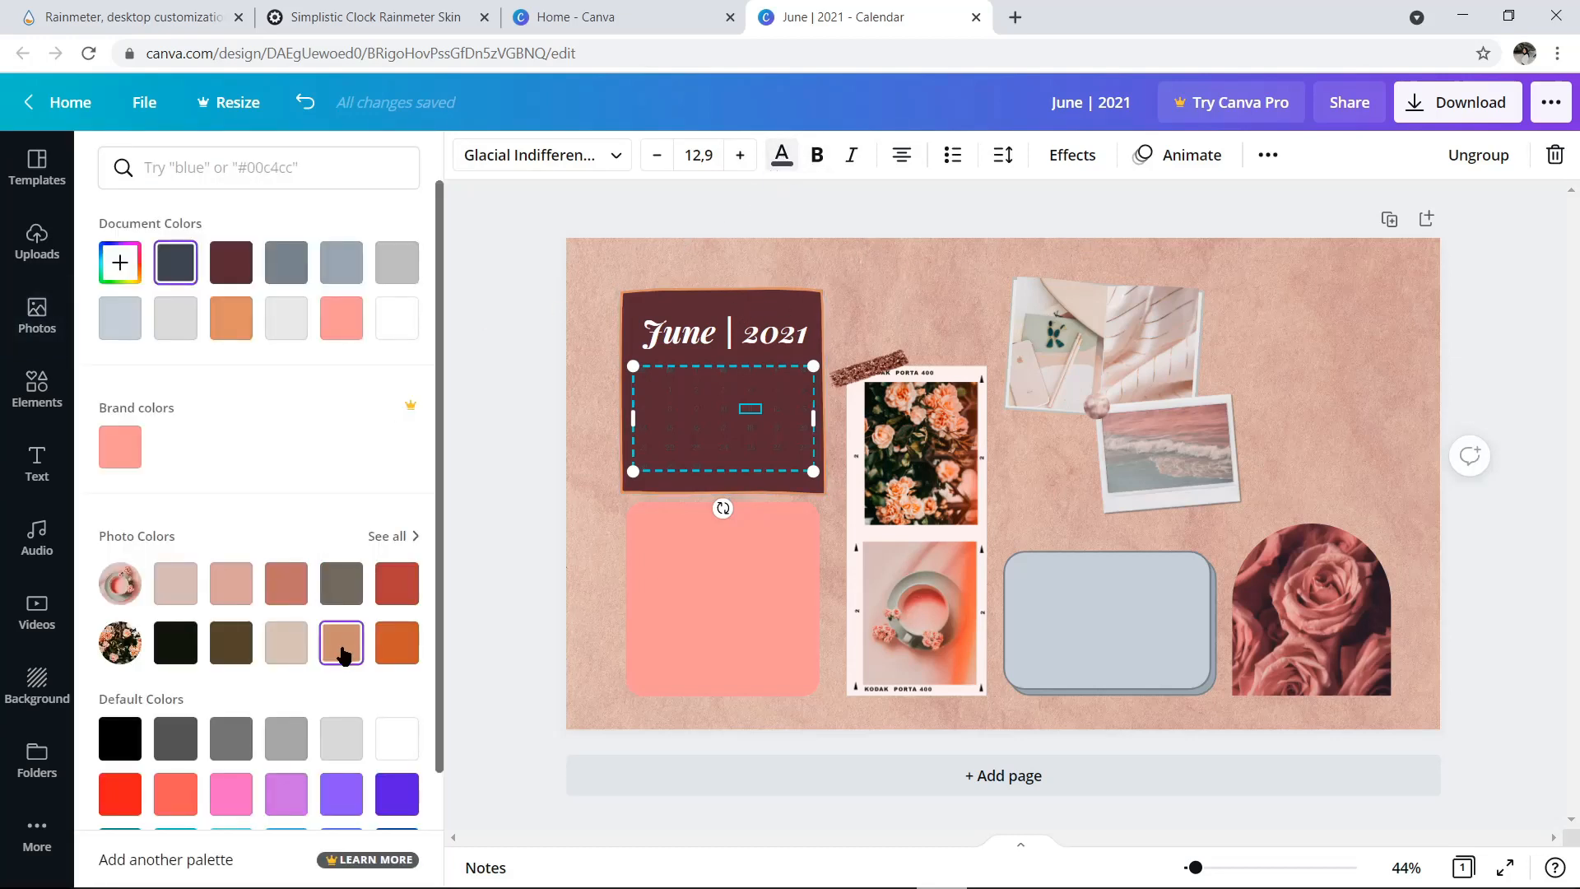
left_click(342, 644)
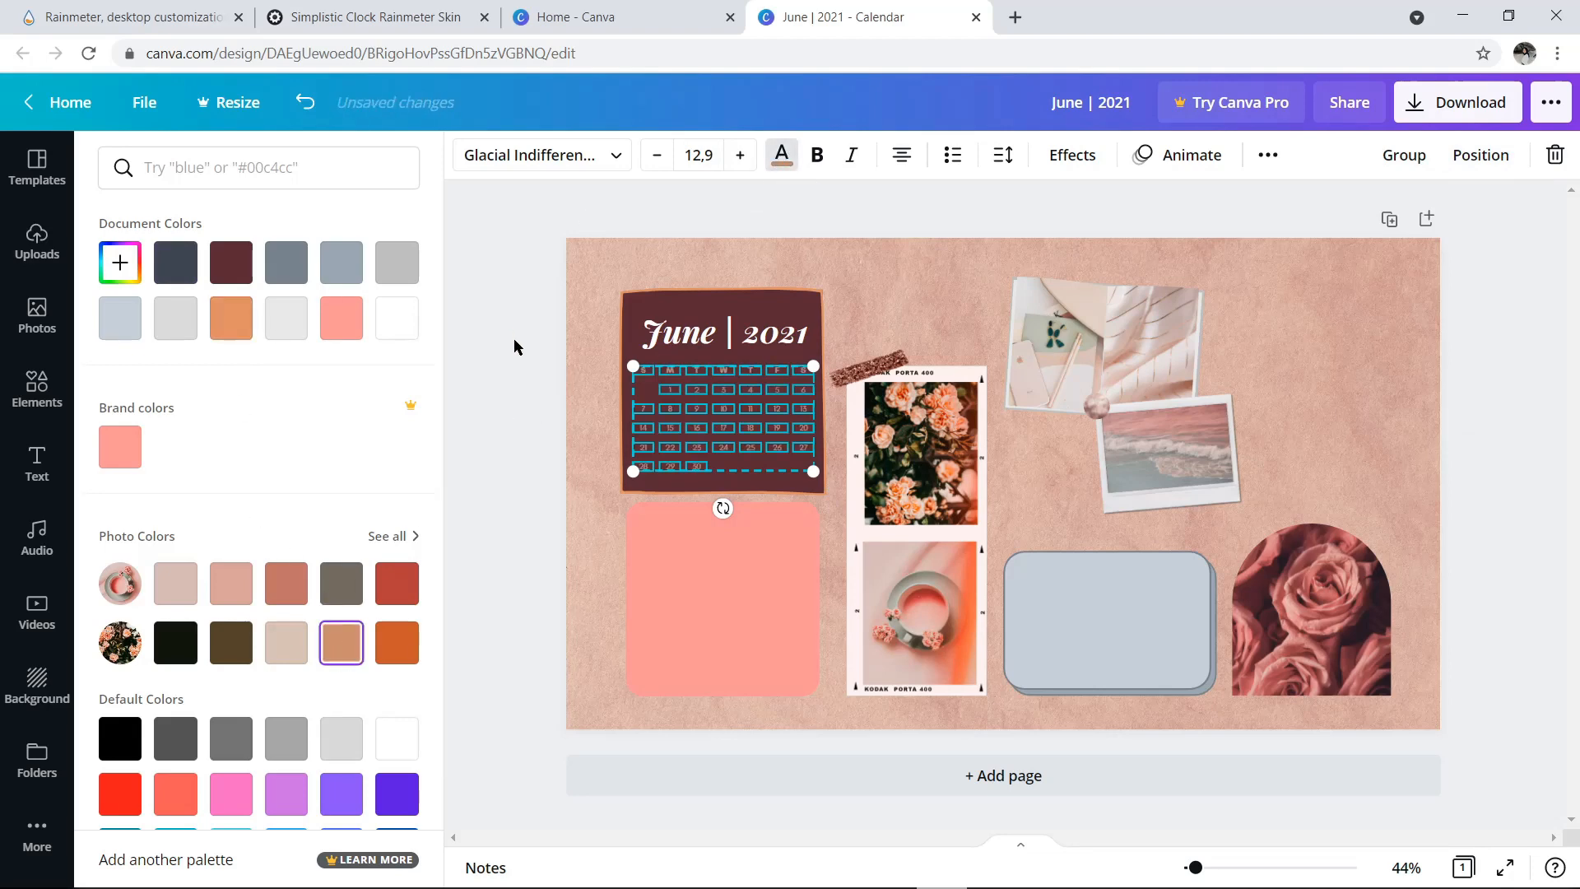
left_click(36, 316)
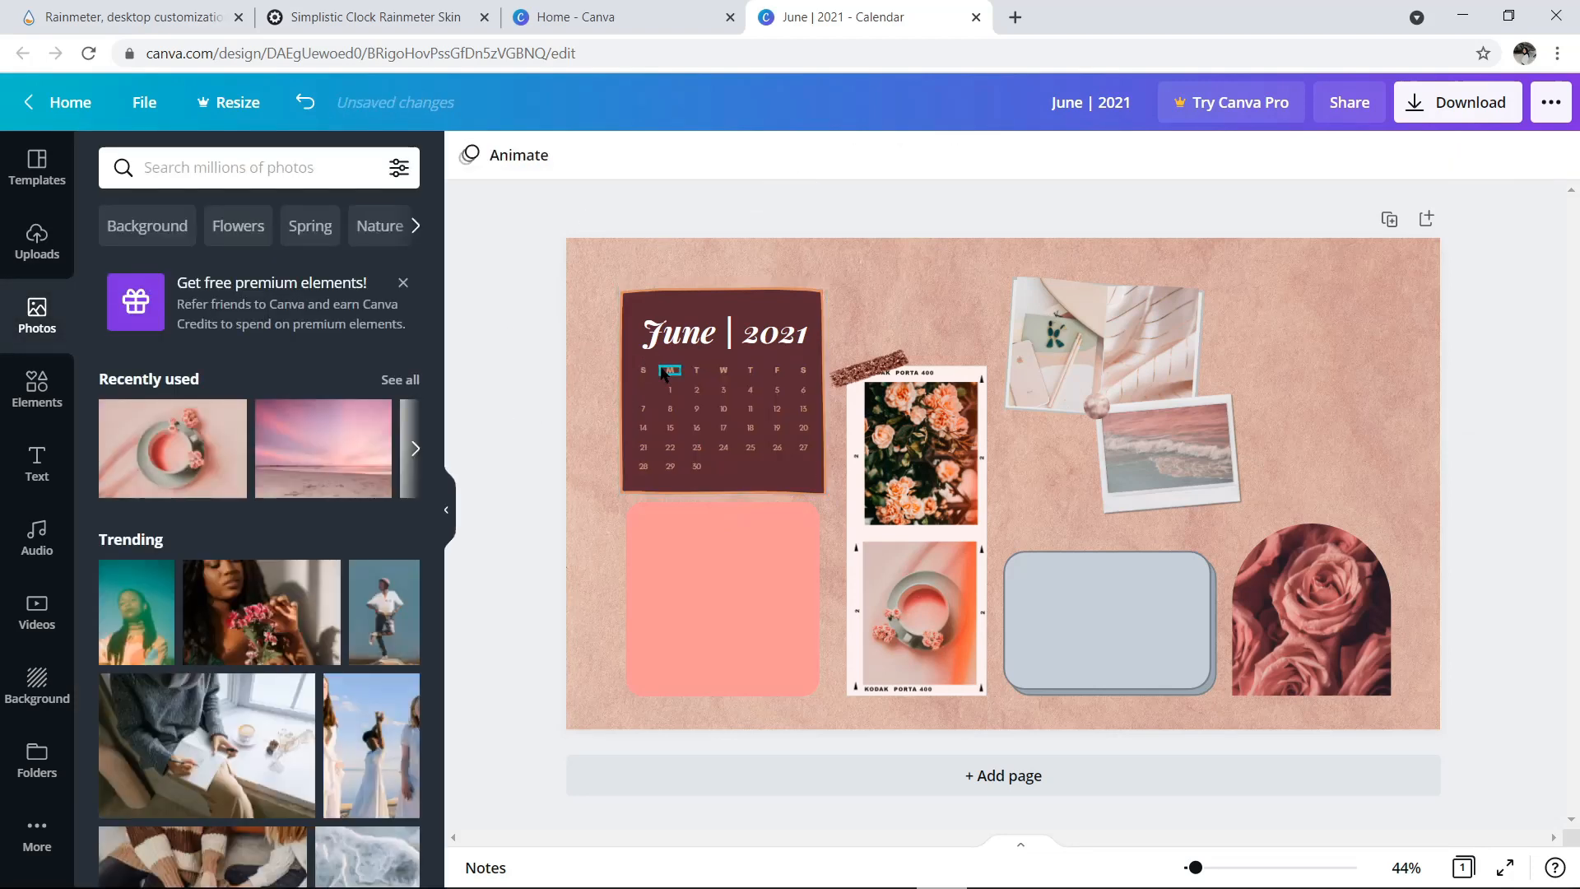
Step: Give the weekday letters row a new text colour so it reads on plum
left_click(694, 389)
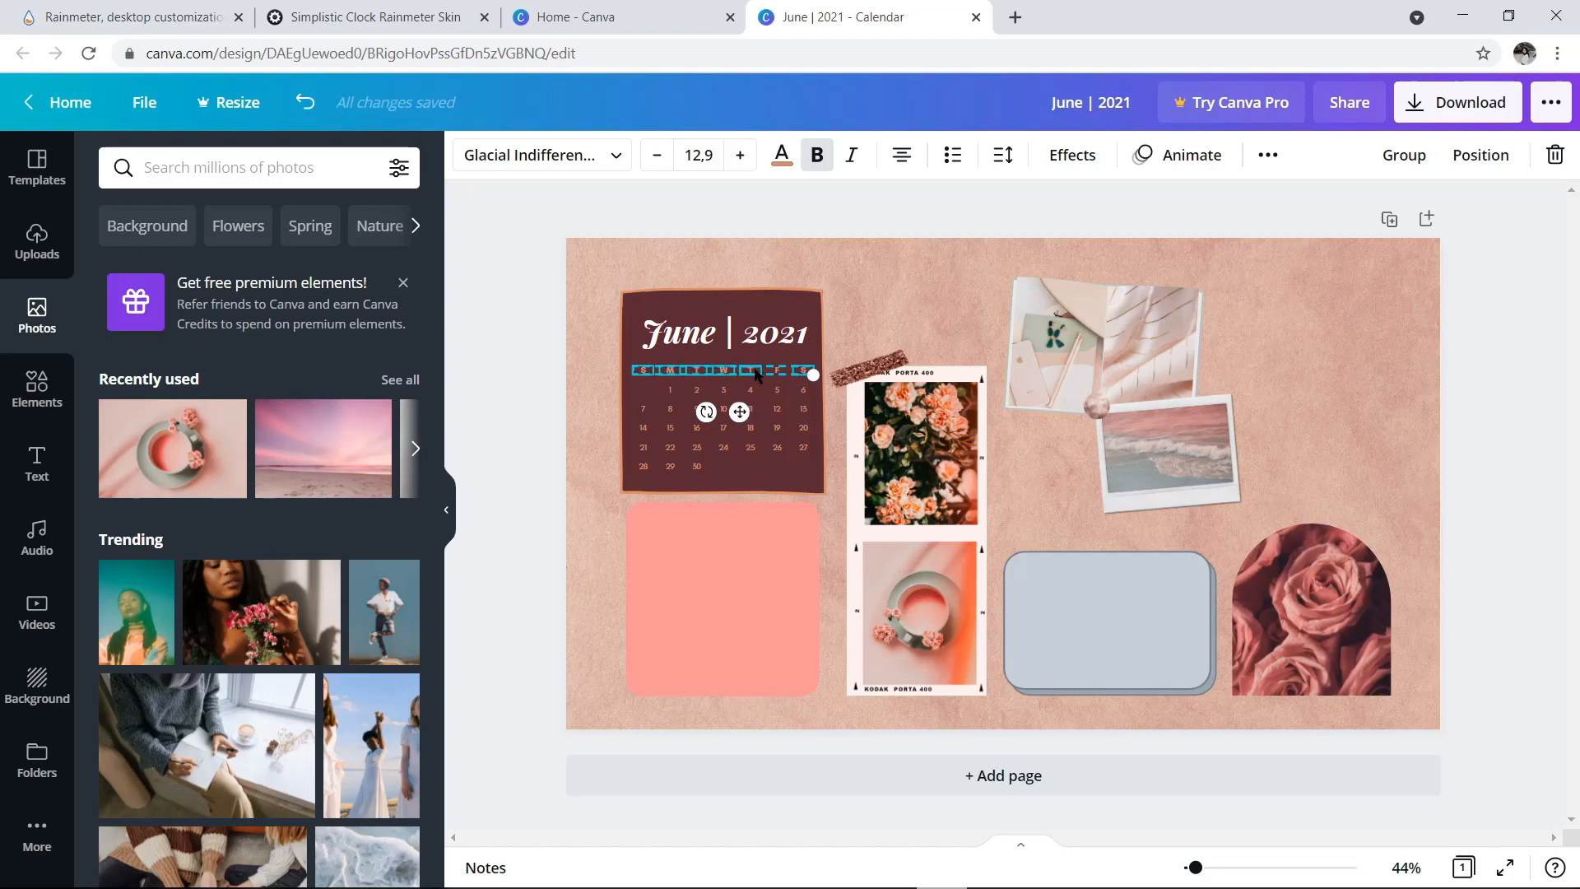
left_click(780, 155)
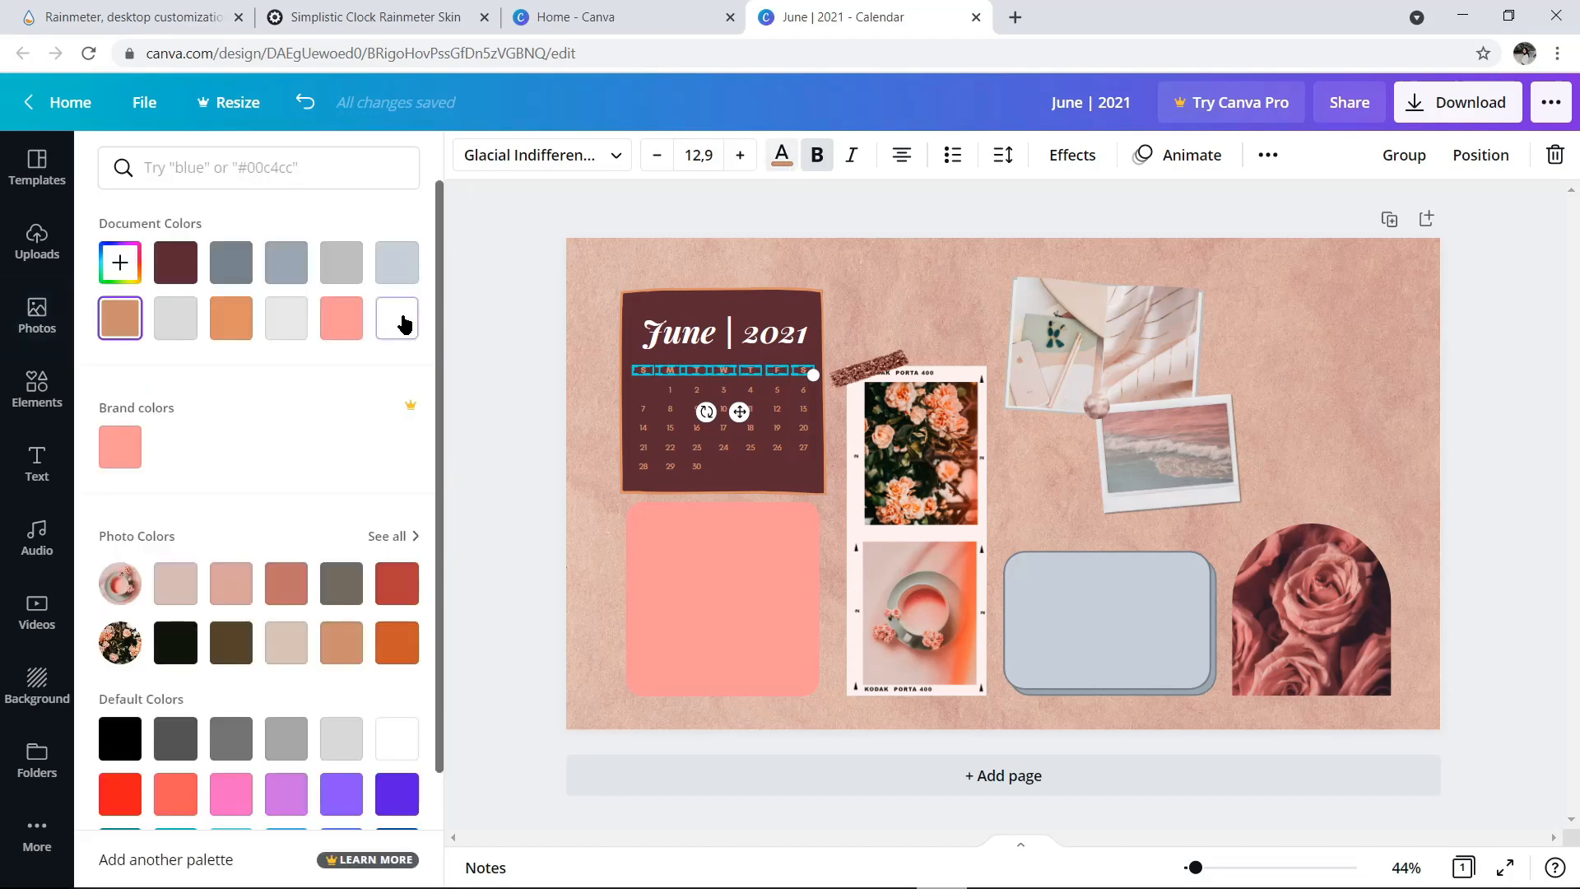
left_click(36, 316)
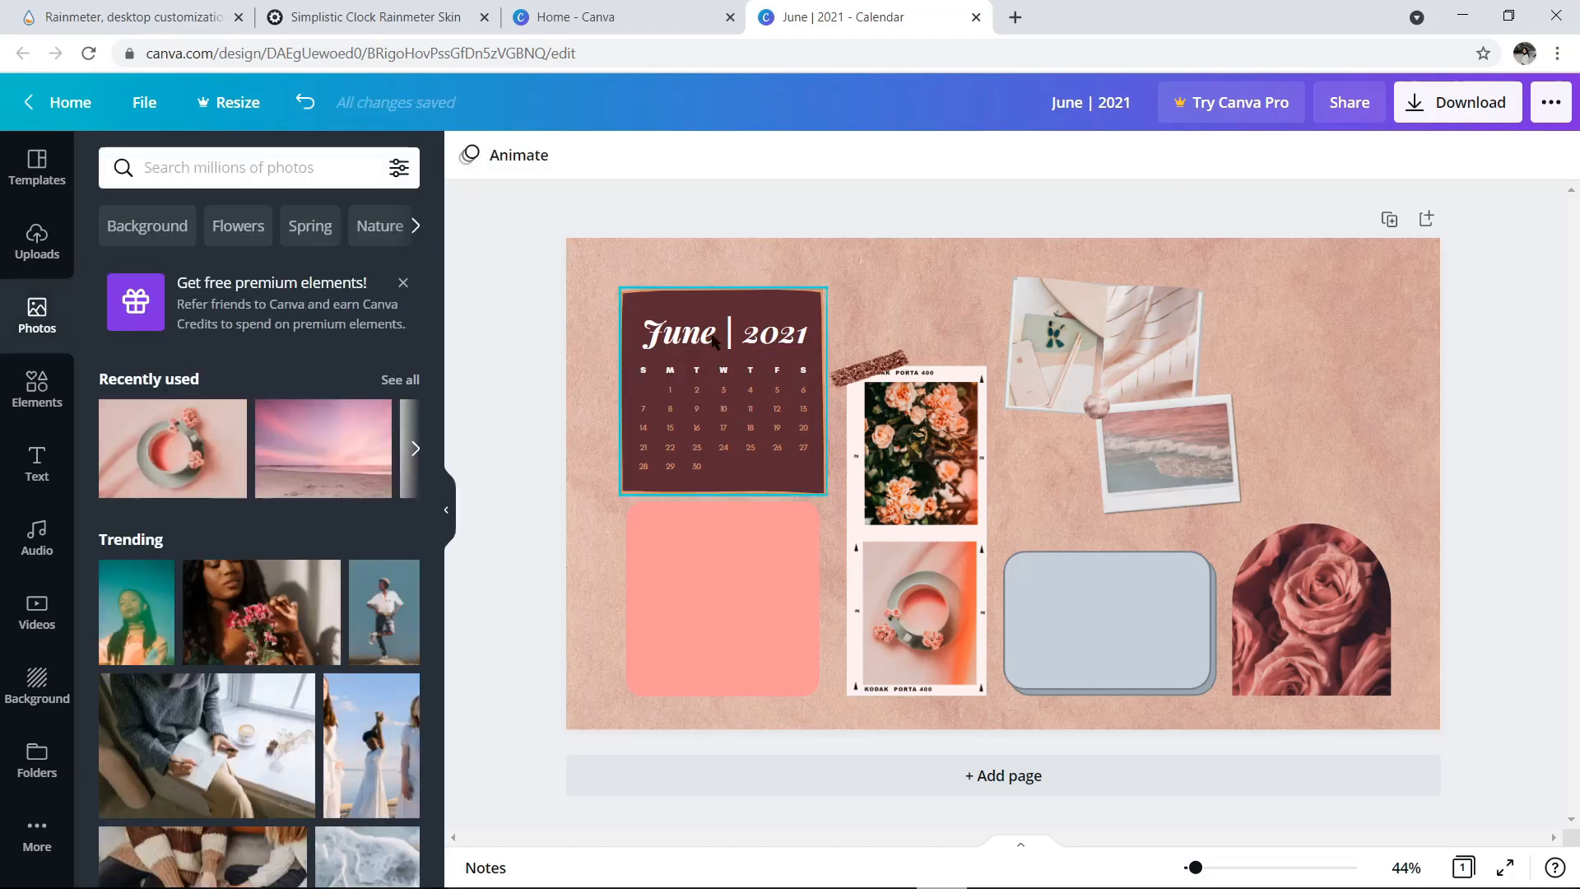
left_click(540, 250)
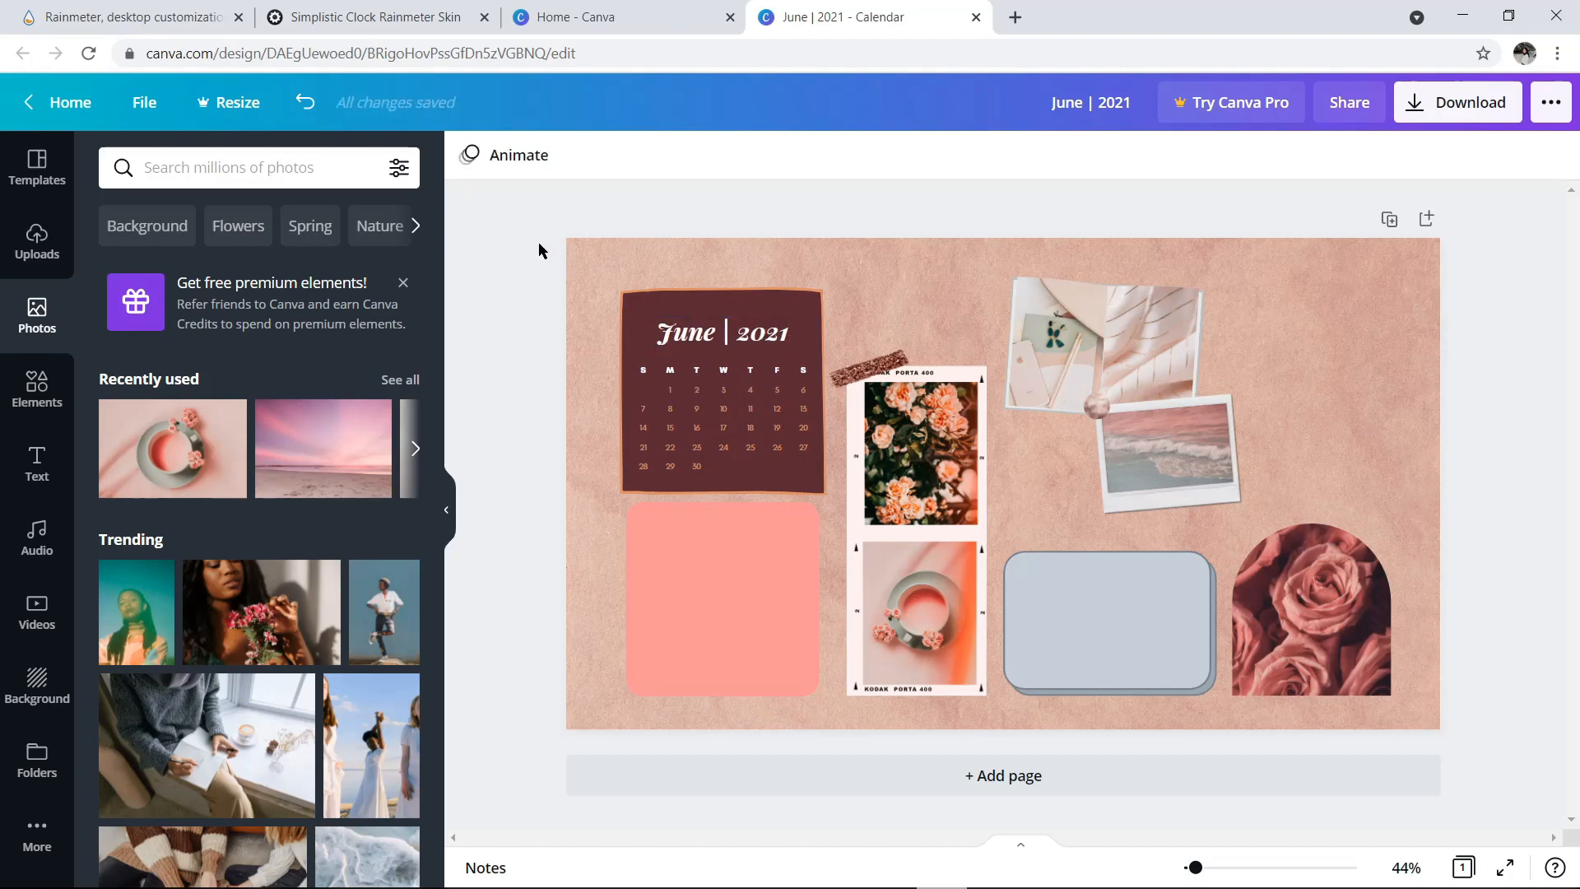
mouse_move(333, 166)
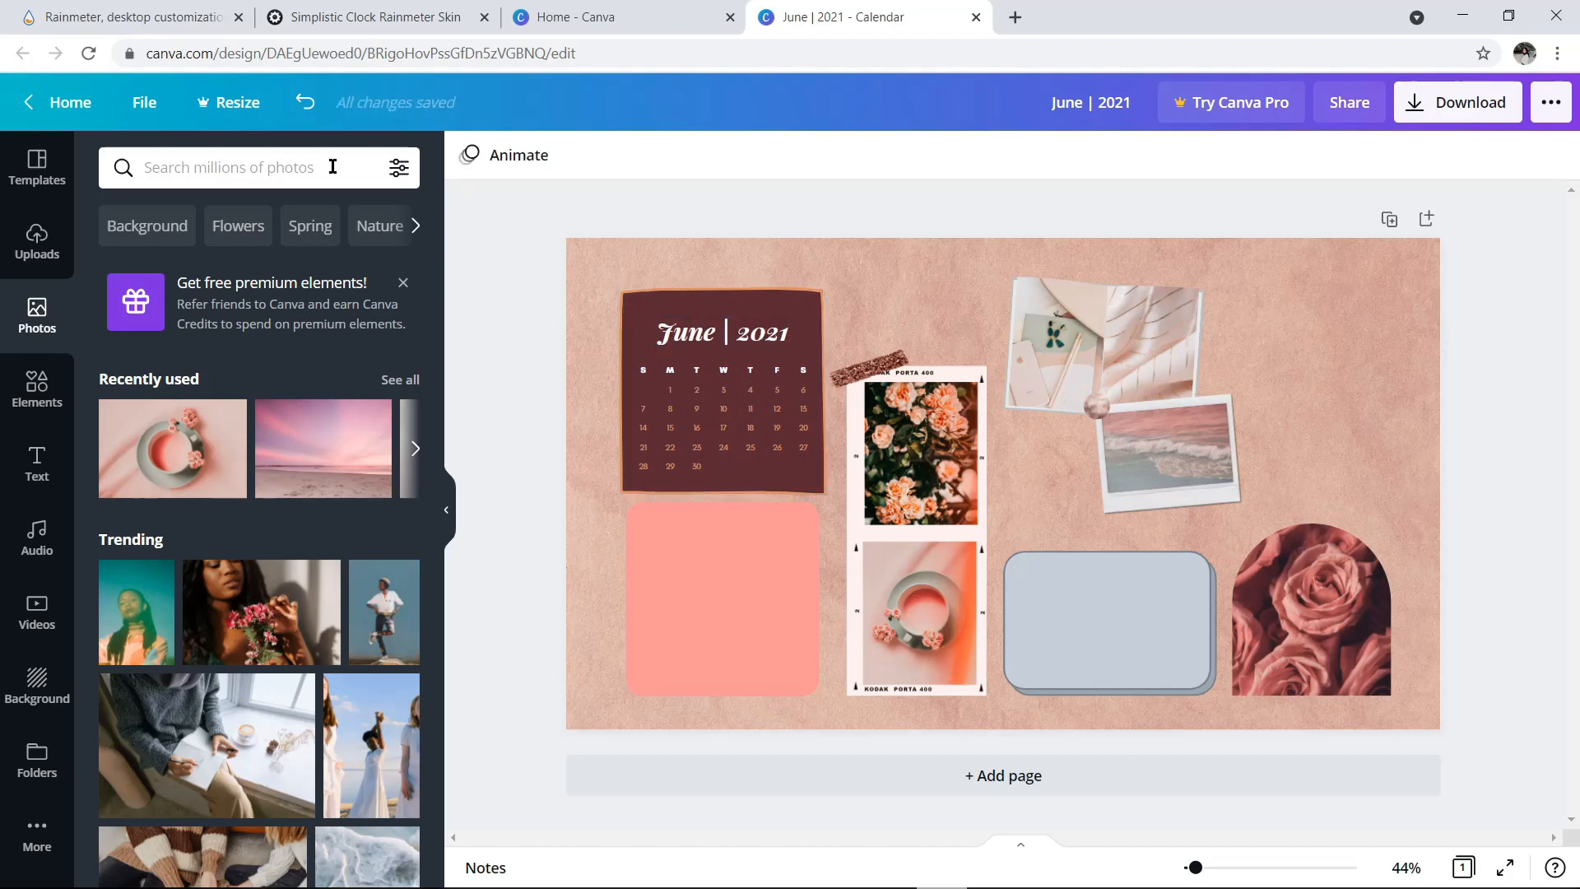
Step: Recolour the grey rounded card plum with a pink edge and the salmon square dusty rose
left_click(1107, 622)
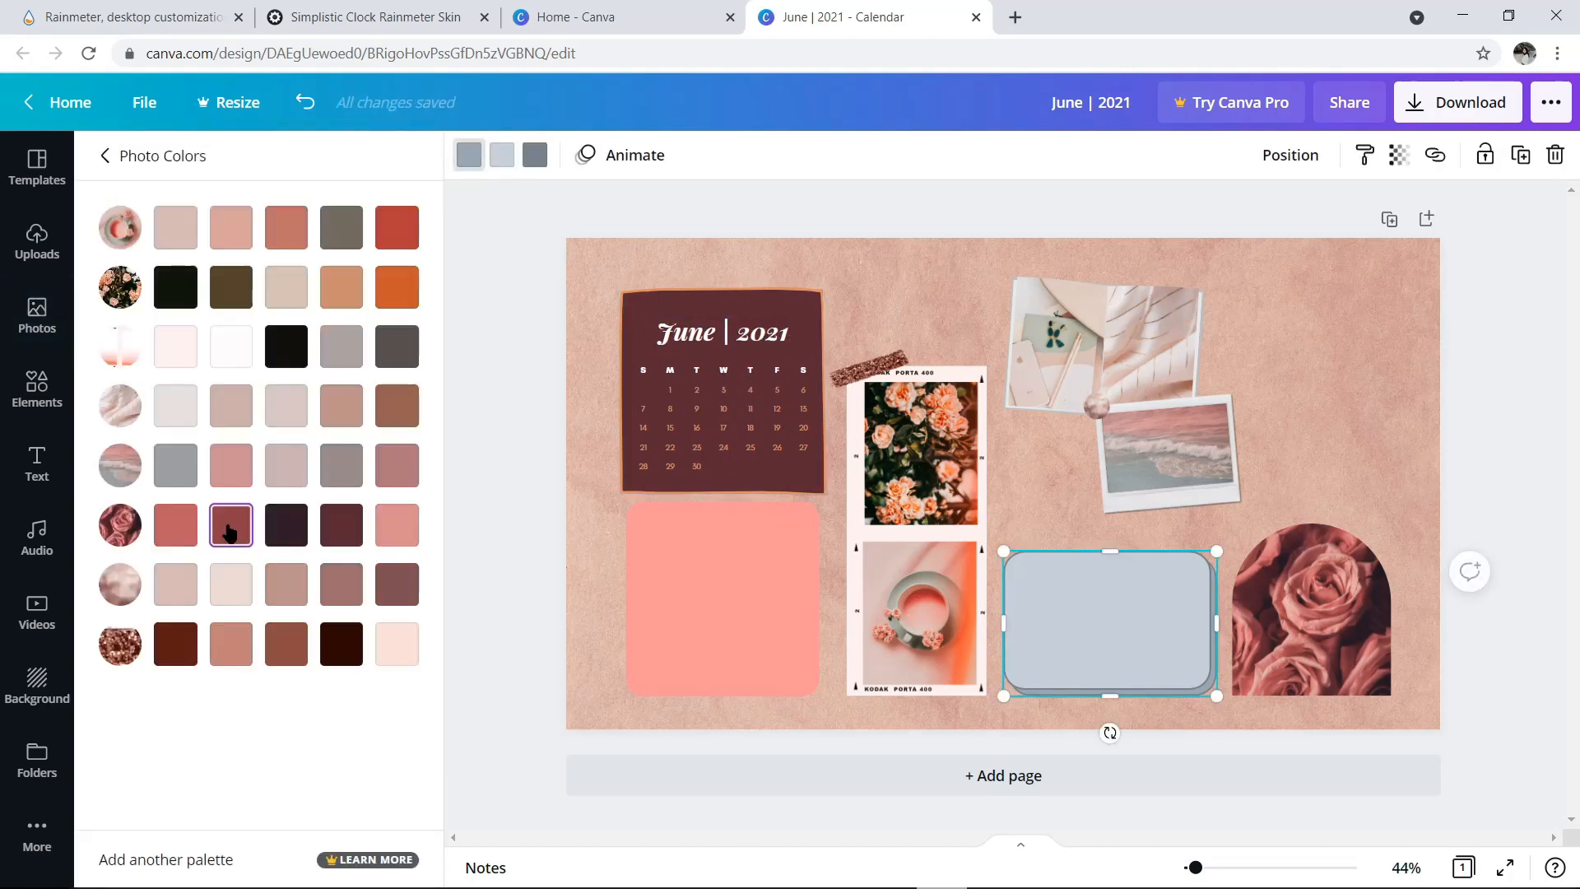
left_click(396, 523)
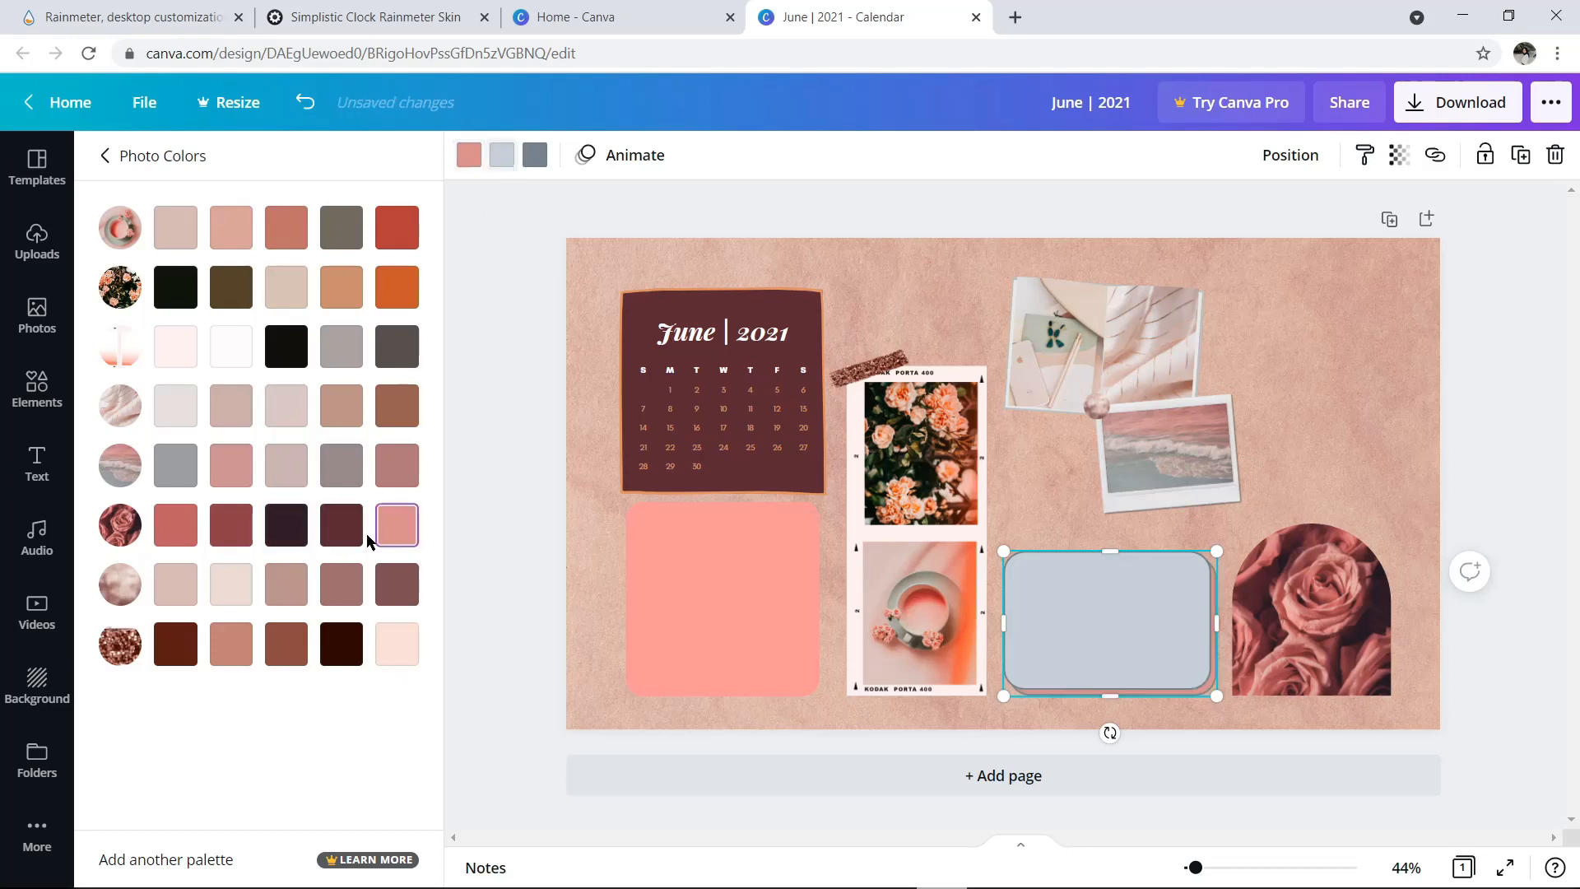
left_click(175, 524)
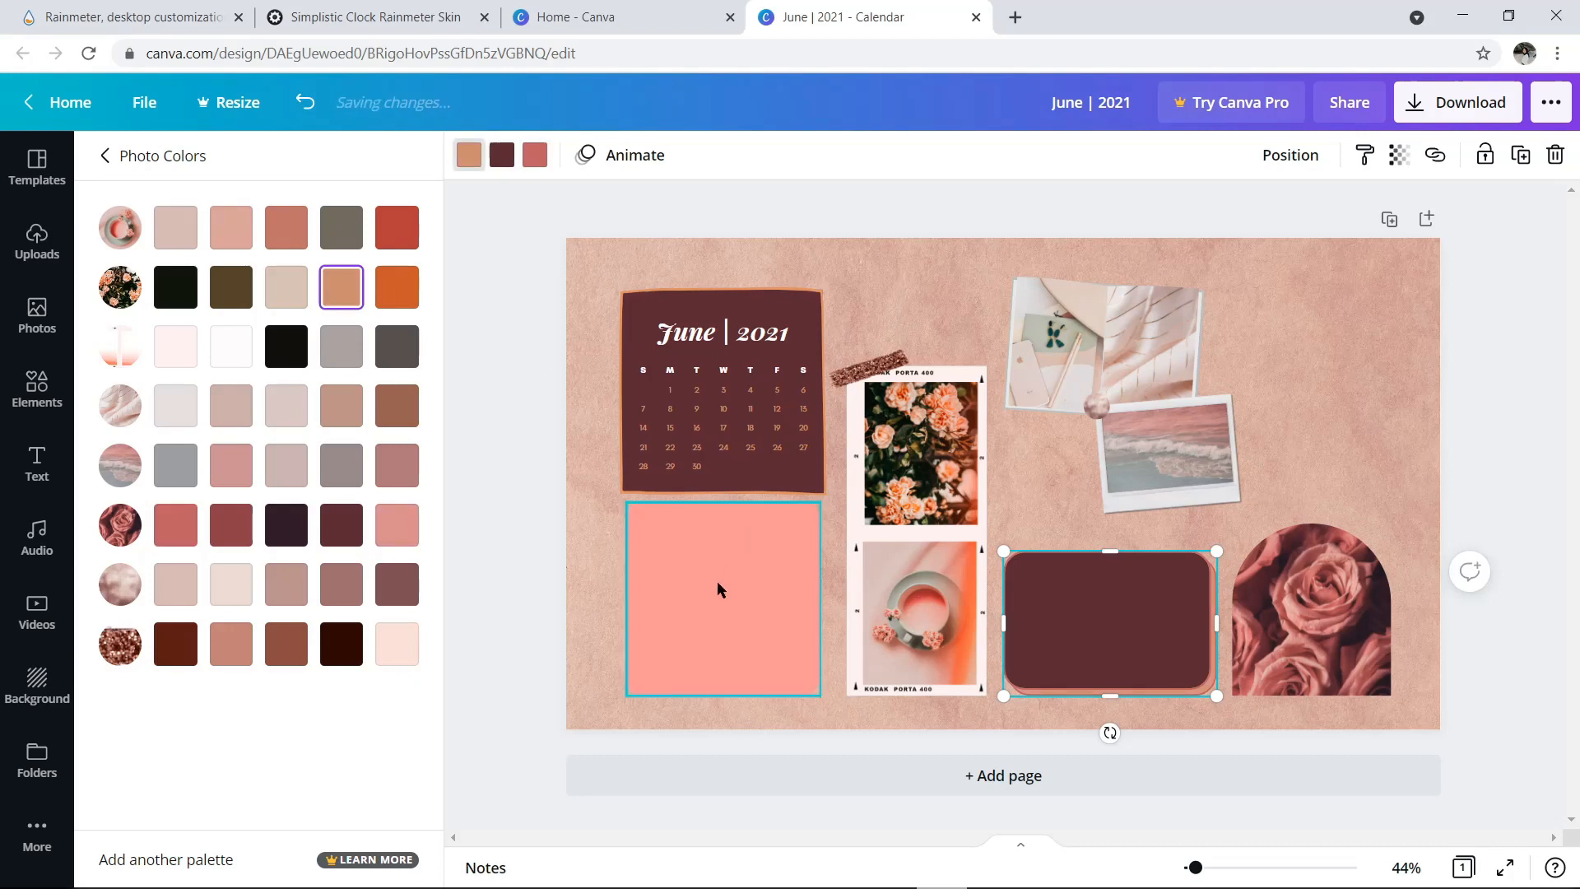
left_click(174, 524)
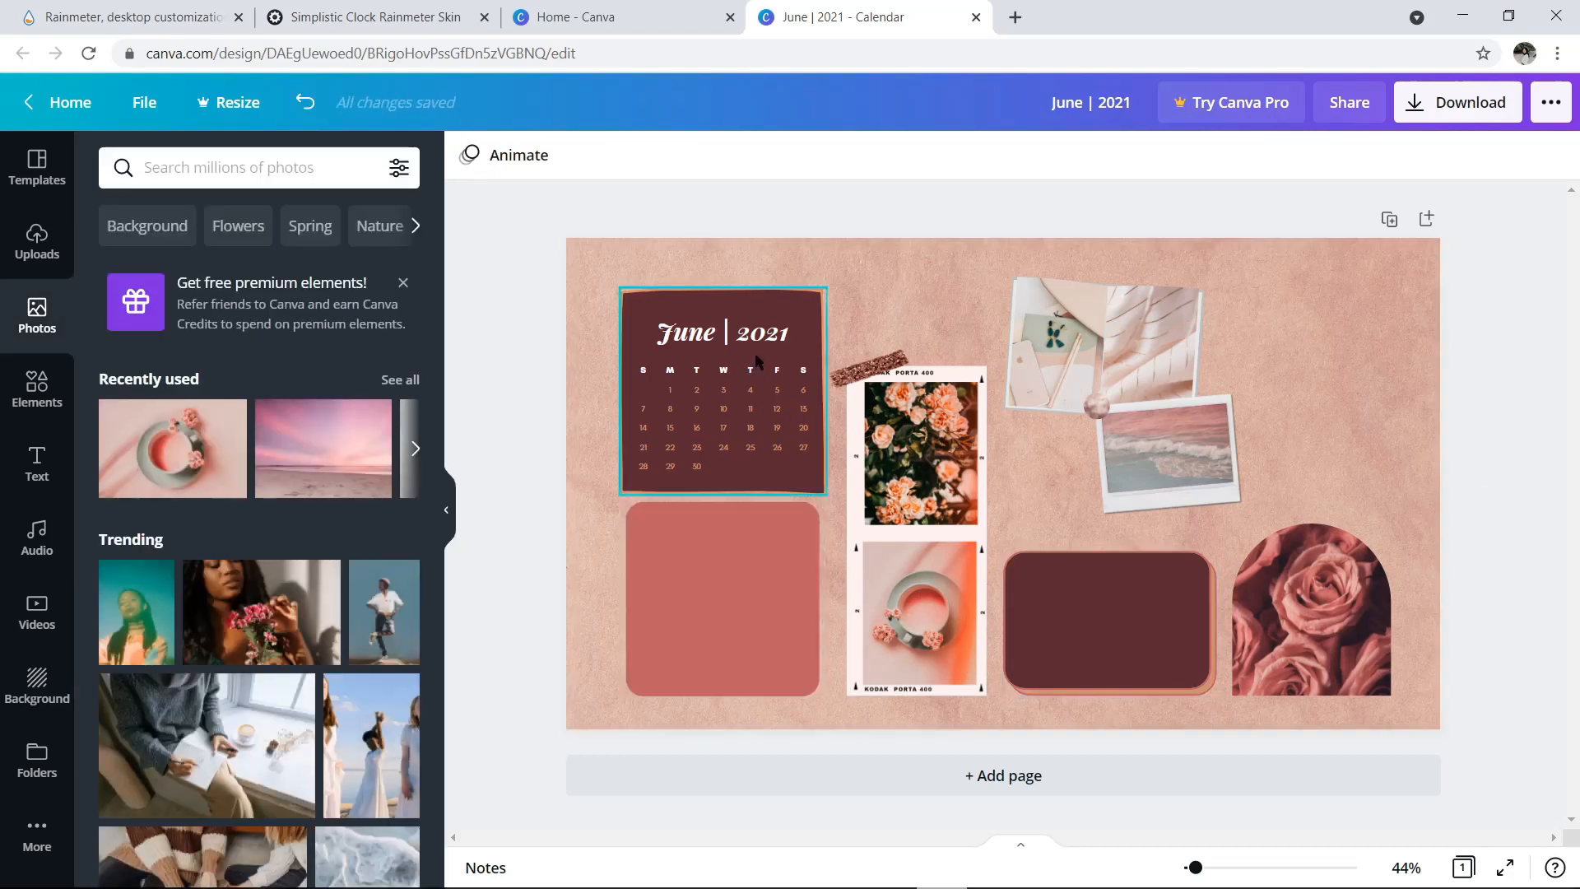
Step: Copy the calendar title onto the rose square as 'To Do List' in the Bellaboo script font
left_click(720, 331)
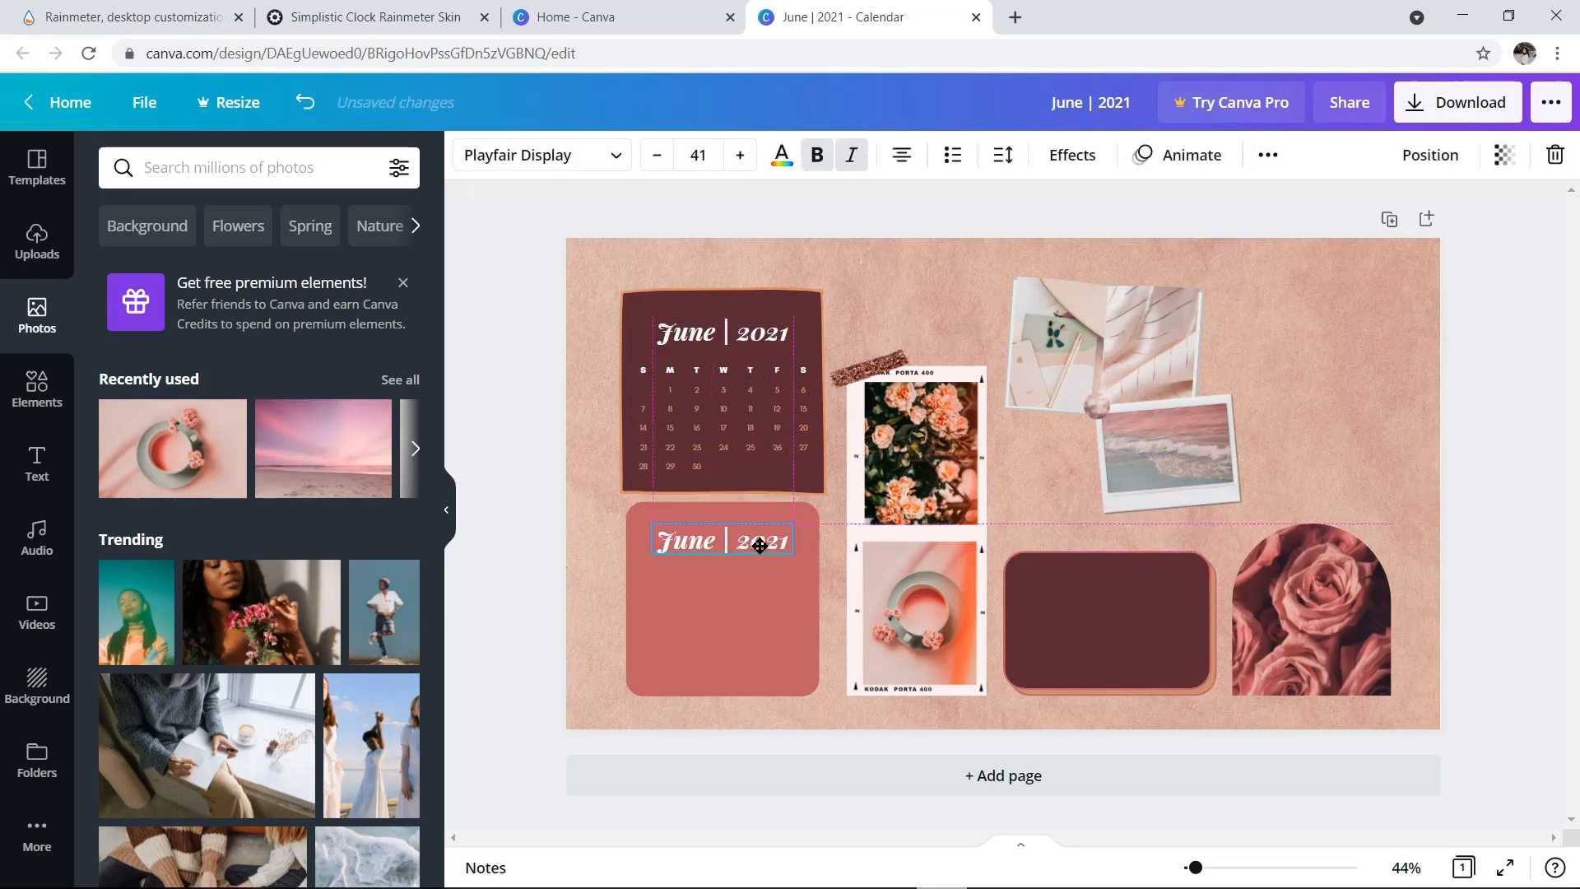
type("To Do List")
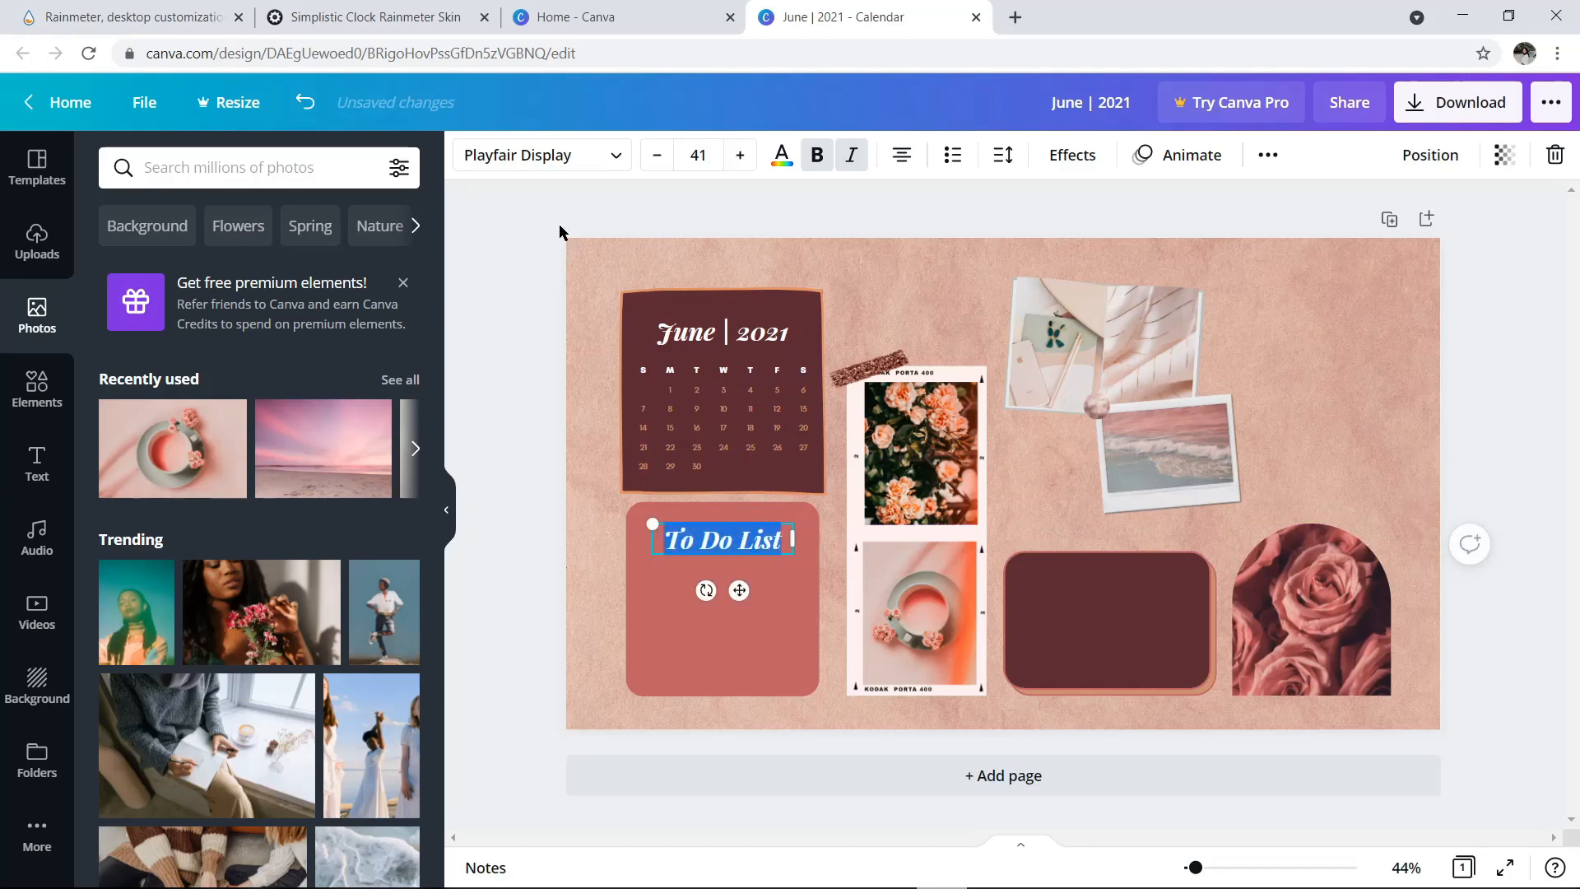
type("bell")
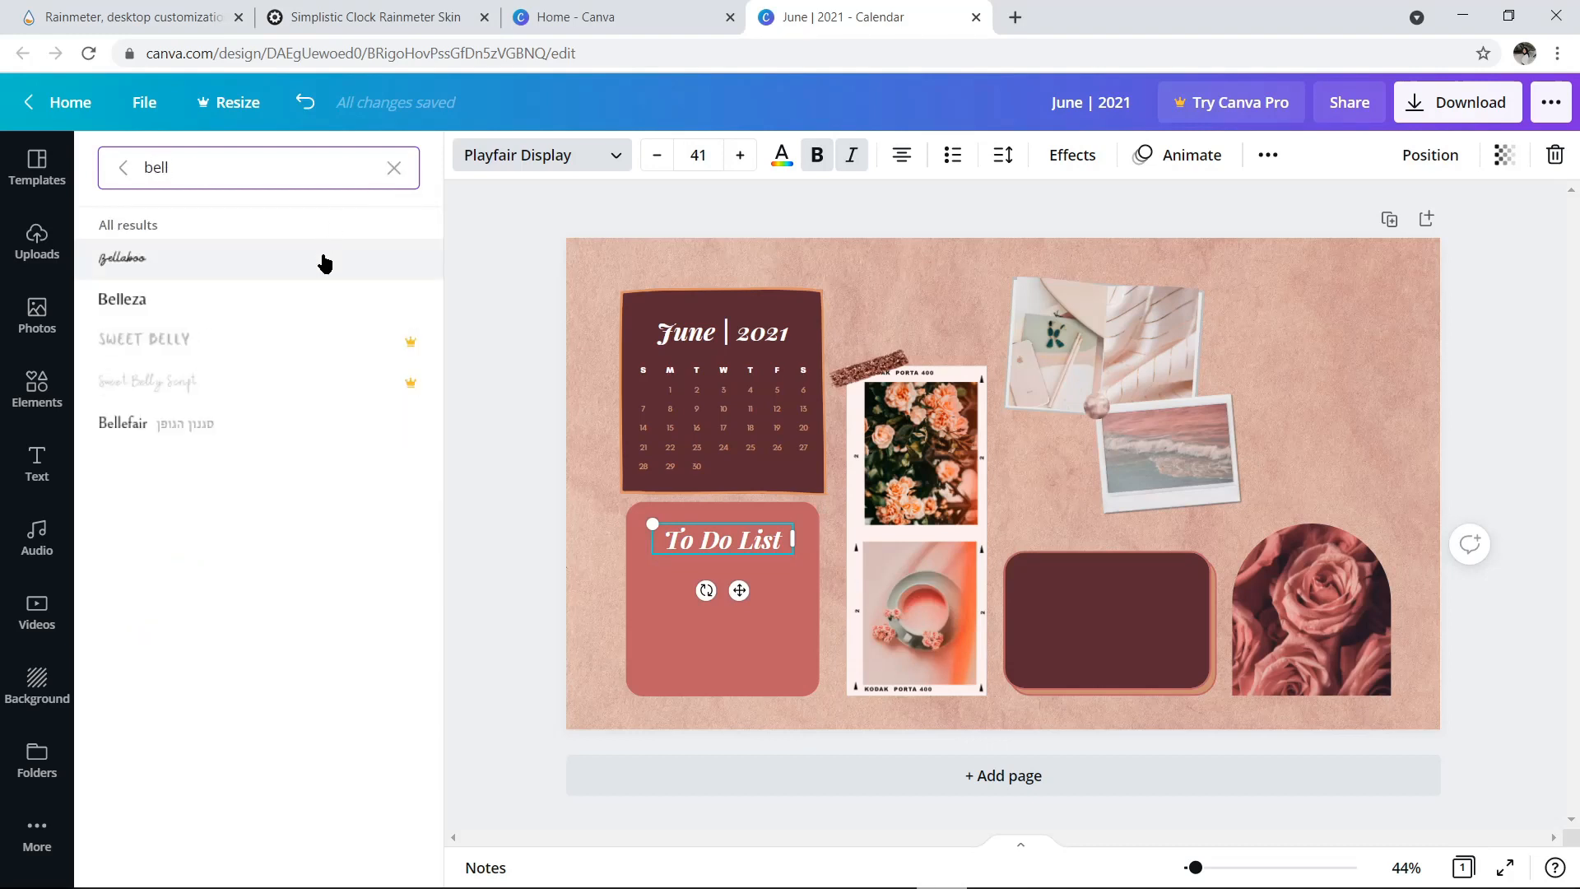
left_click(122, 259)
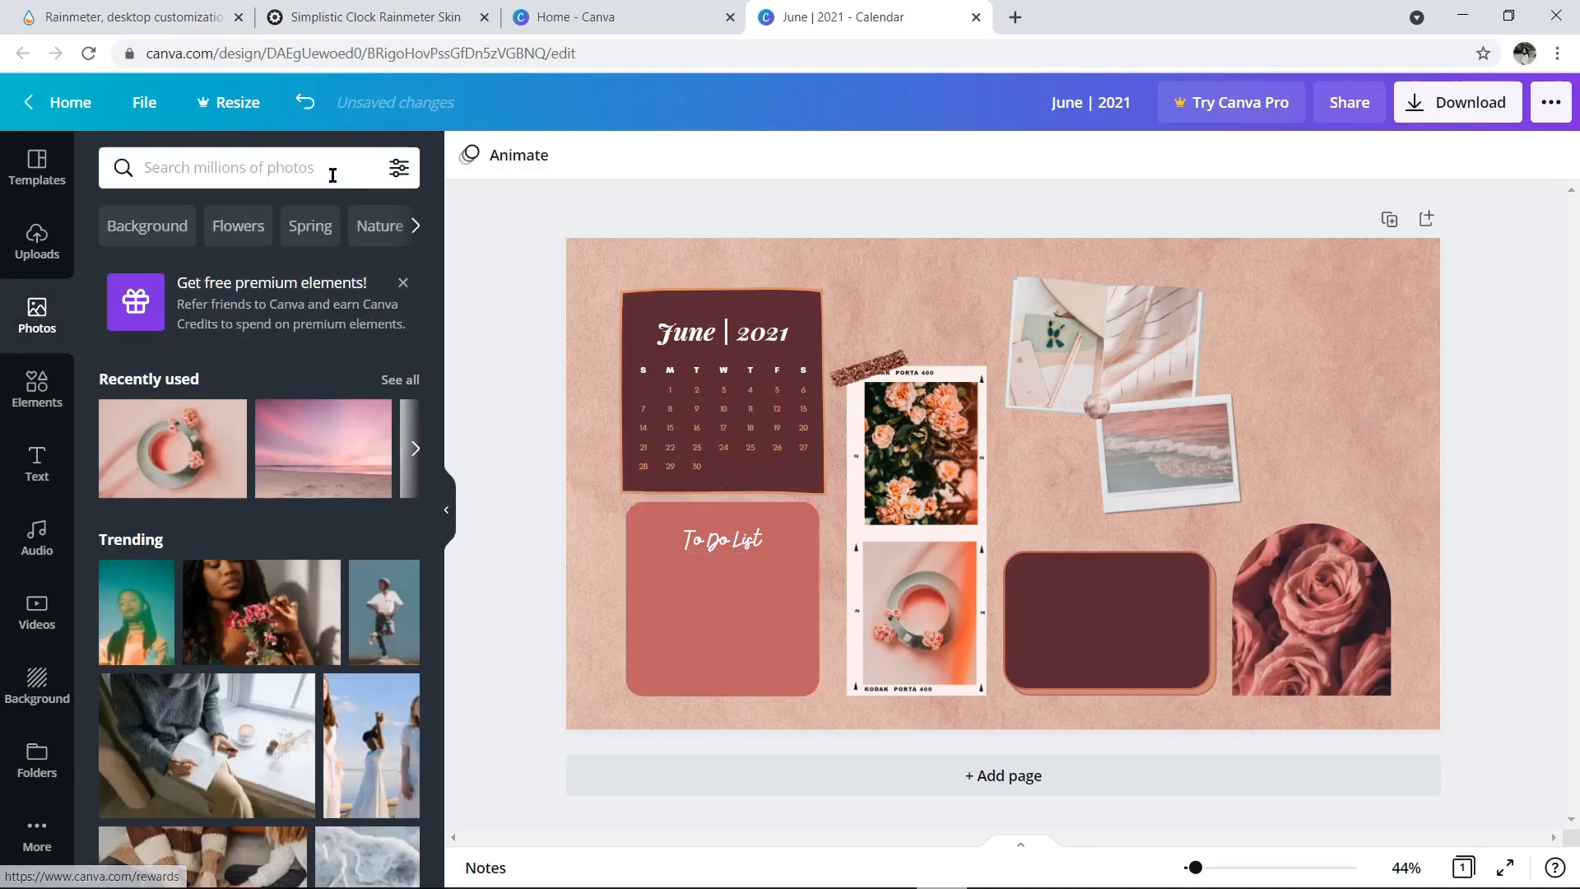
Step: Reopen the rose-gold photo search to add a frame element, undoing a misplaced change
left_click(242, 168)
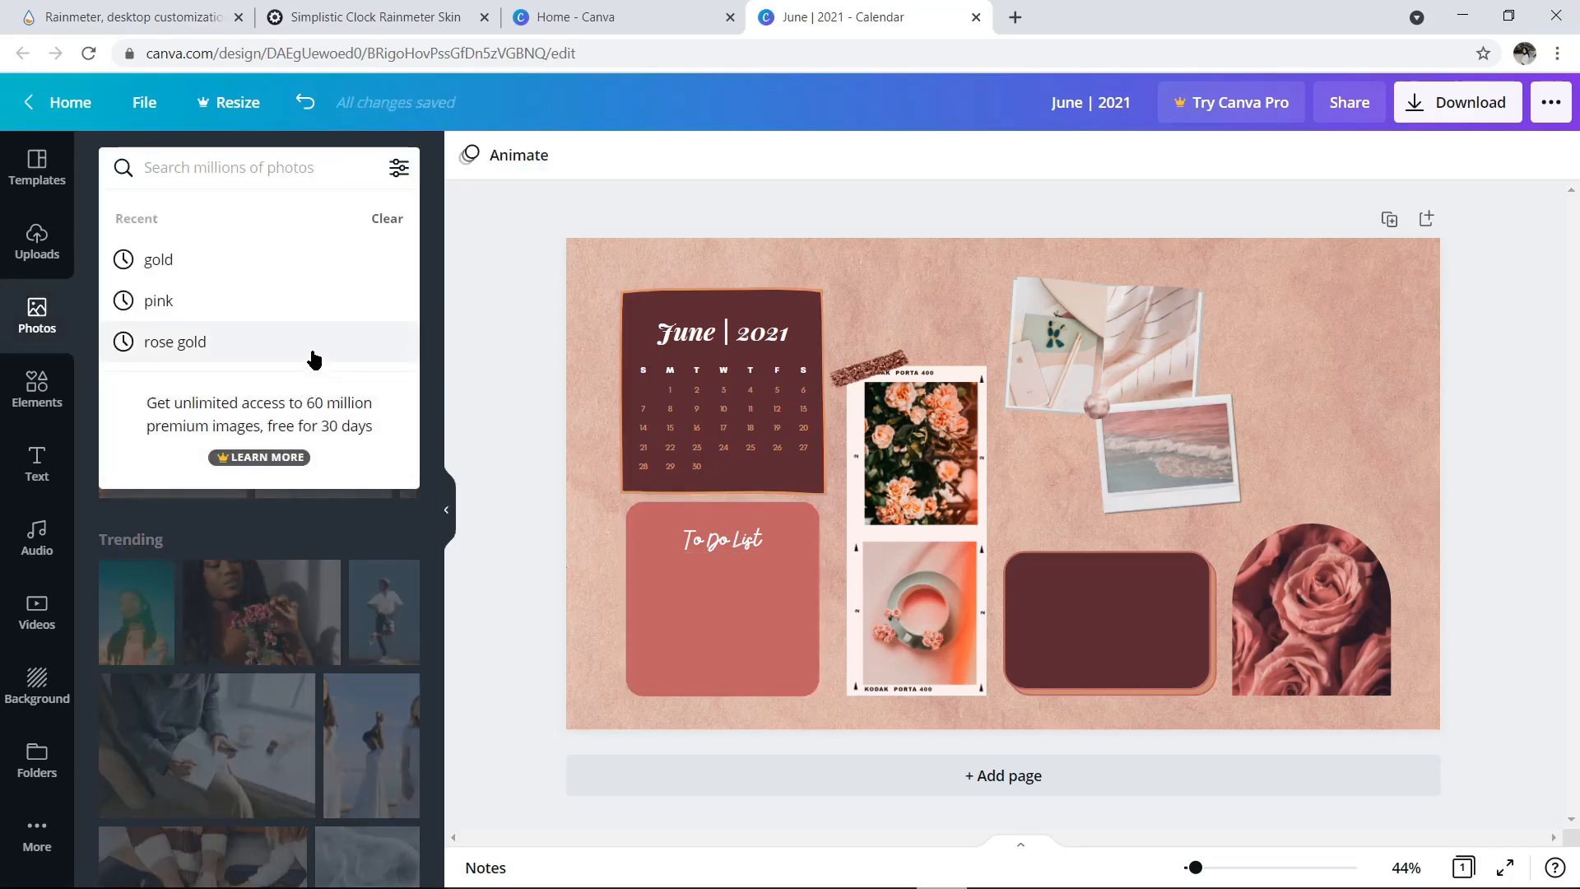
left_click(175, 342)
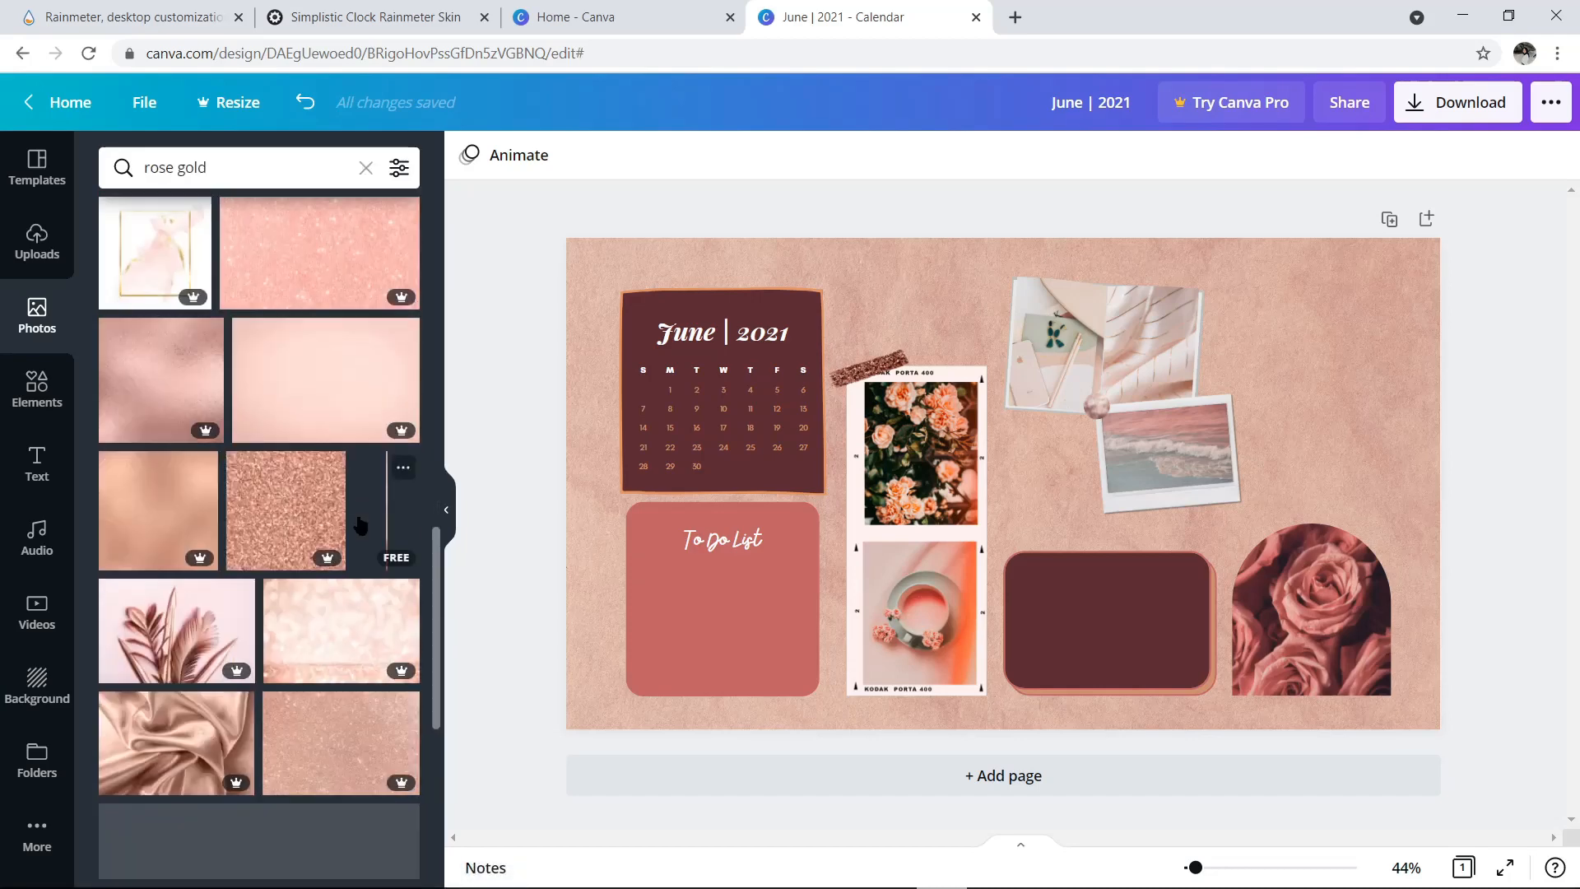
scroll("down", 3)
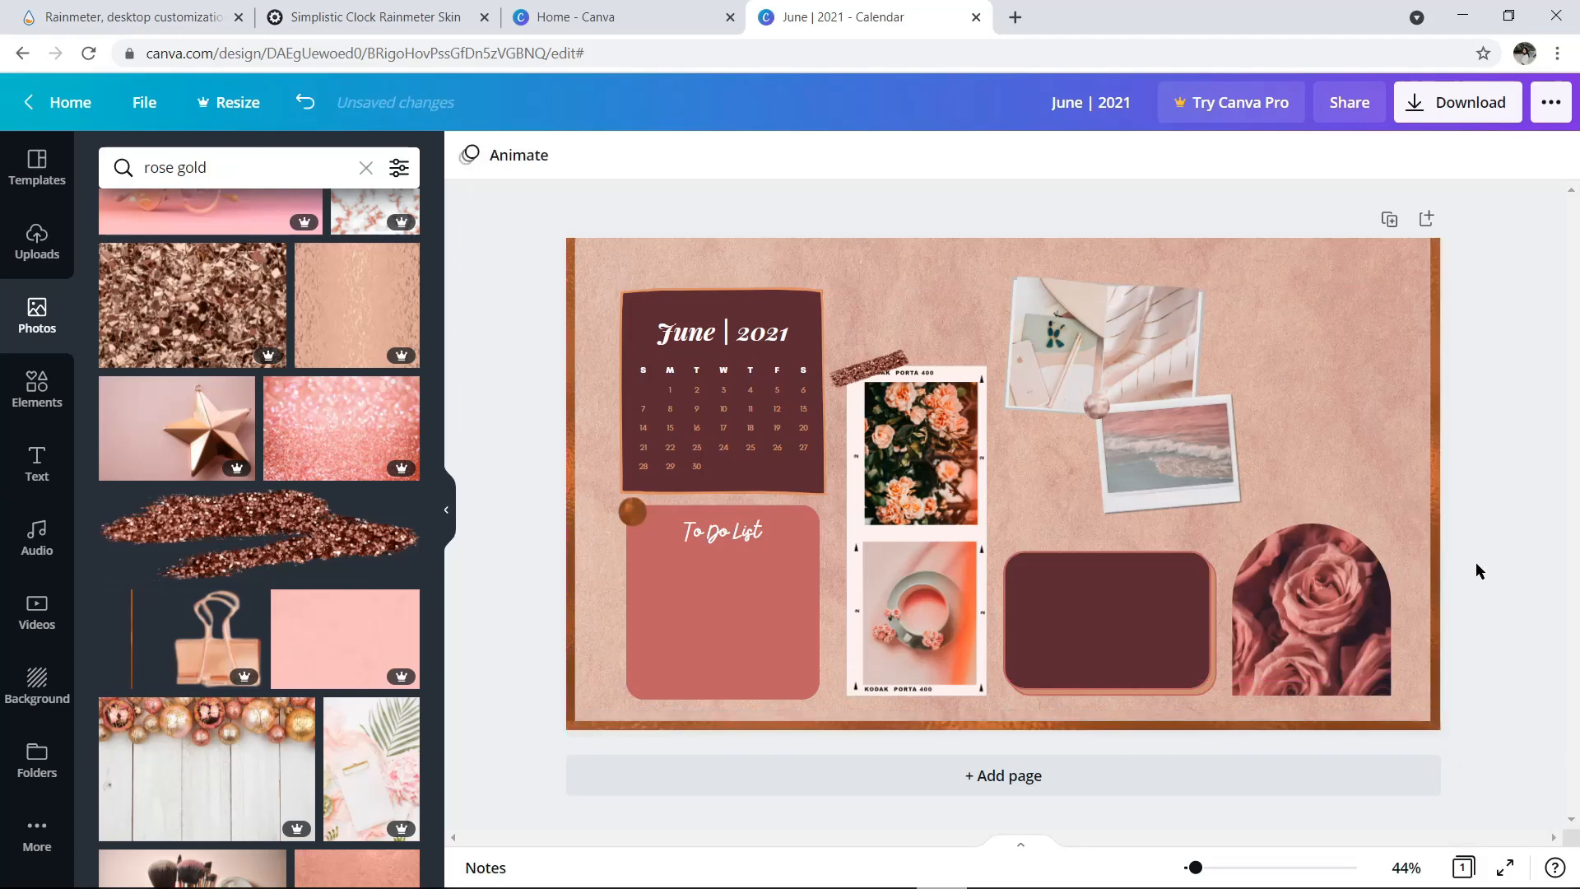
left_click(305, 102)
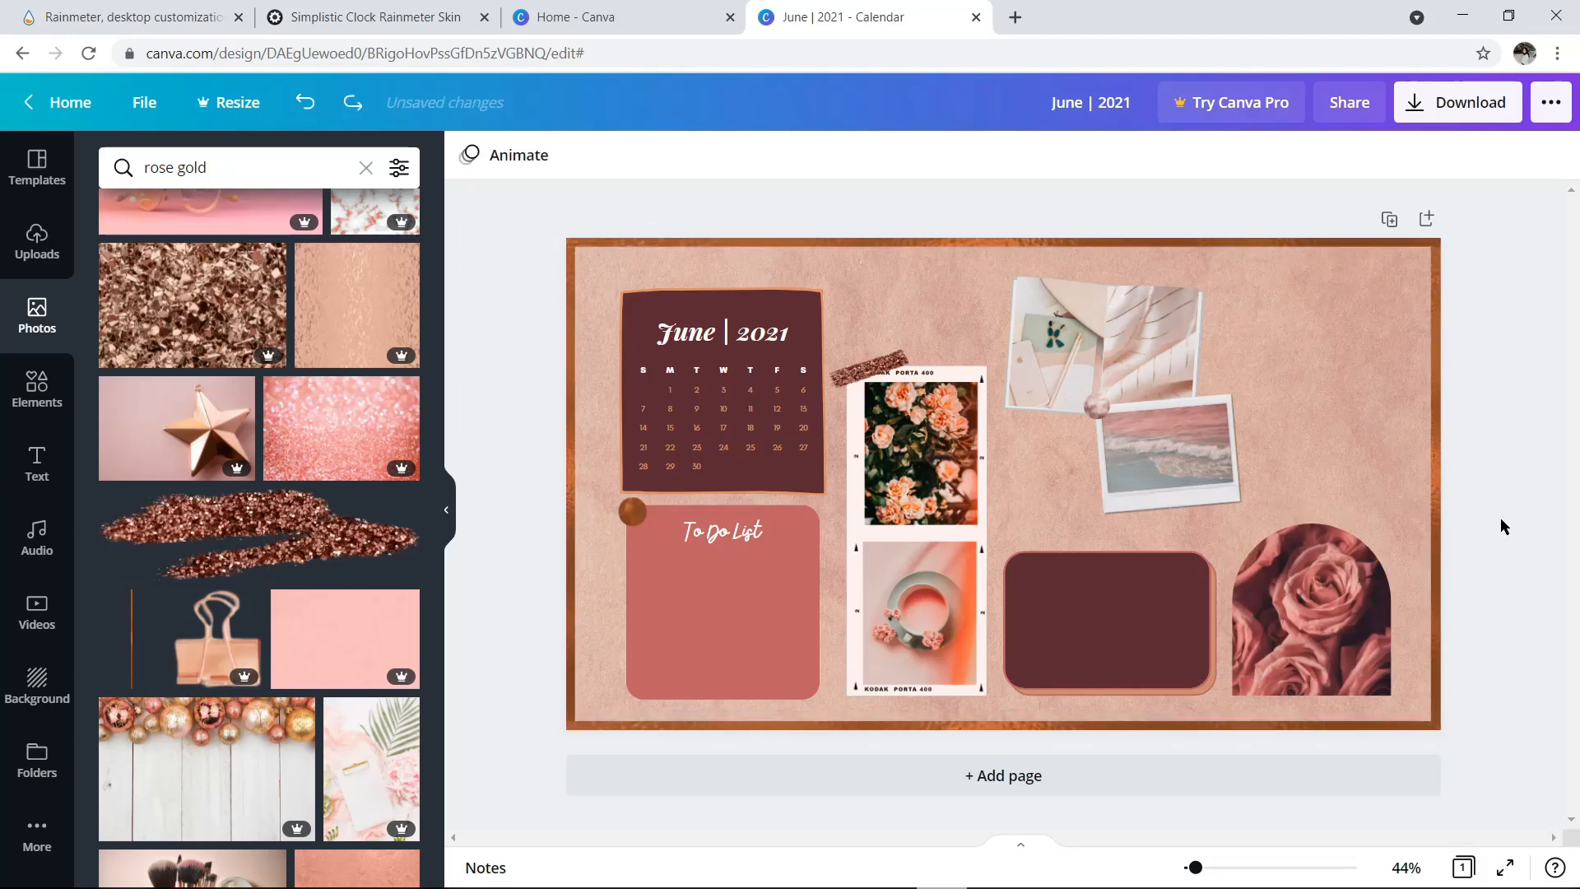
Step: Reselect the rose arch photo and then the empty maroon card for the next addition
left_click(1330, 599)
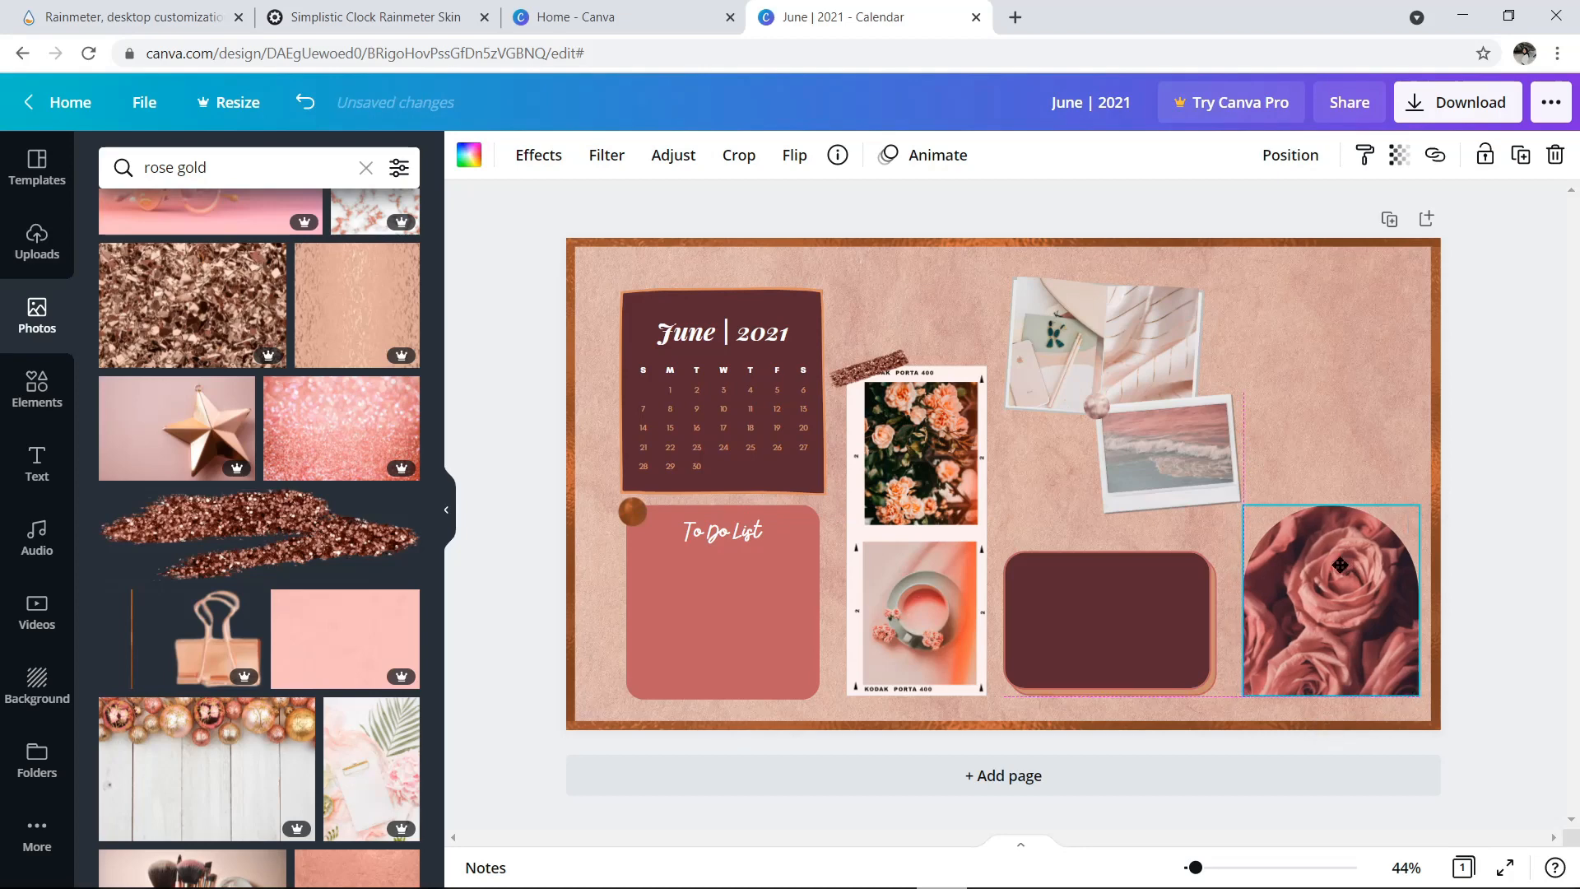
left_click(1108, 622)
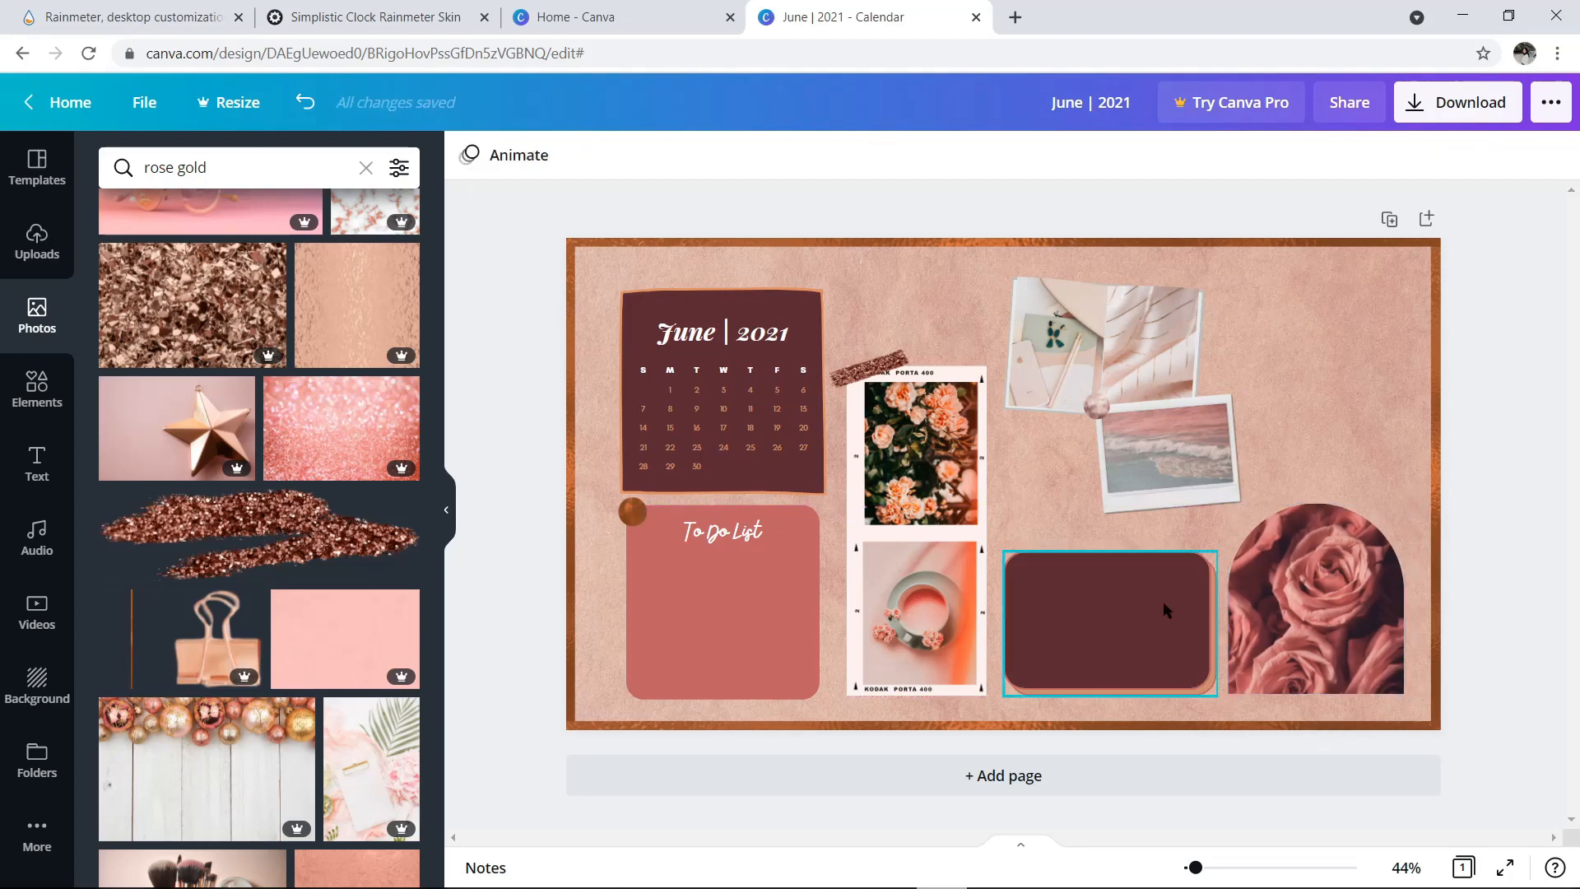
left_click(1108, 622)
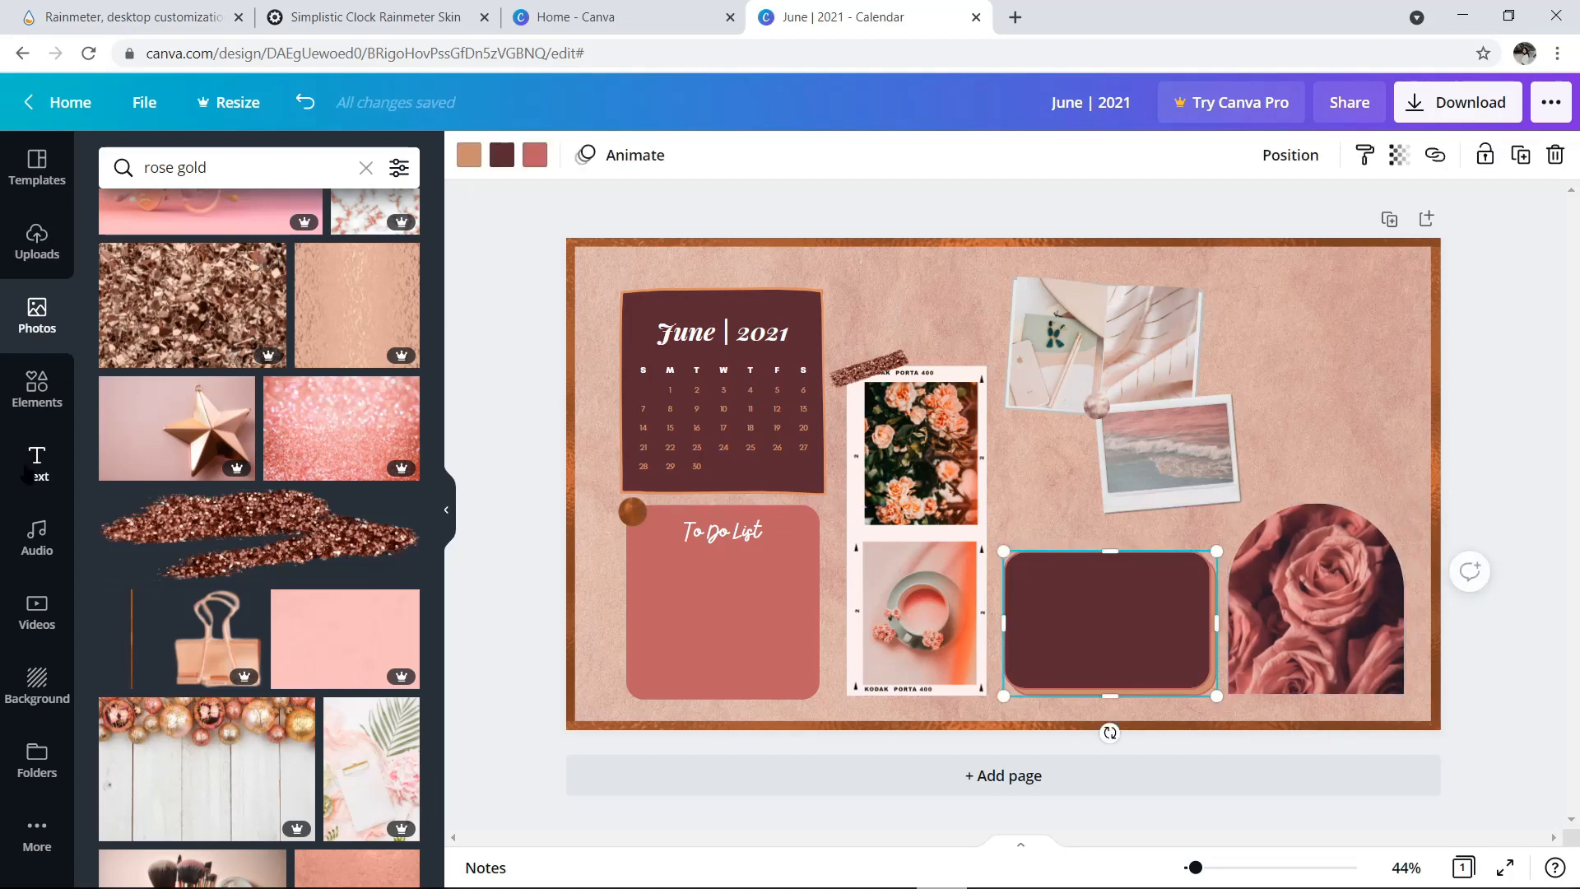
Step: Add a quote text group and set it in Jimmy Script, narrowing the box so lines wrap
left_click(36, 464)
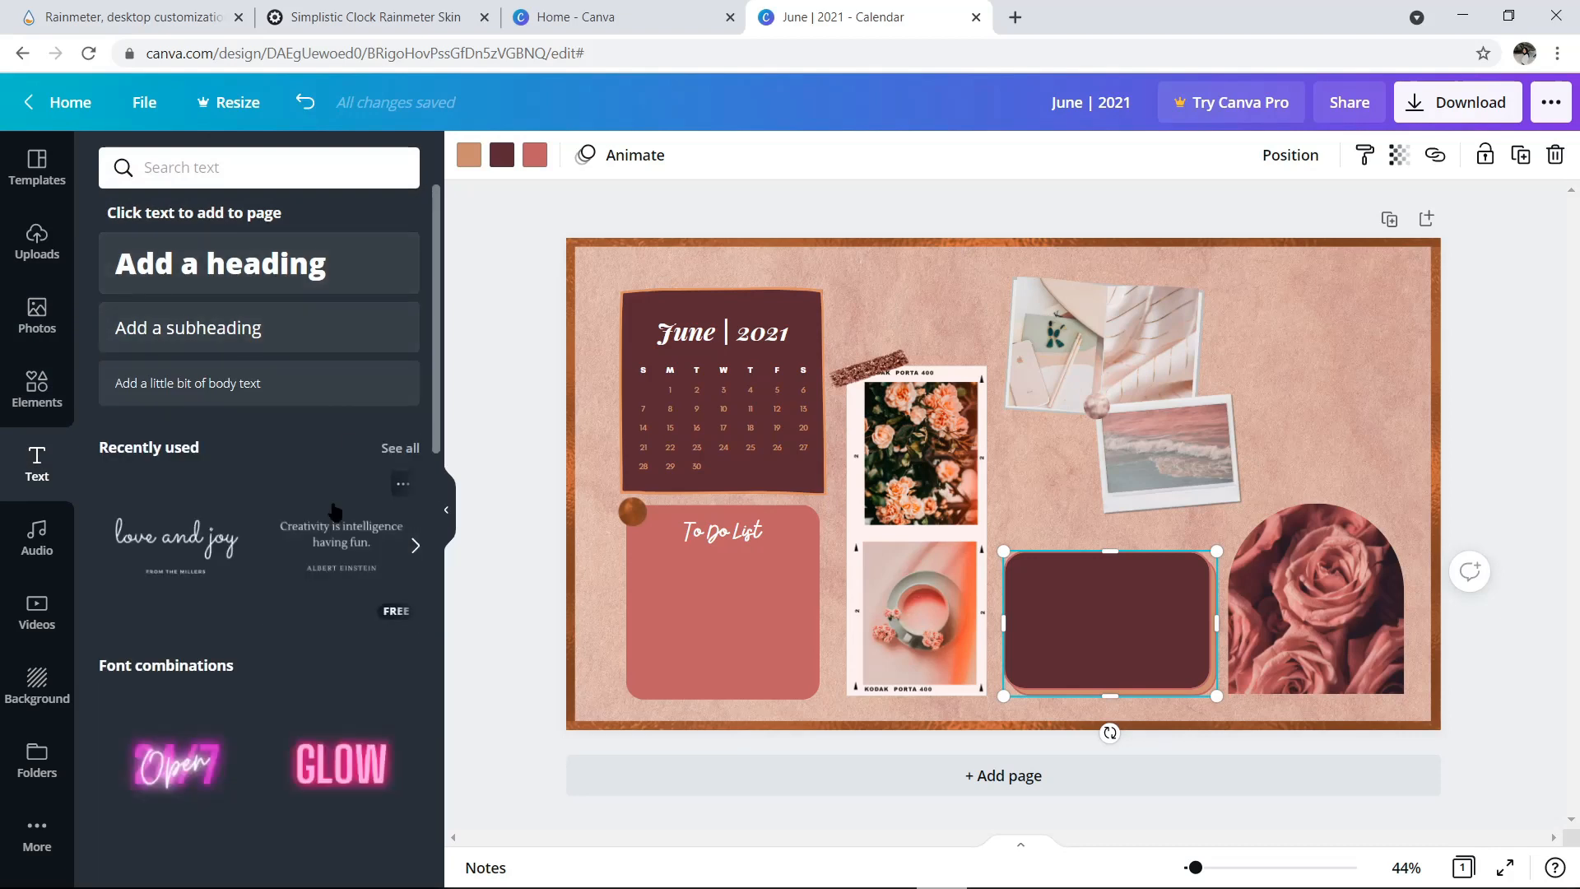
scroll("down", 3)
type("bell")
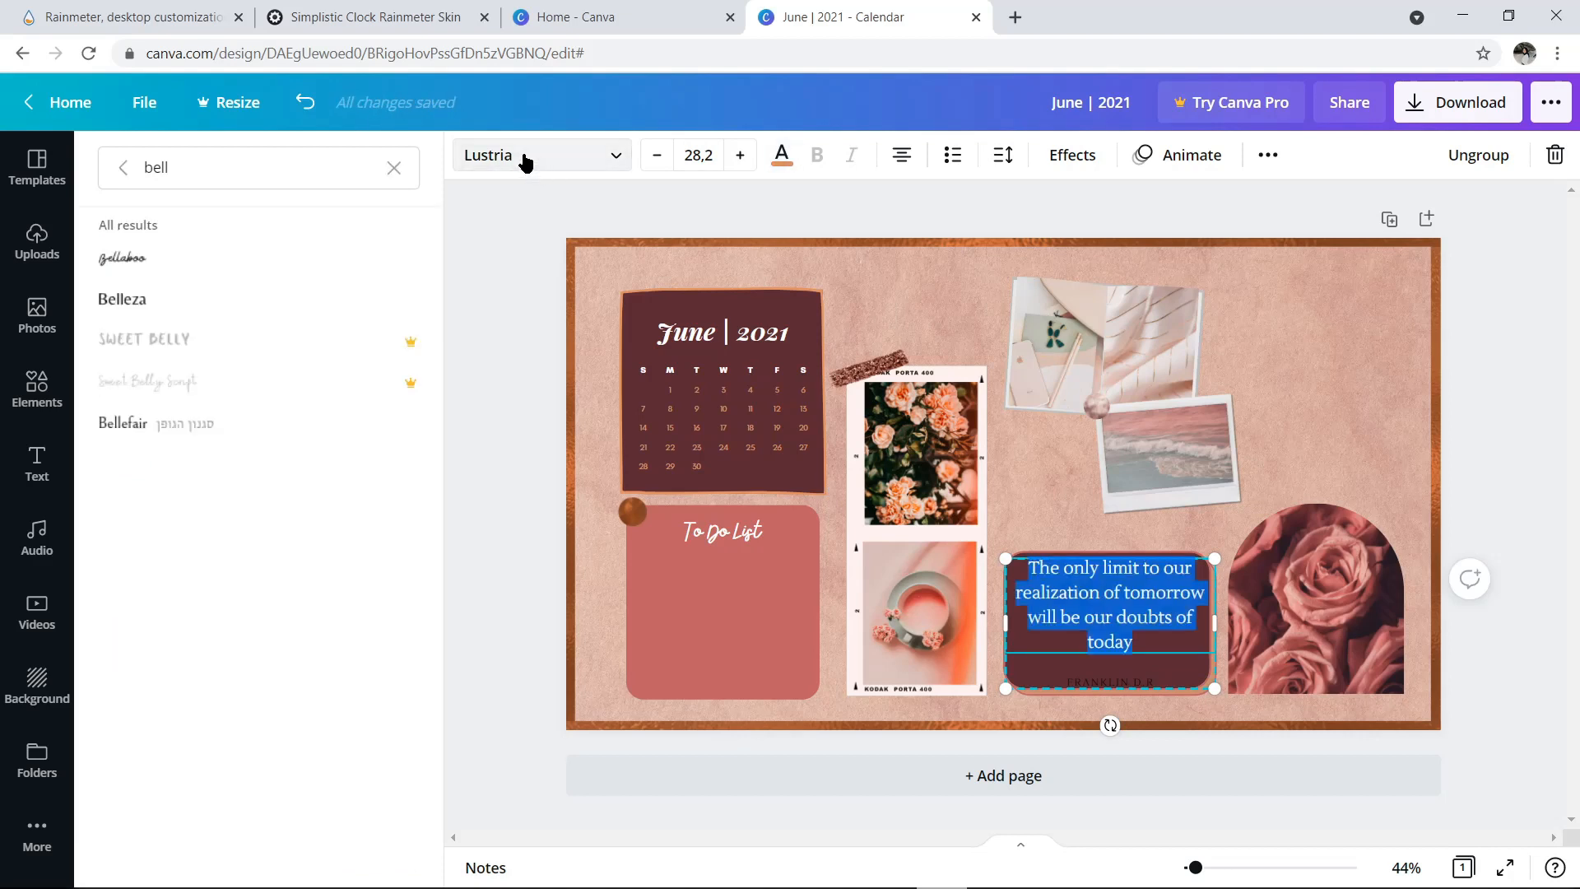
type("jimmy")
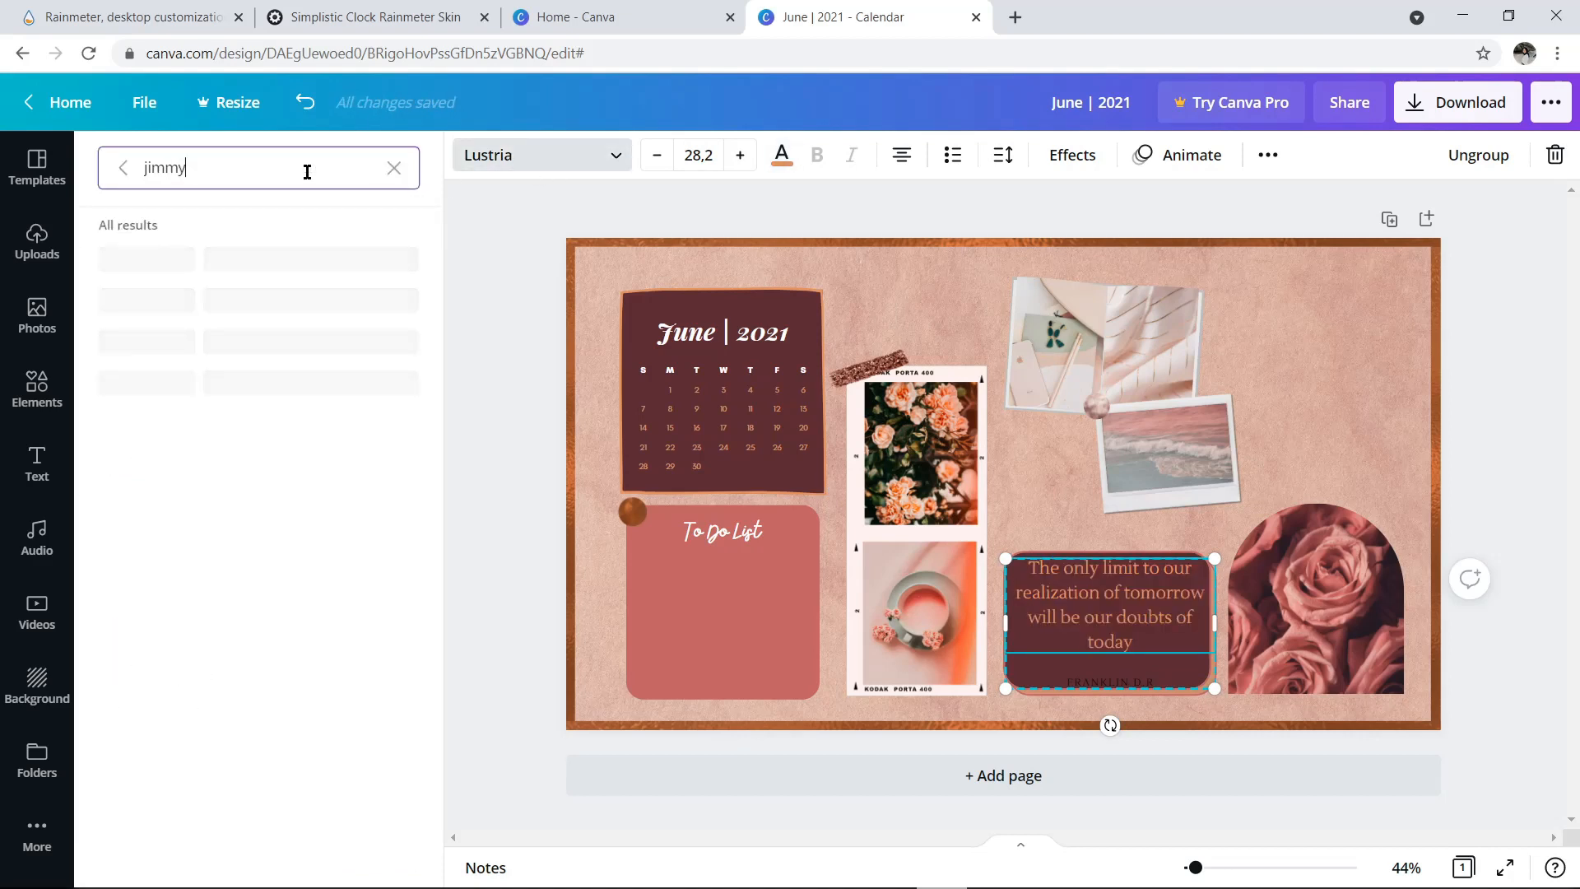
left_click(131, 258)
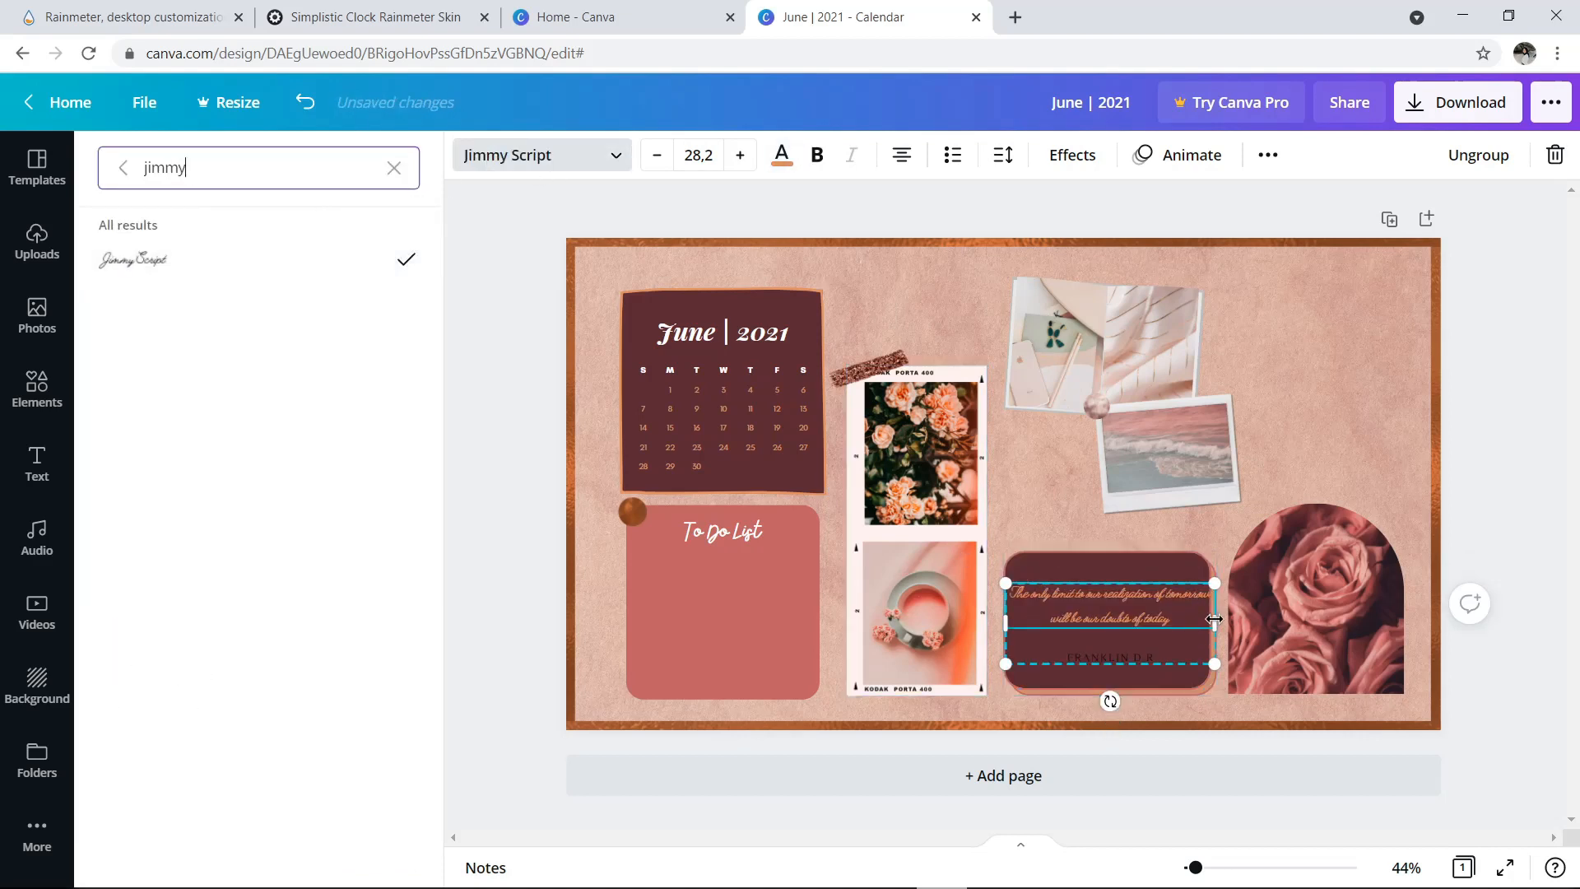
left_click_drag(1214, 622, 1148, 615)
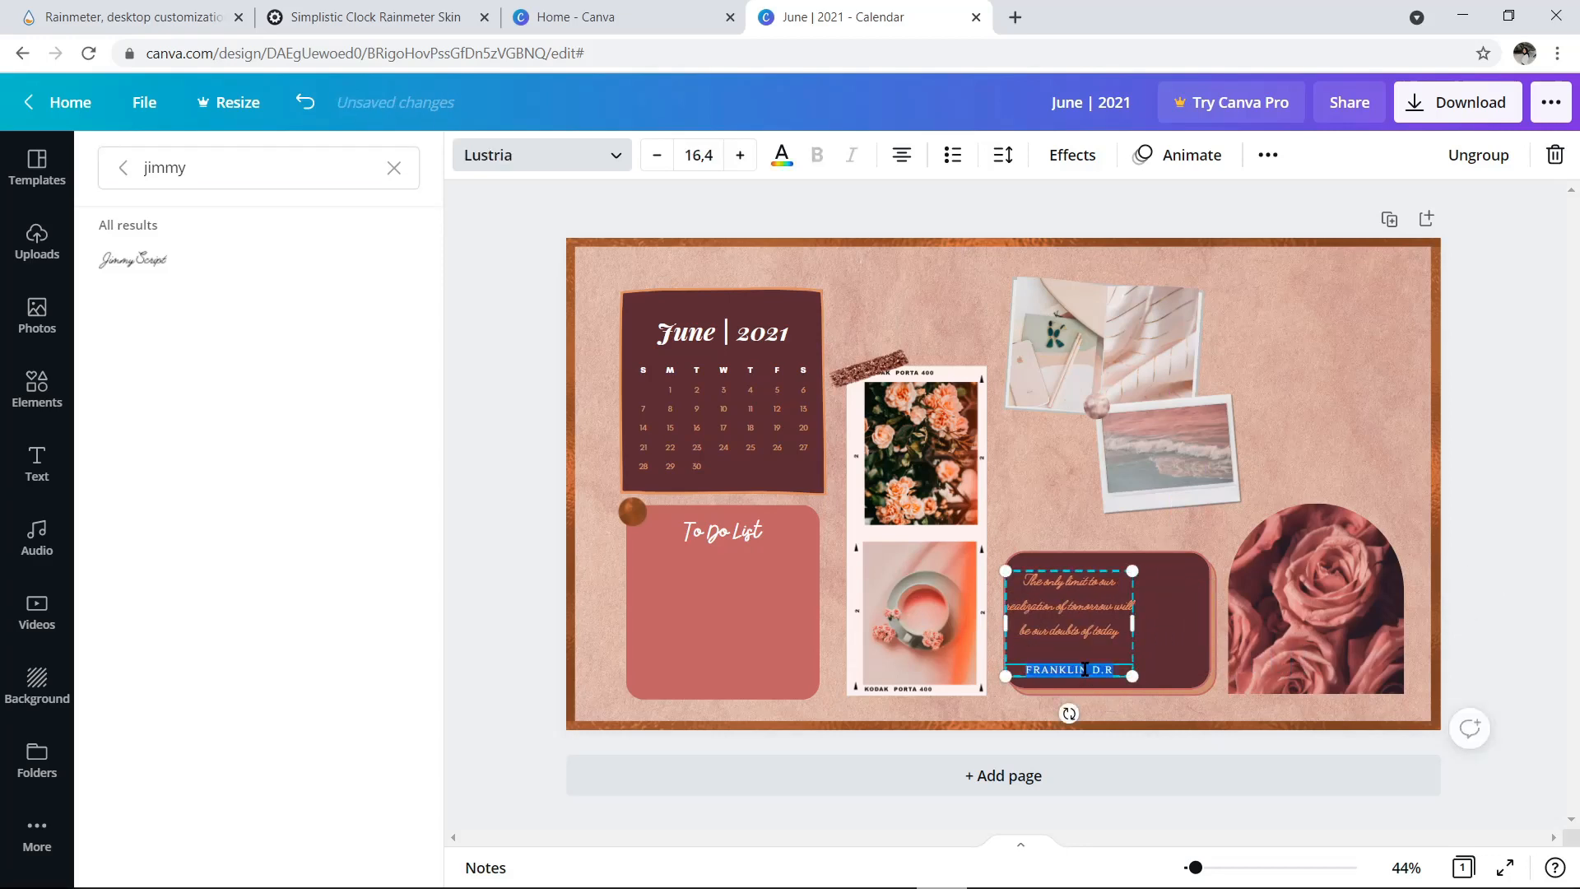
Step: Set the Franklin D.R. author line in Jimmy Script and colour it white
left_click(131, 258)
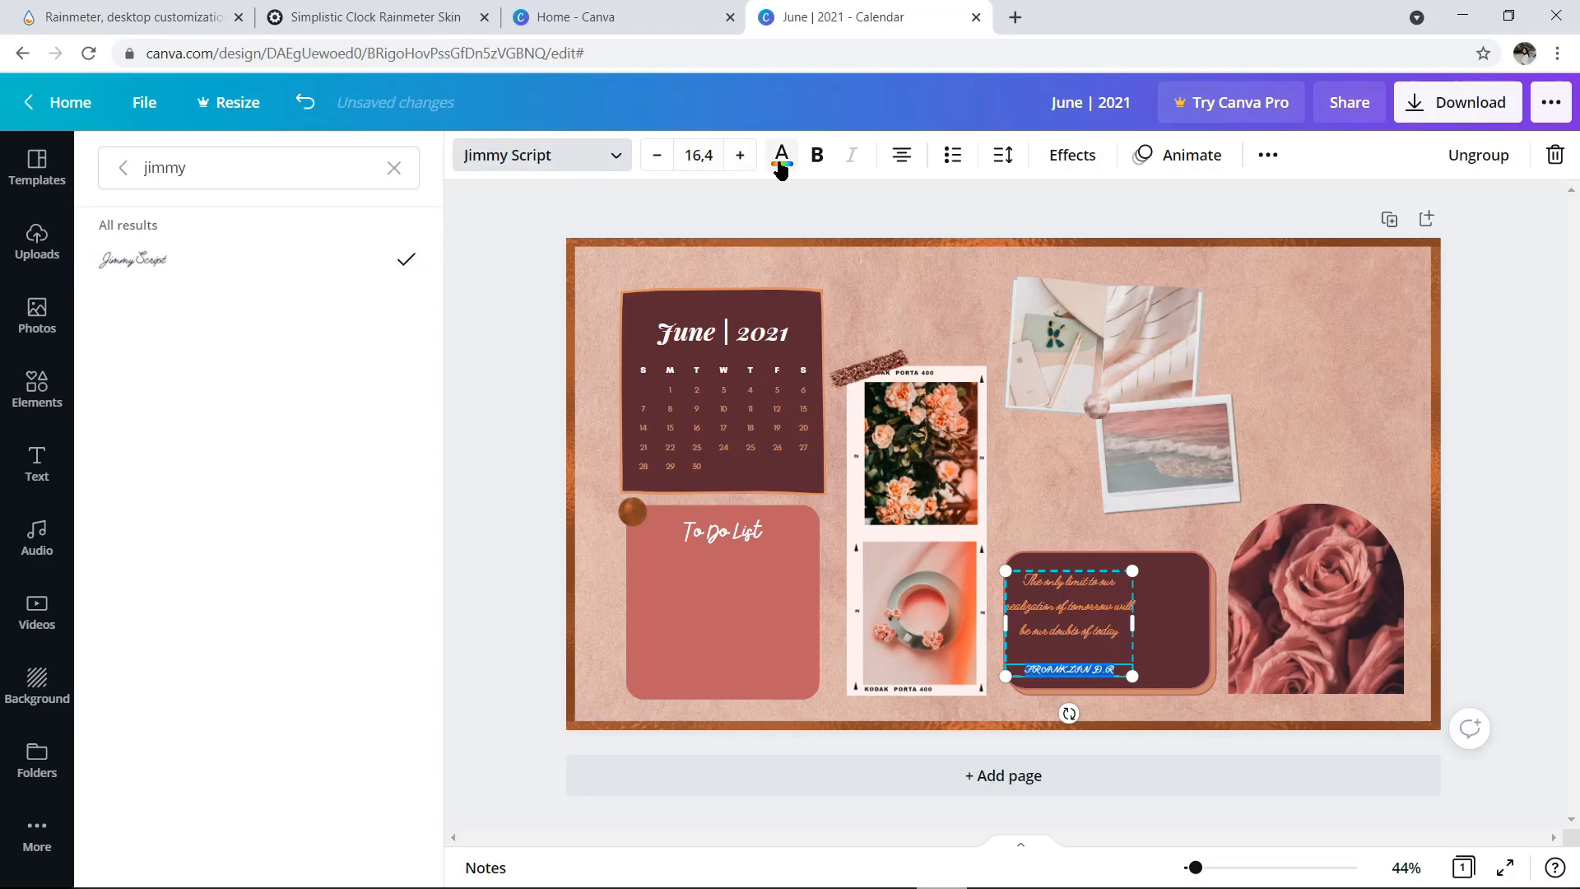
left_click(1268, 155)
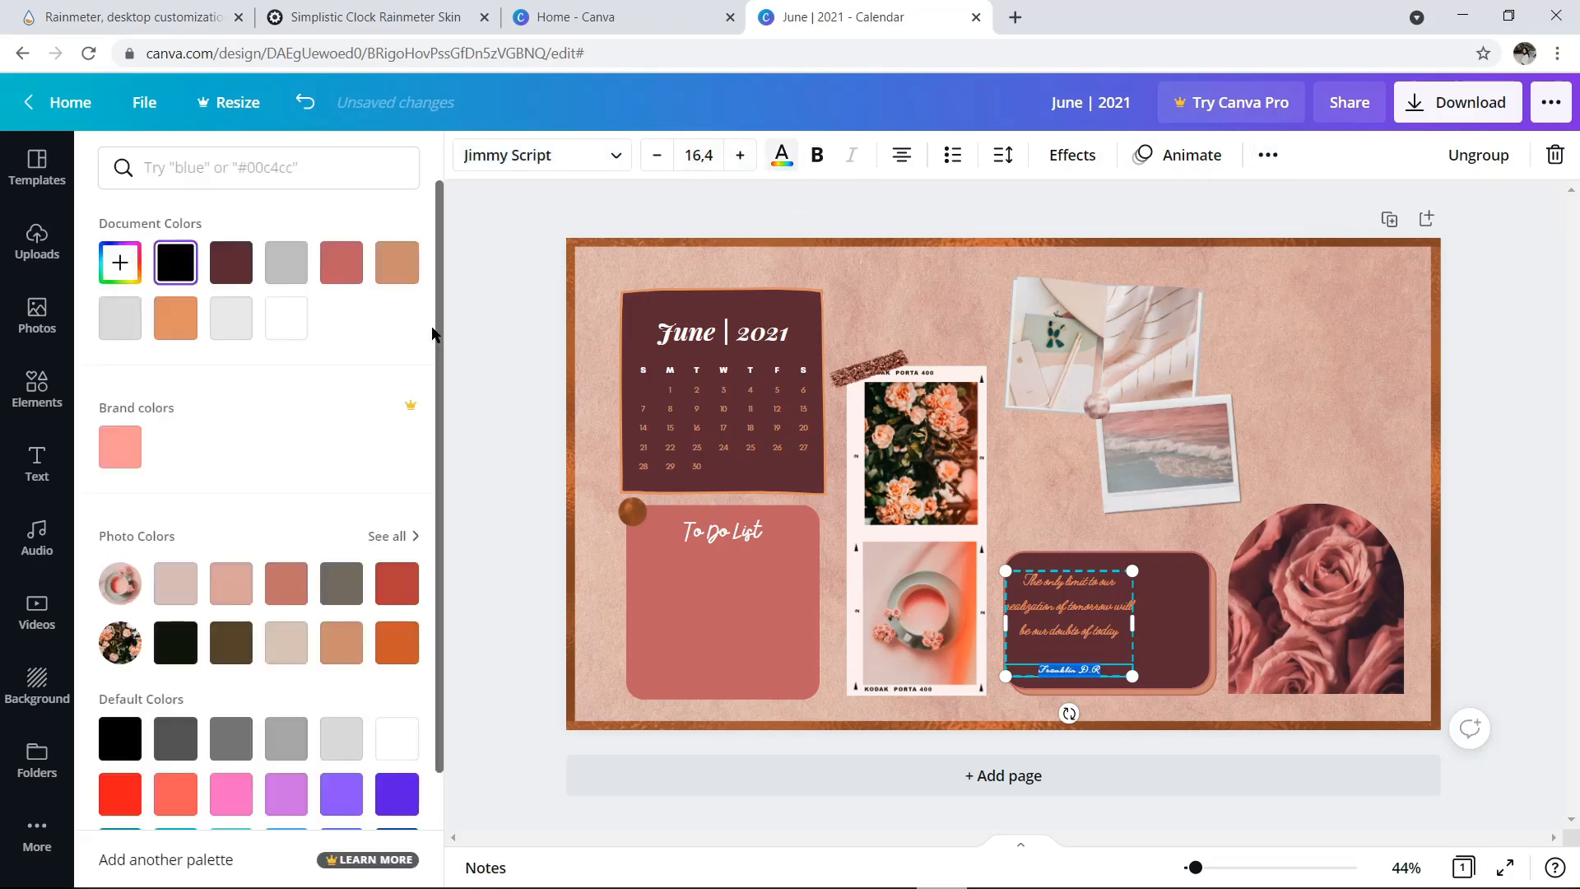
left_click(287, 318)
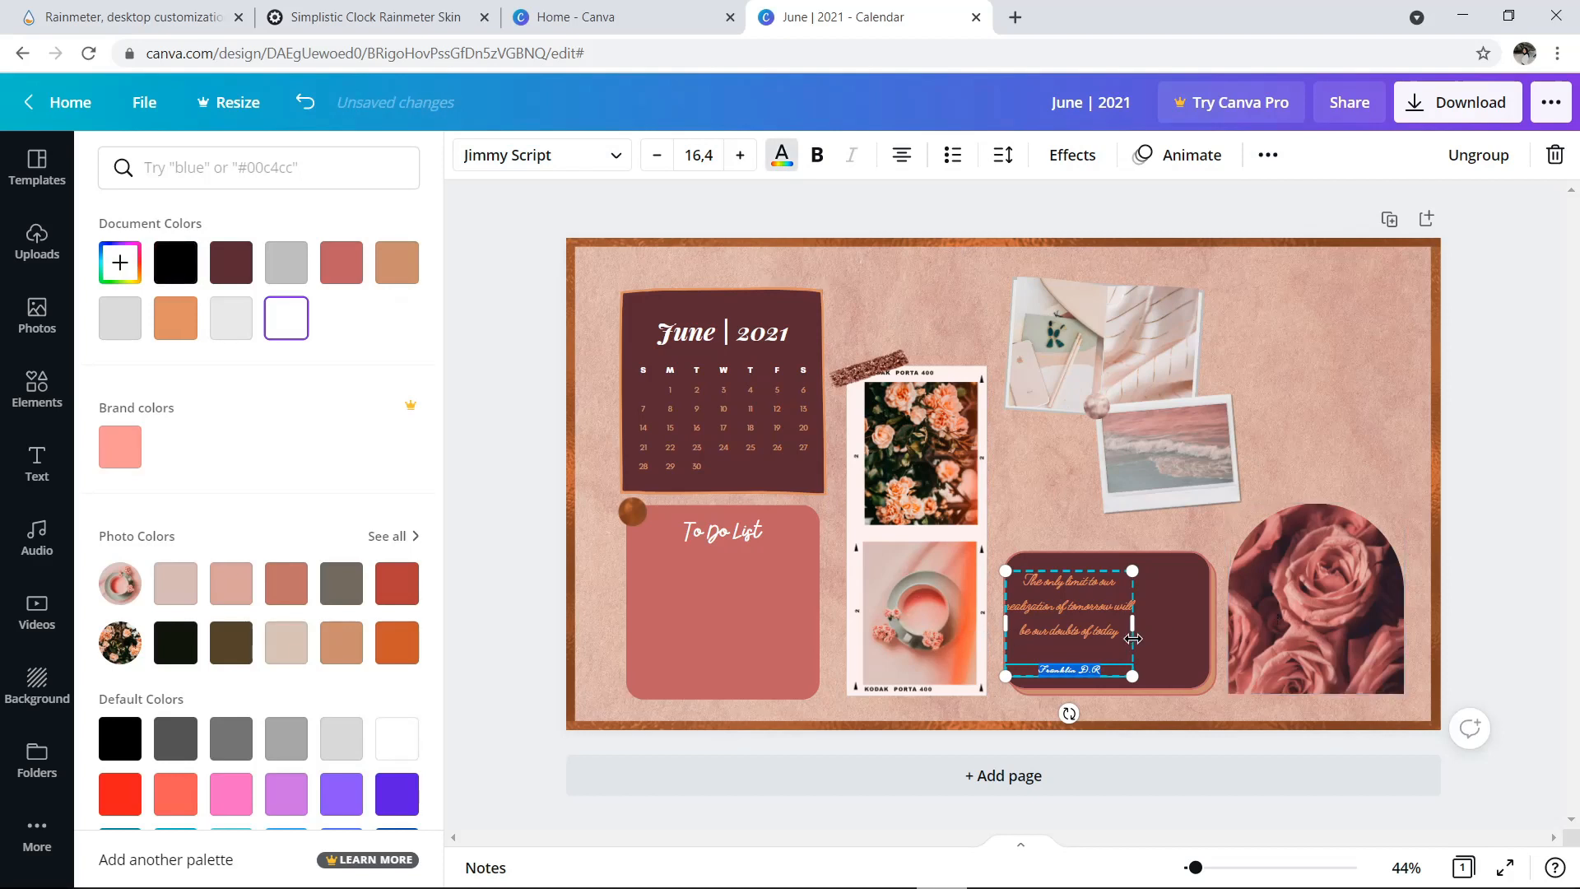
left_click(698, 154)
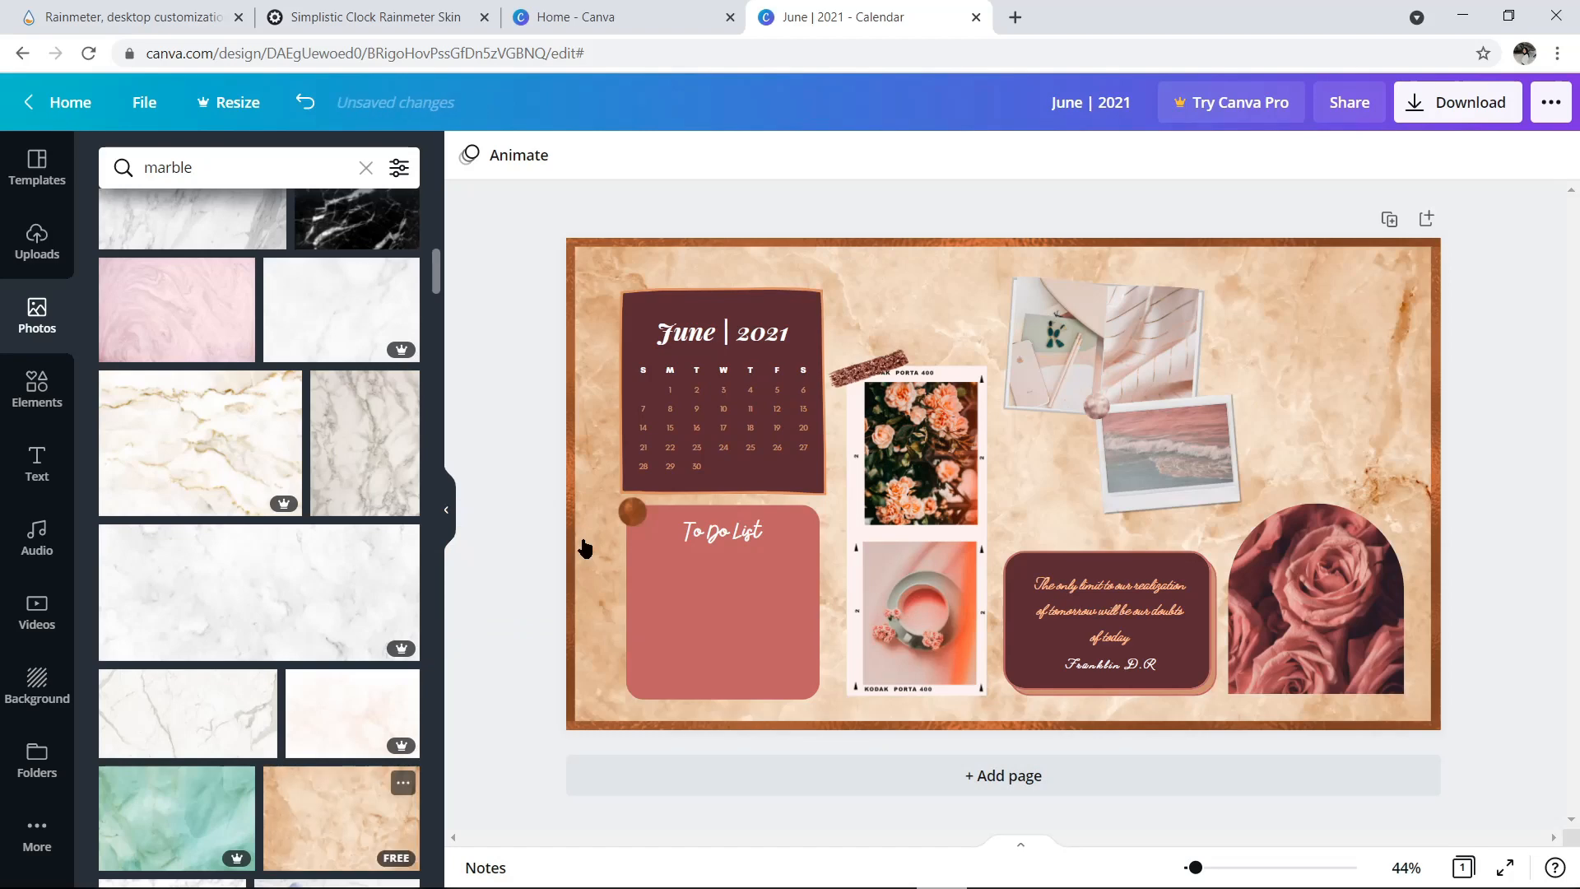
Step: Search Photos for 'paper' and tuck a torn newsprint strip behind the photo strip
left_click(365, 168)
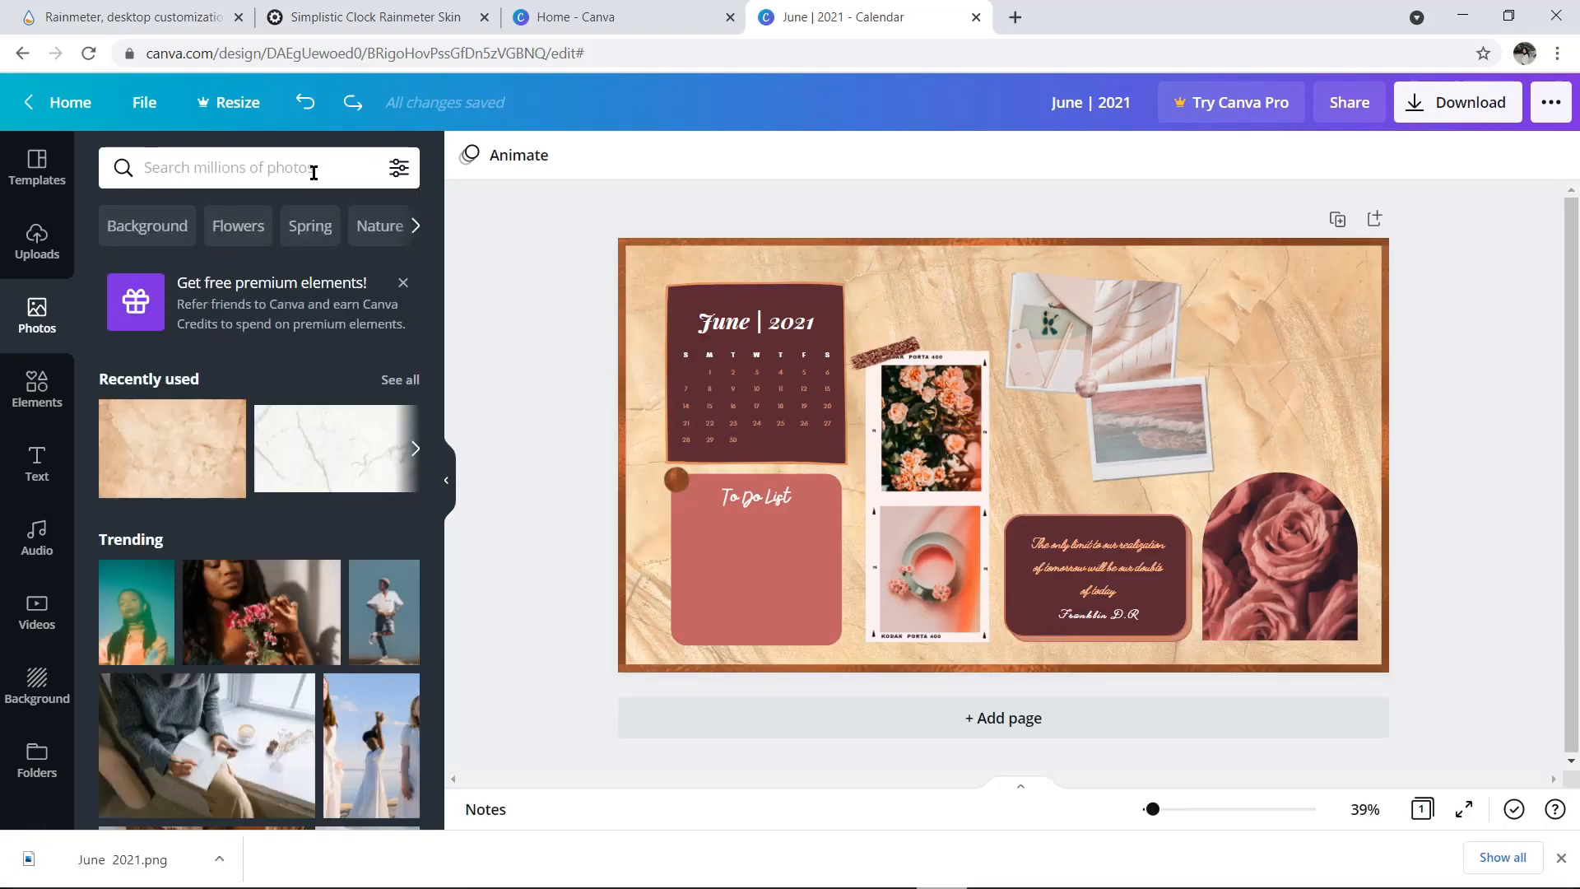
type("paper")
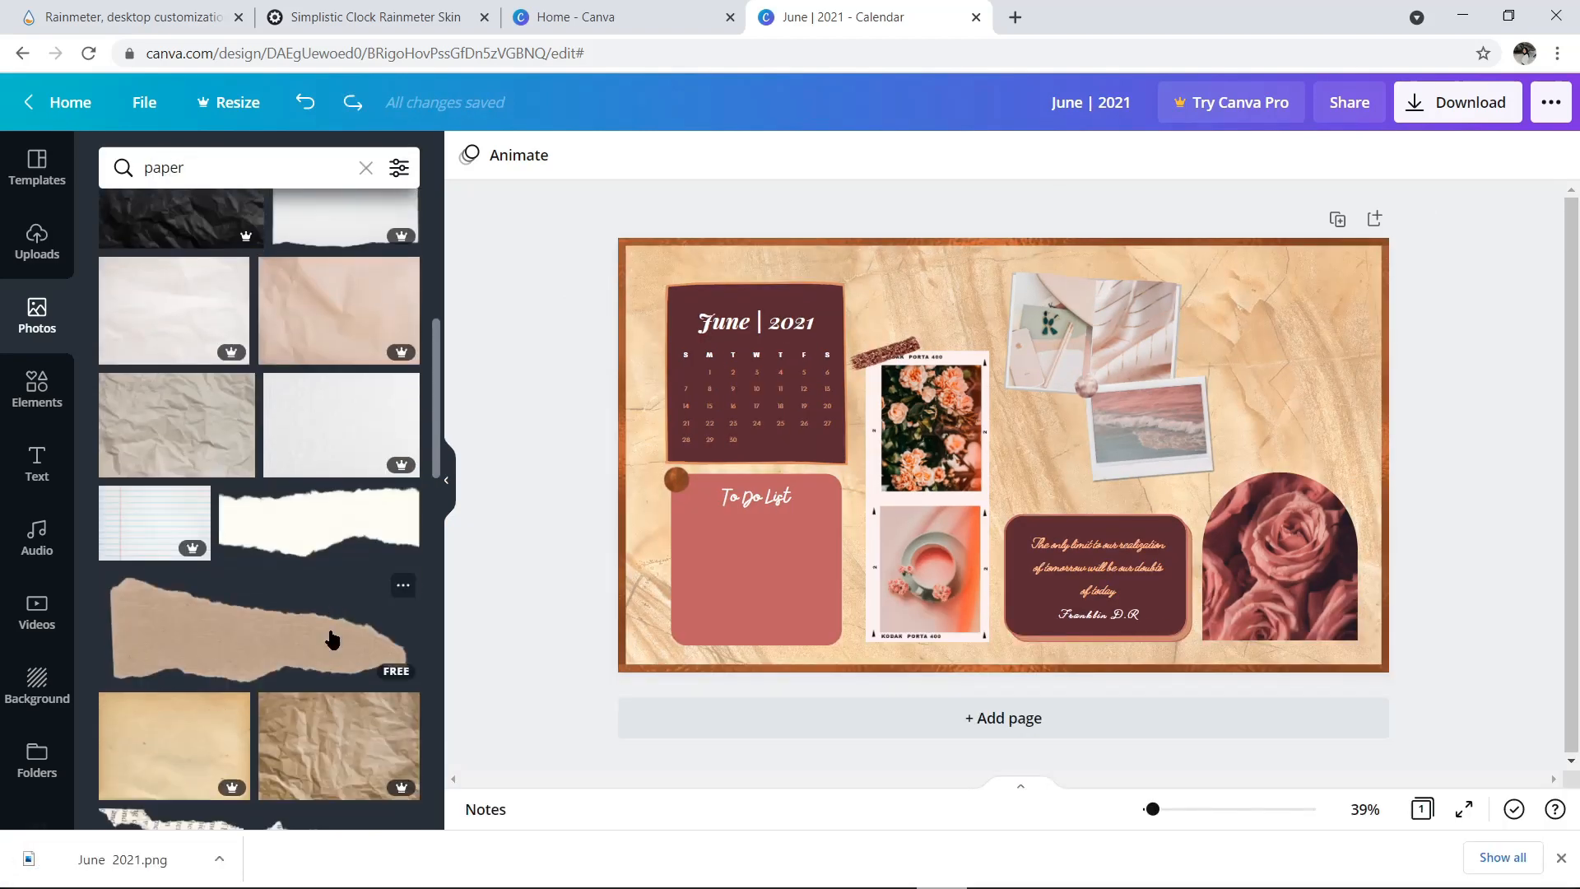
left_click(318, 630)
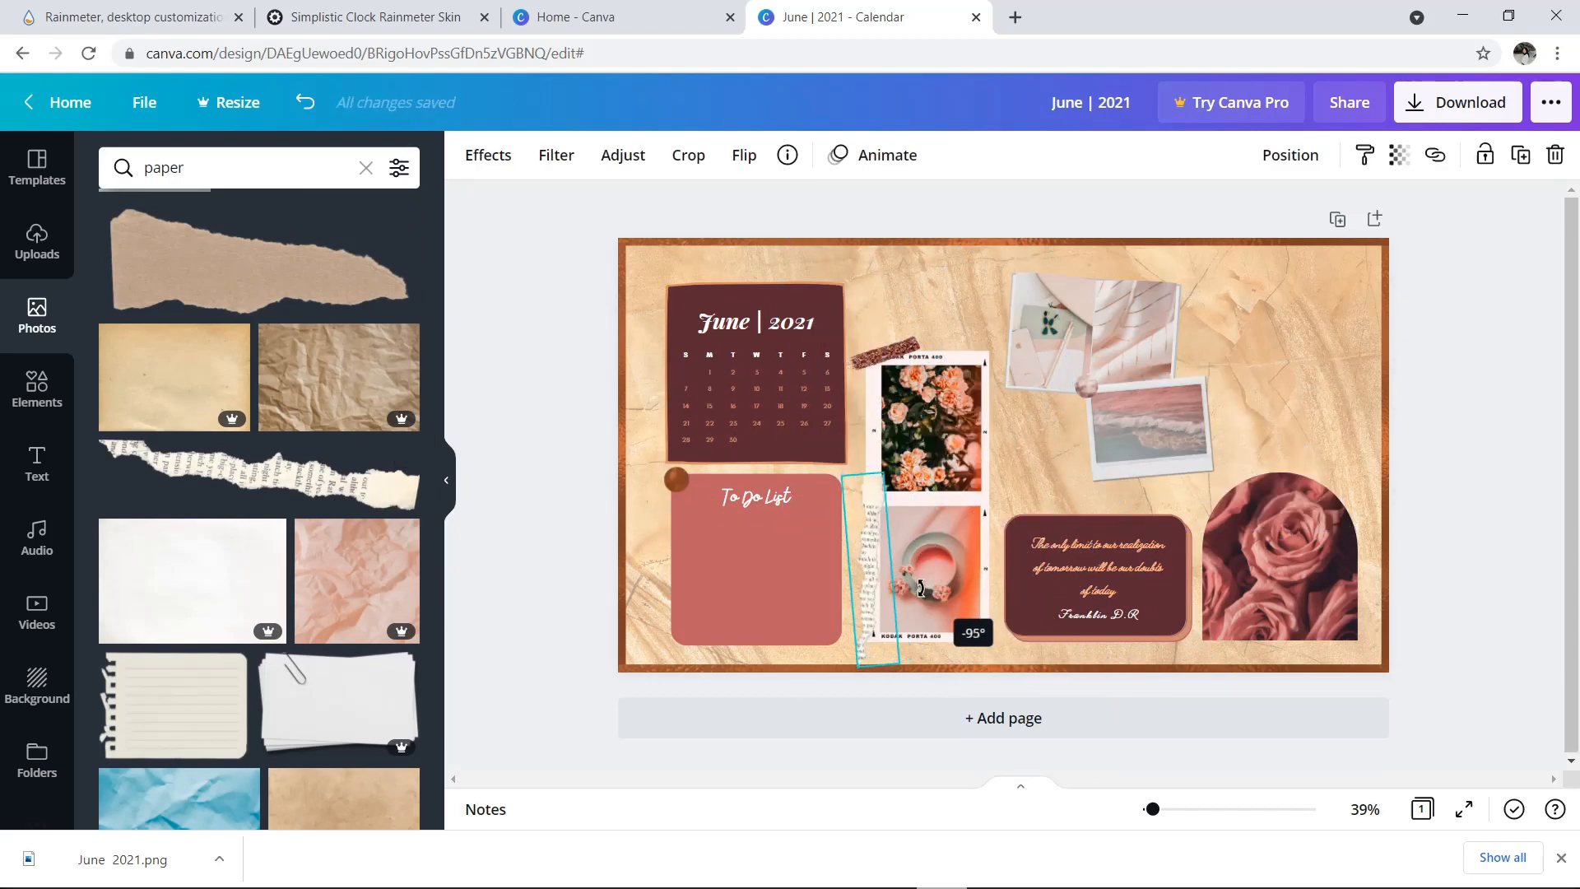
left_click(1290, 155)
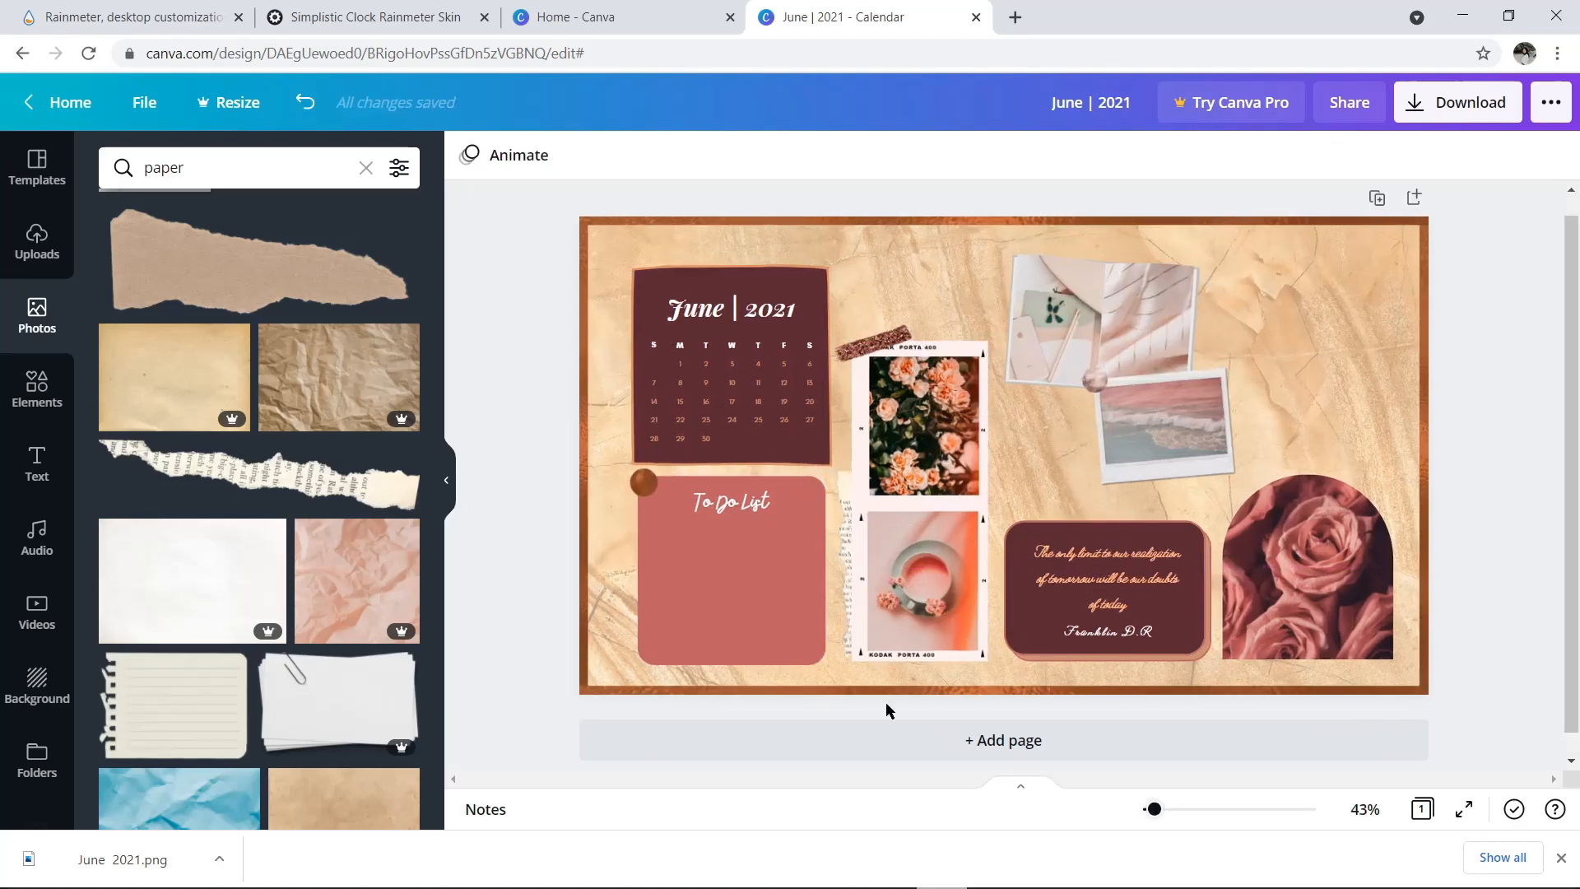
Step: Download the calendar design as a PNG and dismiss the confirmation popup
left_click(1456, 102)
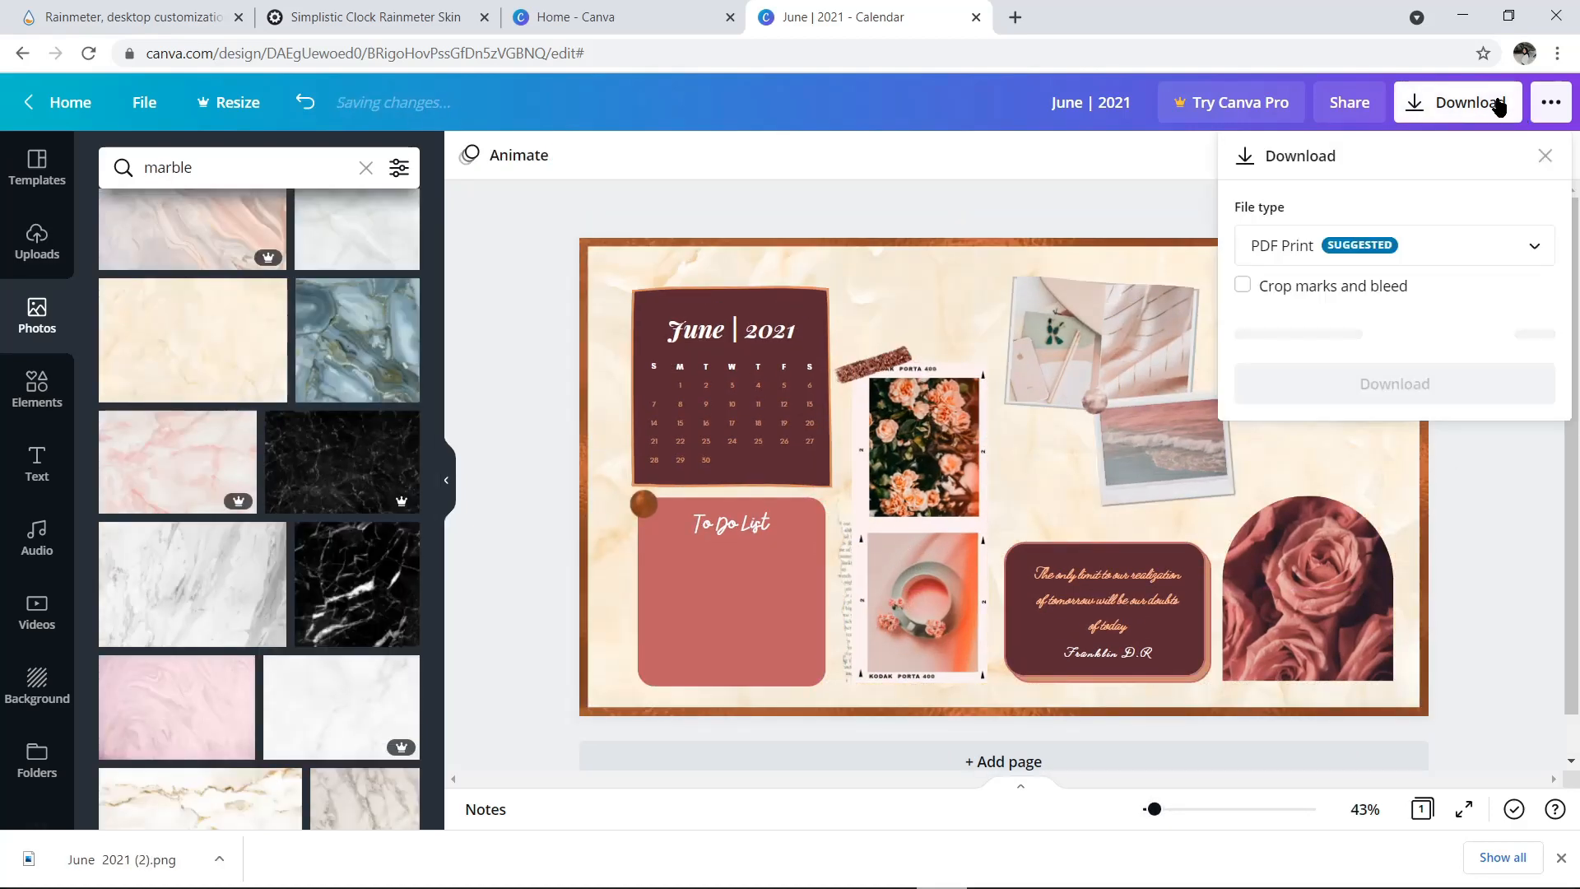
left_click(1394, 245)
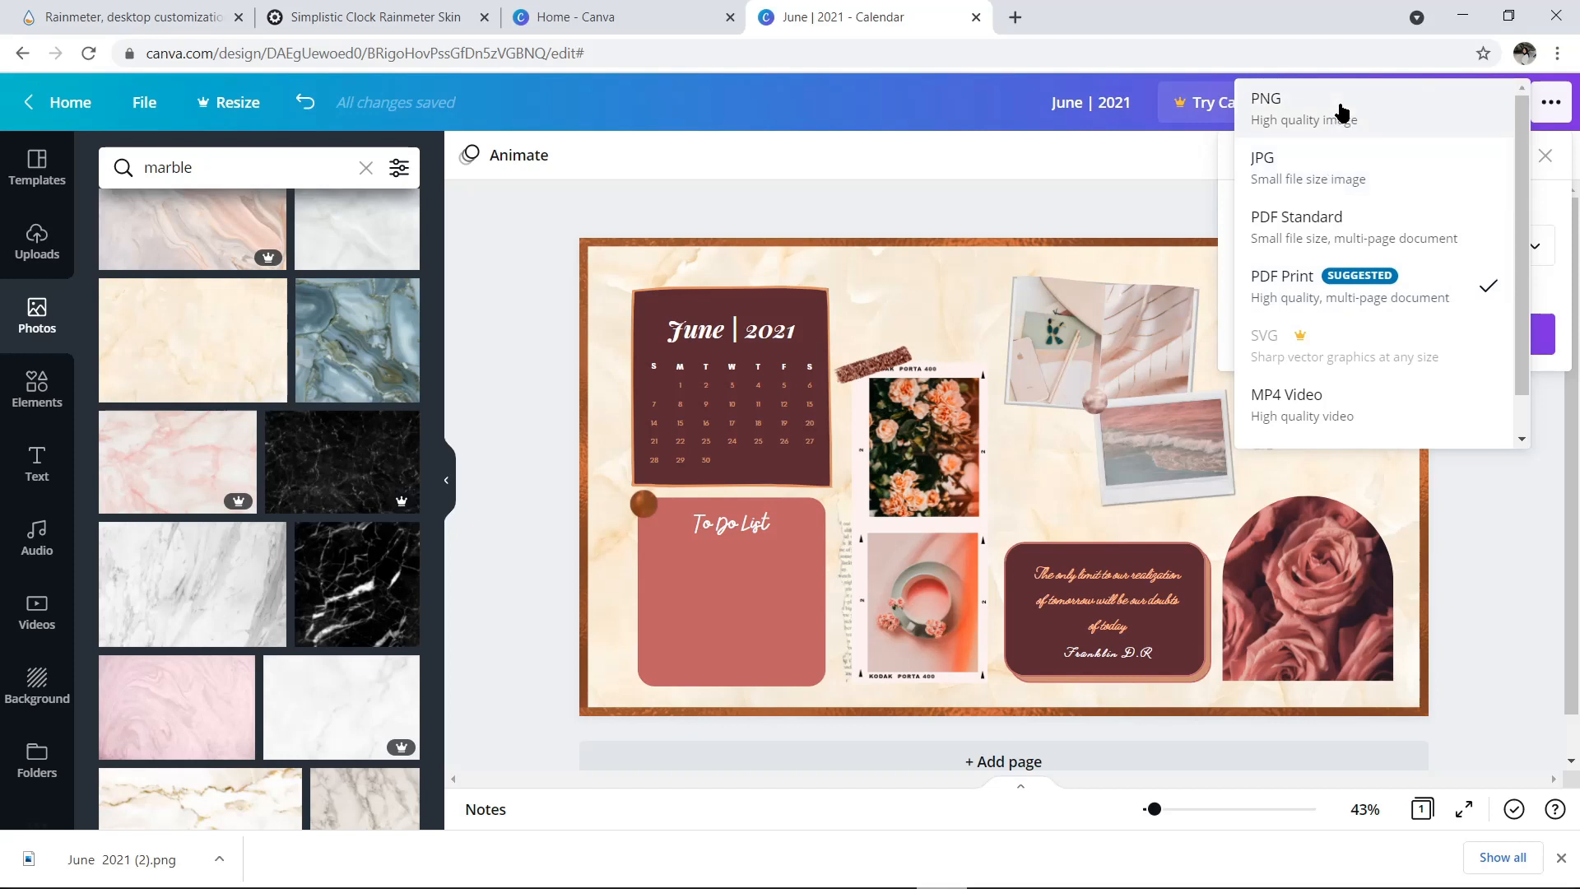
left_click(1265, 109)
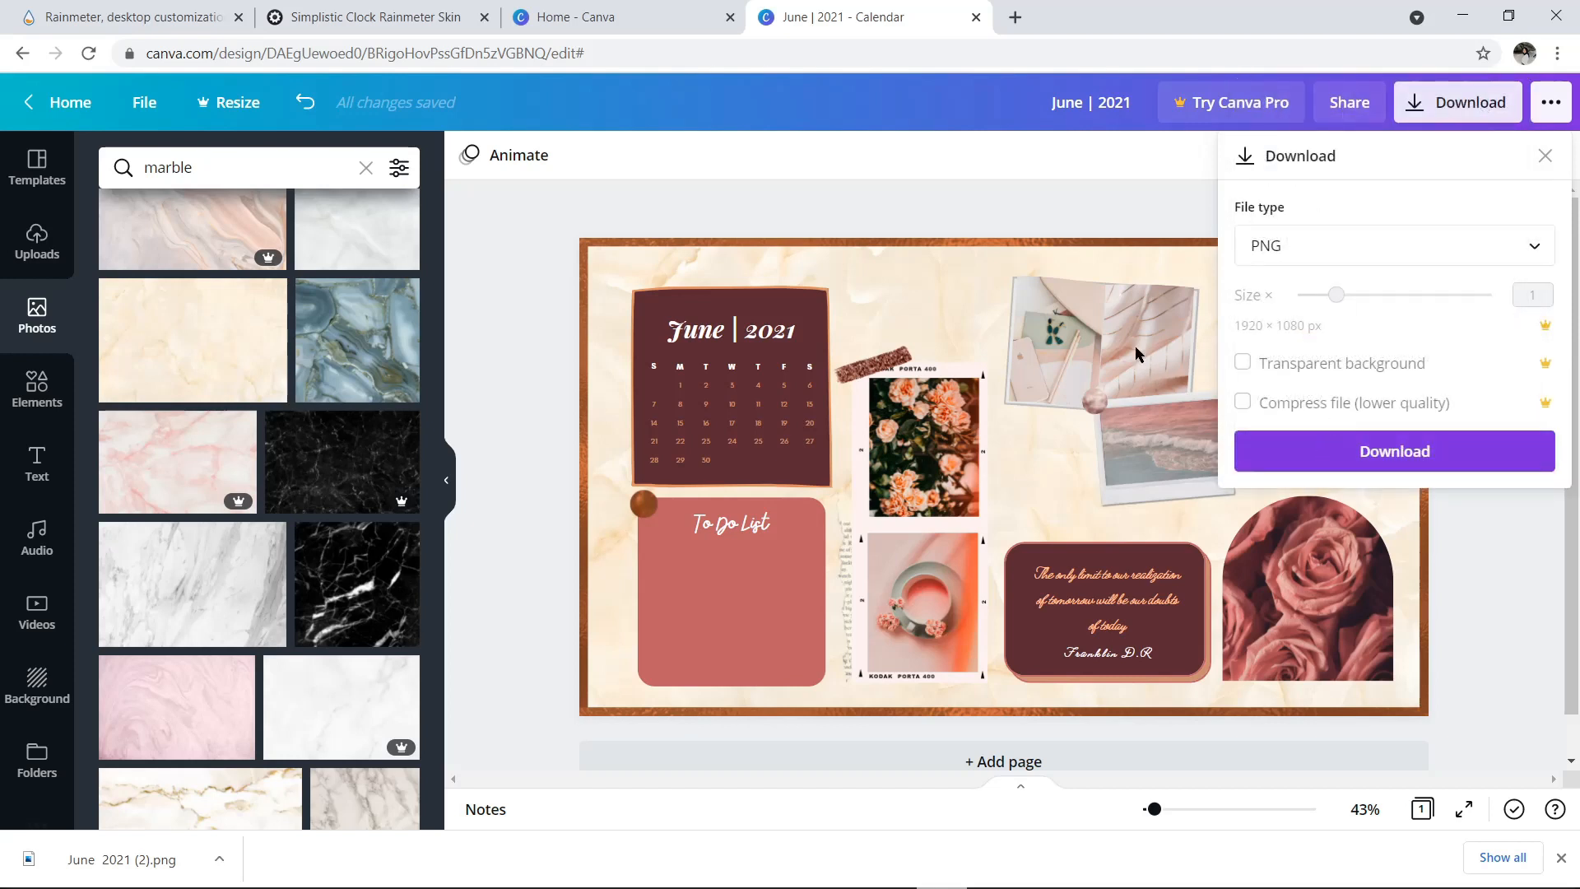
left_click(1394, 451)
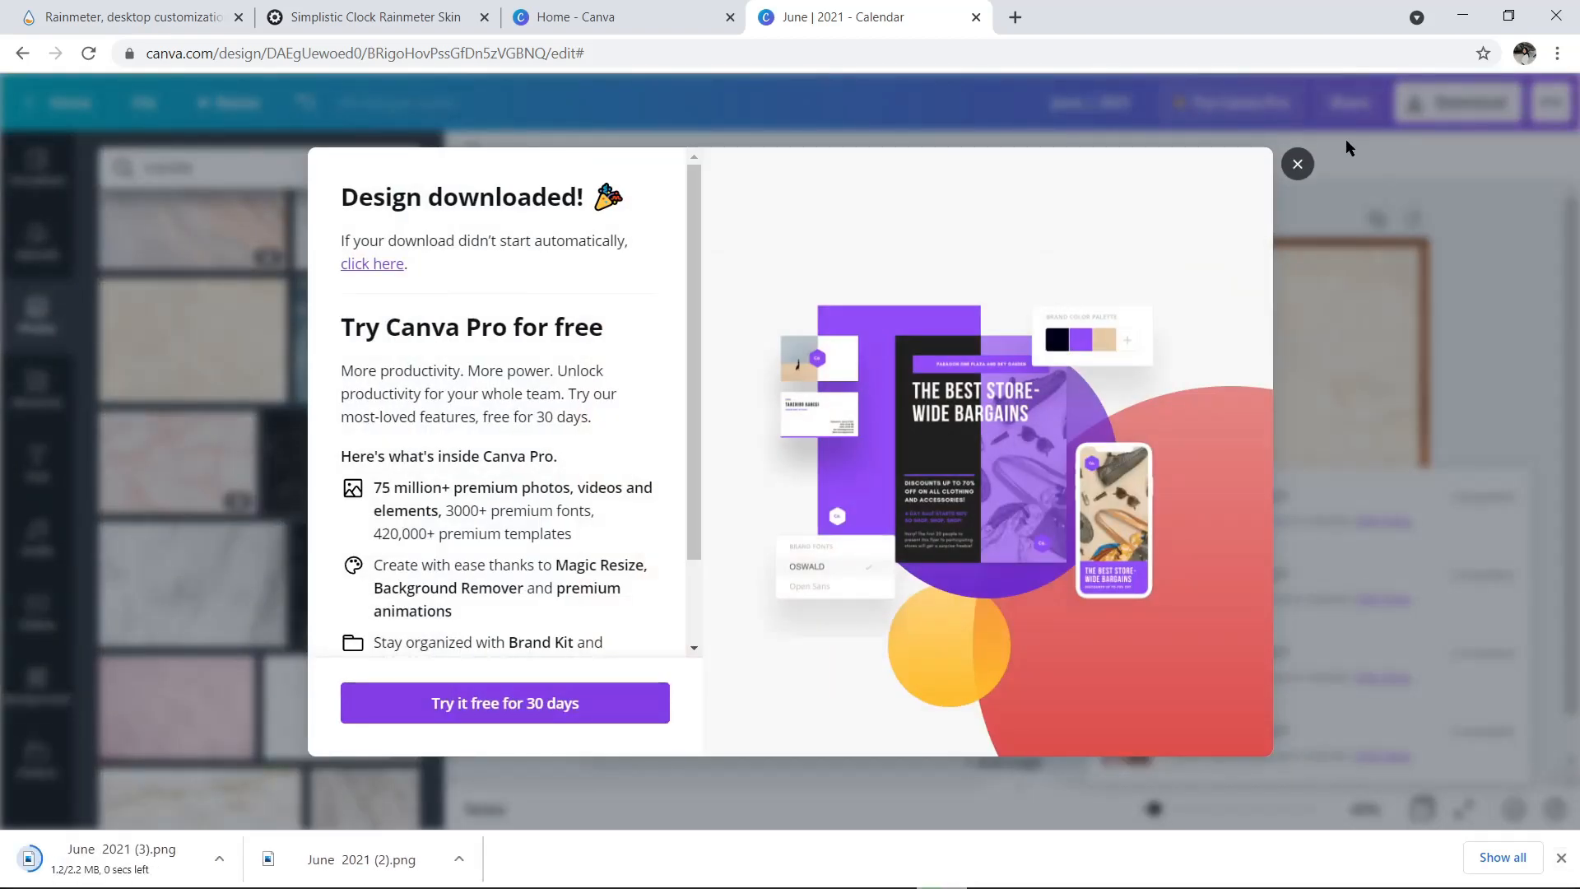
left_click(1299, 163)
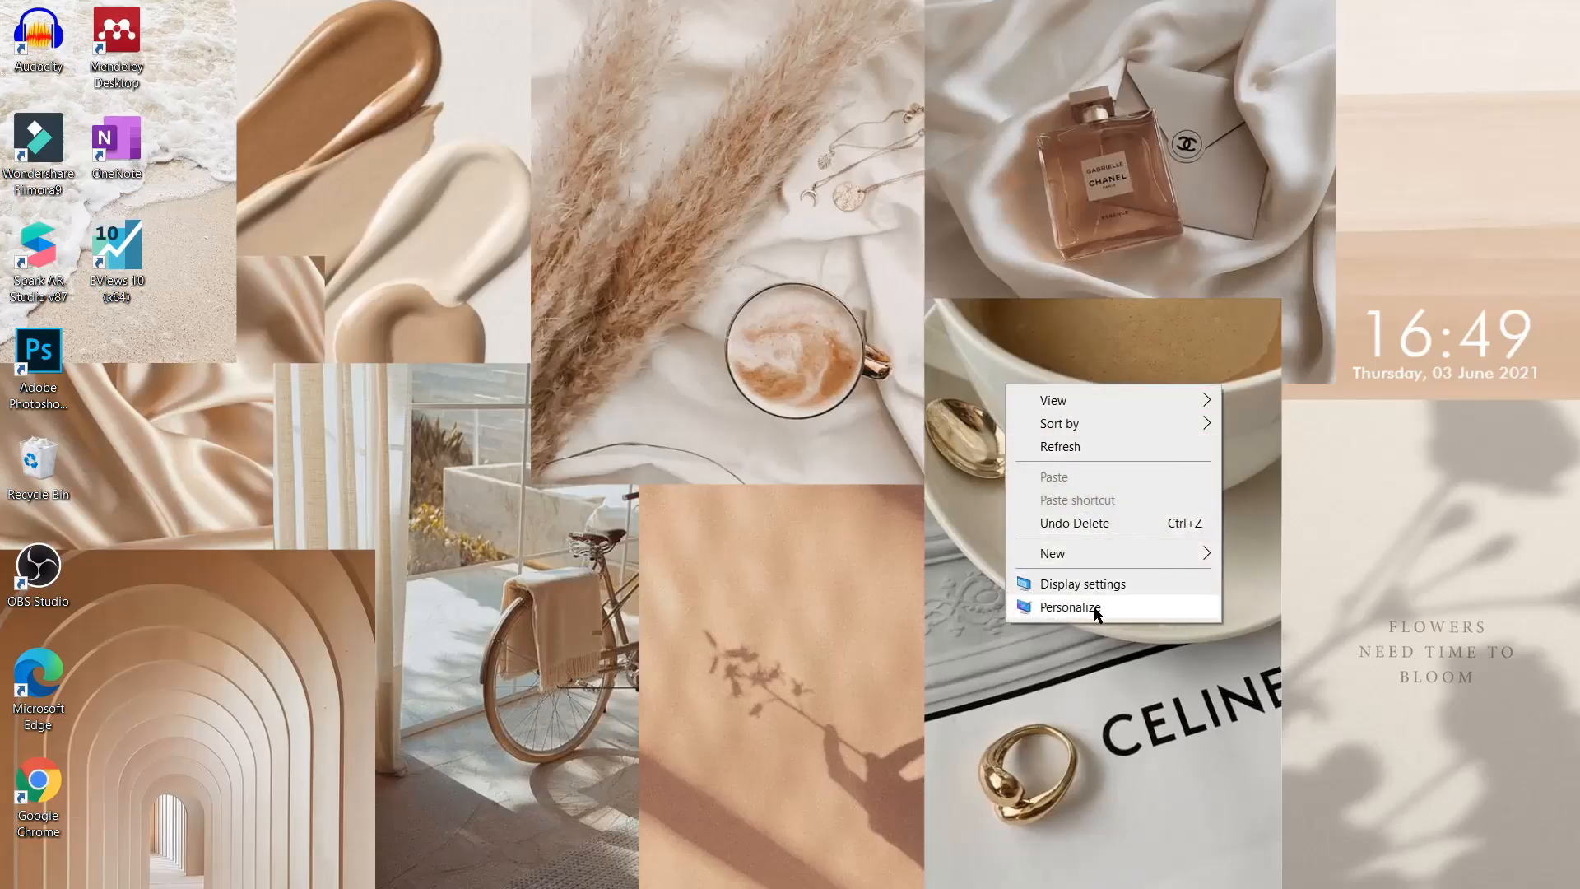
Step: Set the 'June 2021 (3)' calendar image as the desktop background via Personalize, then close Settings
left_click(1071, 608)
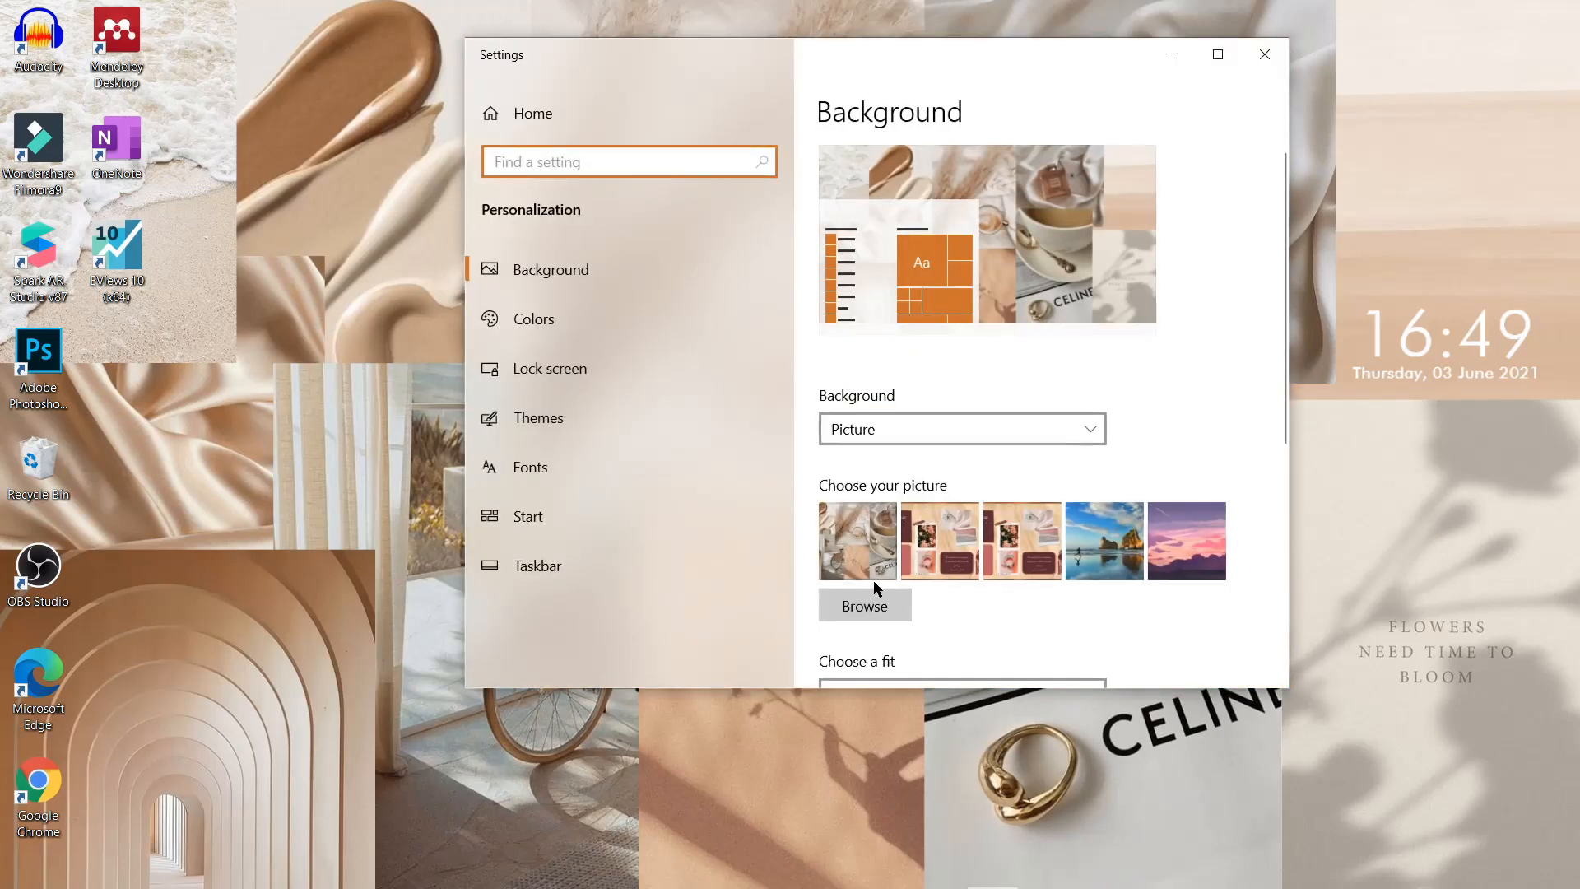
left_click(864, 605)
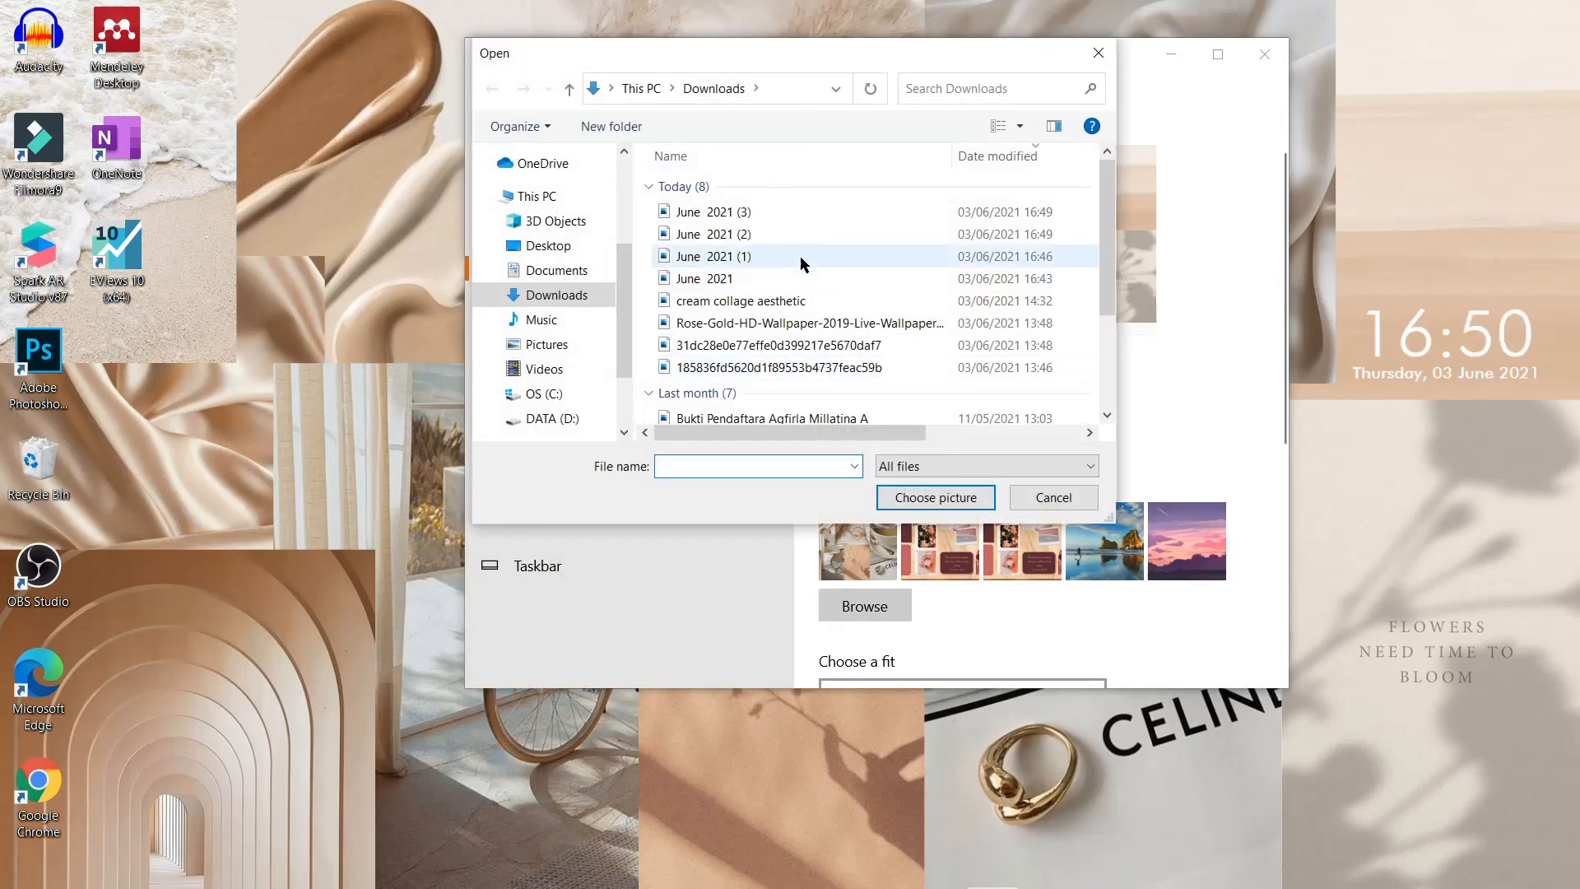
left_click(707, 234)
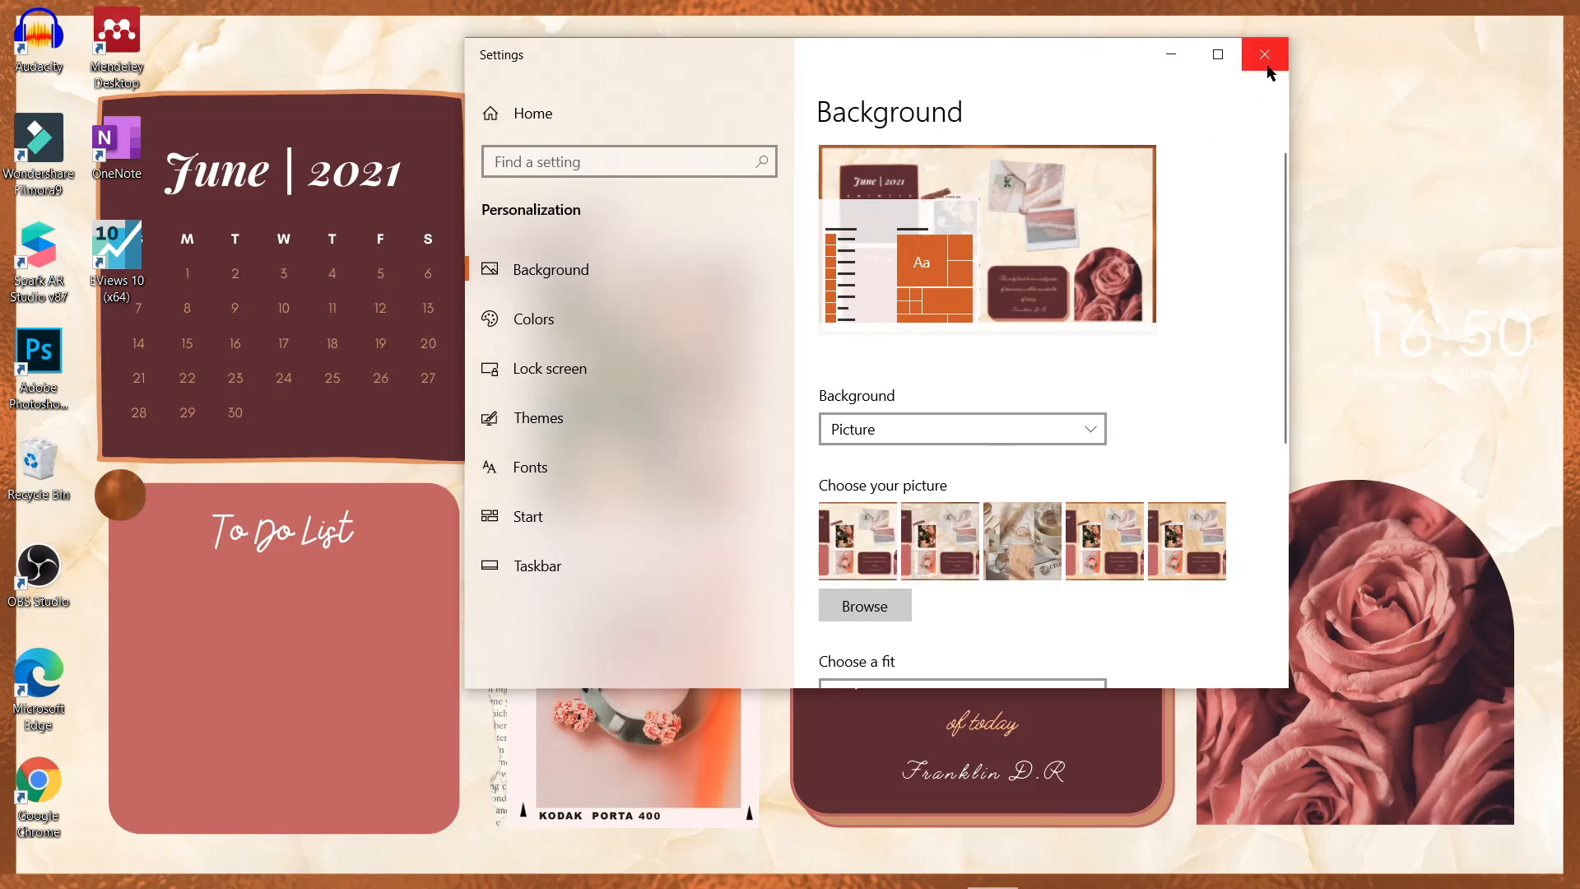
left_click(1264, 54)
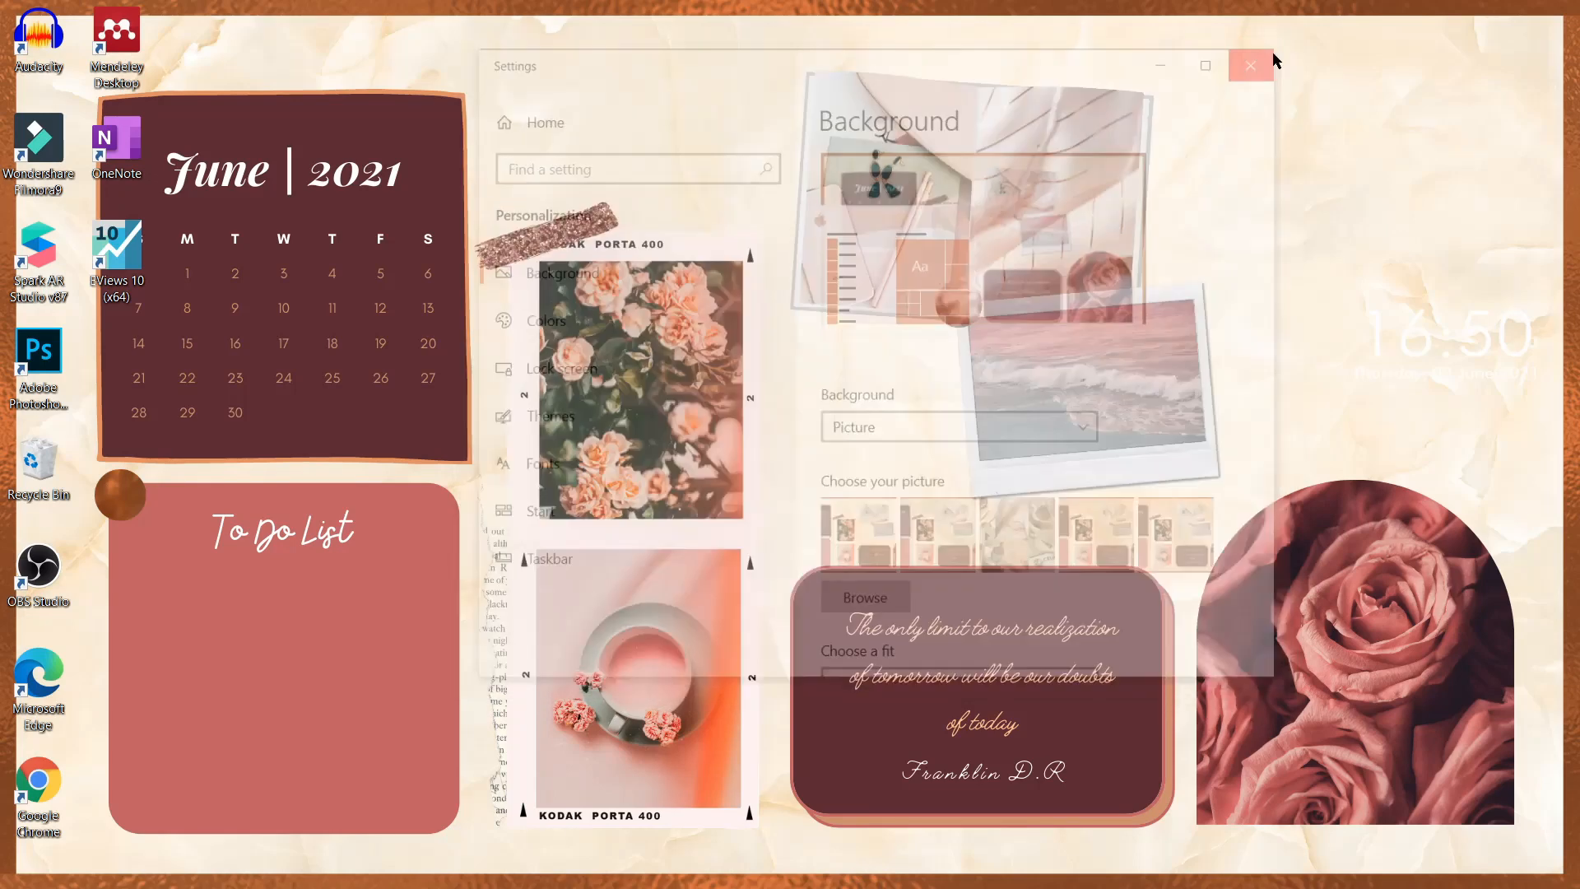
left_click(1249, 64)
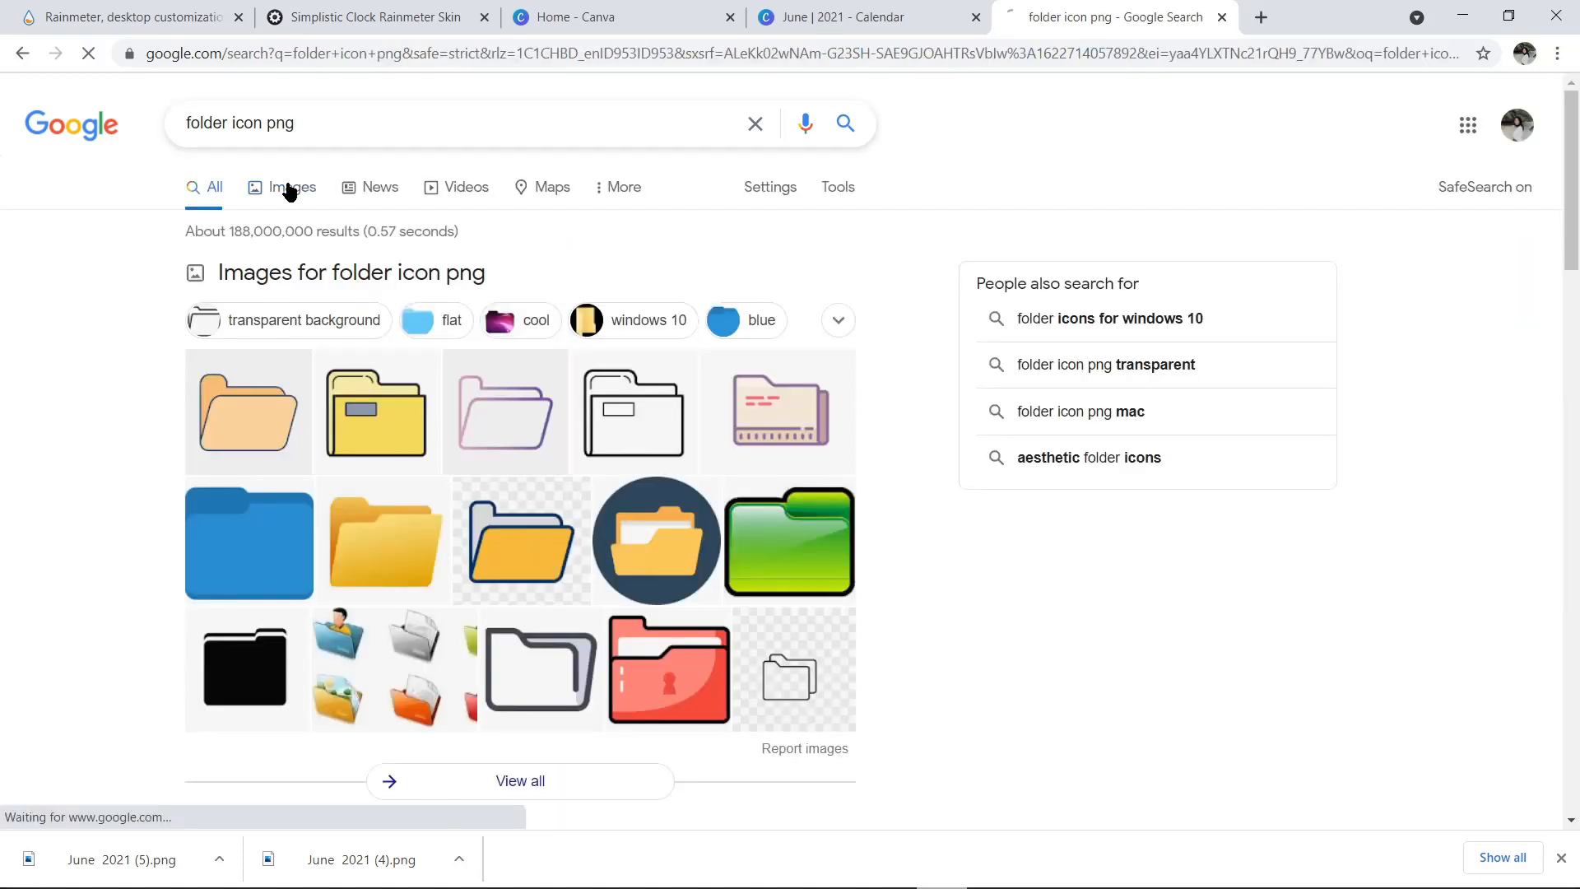
Step: Filter image results for folder icon PNGs to pink and preview a pale pink folder icon
left_click(291, 186)
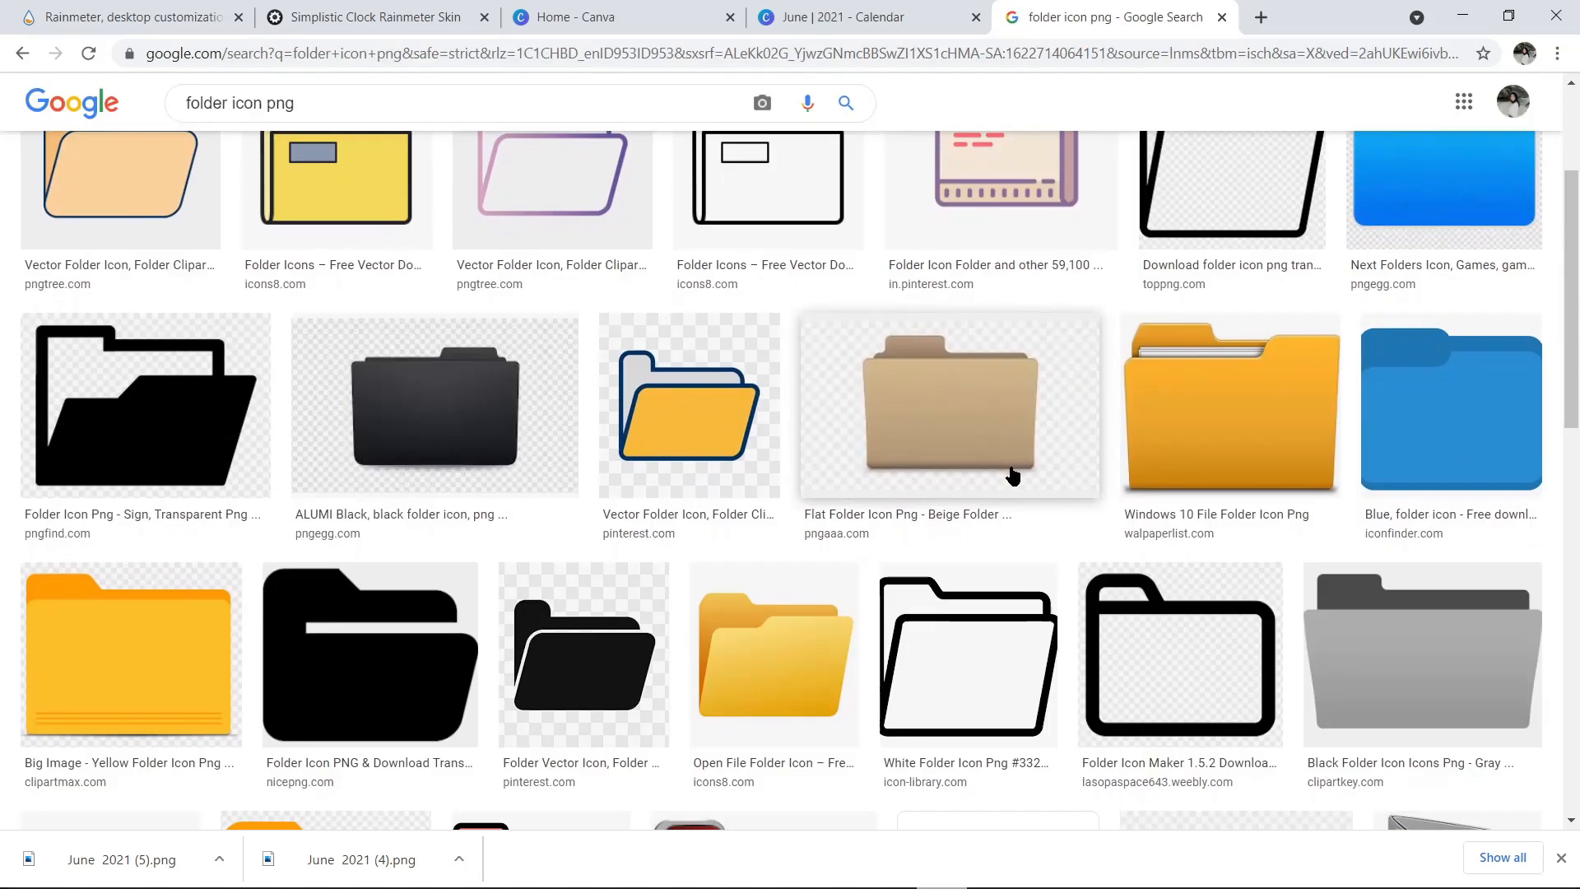
left_click(100, 245)
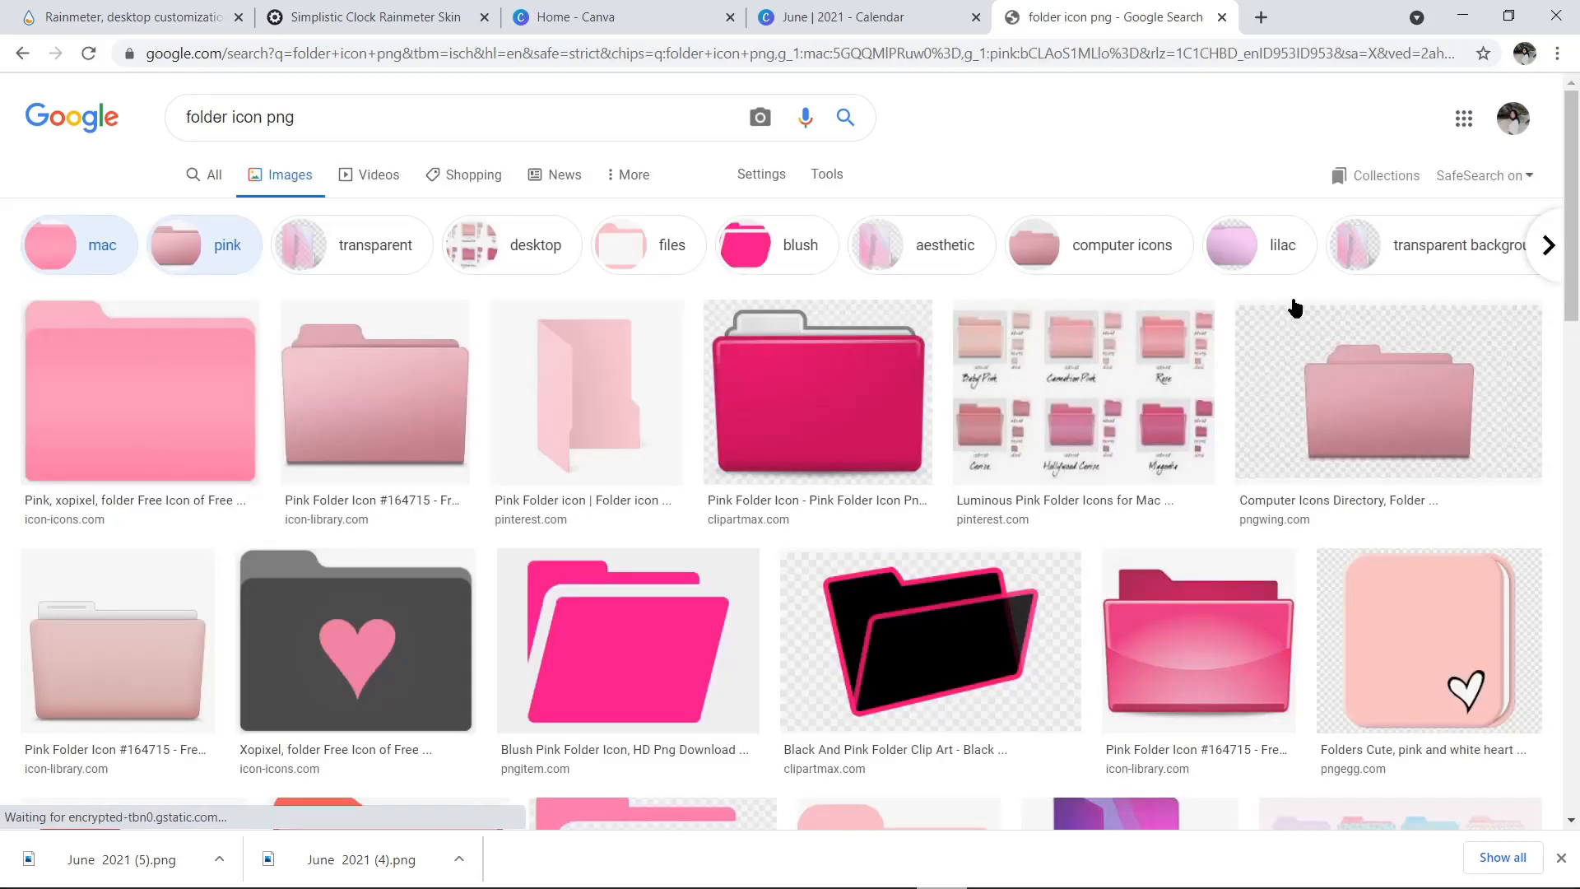
scroll("down", 3)
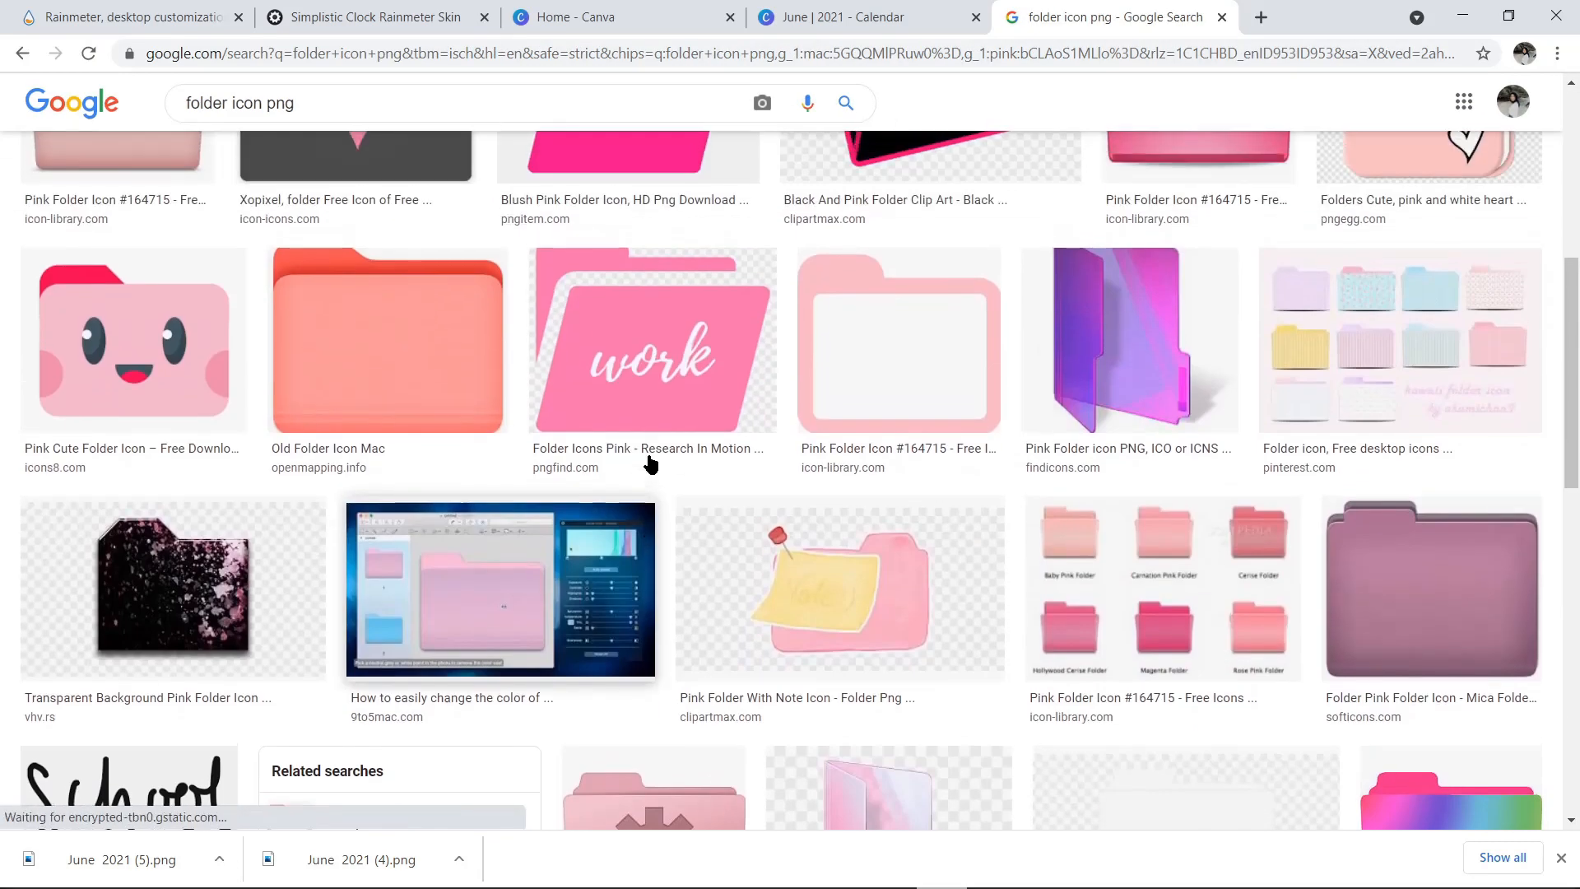
left_click(899, 341)
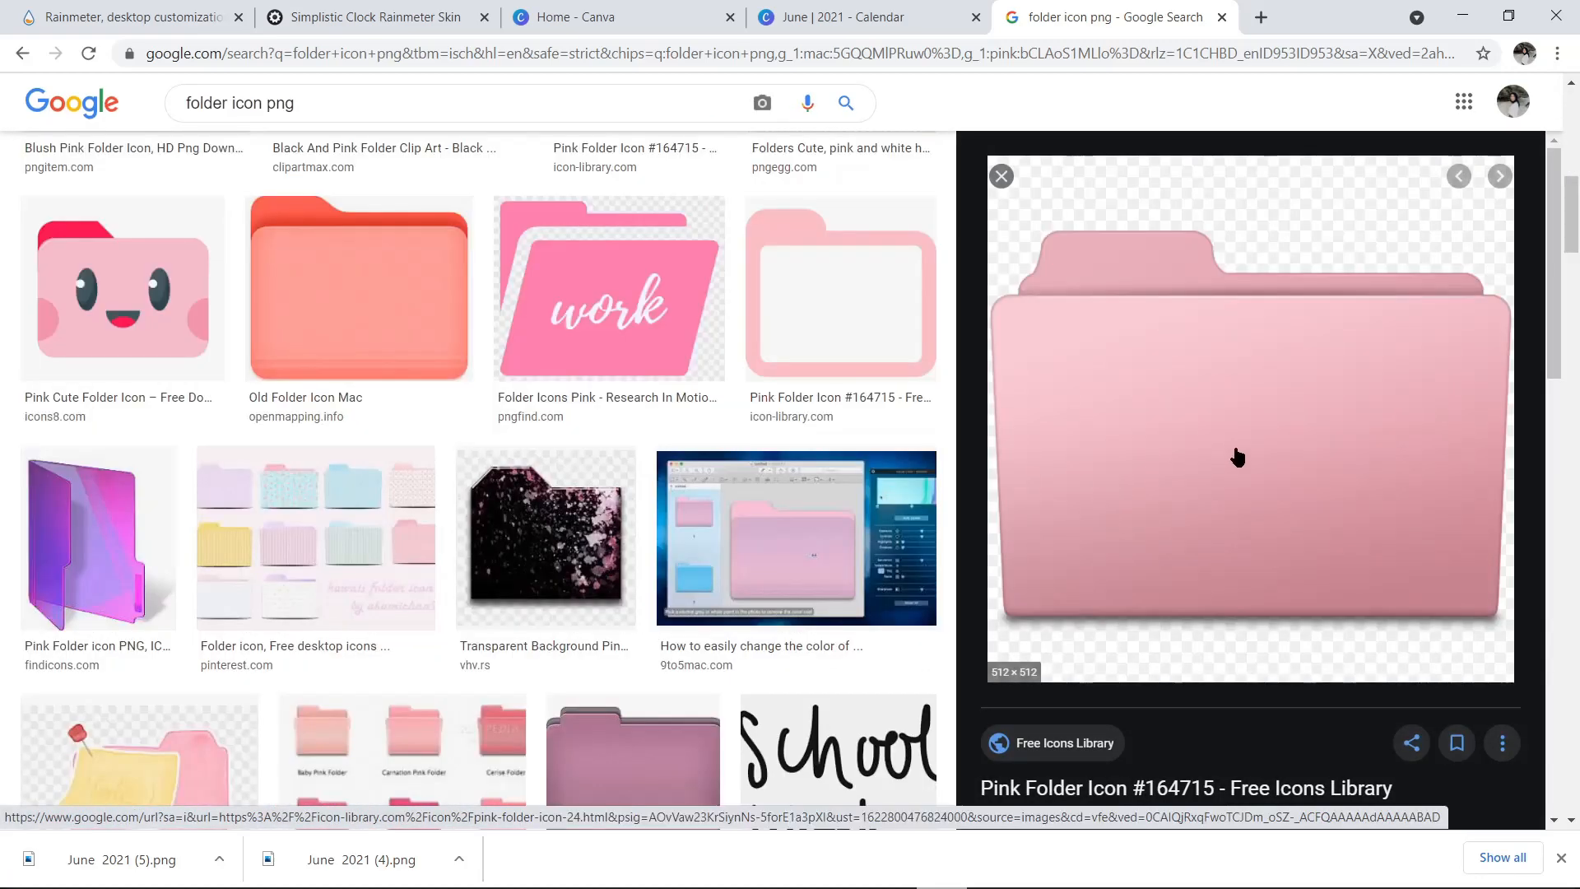
Step: Save the previewed pink folder icon image into the Downloads folder
right_click(1237, 458)
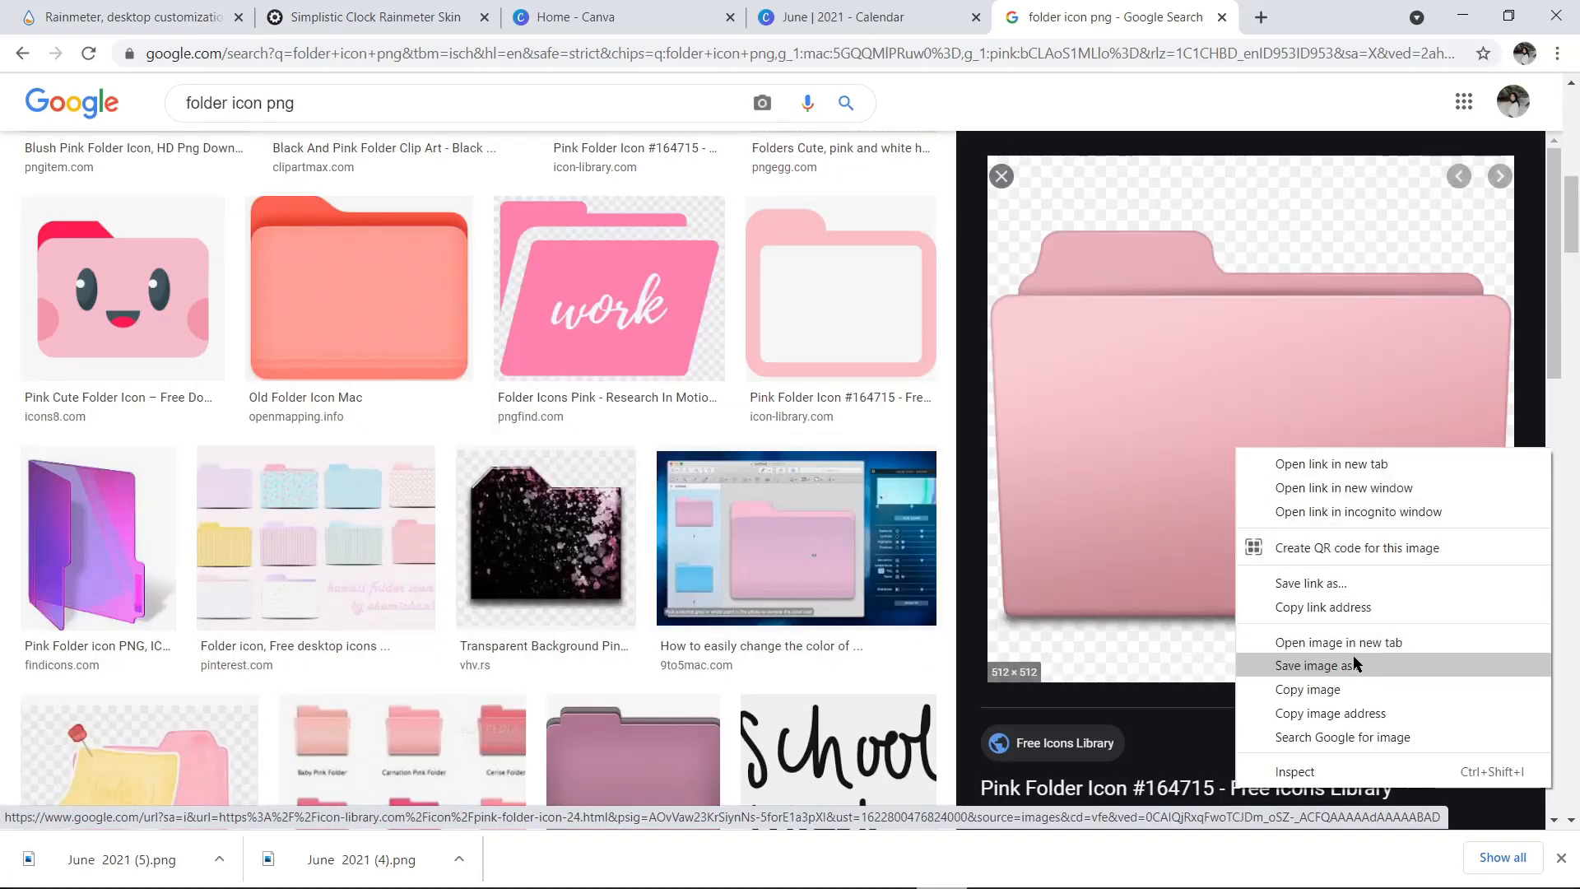
left_click(1319, 665)
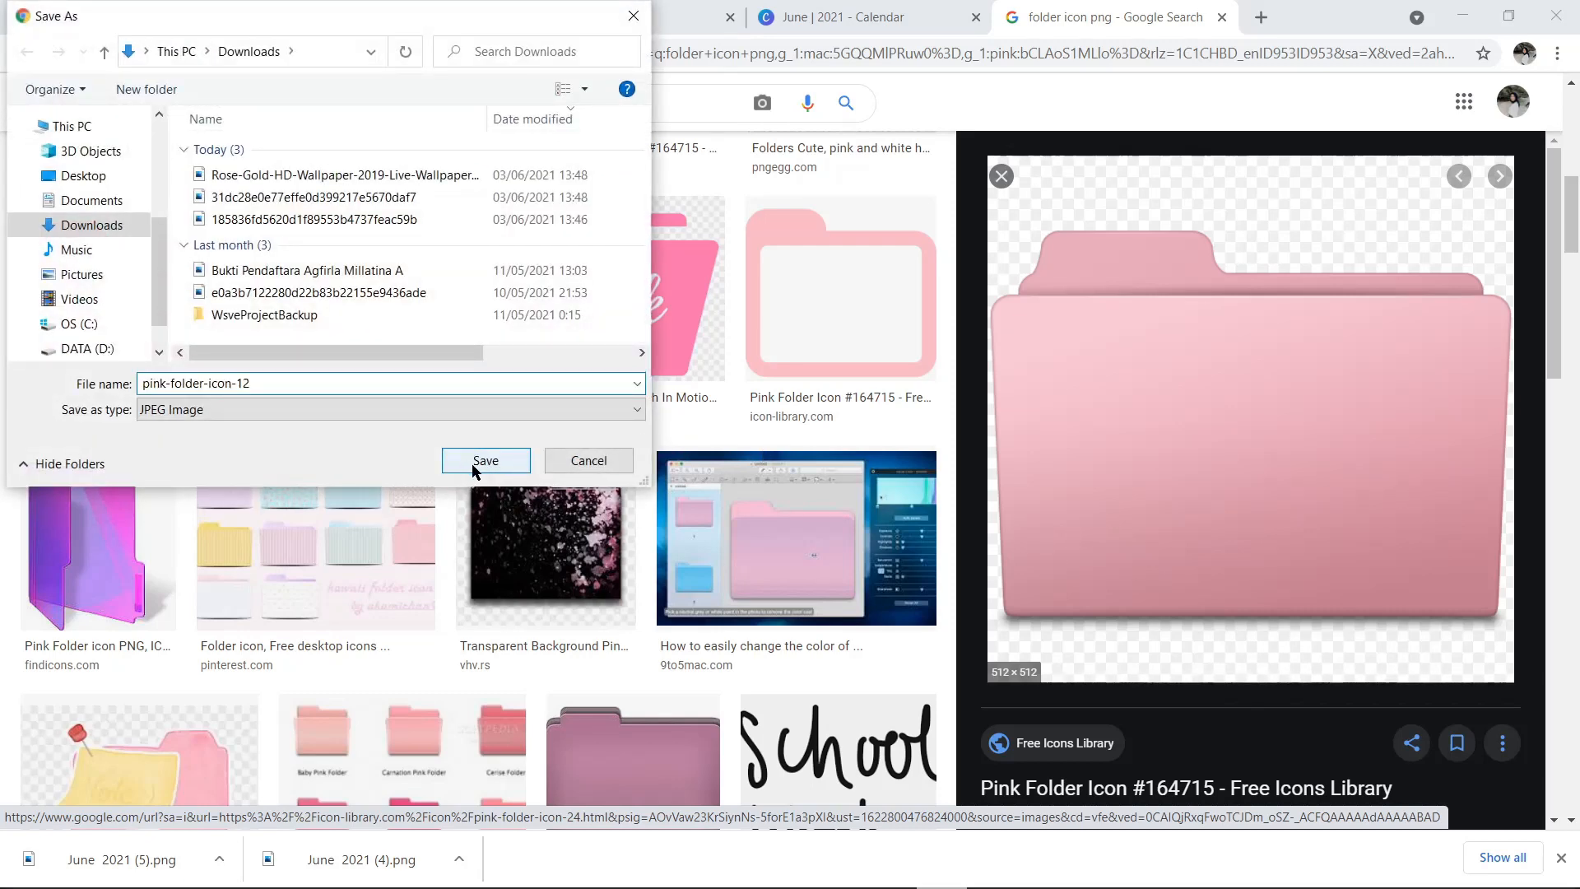
left_click(484, 461)
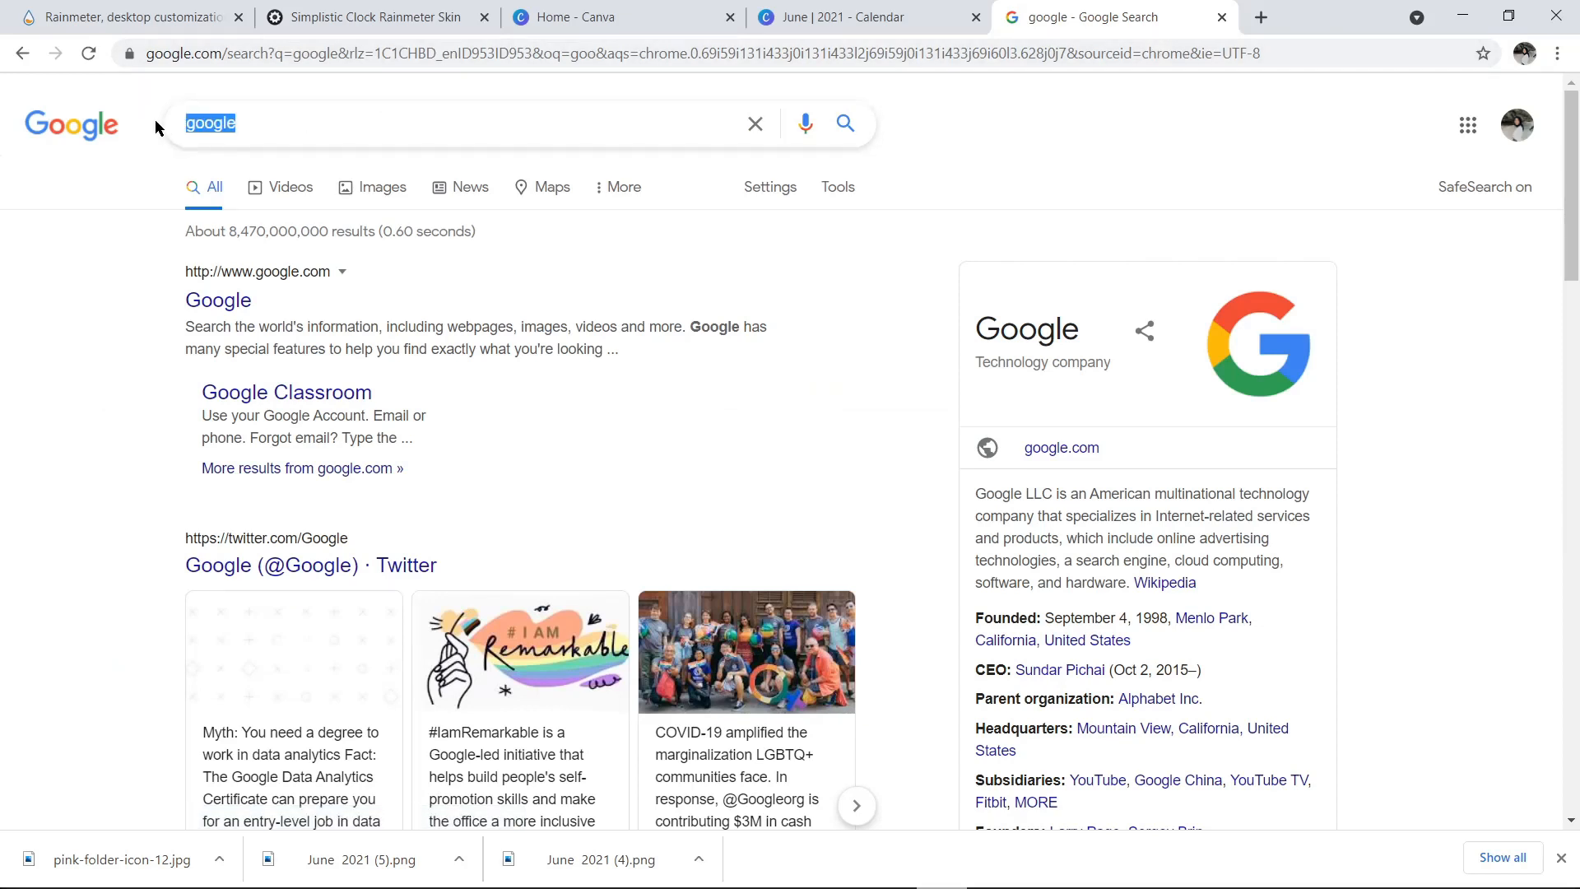
Step: Search 'jpeg to ico' and reach the Online-Convert ICO converter page
type("jpeg to ic")
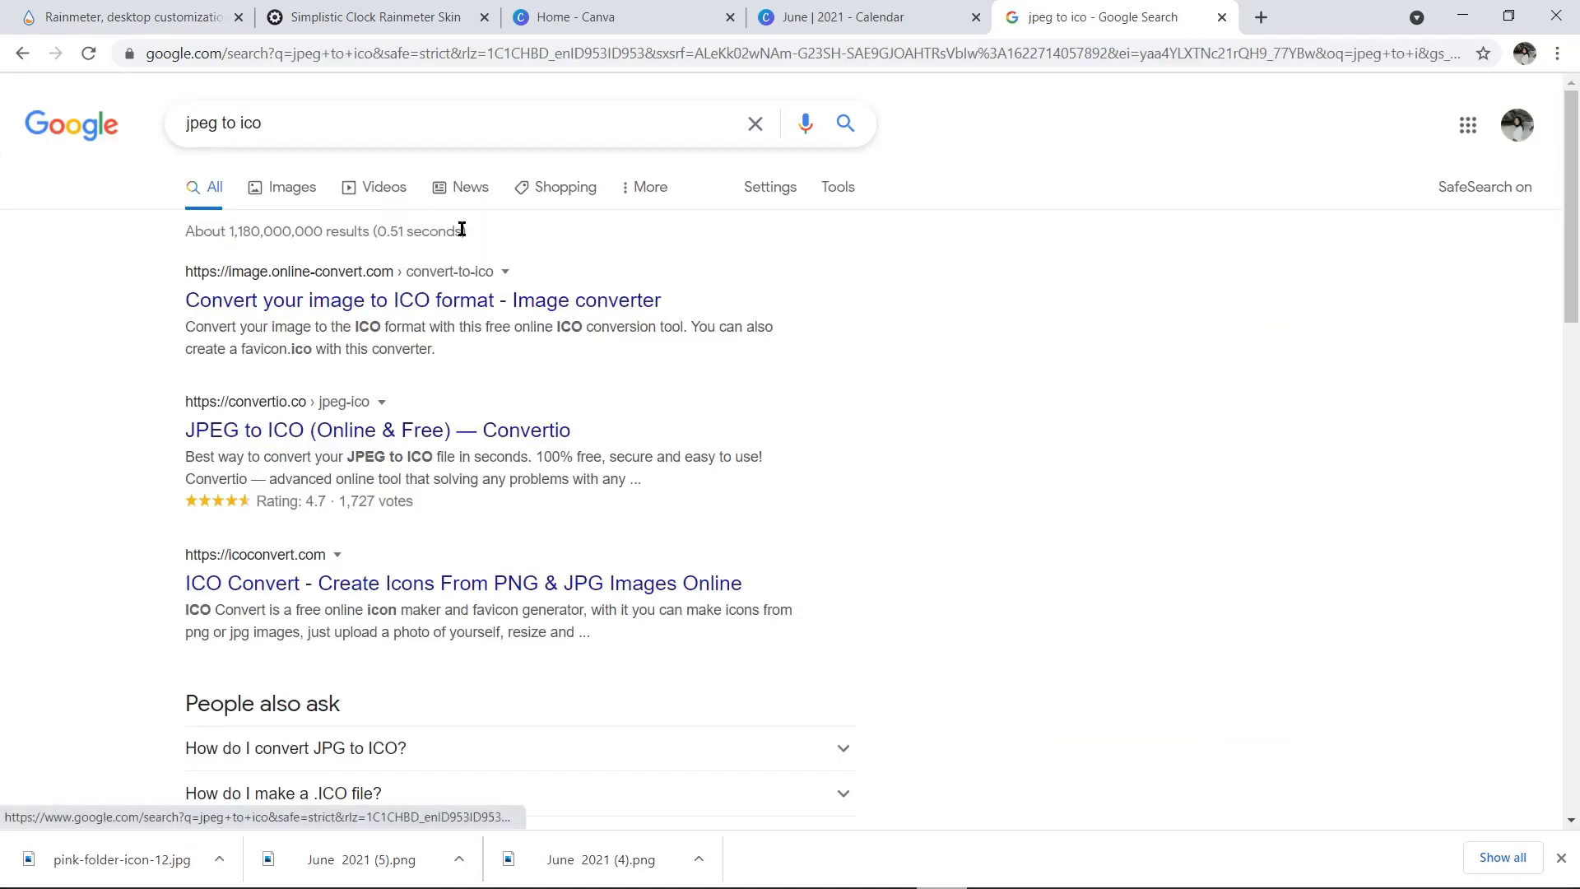
left_click(423, 300)
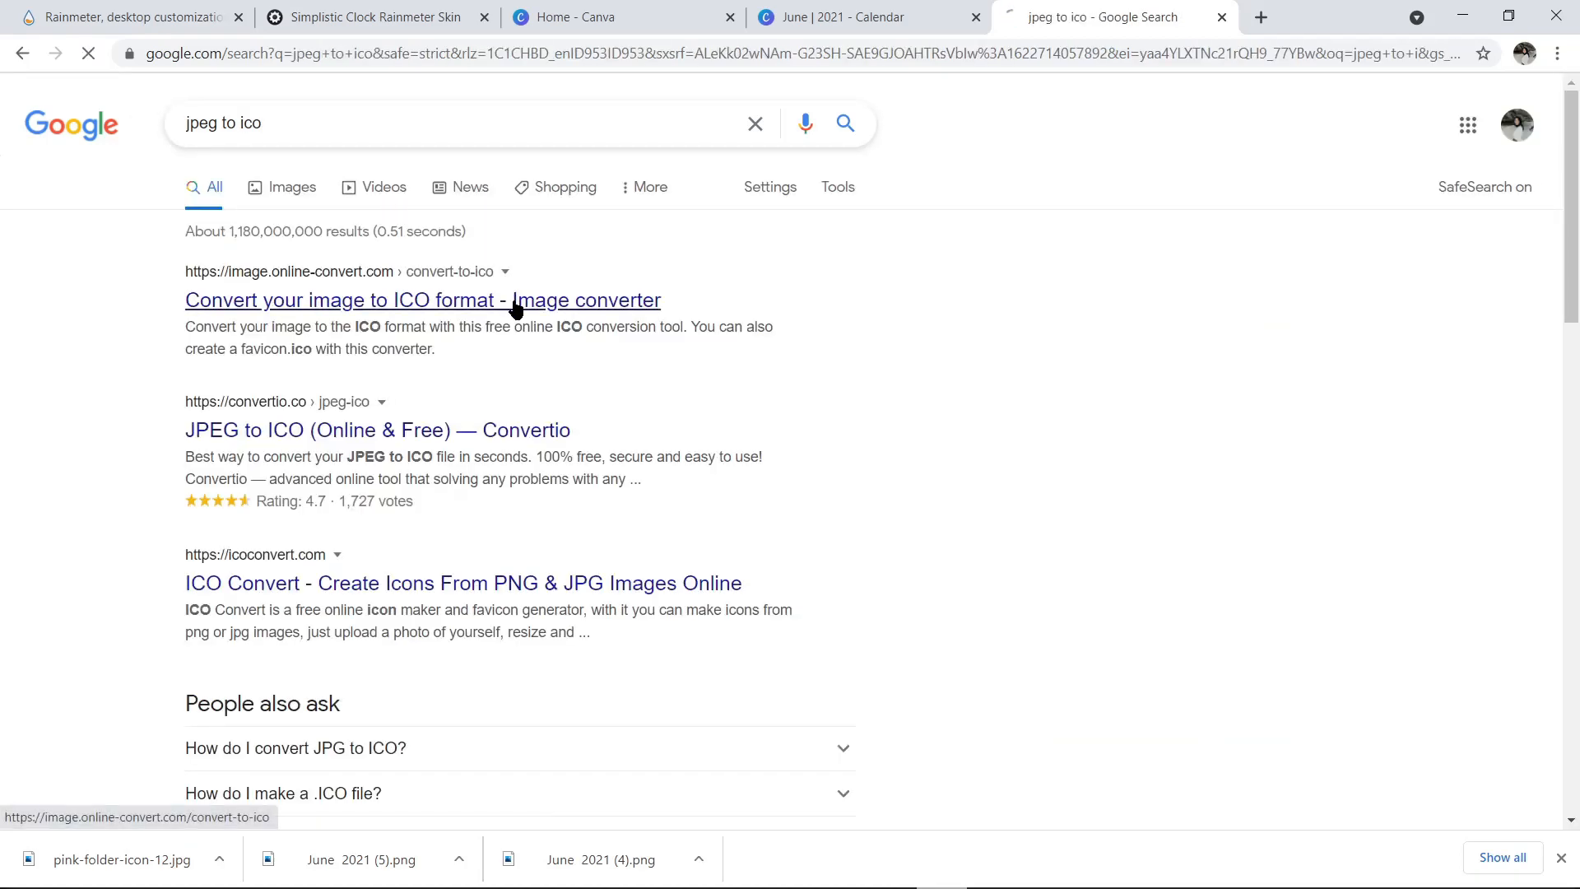
left_click(423, 299)
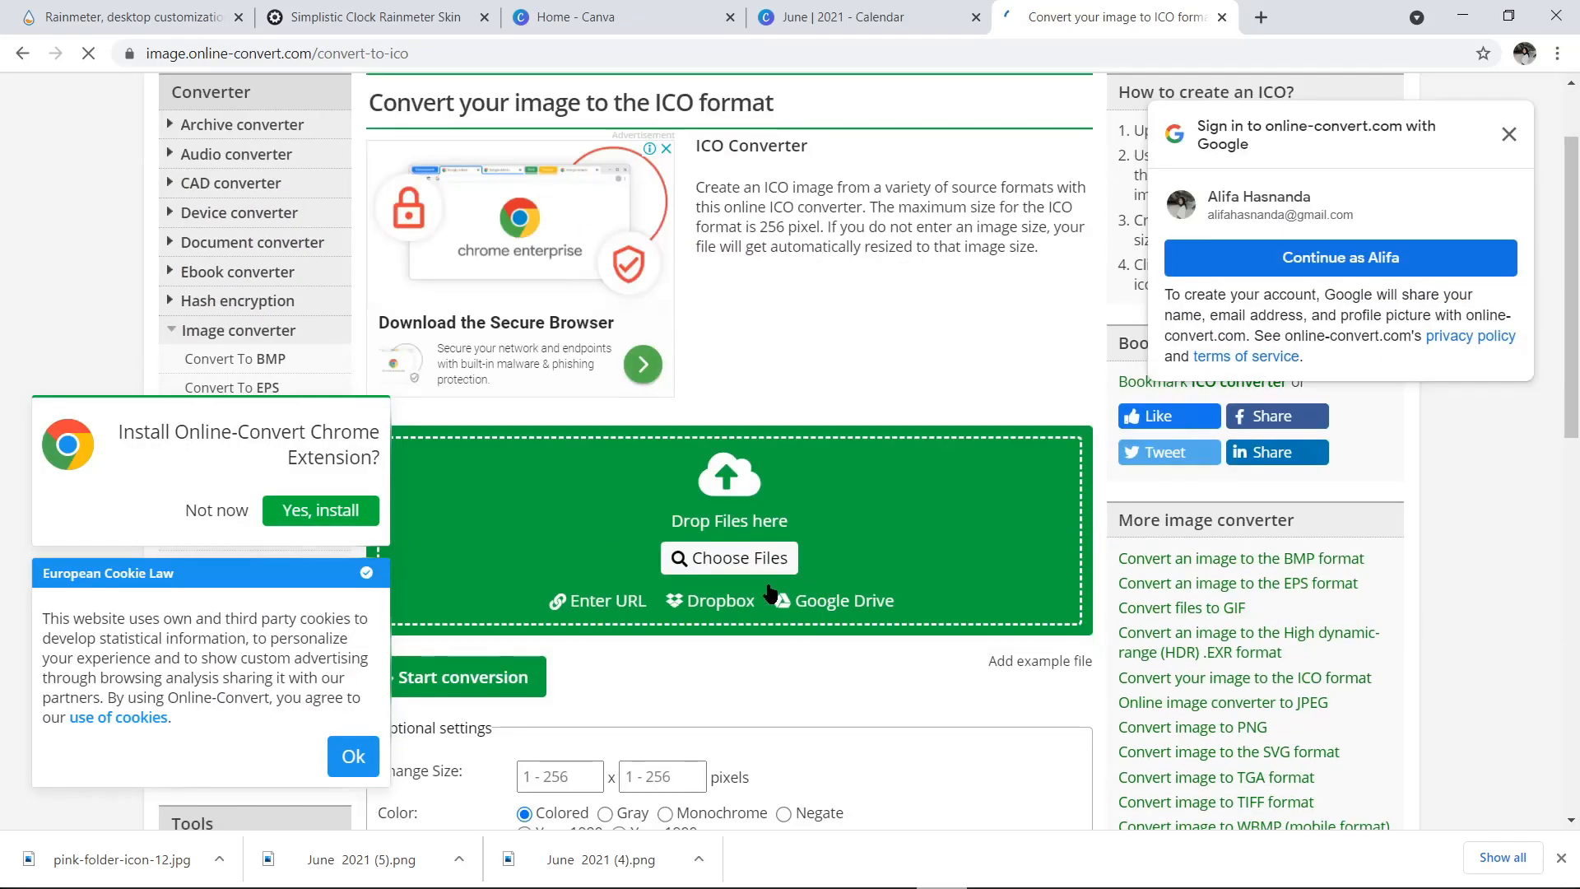
Step: Upload pink-folder-icon-12.jpg, convert it to ICO and download the result
left_click(729, 558)
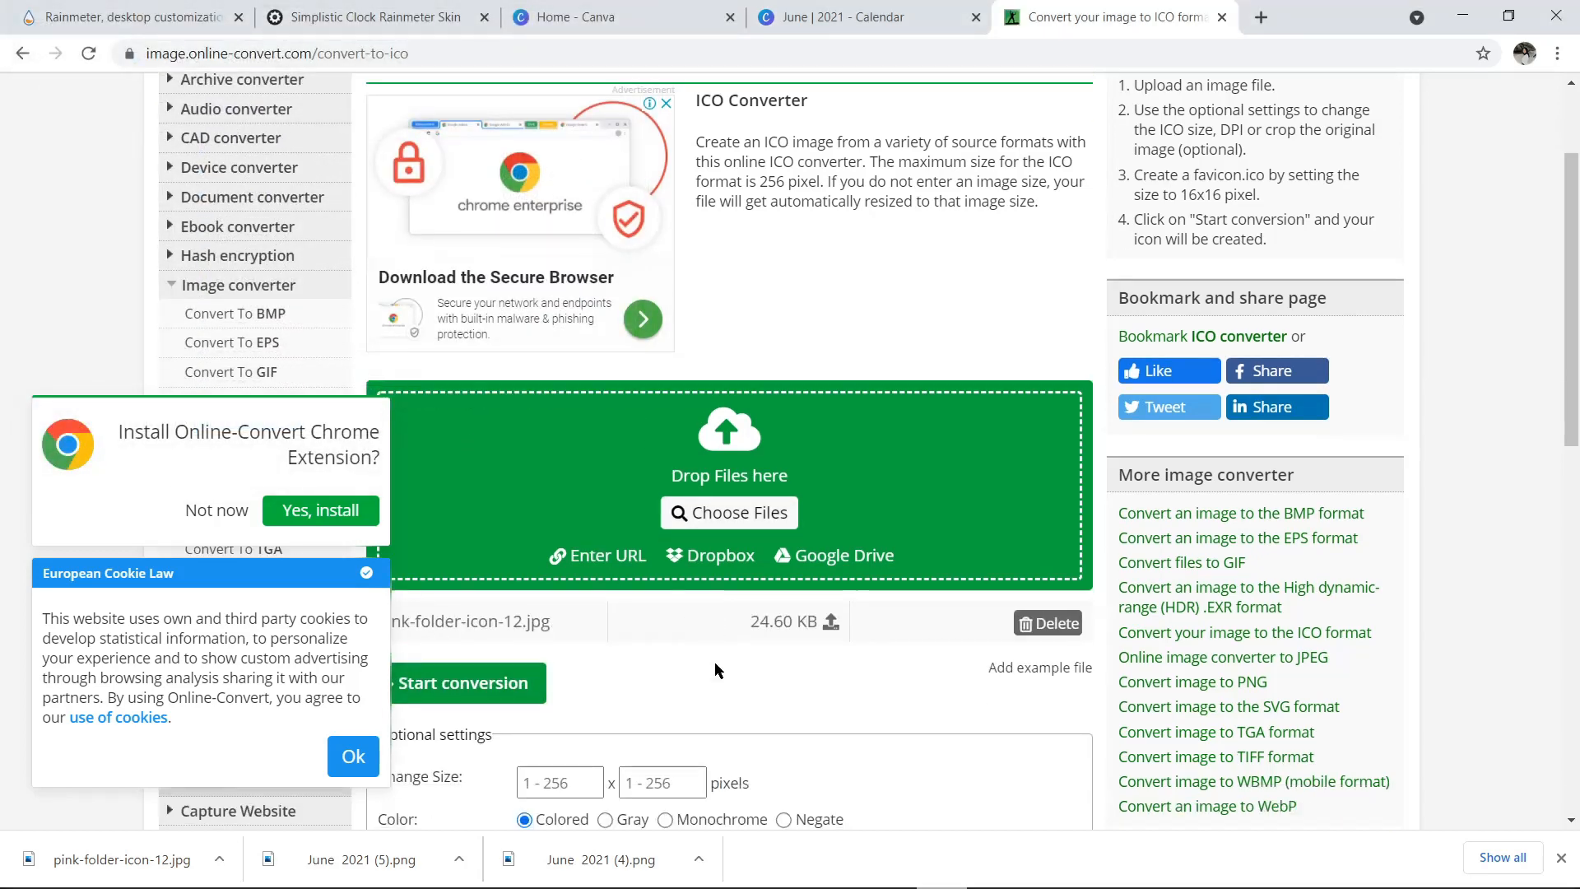
left_click(464, 681)
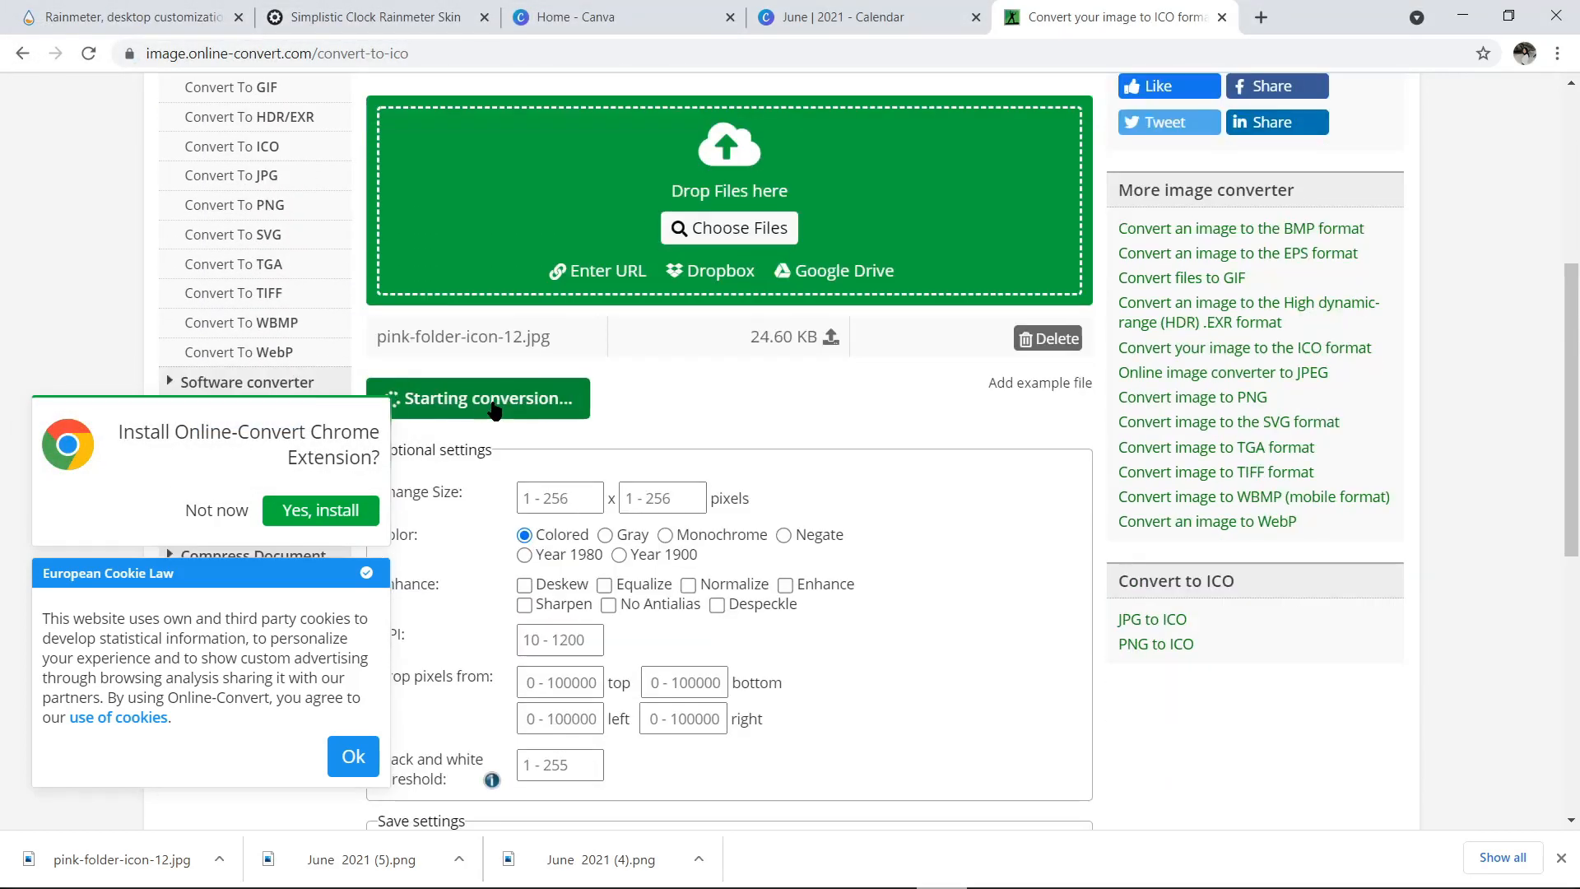
left_click(479, 396)
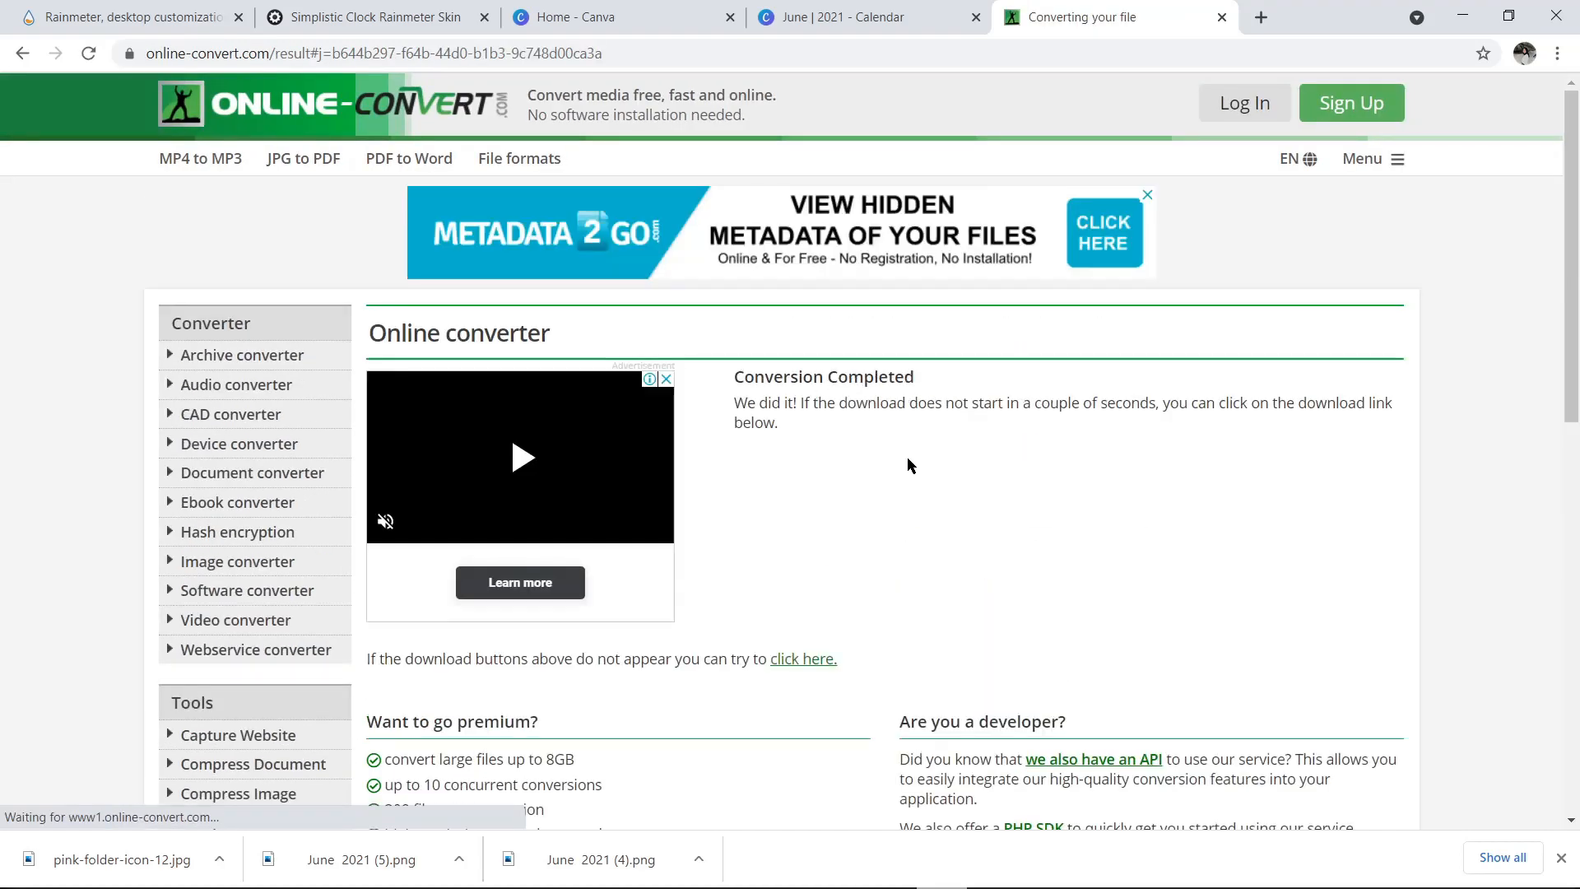
left_click(1328, 507)
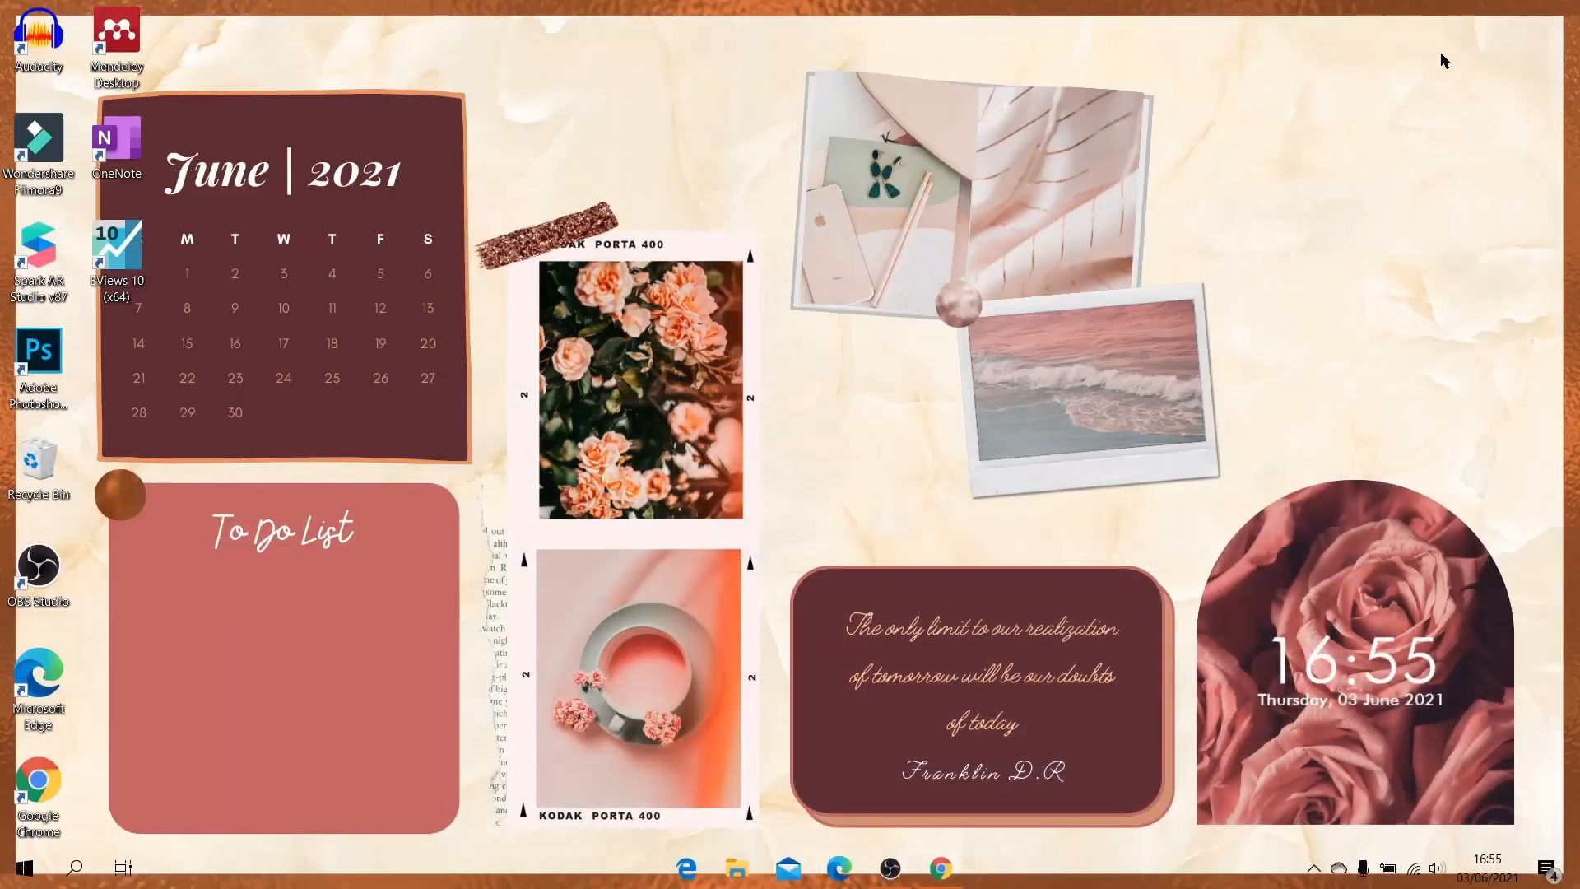
Step: Create a new folder on the desktop from the right-click New menu
right_click(1305, 355)
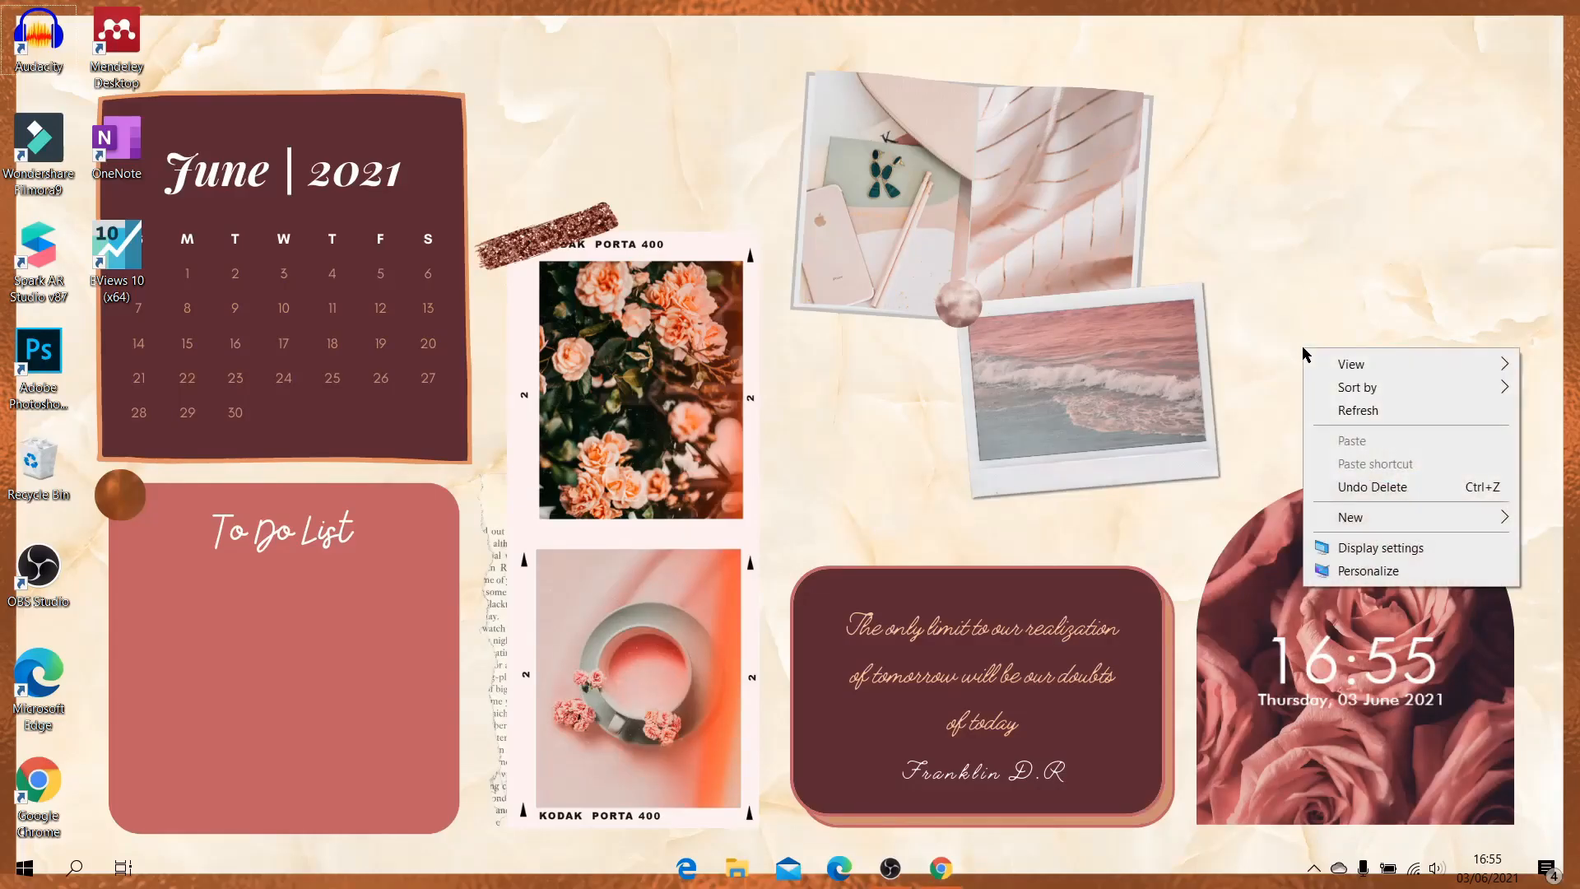
left_click(1241, 227)
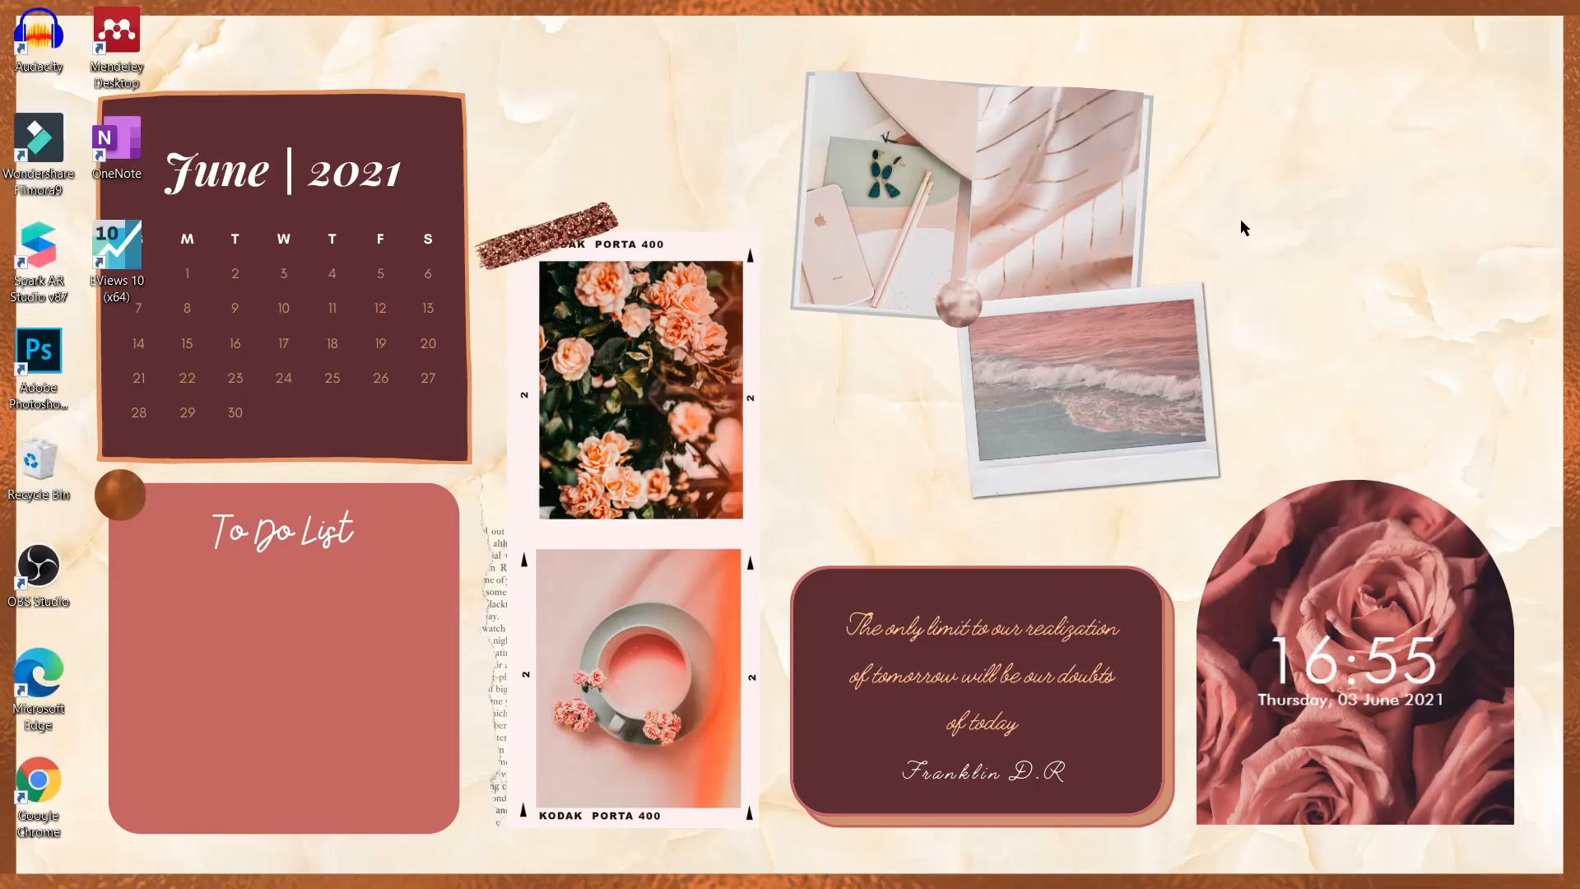
mouse_move(1307, 150)
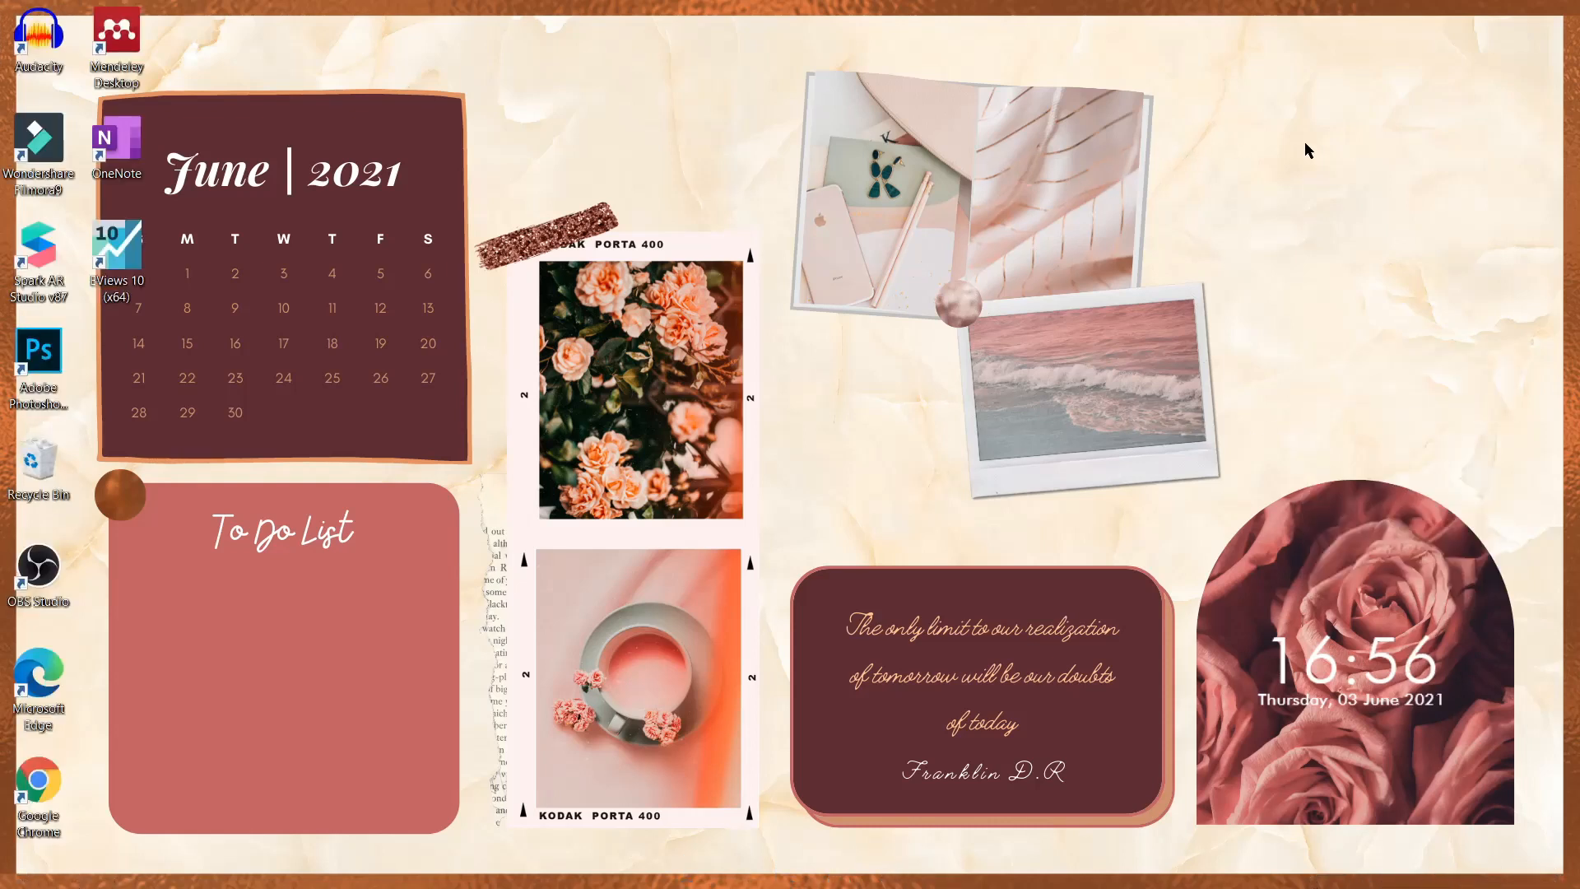
right_click(1307, 150)
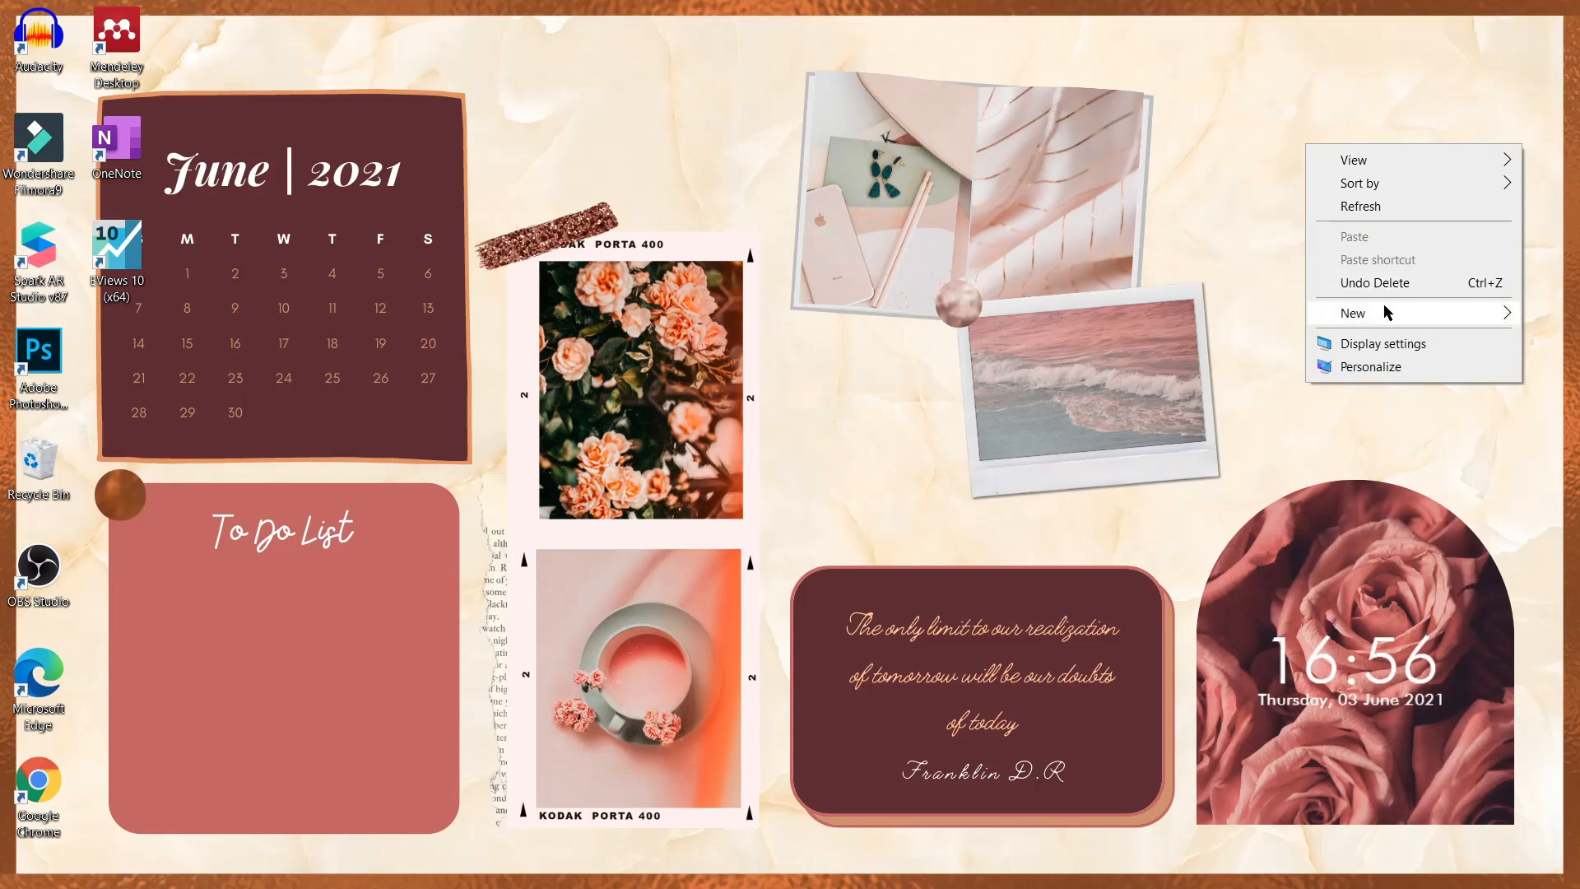
left_click(1351, 313)
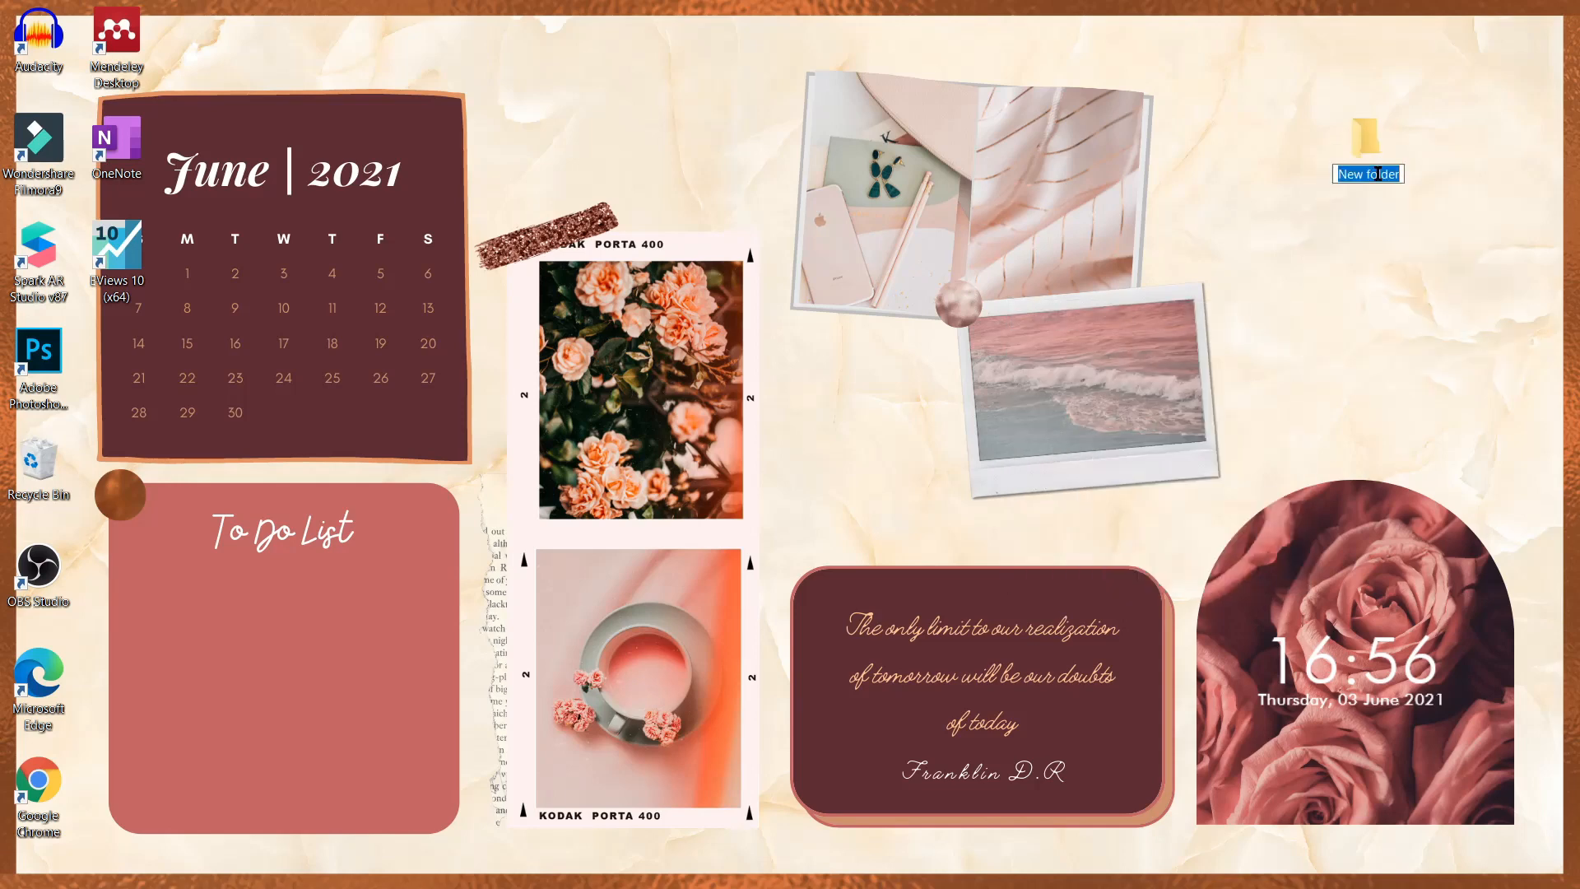
Step: Name the new folder 'Editing Apps'
type("Editi")
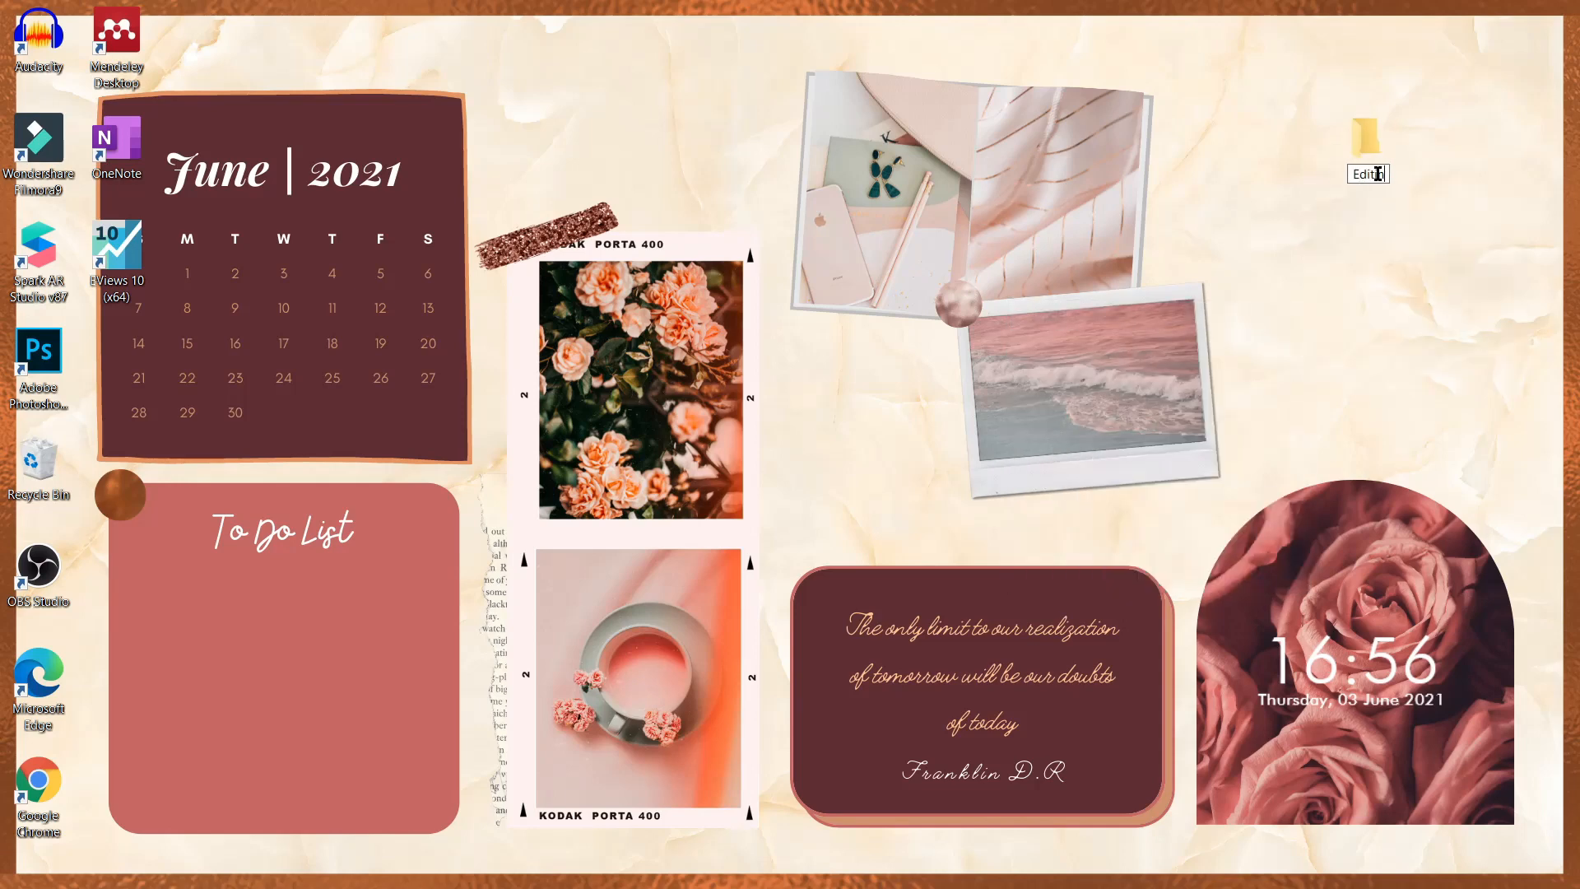
type("Editing App")
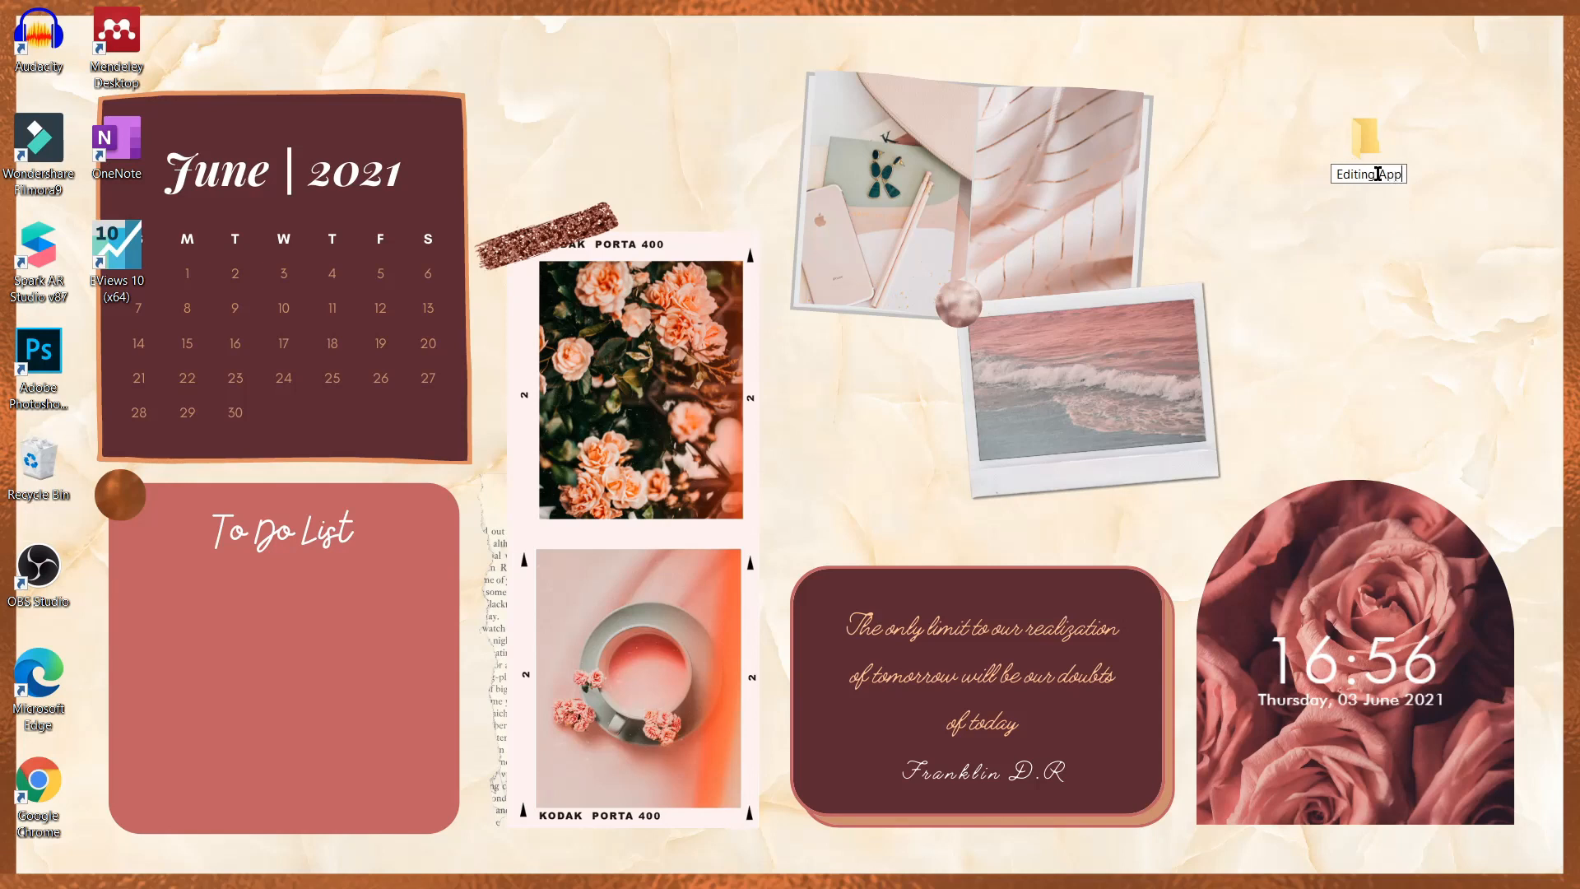
Step: Turn off auto-arrange under View and place the folders in a column along the right edge
right_click(225, 86)
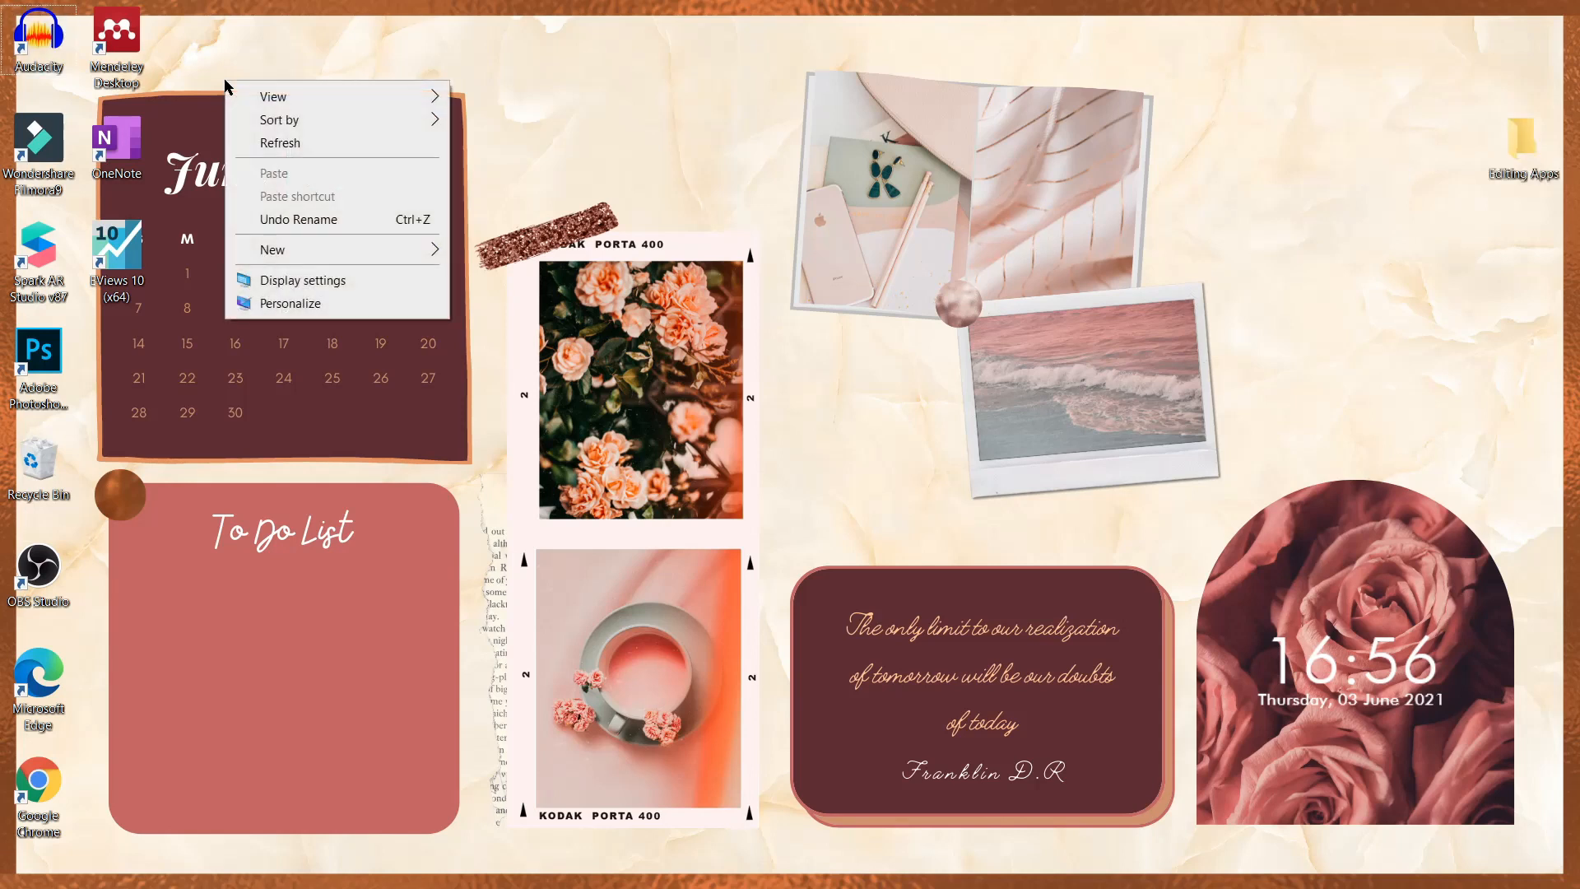
mouse_move(273, 96)
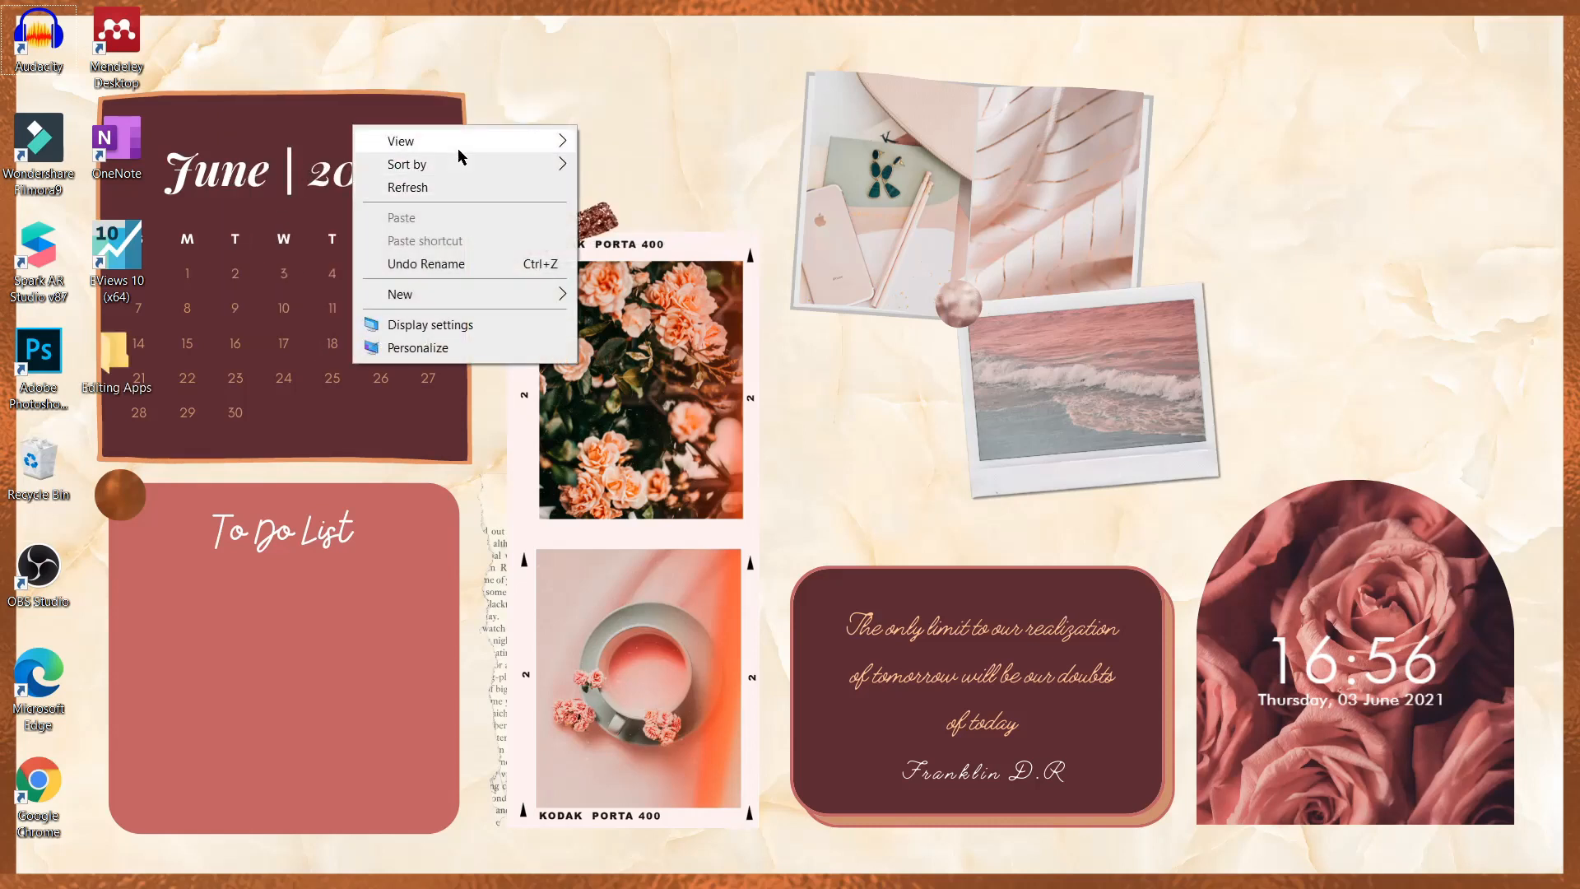
left_click(401, 140)
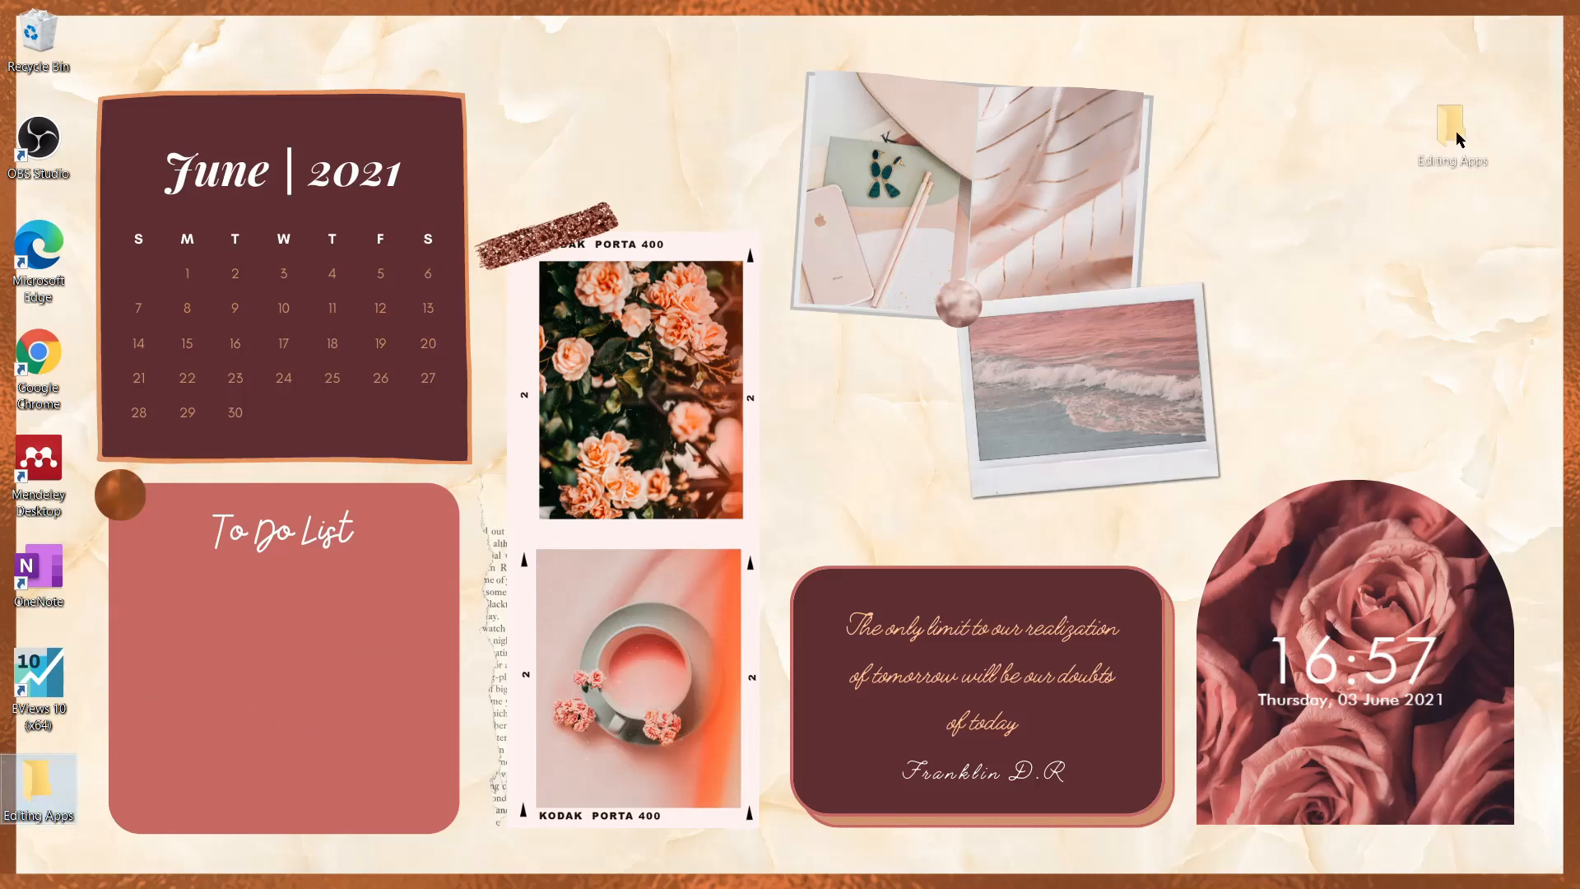
right_click(1457, 142)
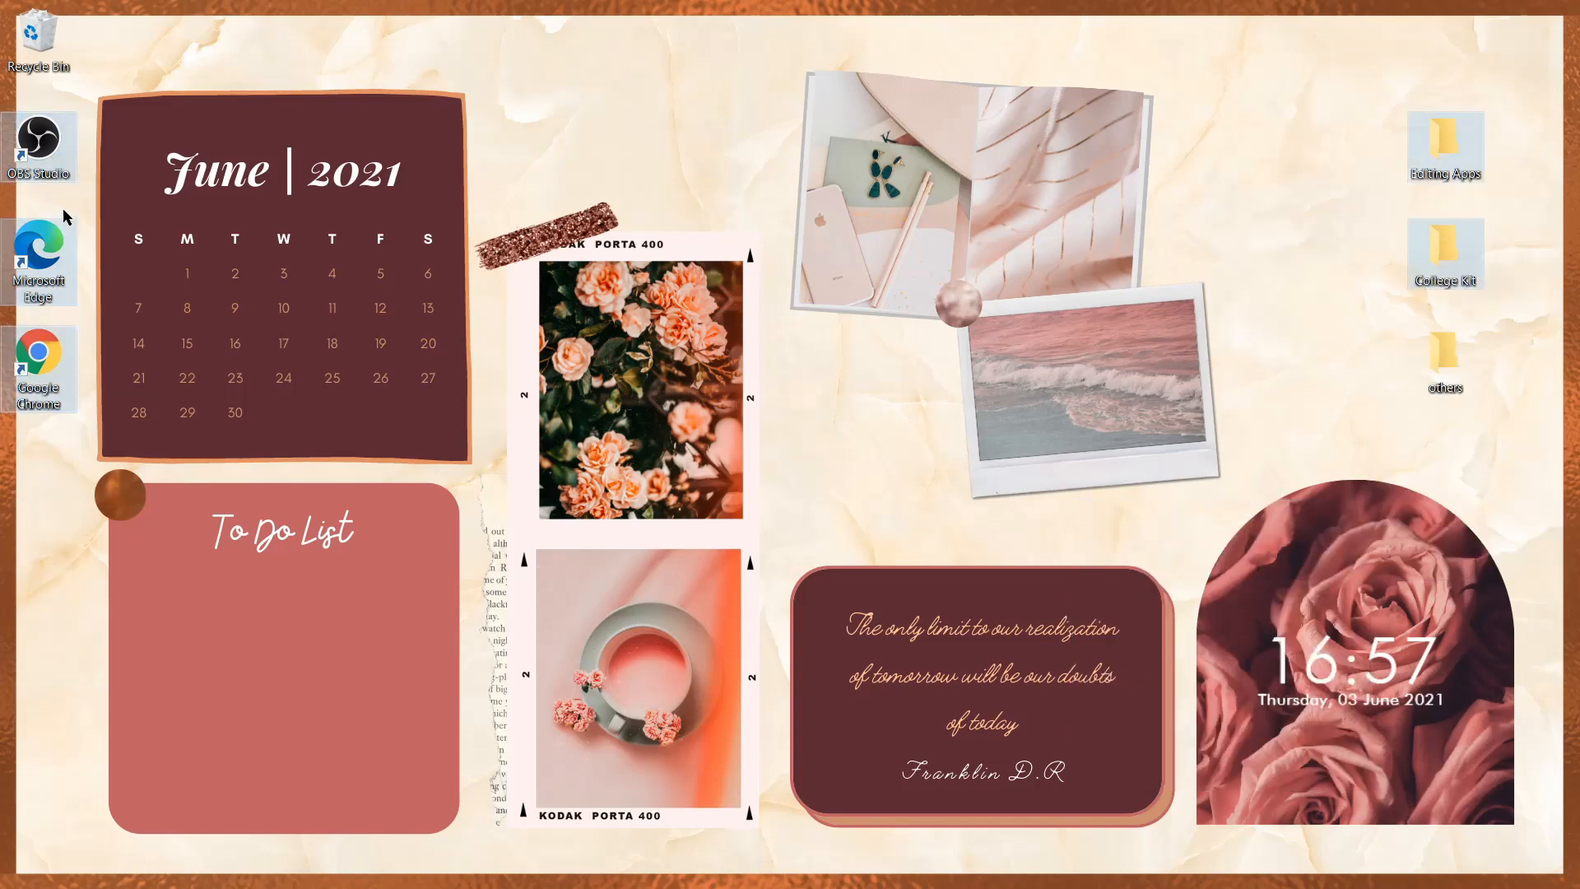
right_click(1444, 141)
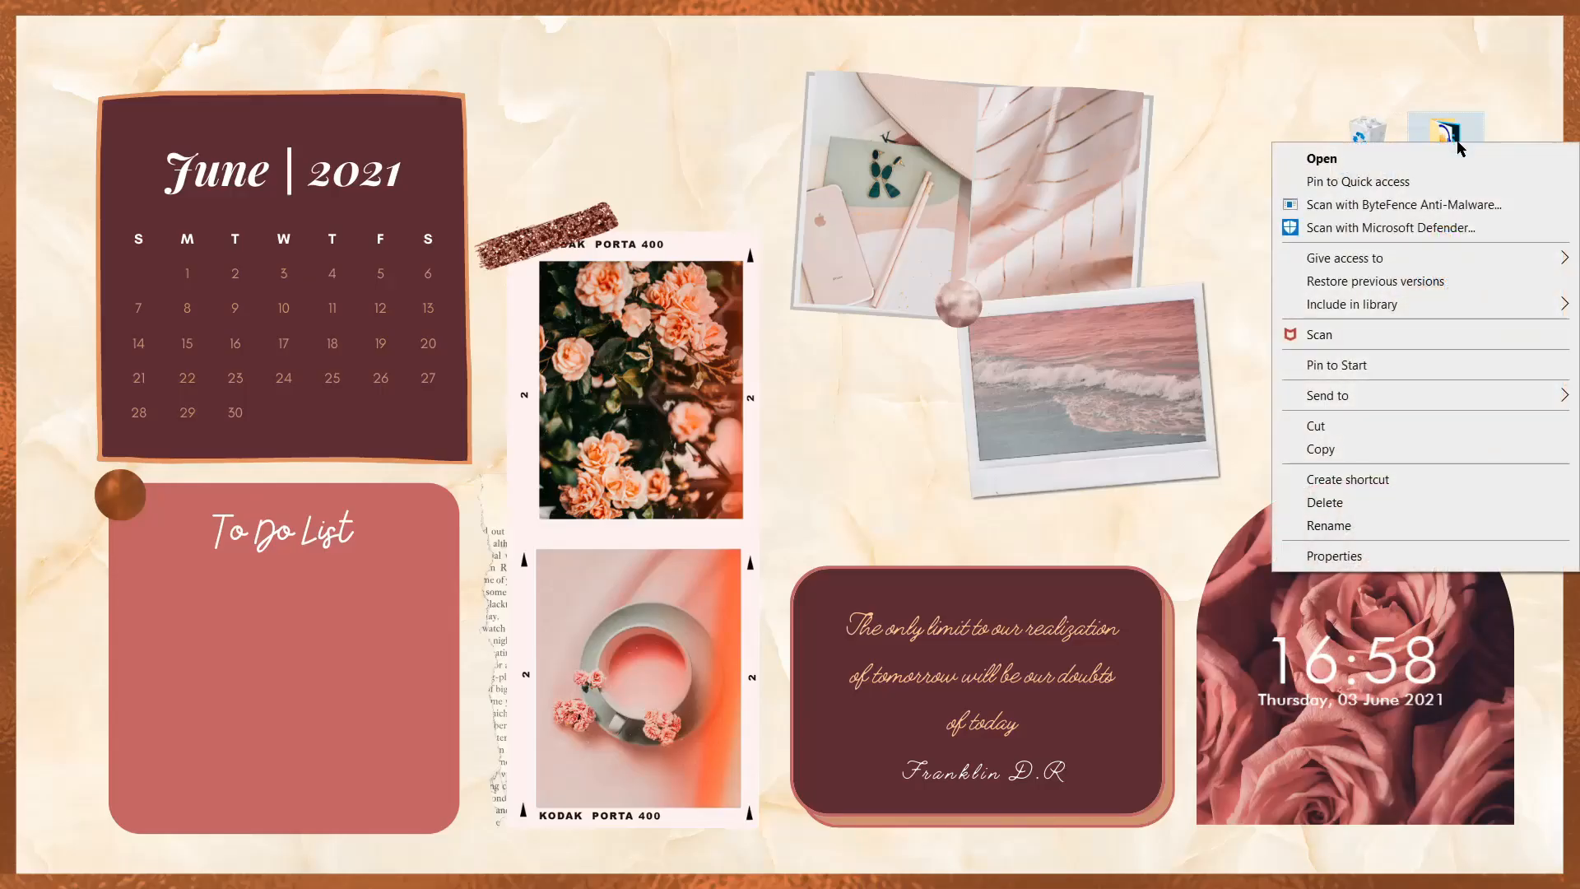
Step: Reach Change Icon from the Editing Apps folder's Properties Customize page
left_click(1335, 555)
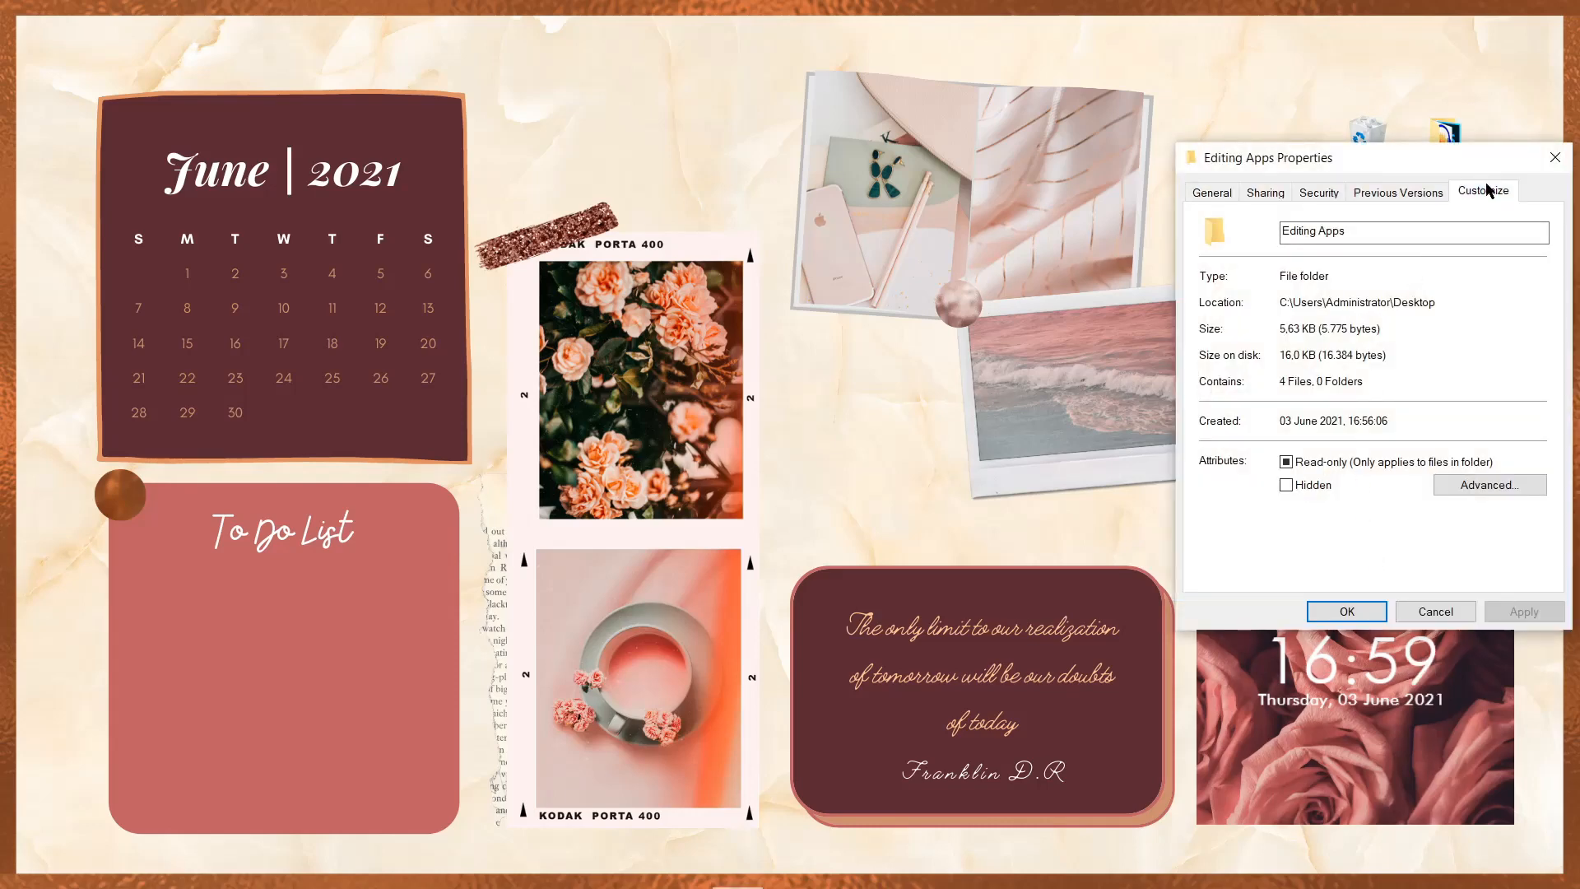
left_click(1483, 191)
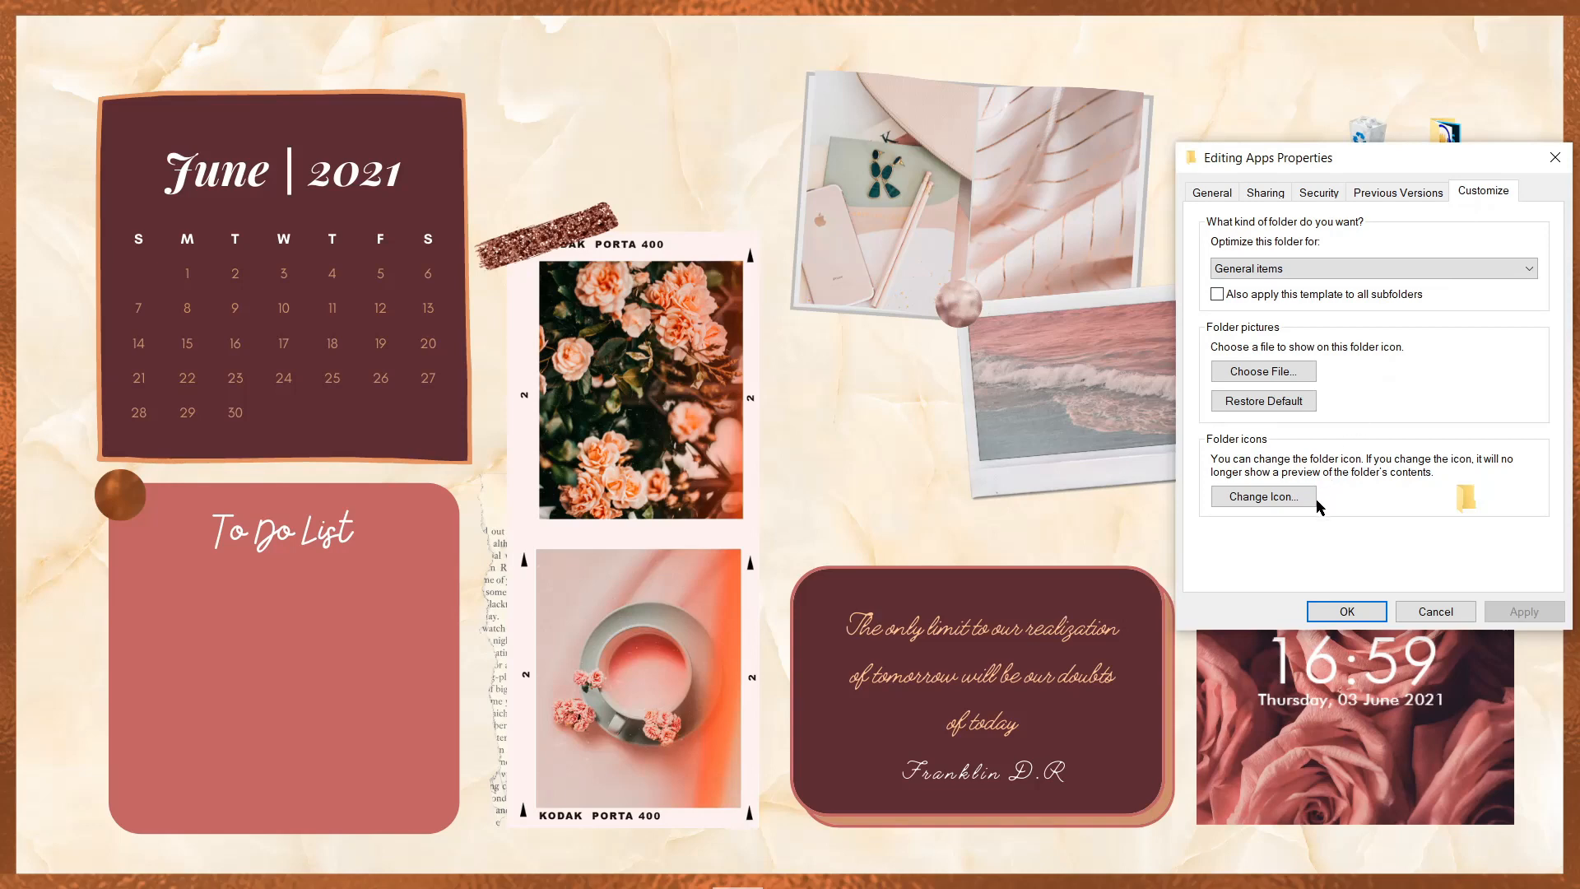
left_click(1263, 495)
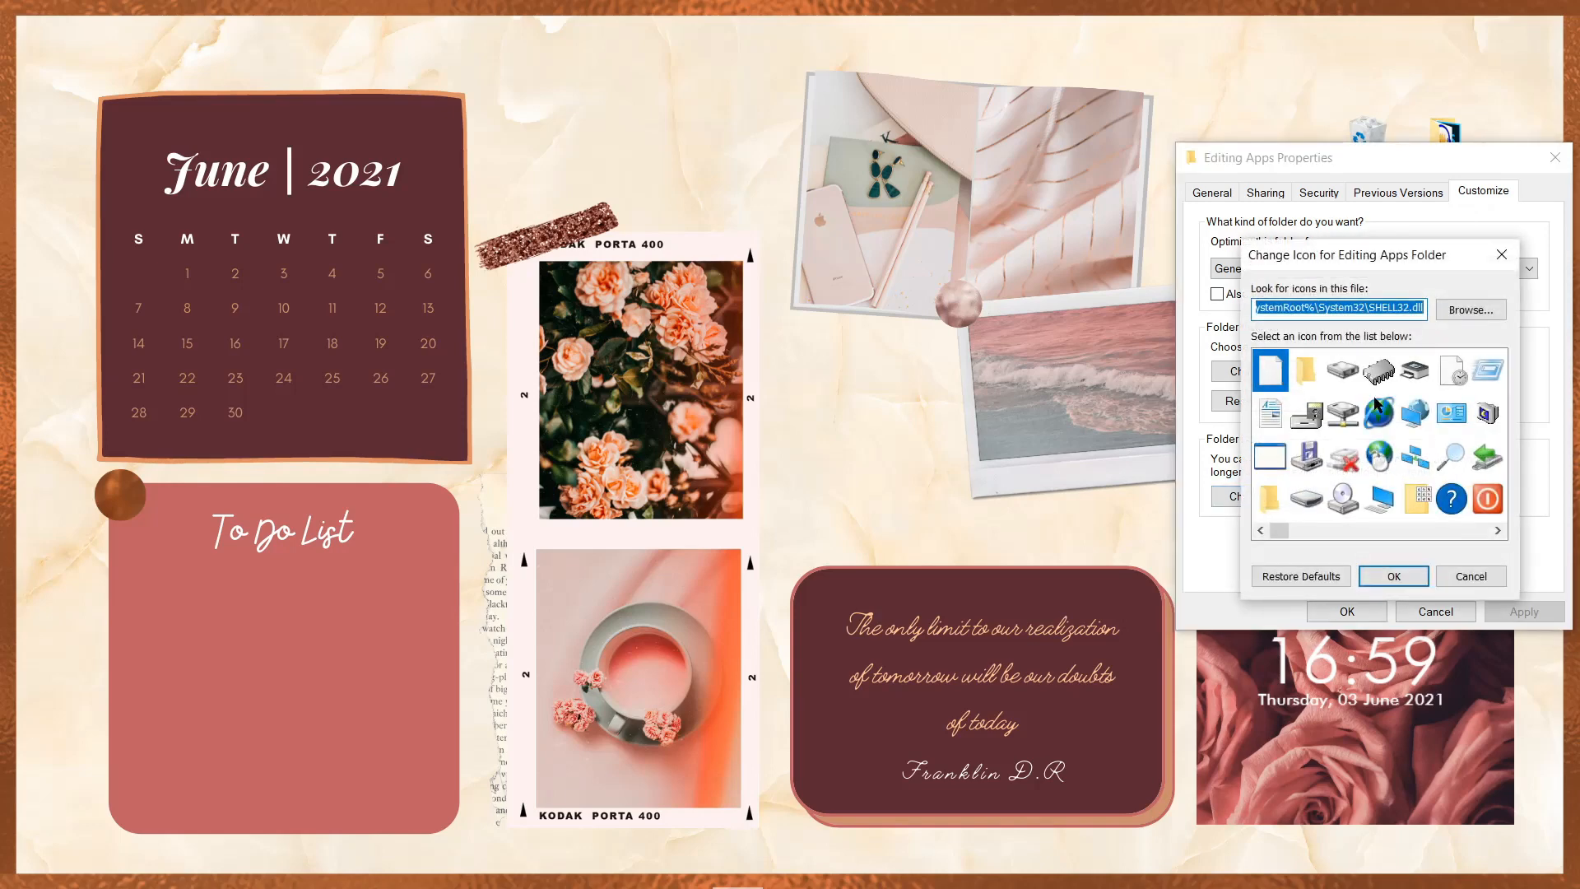
Step: Pick pink-folder-icon-12 from Downloads and apply it to Editing Apps
left_click(1470, 308)
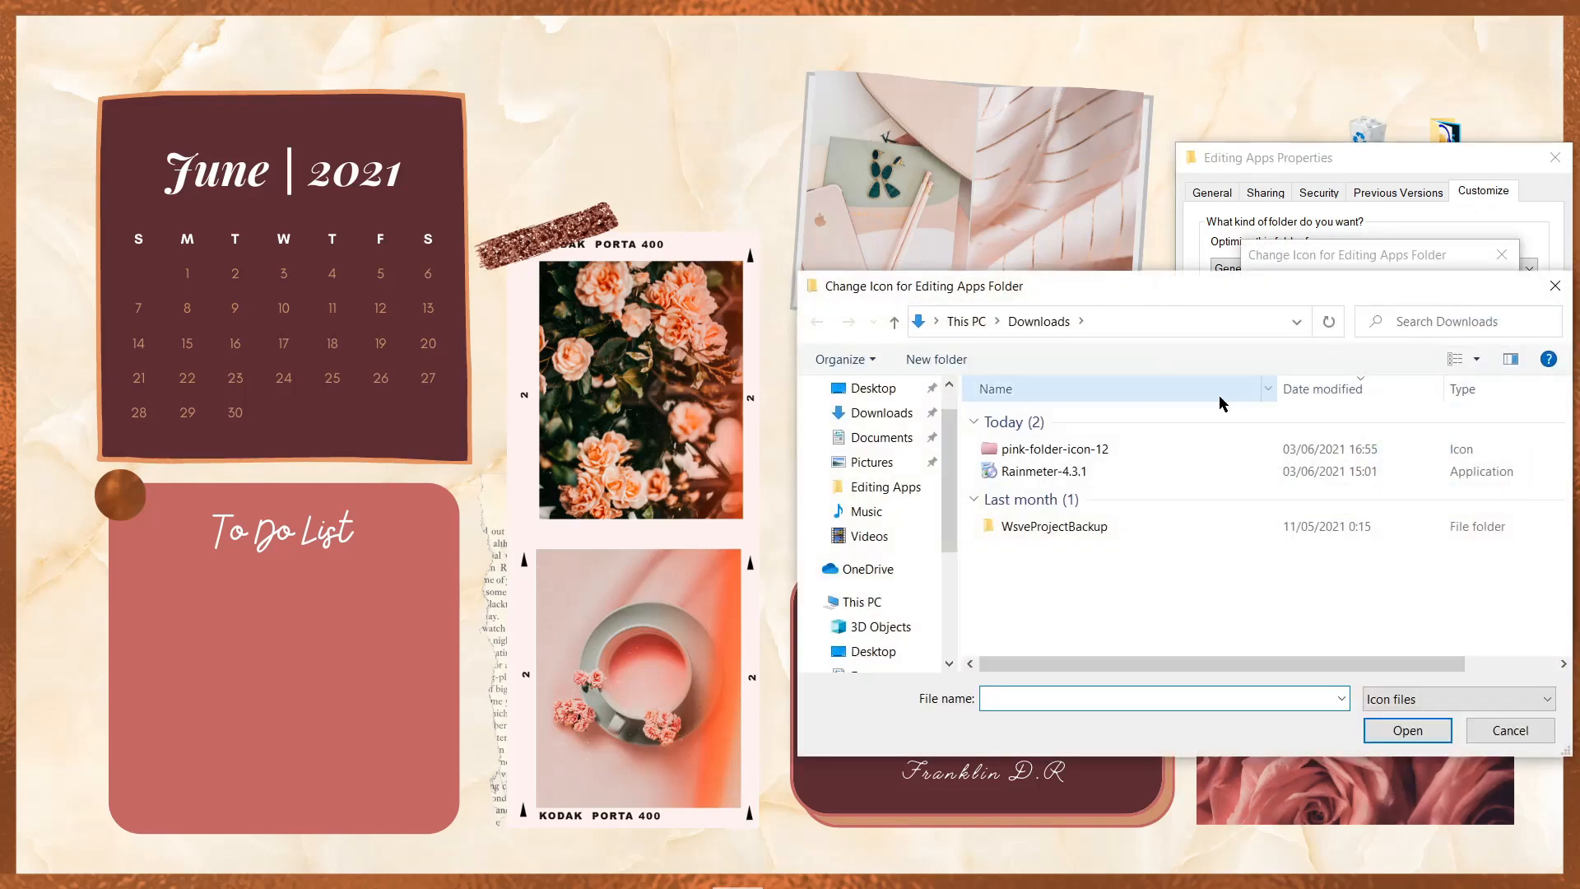
left_click(1052, 448)
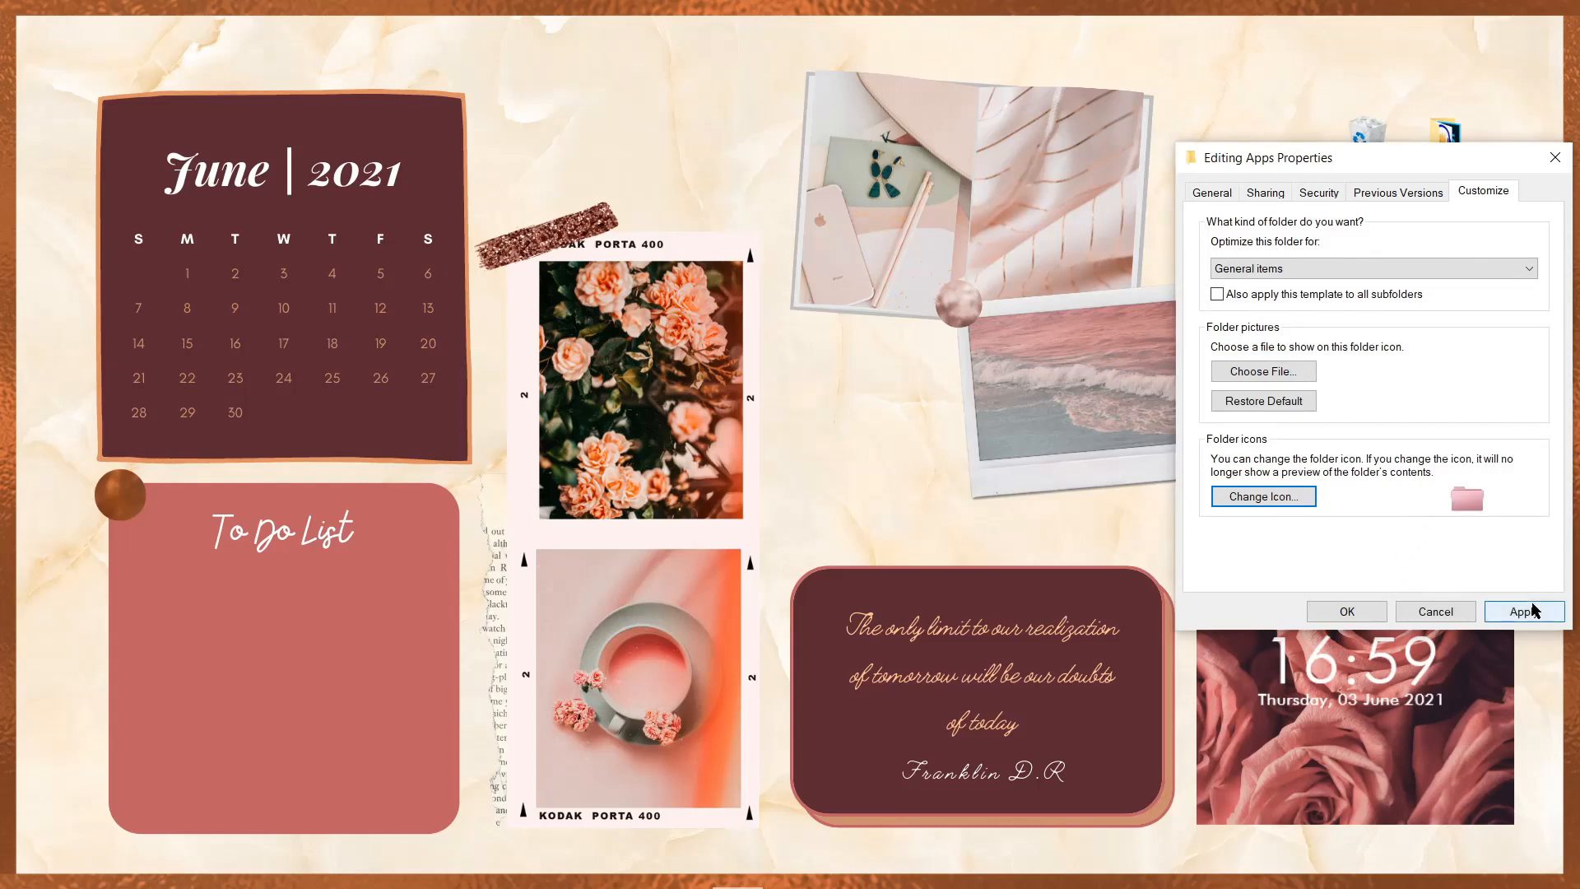
left_click(1524, 611)
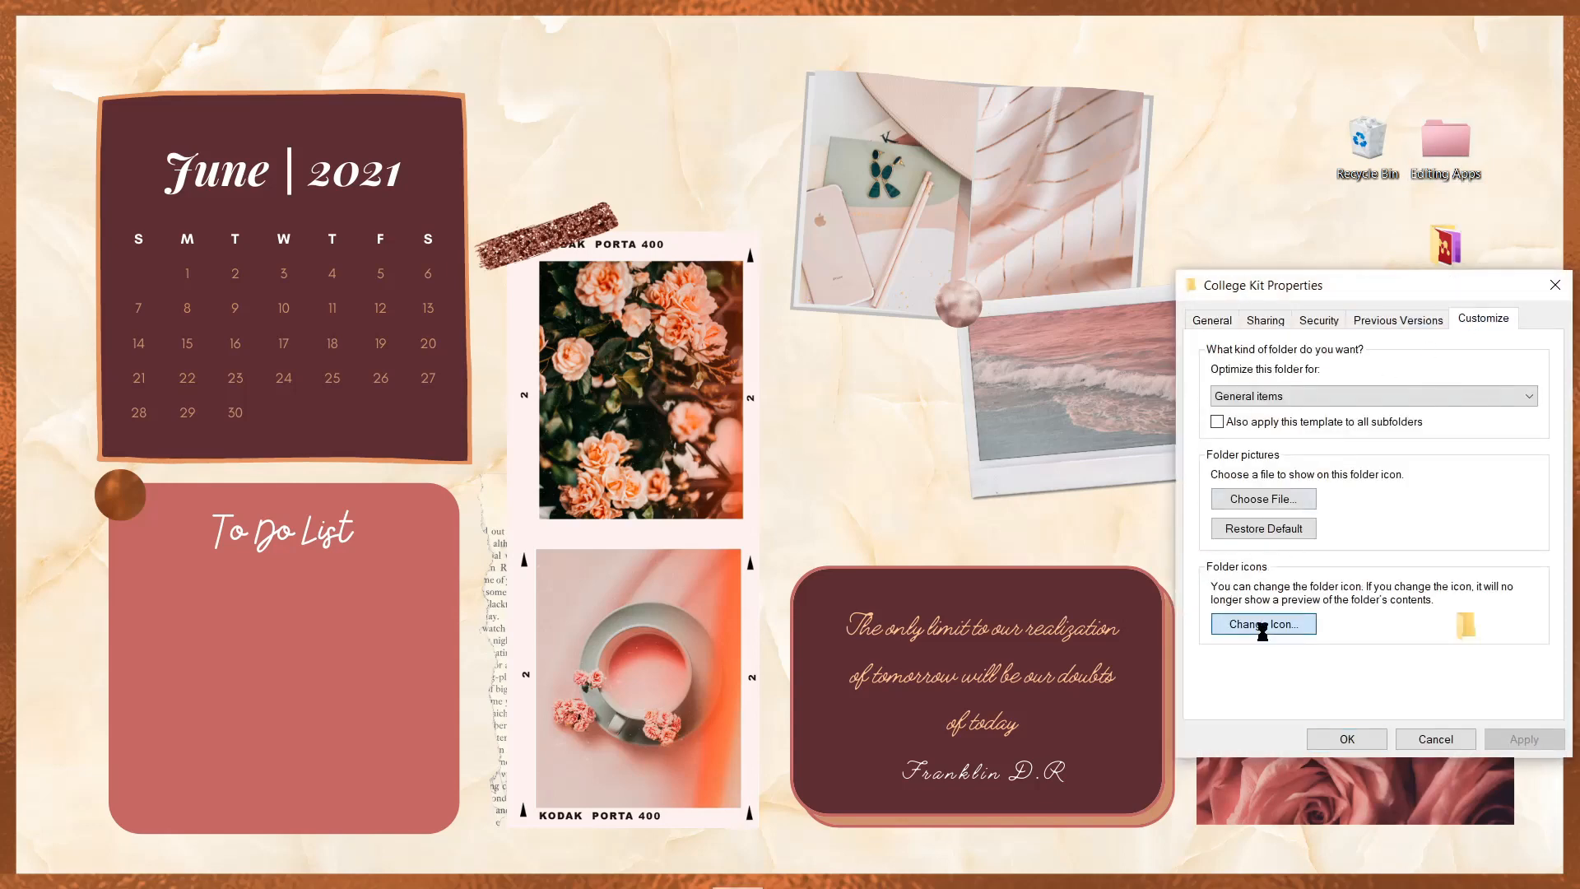
Step: Apply the pink folder icon to the College Kit and others folders through their Properties
left_click(1263, 624)
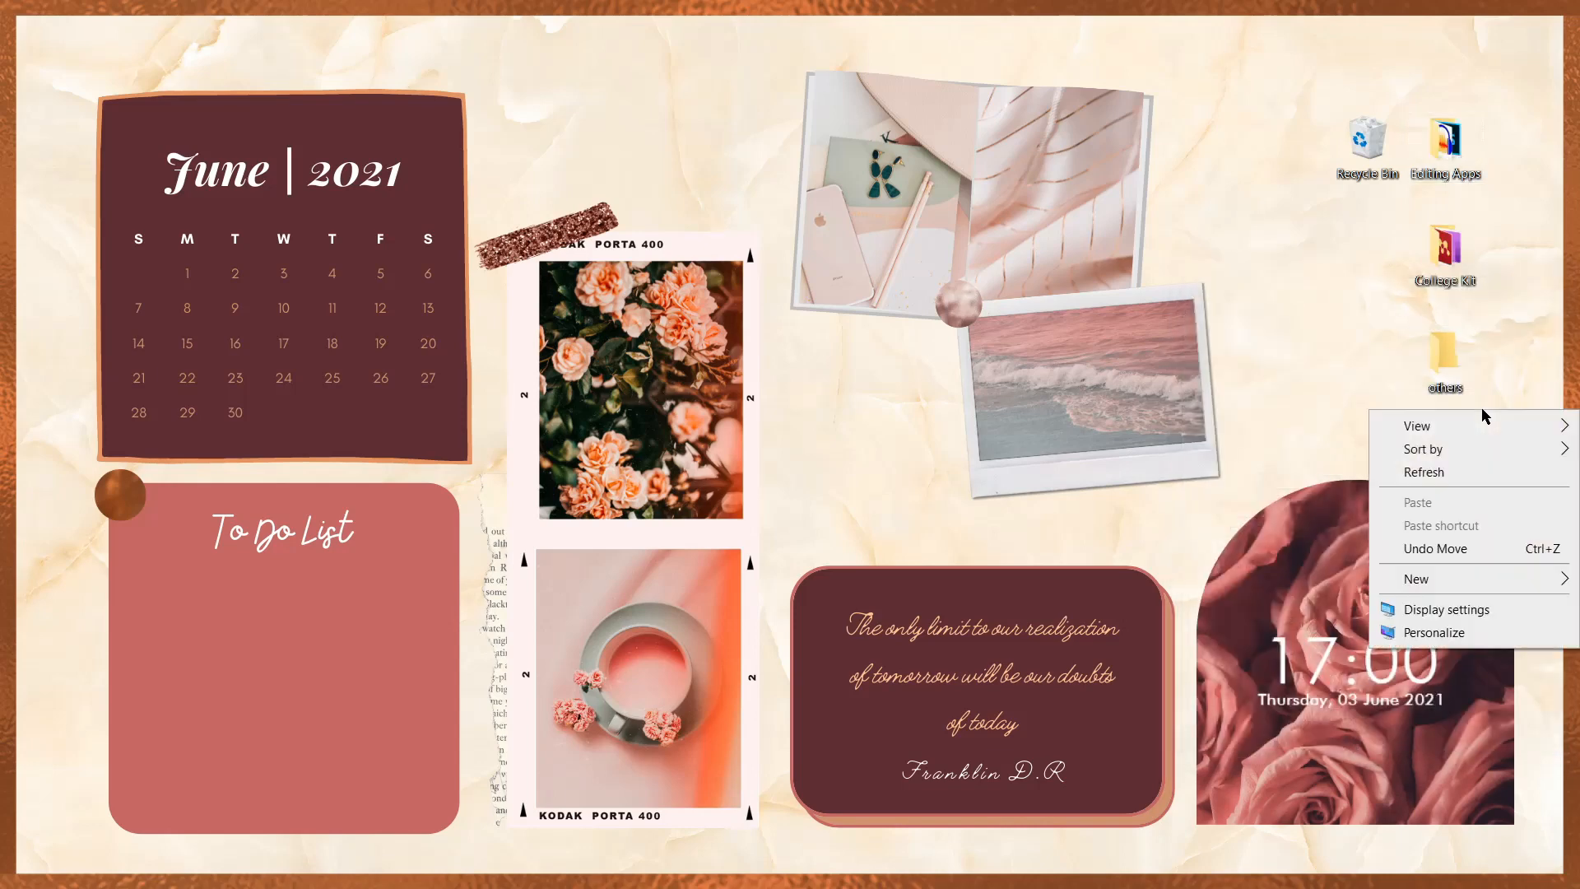
right_click(1443, 352)
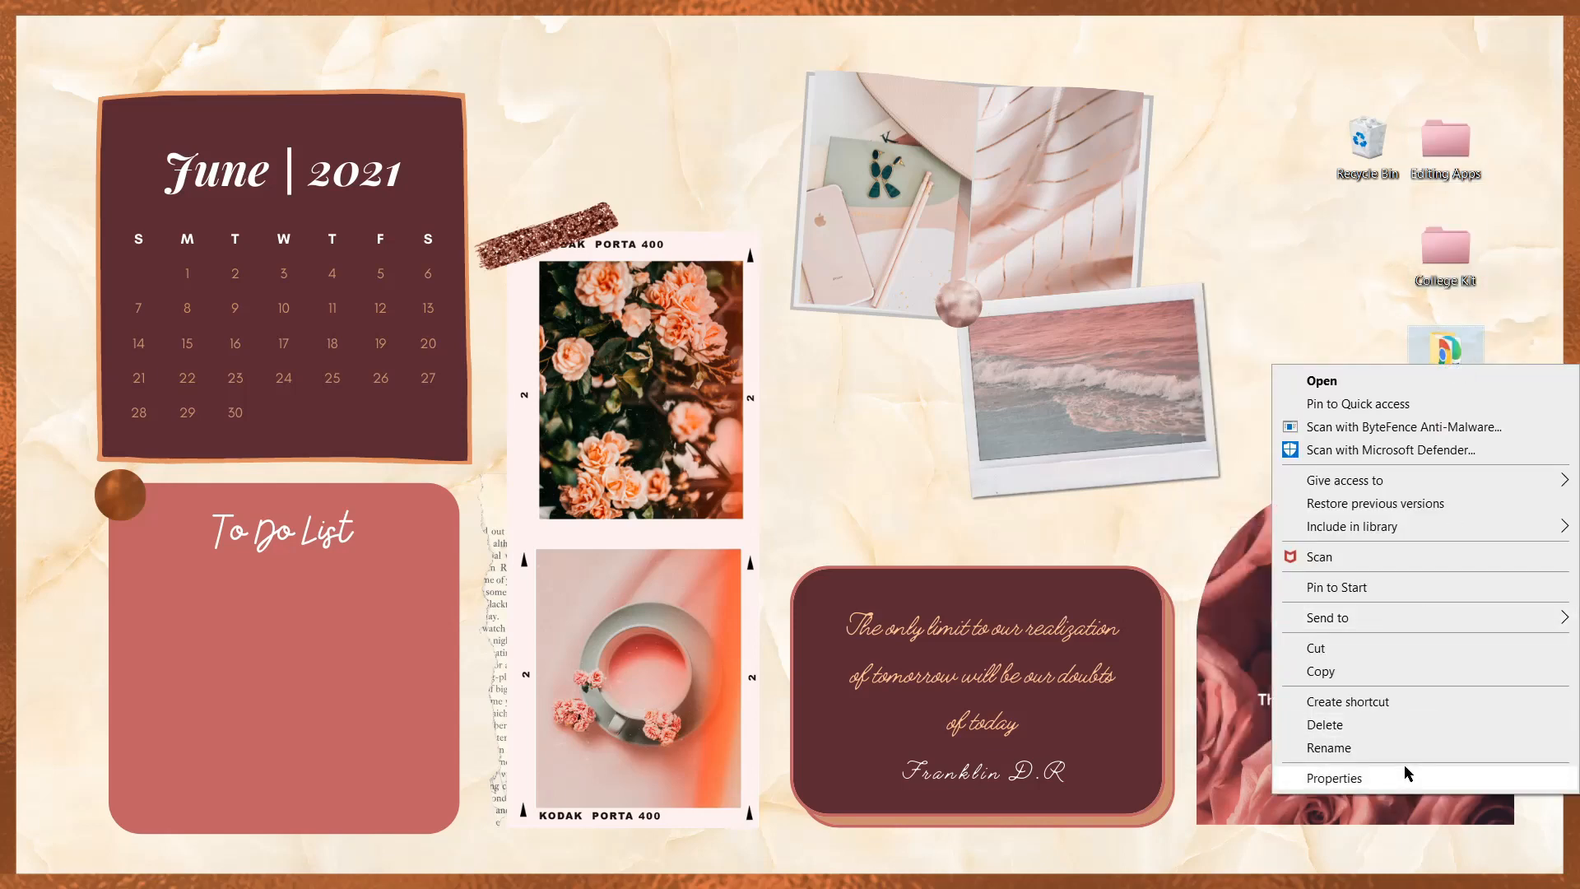
left_click(1335, 777)
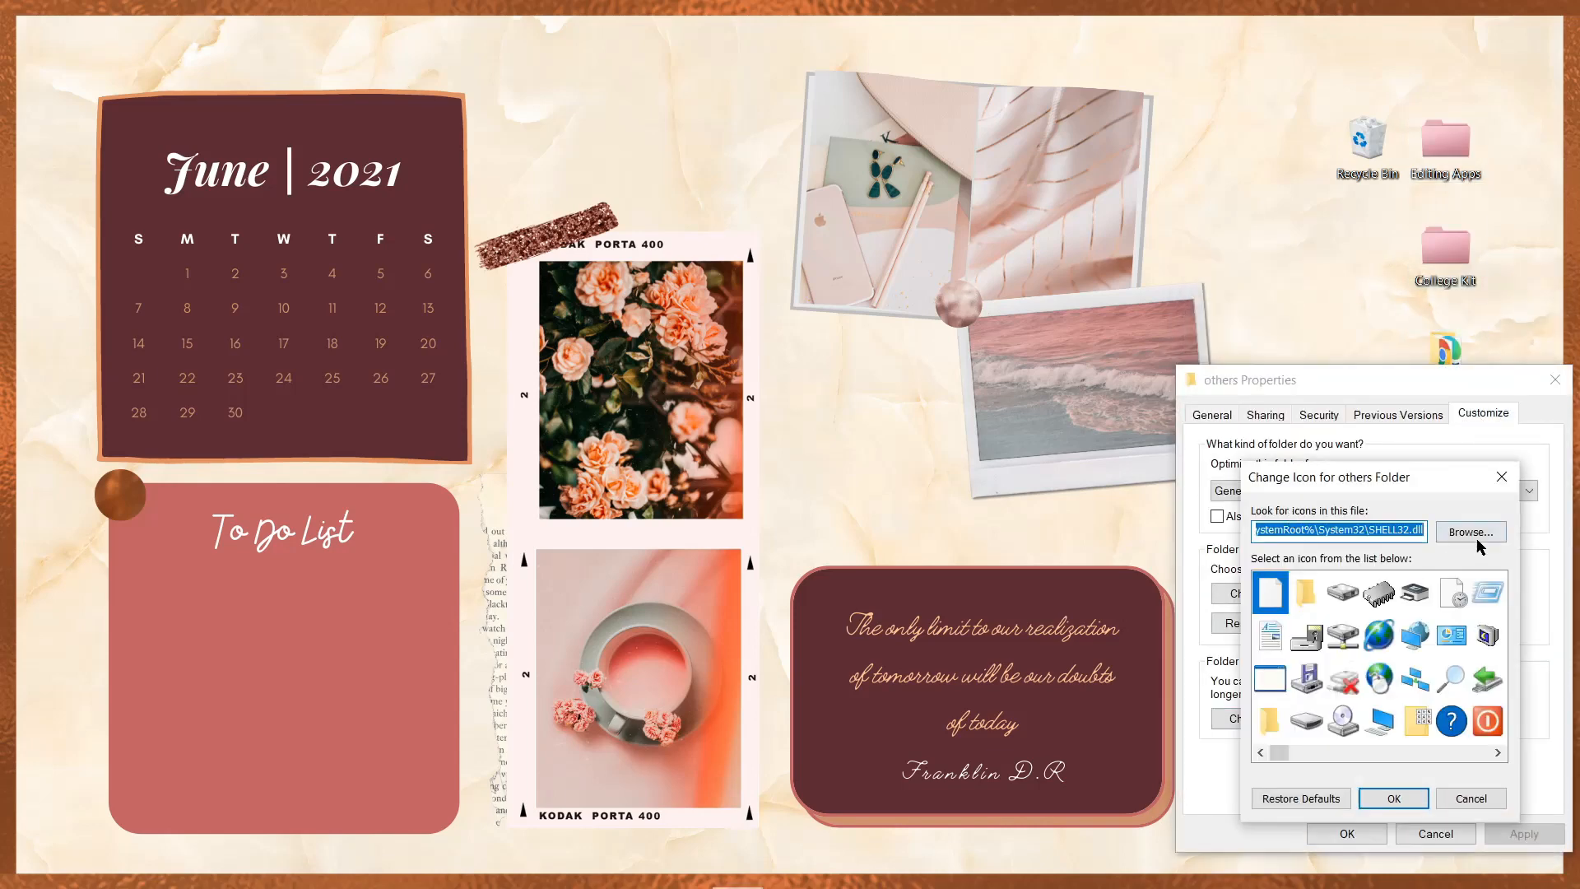
left_click(1392, 798)
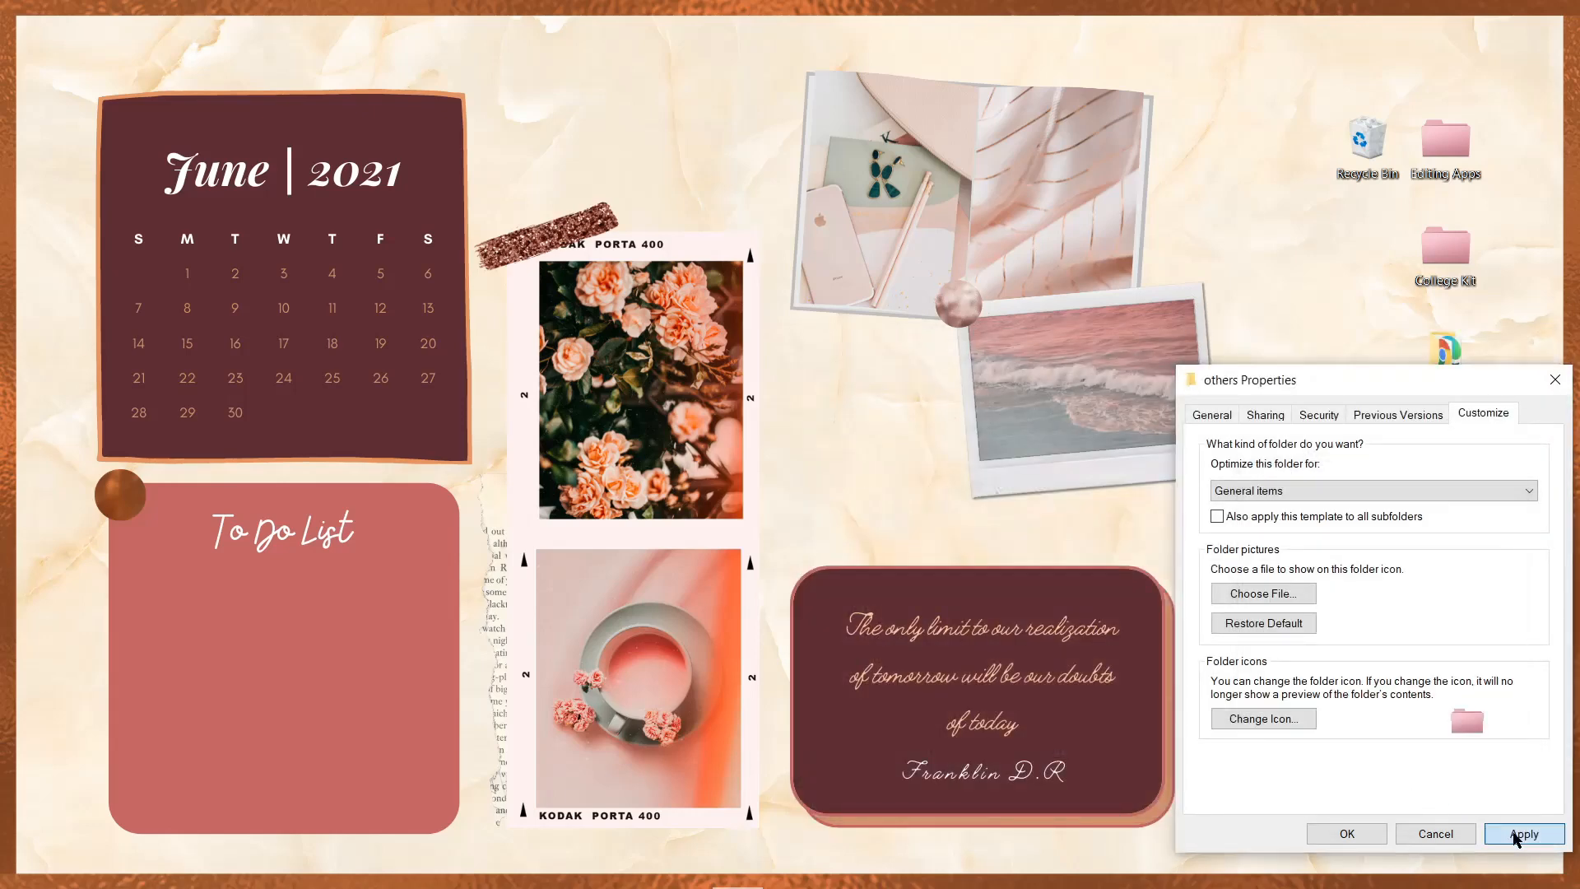
left_click(1523, 833)
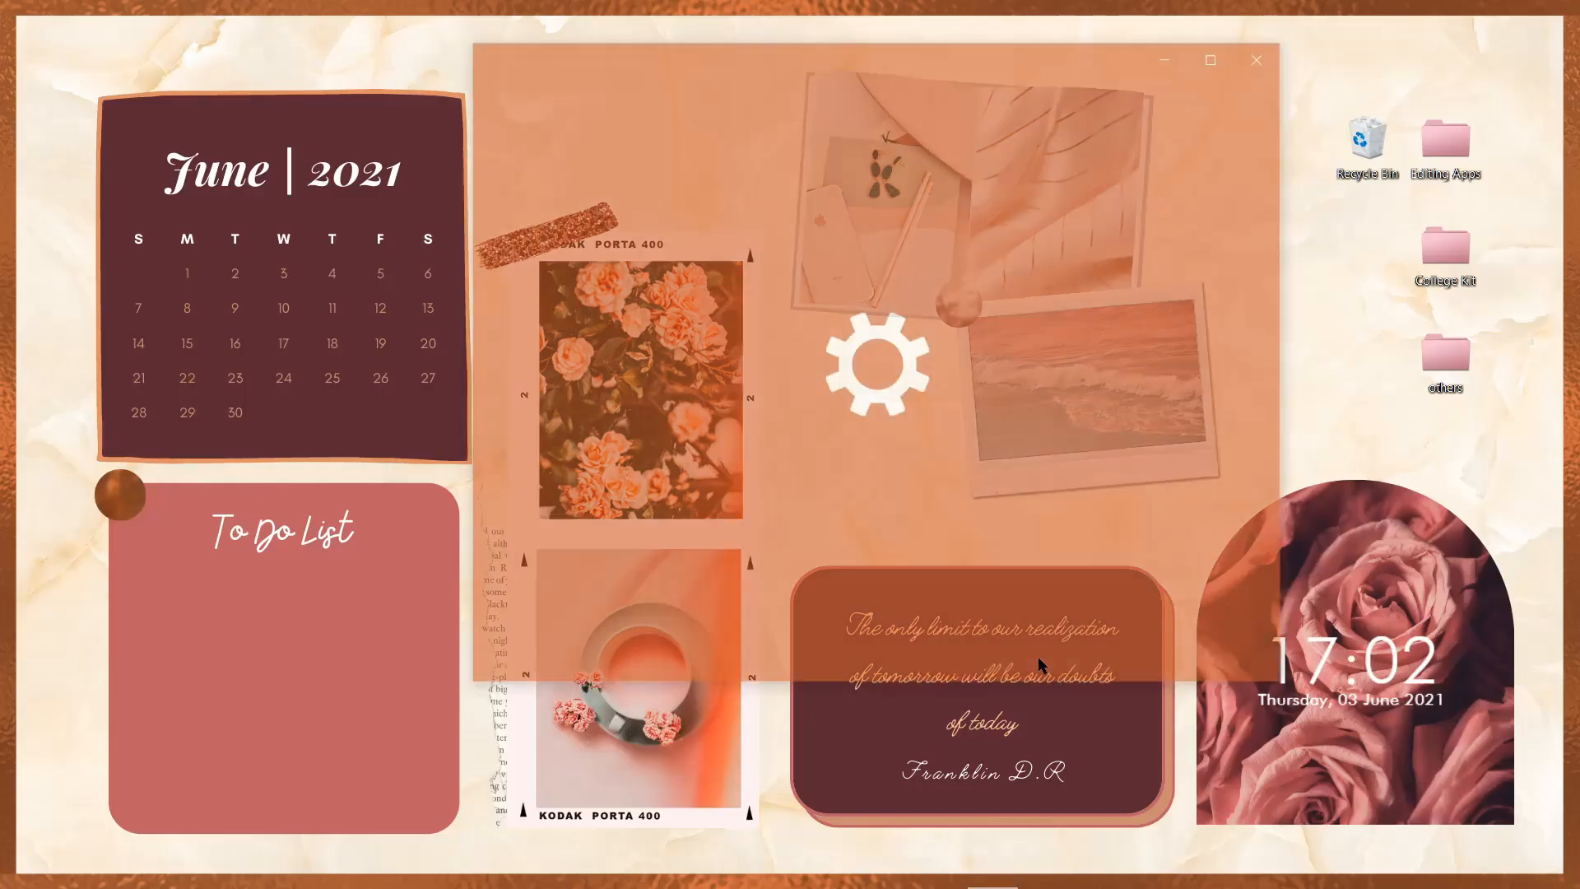
Step: Go to Colors under Personalization in Windows Settings
left_click(877, 357)
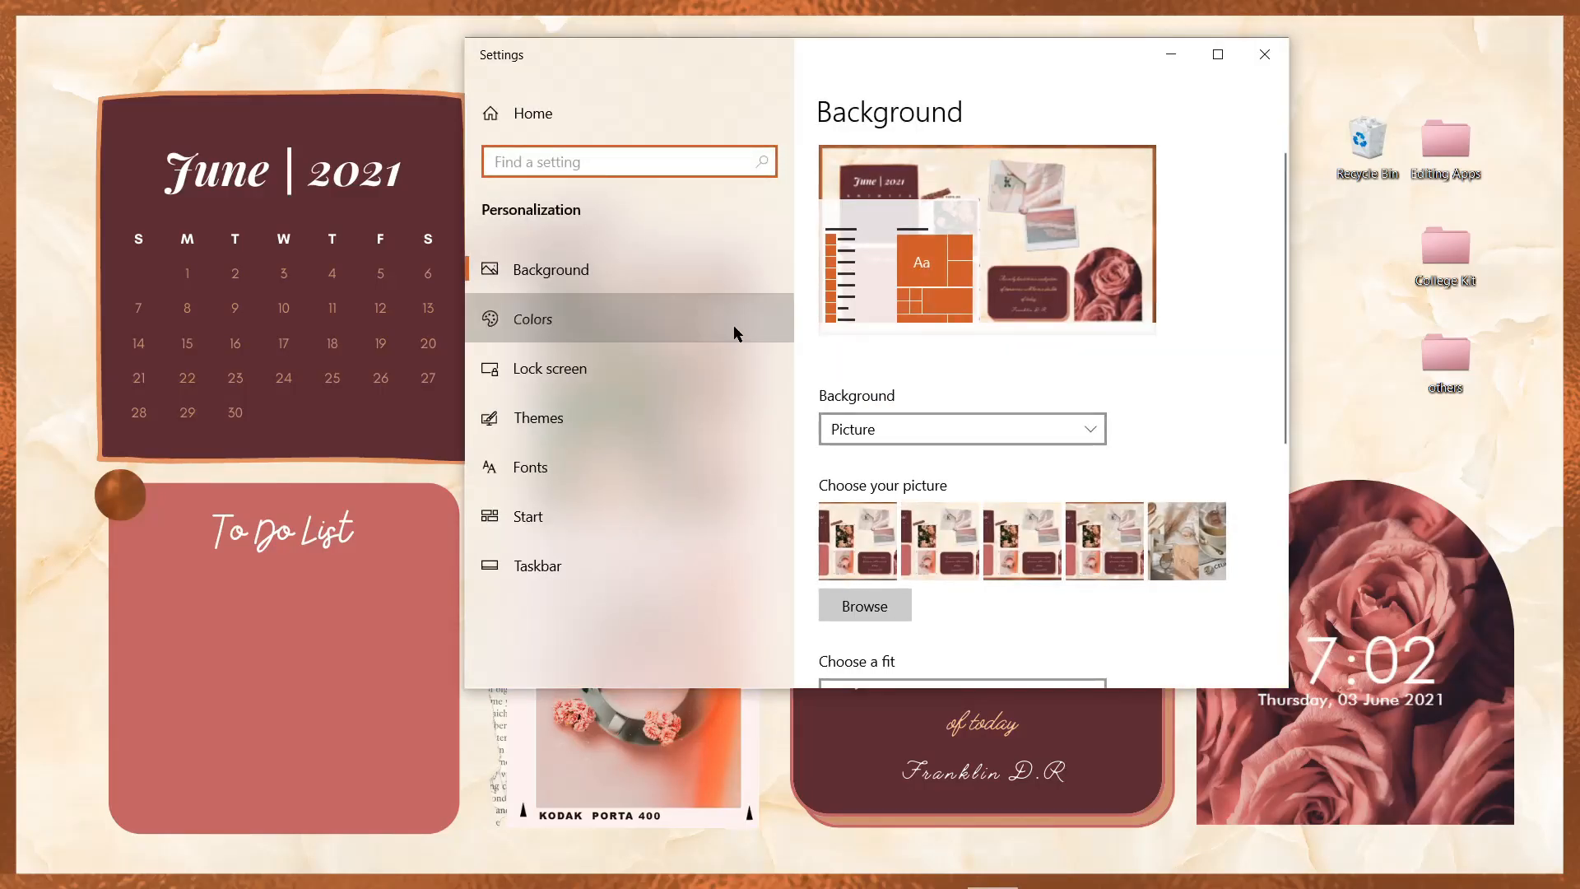
left_click(546, 317)
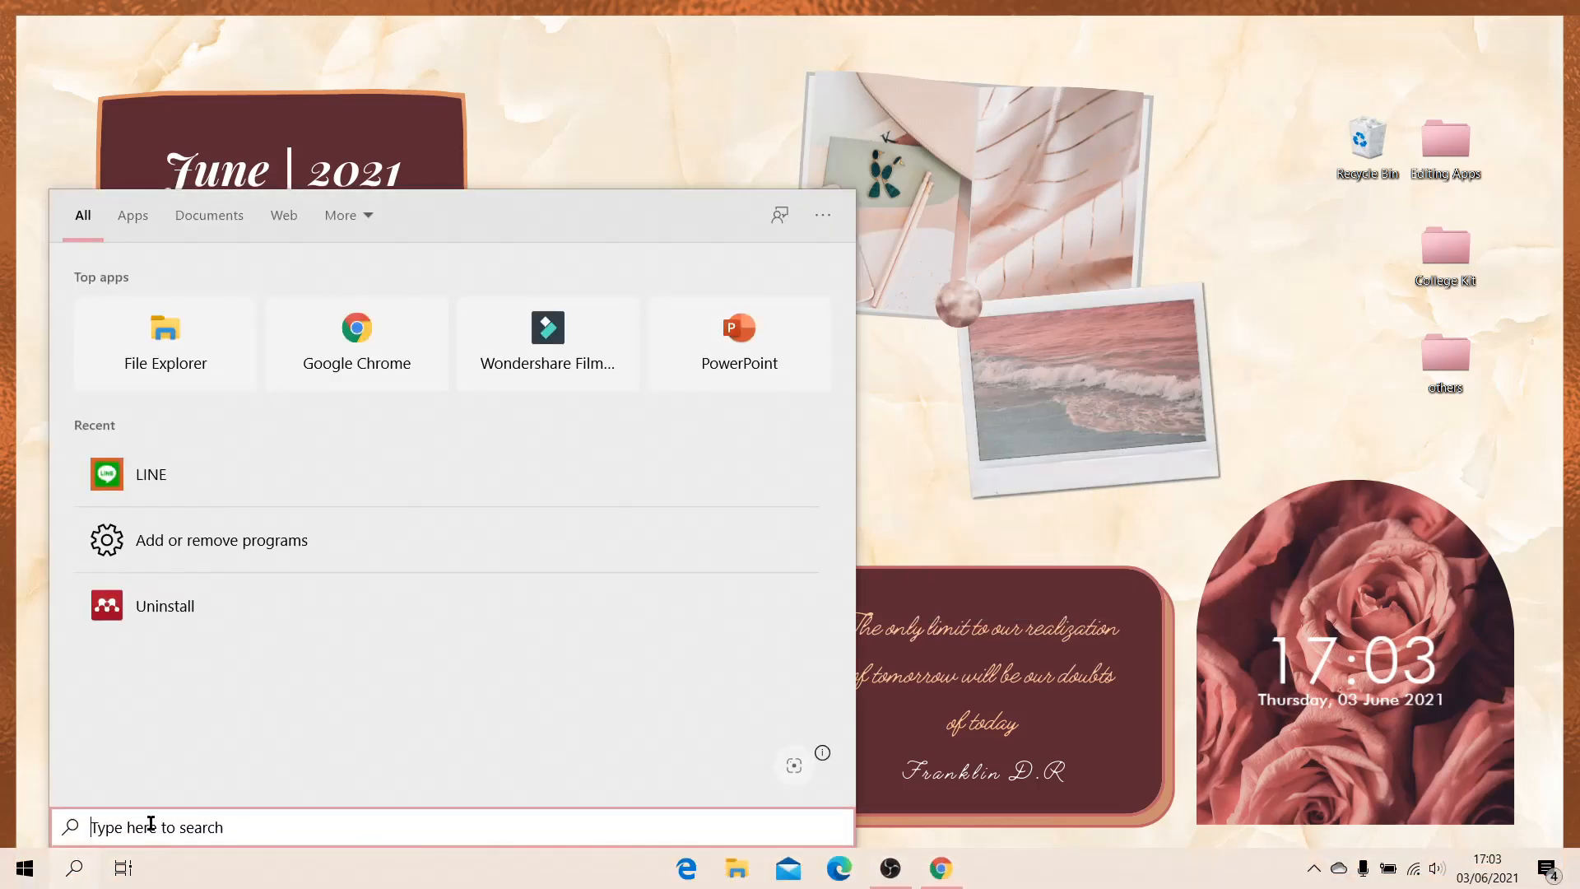
Step: Search 'note' in the taskbar and launch Sticky Notes from the results
type("note")
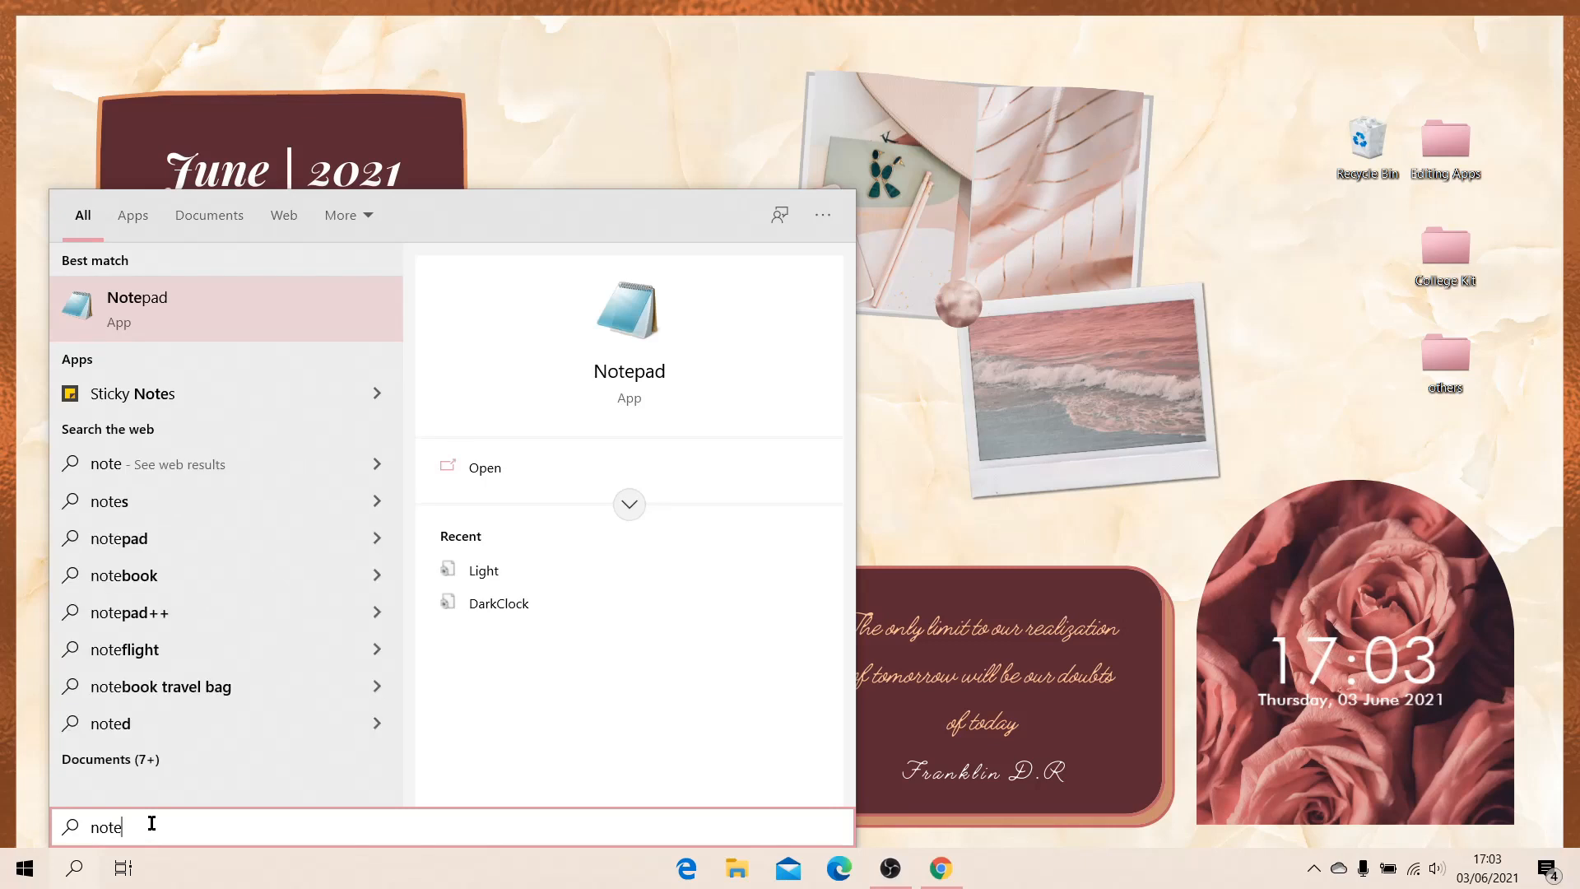
left_click(131, 393)
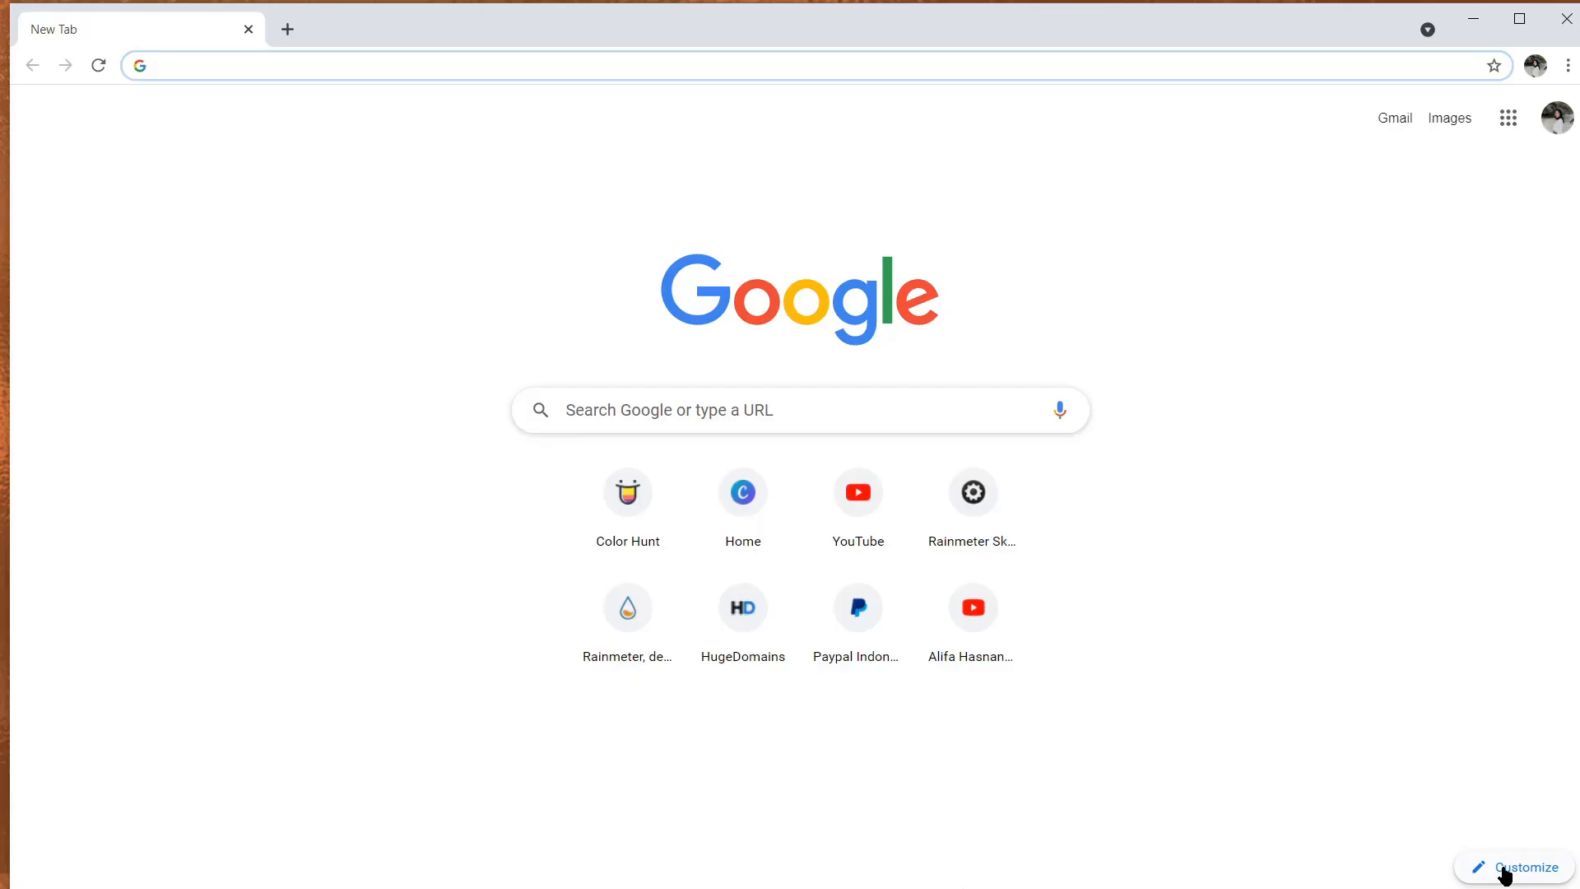
Step: In New Tab customization, choose the peach swatch under Color and theme and review Shortcuts
left_click(1524, 868)
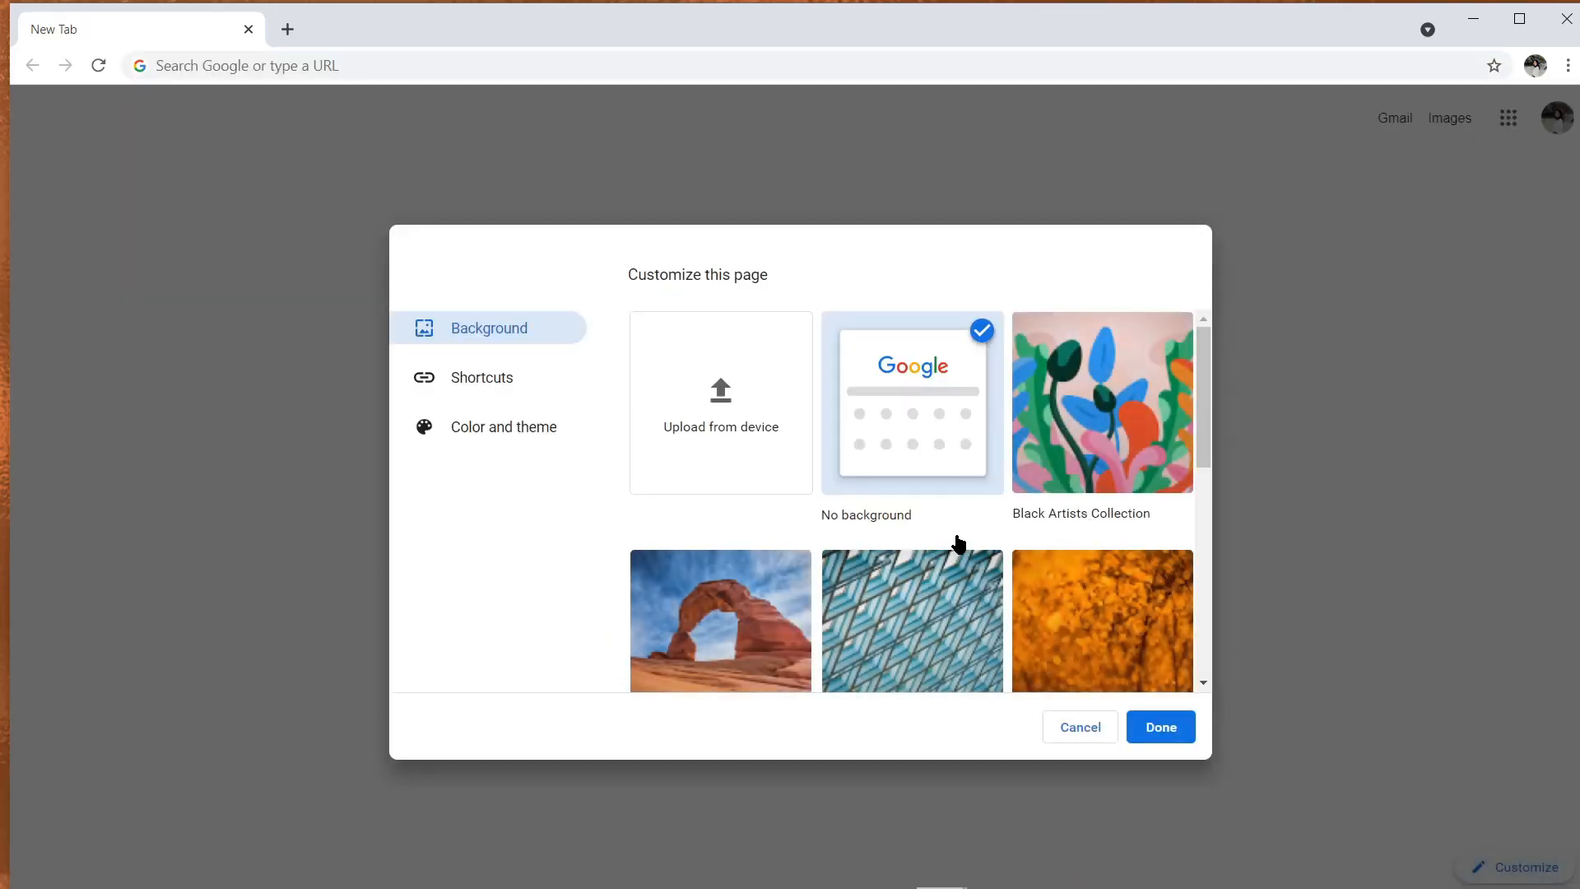
scroll("down", 3)
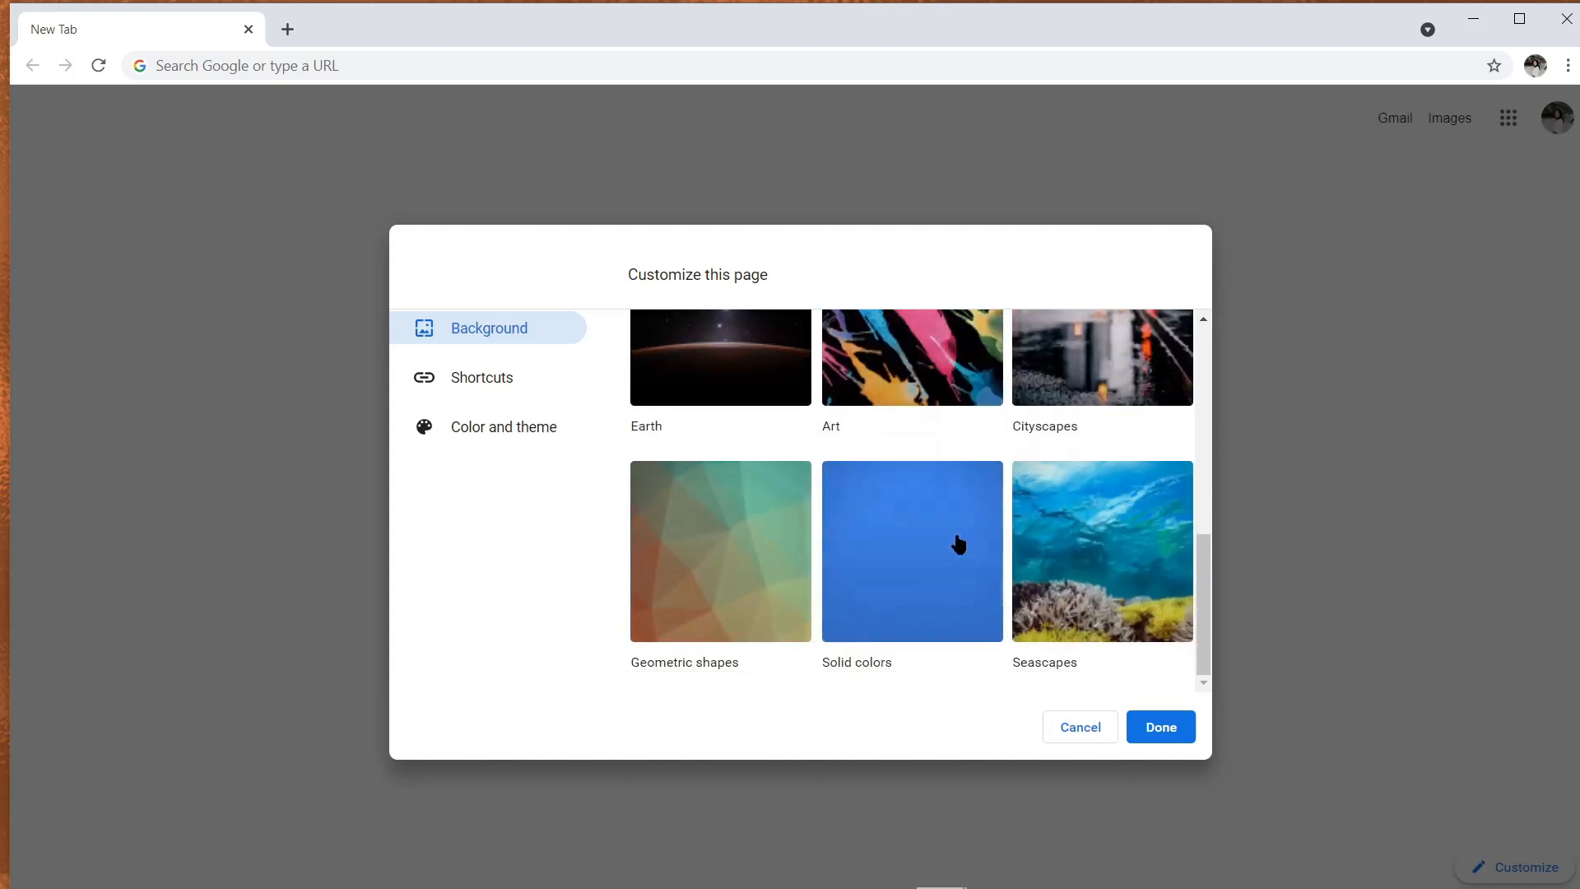
left_click(504, 426)
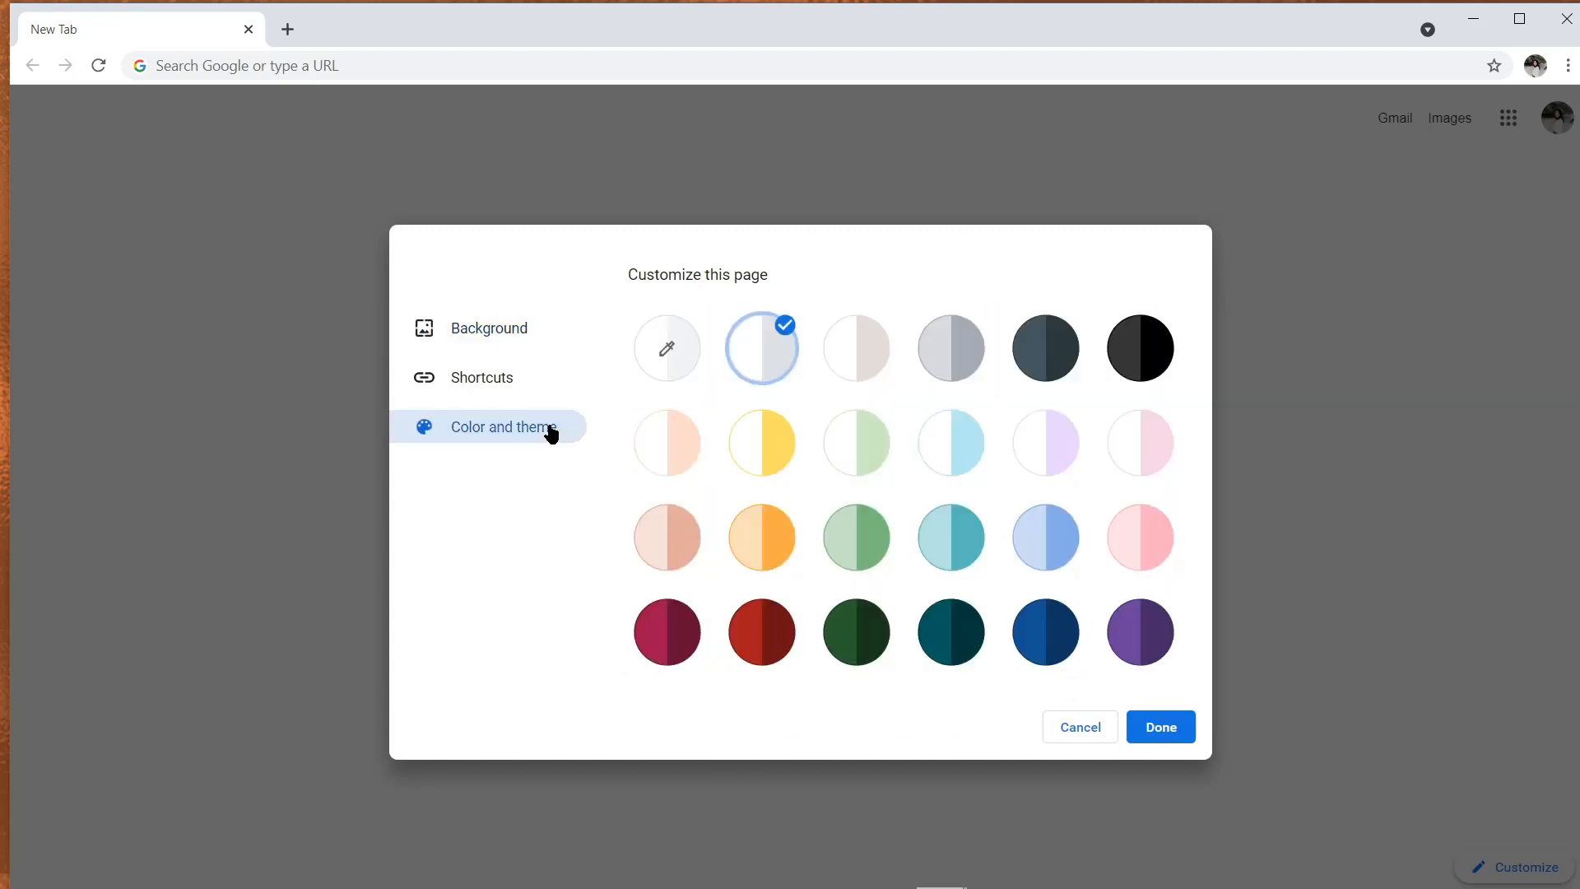
left_click(666, 536)
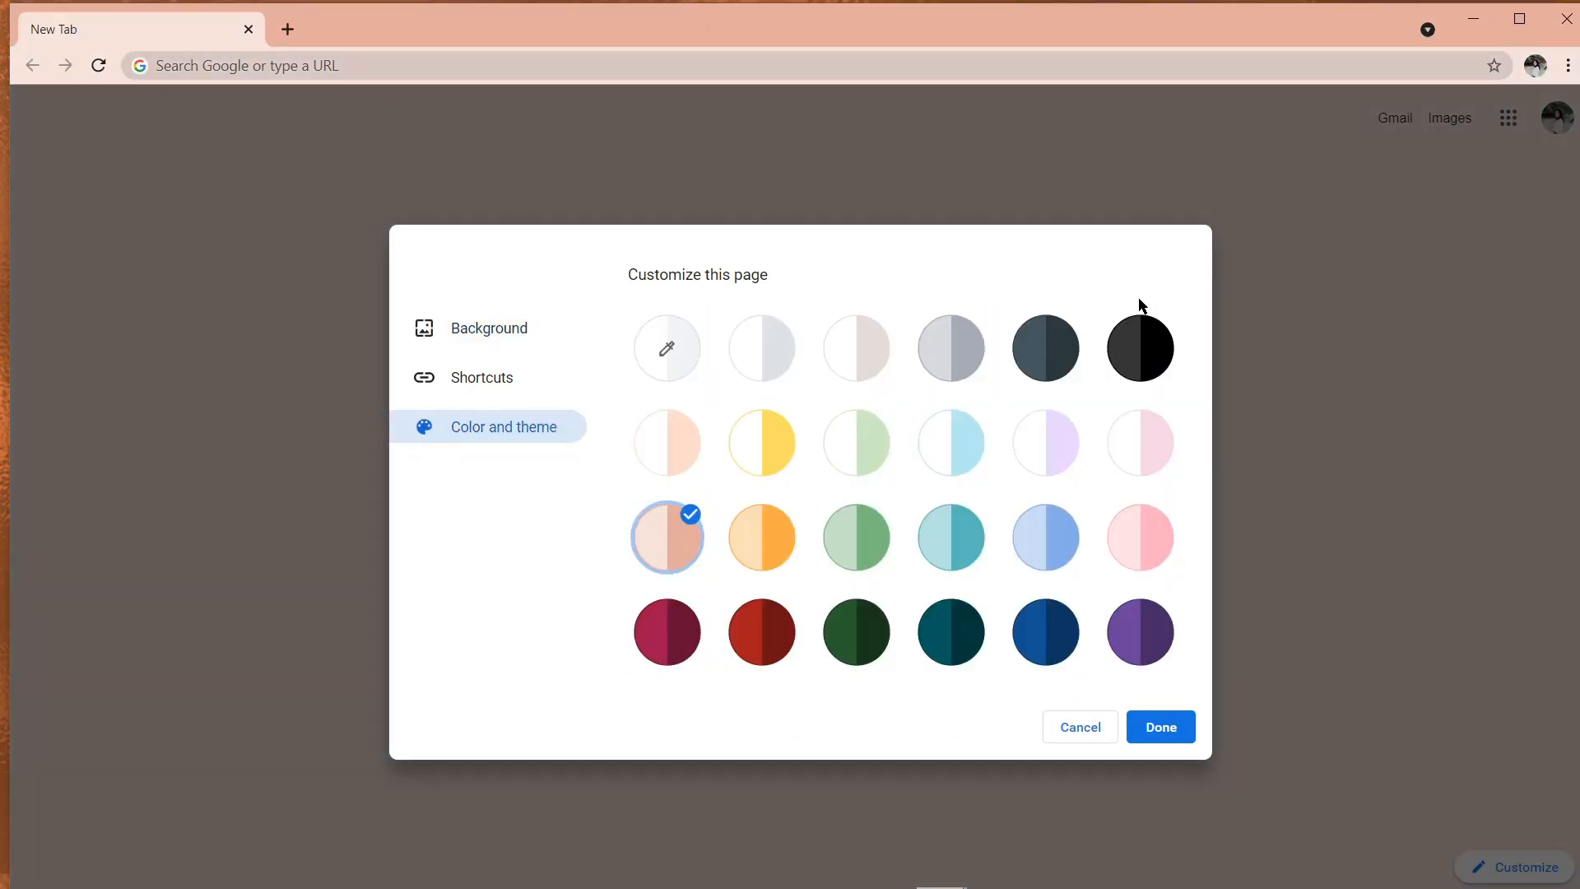
left_click(482, 377)
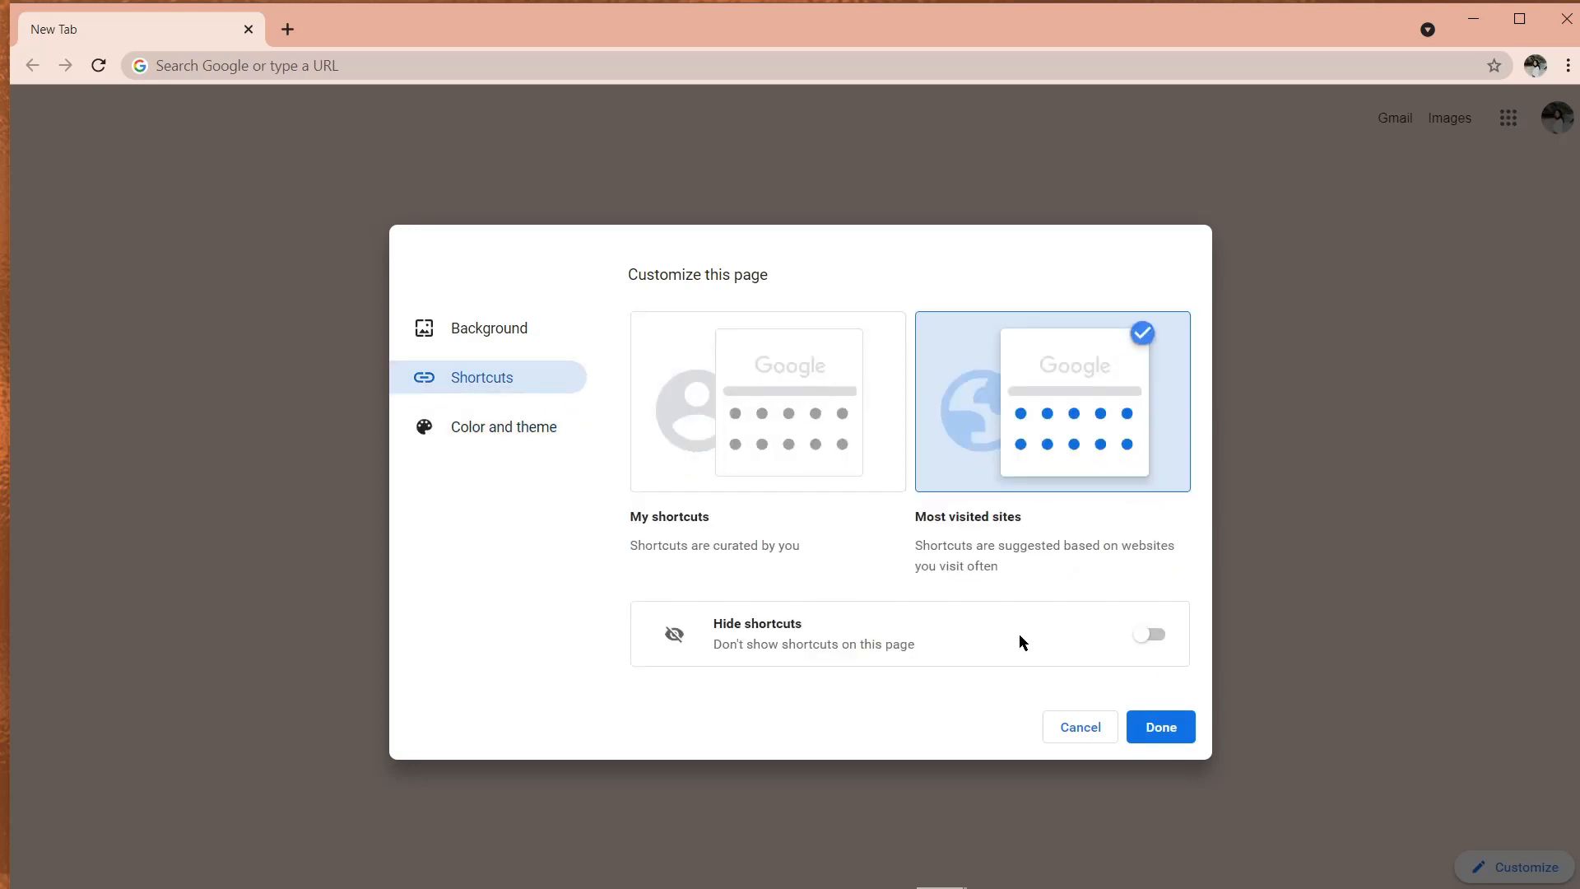
left_click(1159, 726)
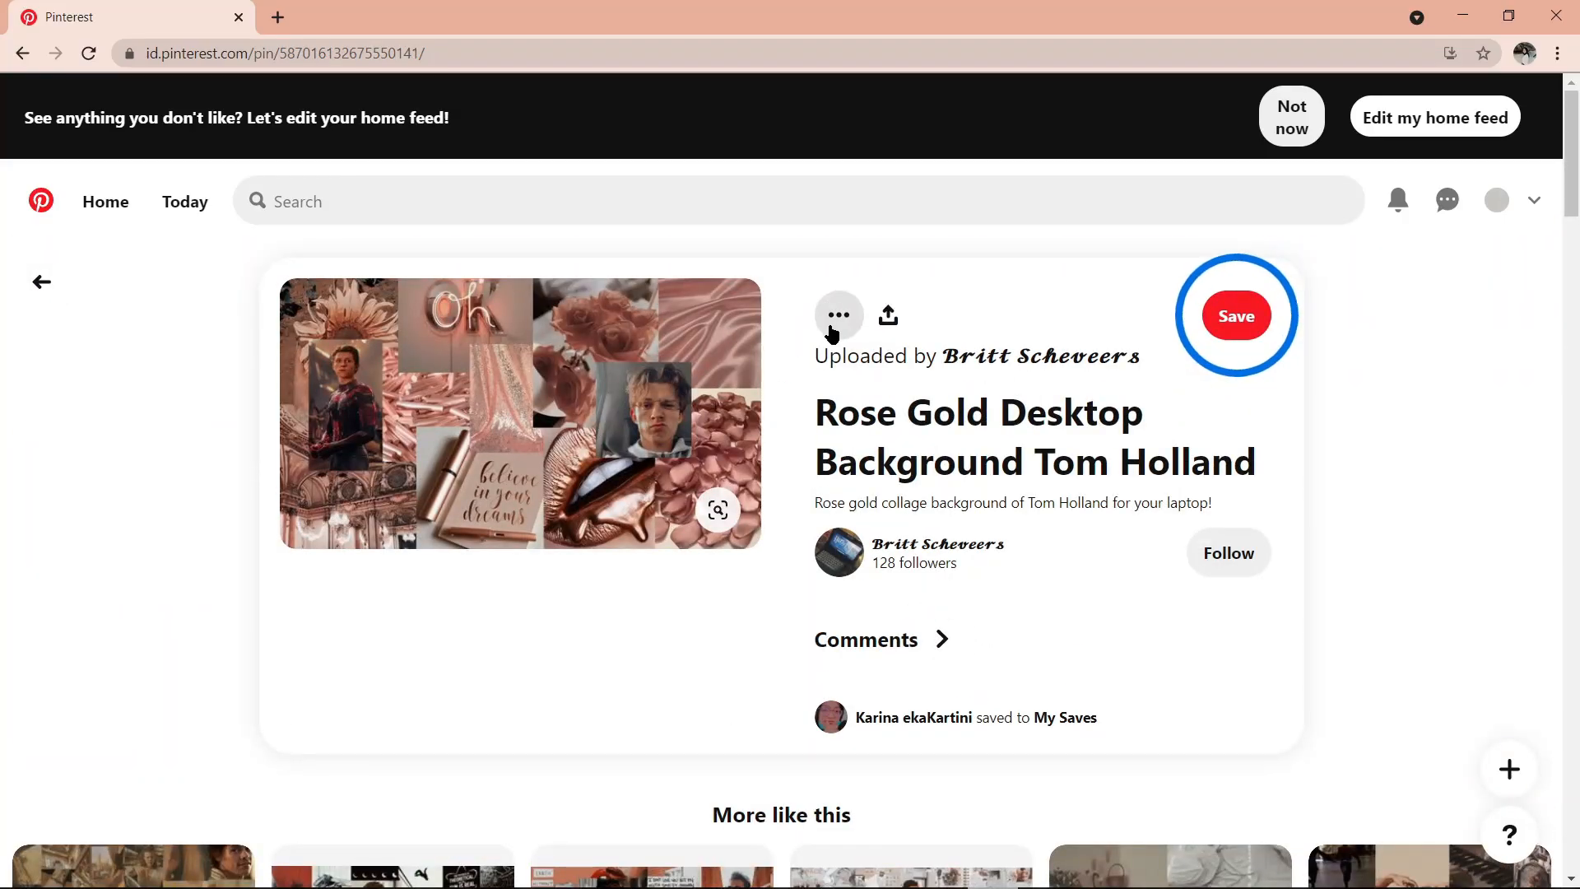
Step: Download the Rose Gold Desktop Background Tom Holland collage from the pin's more-options menu
left_click(838, 316)
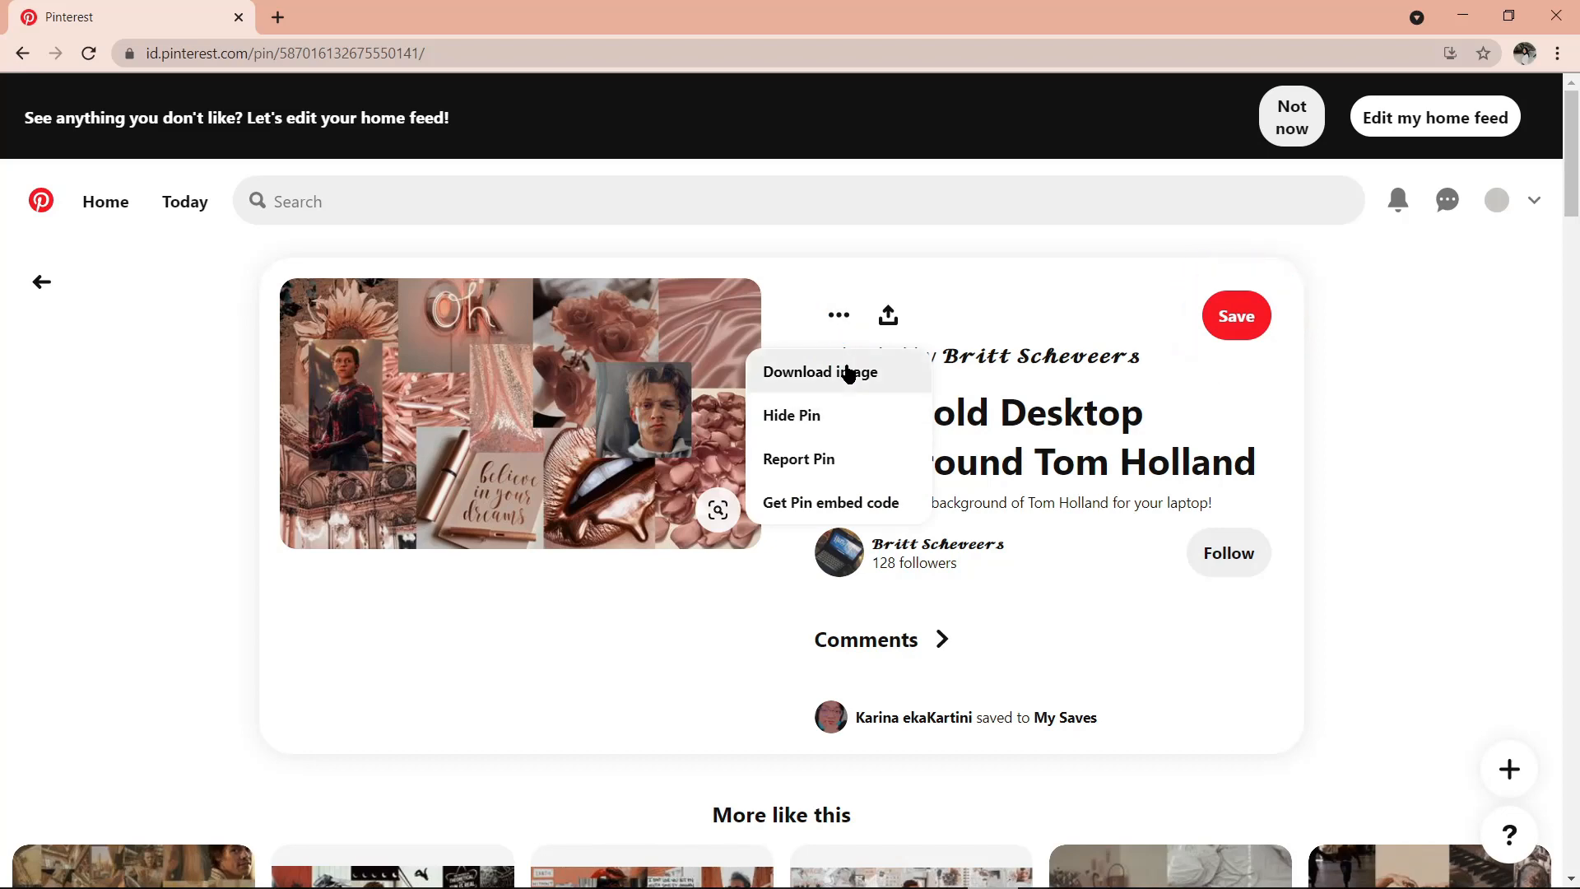
left_click(816, 372)
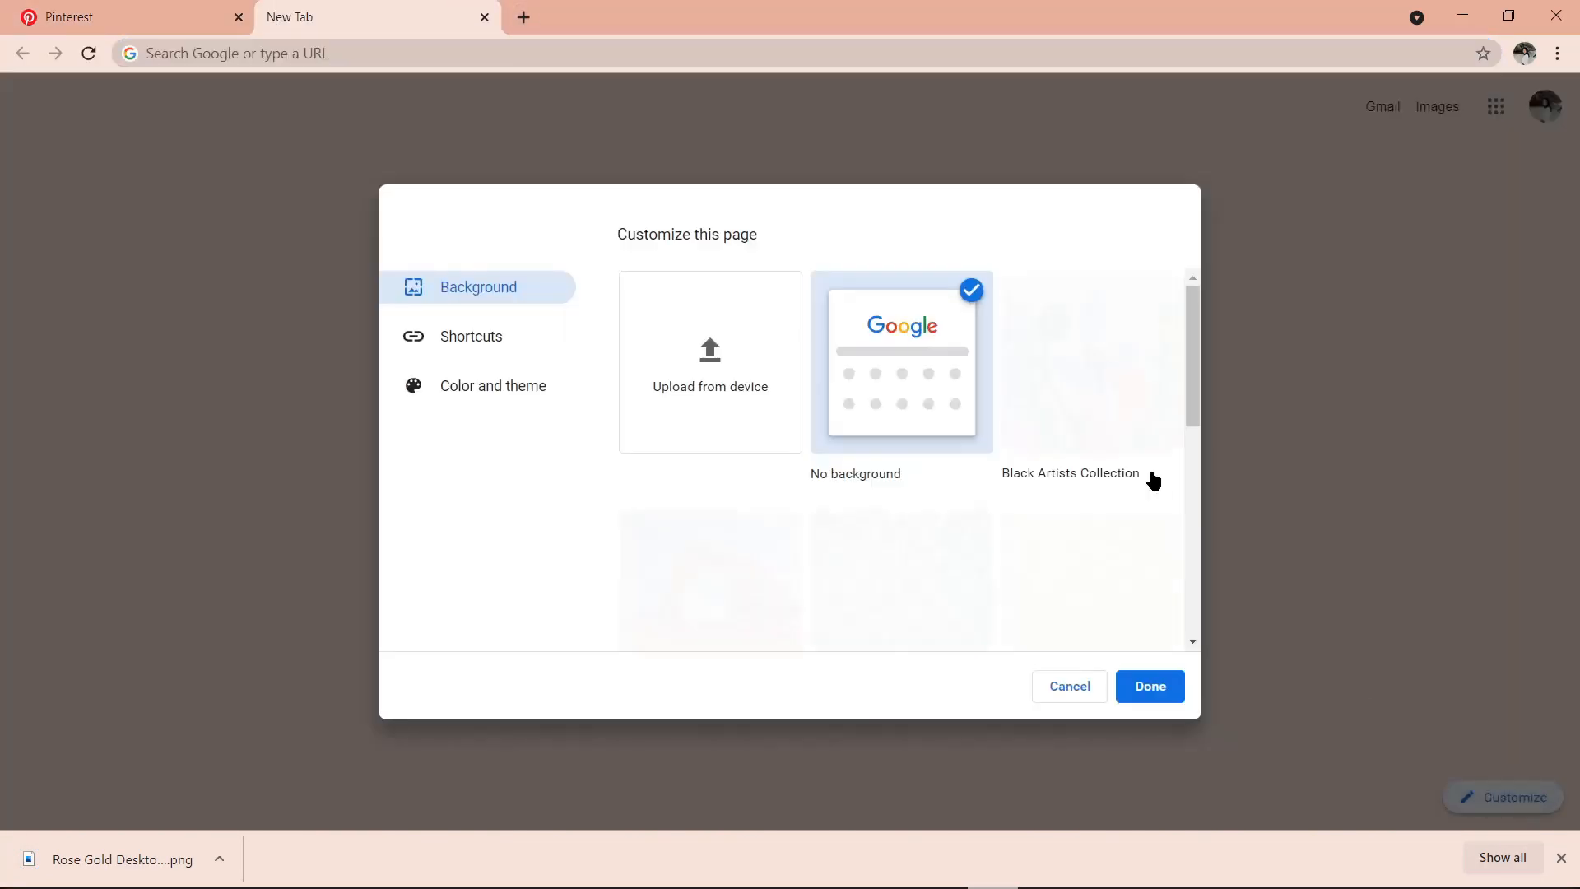
Step: Upload the Rose Gold Desktop Background collage from the device as the new tab background
left_click(710, 360)
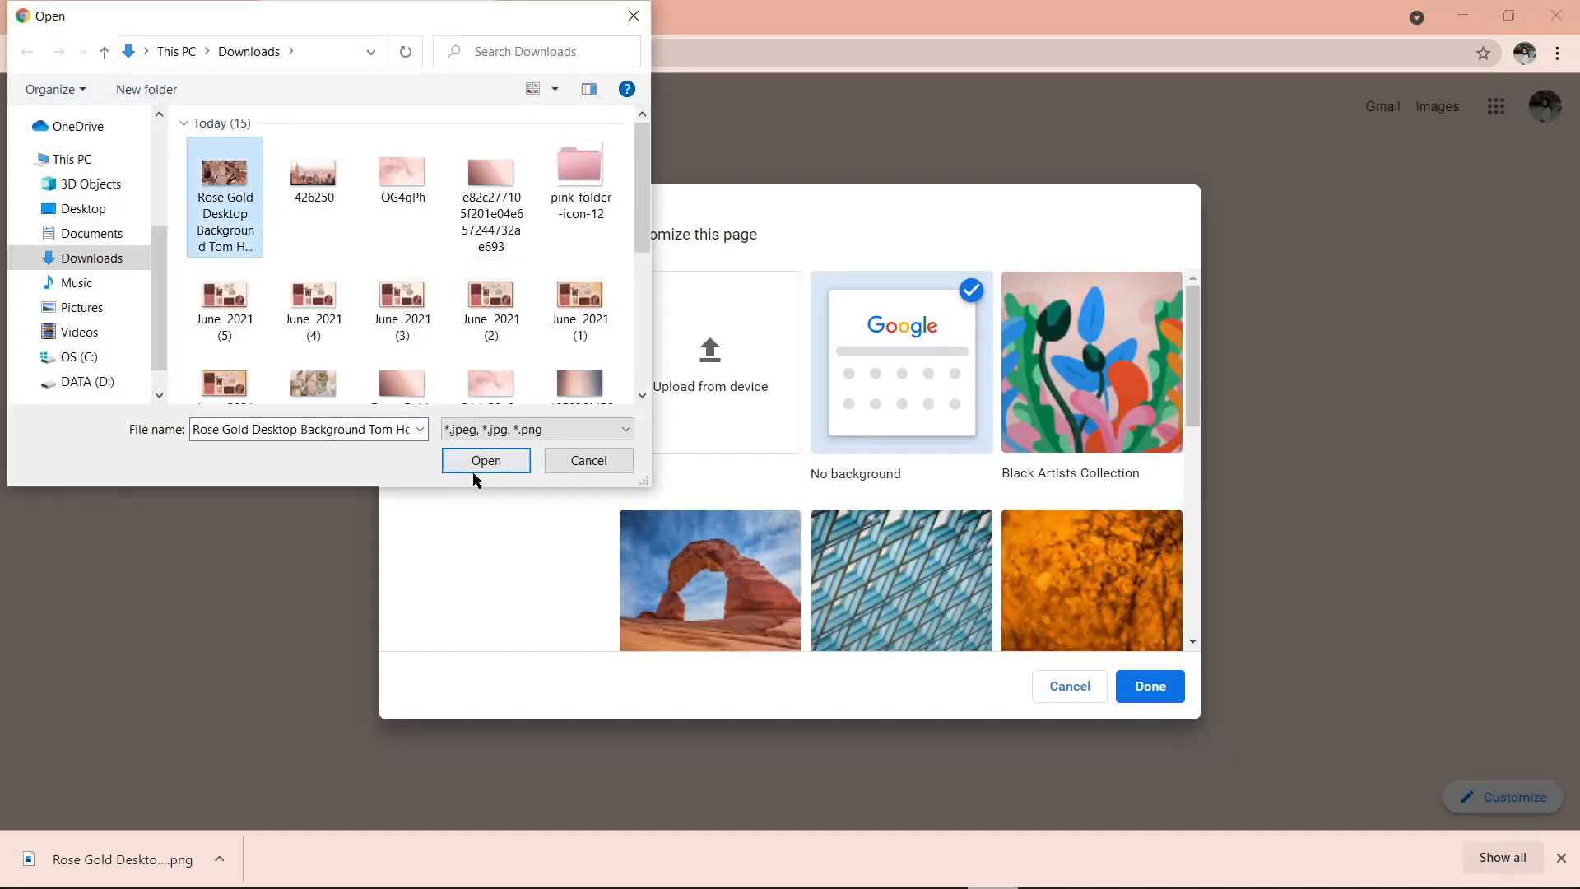
left_click(483, 461)
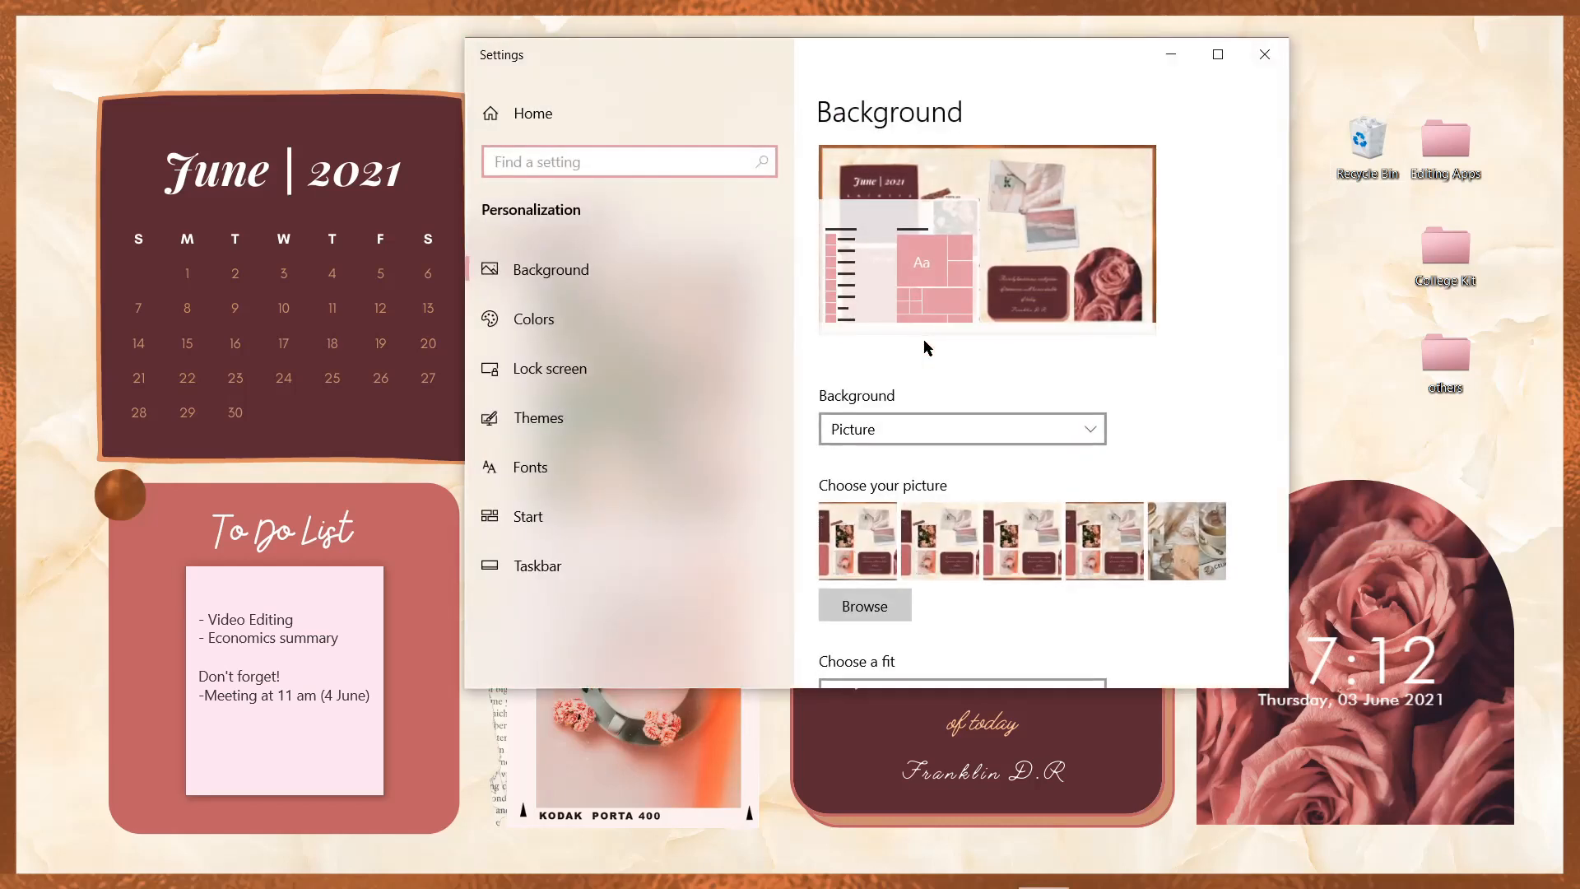
mouse_move(689, 392)
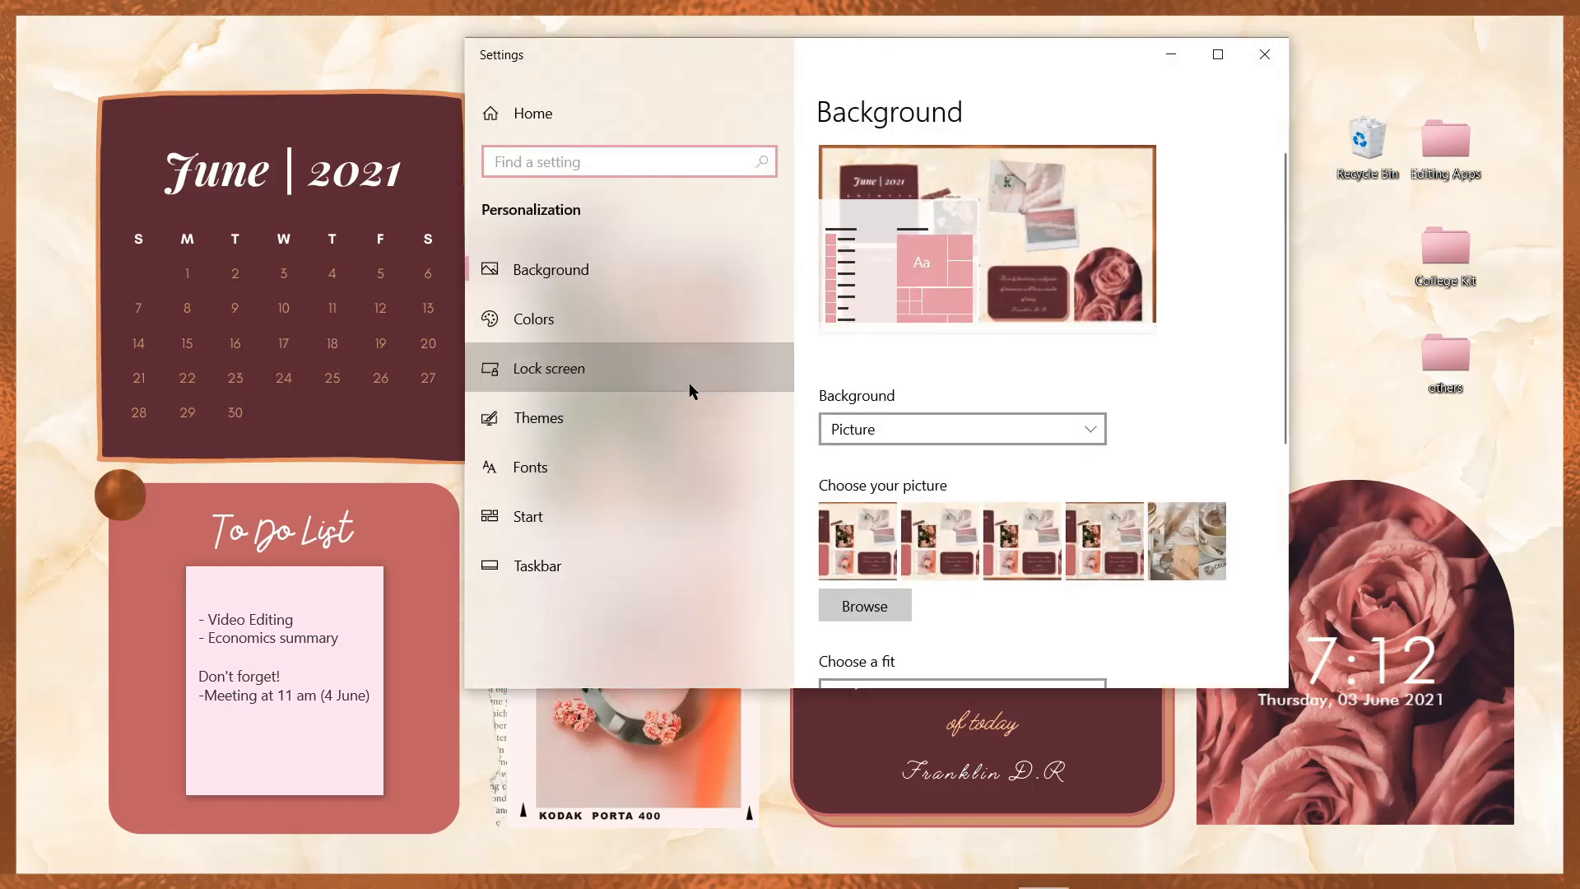
Step: Set the lock screen background type to Picture in Personalization settings
left_click(550, 367)
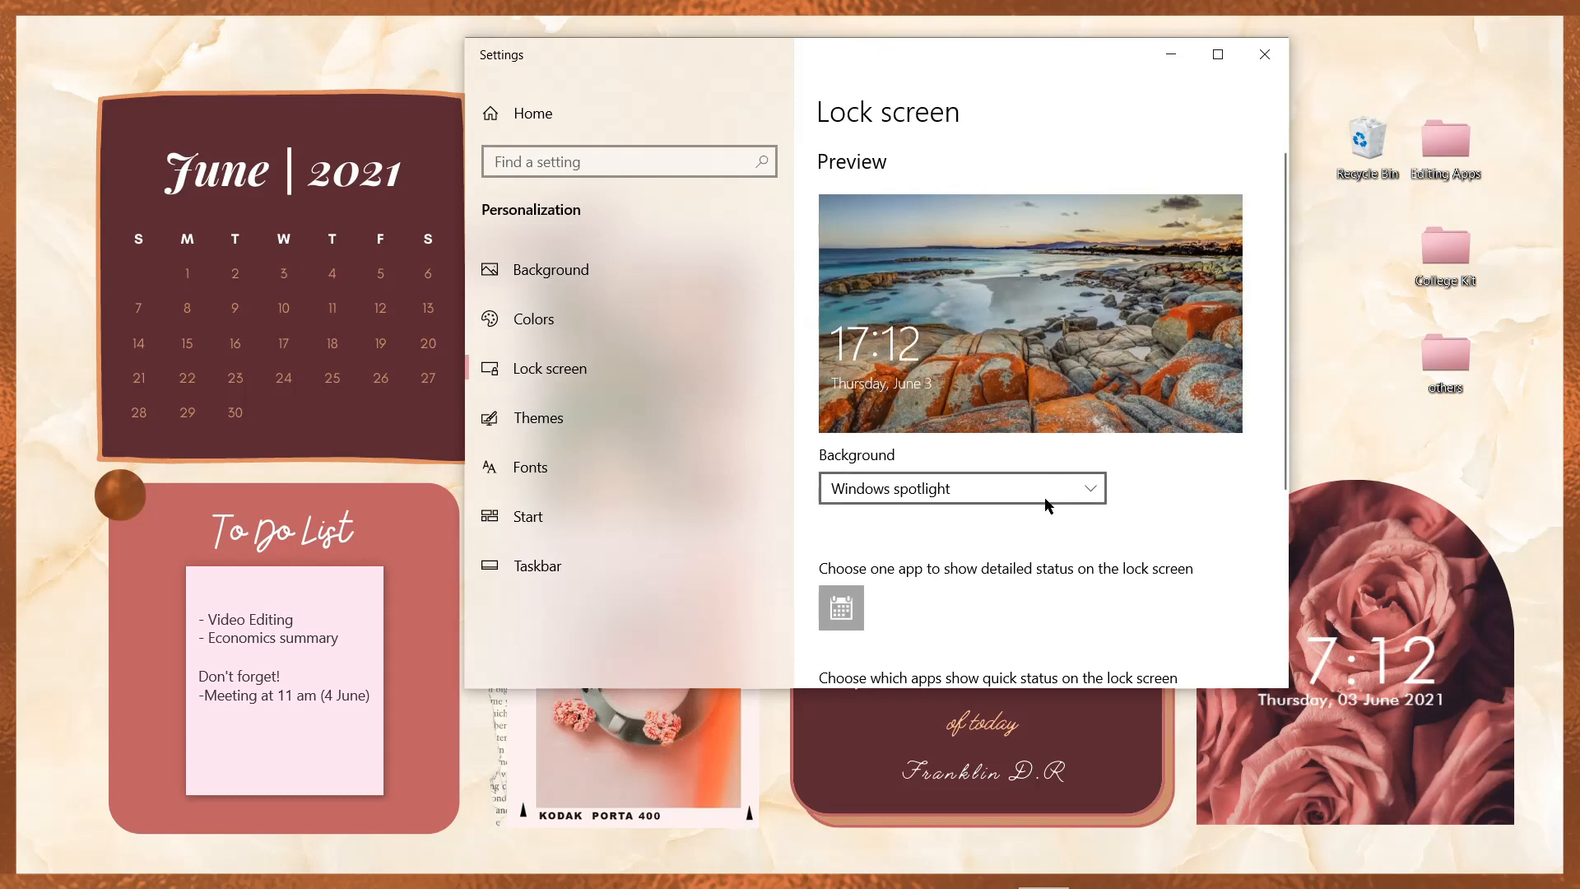
left_click(961, 487)
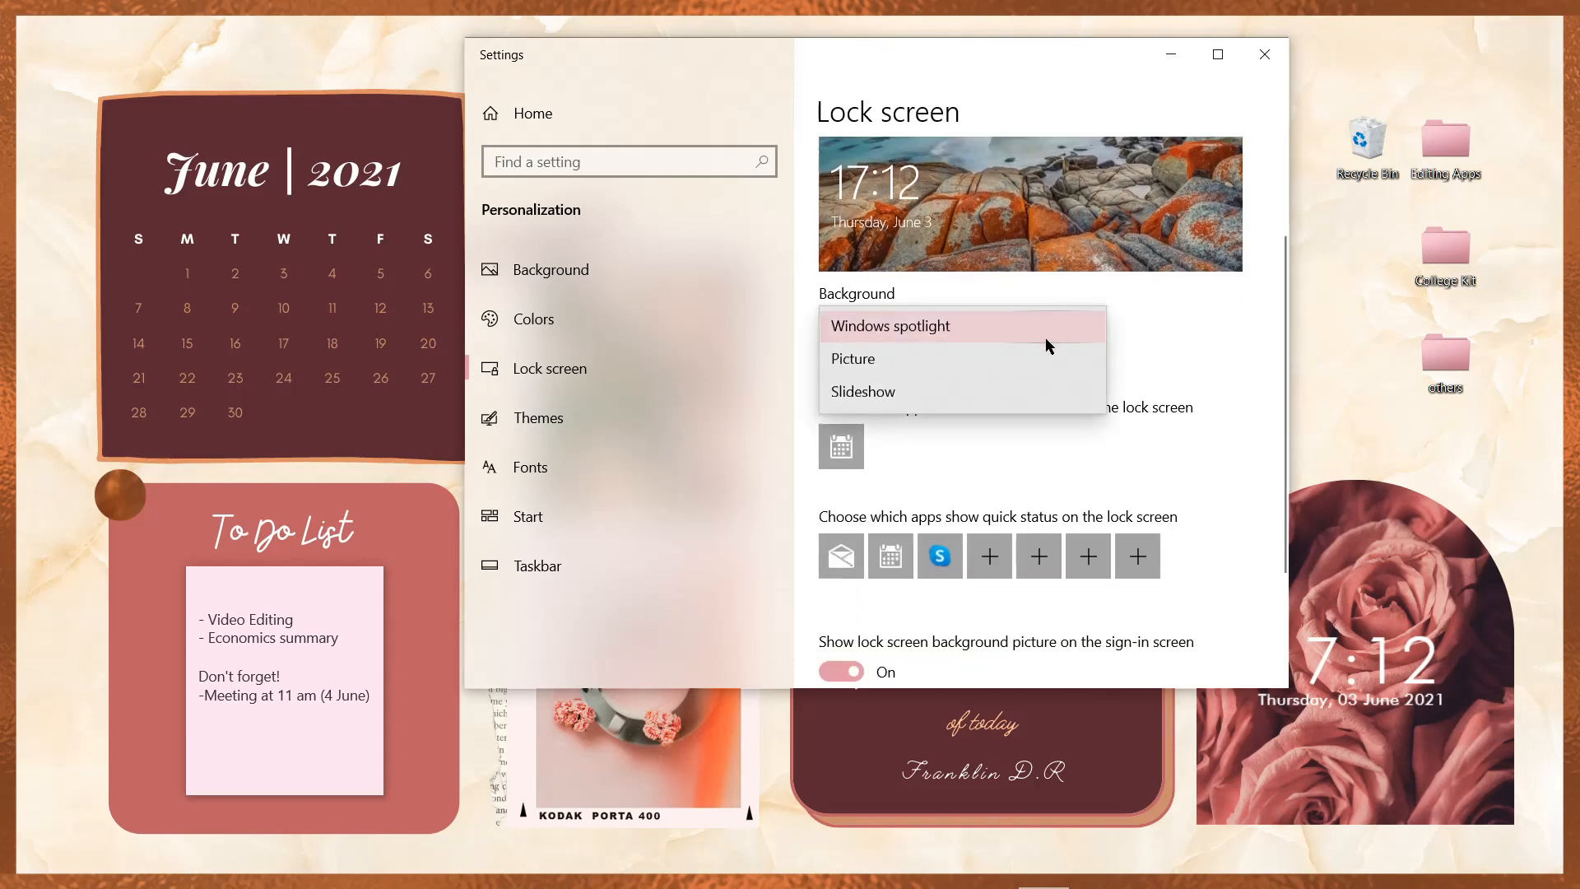
left_click(852, 357)
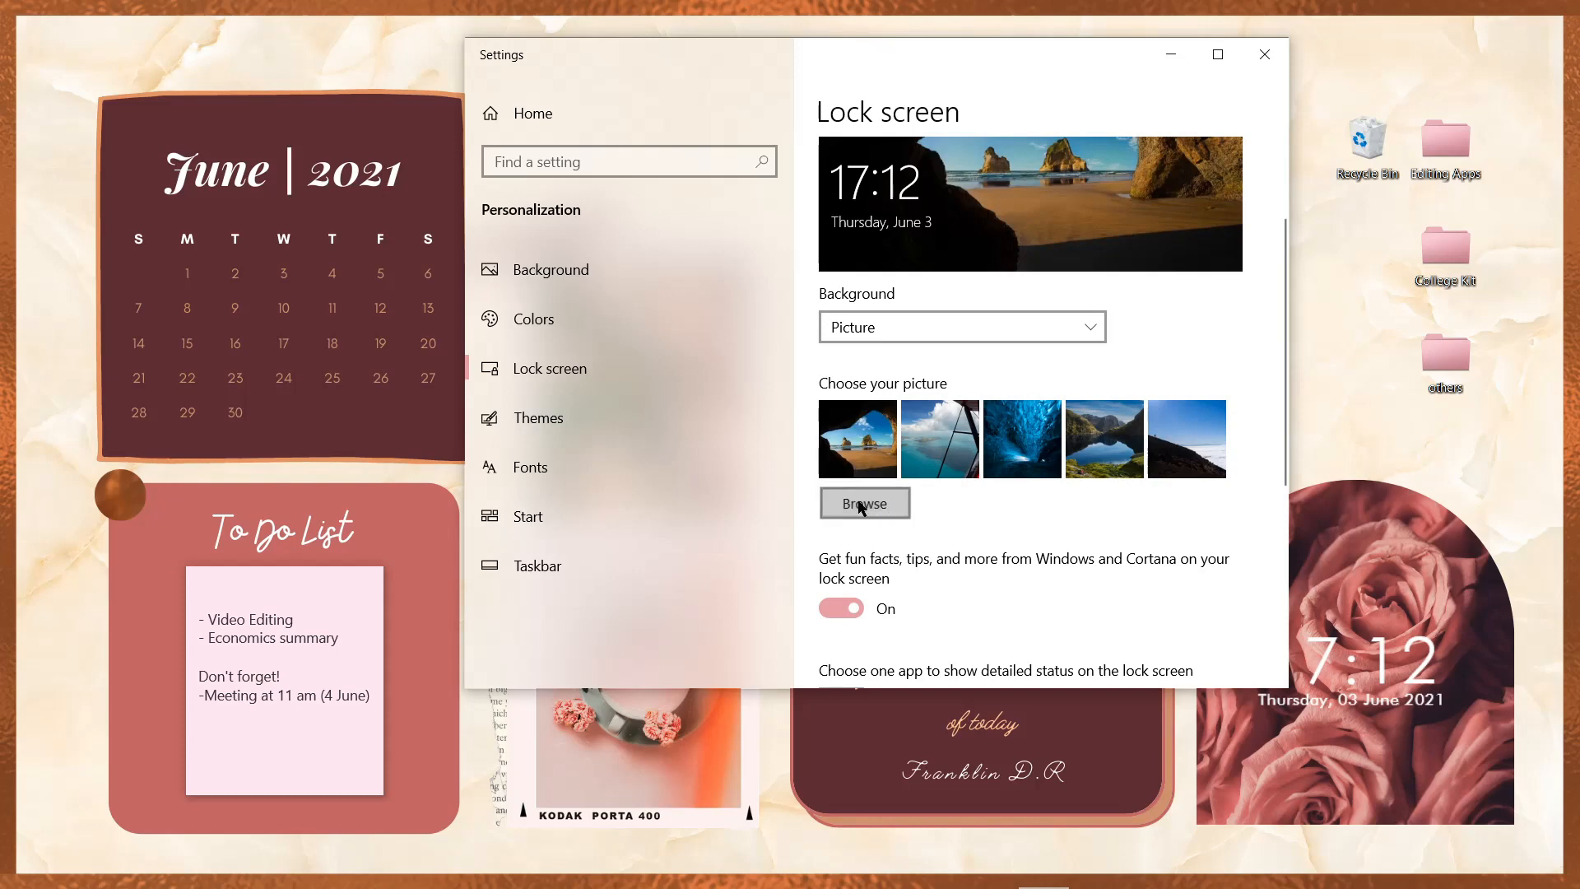
Step: Browse to a Downloads image for the lock screen picture and bring up the Start menu
left_click(864, 504)
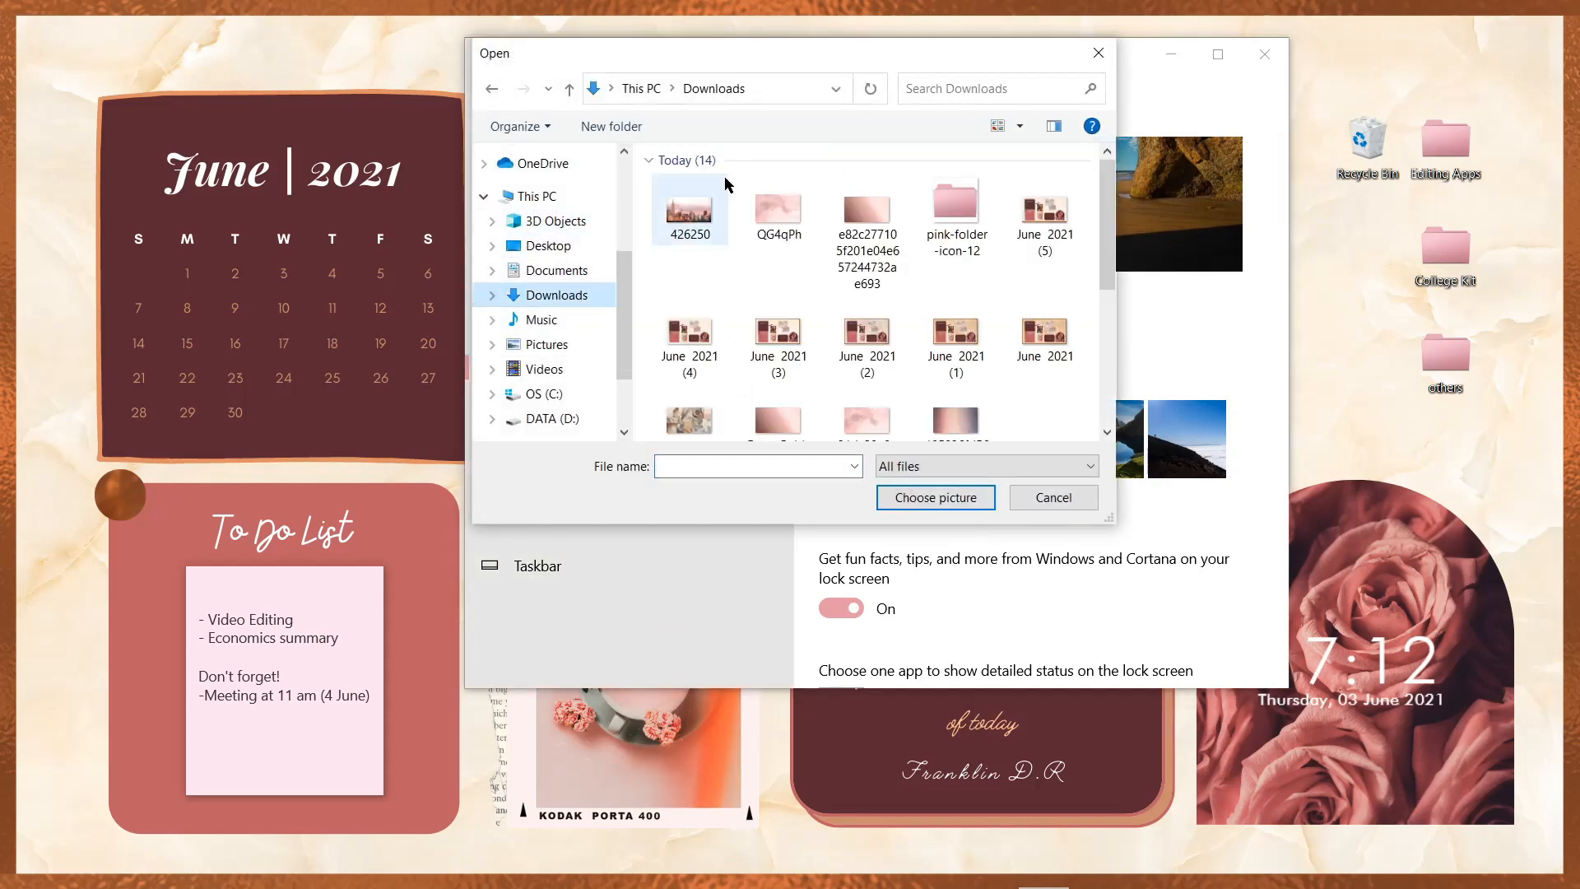
left_click(1051, 497)
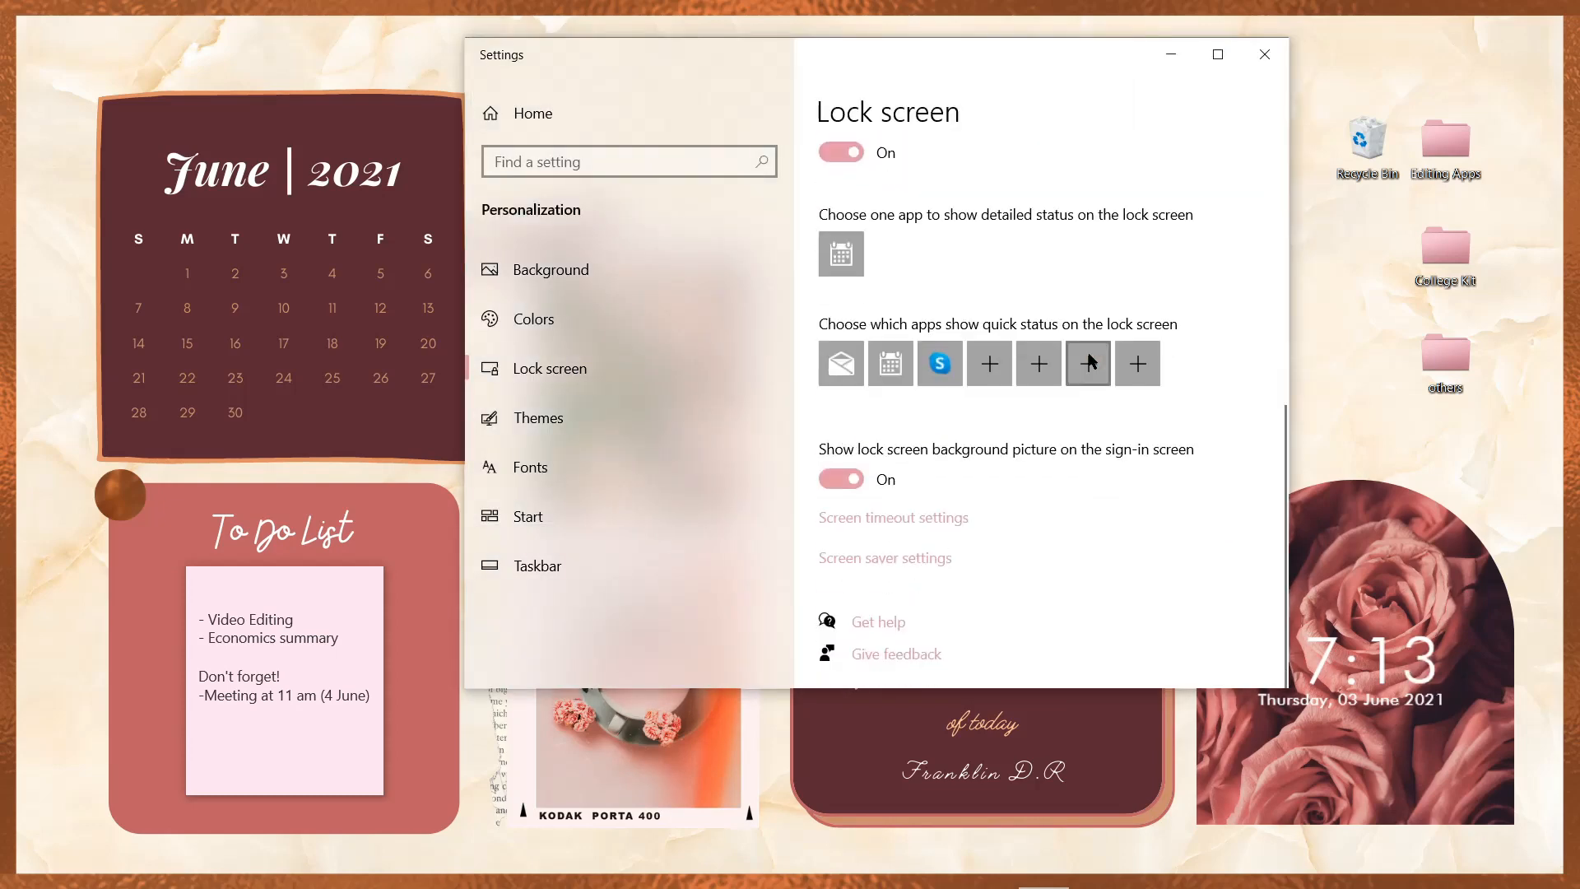
left_click(18, 867)
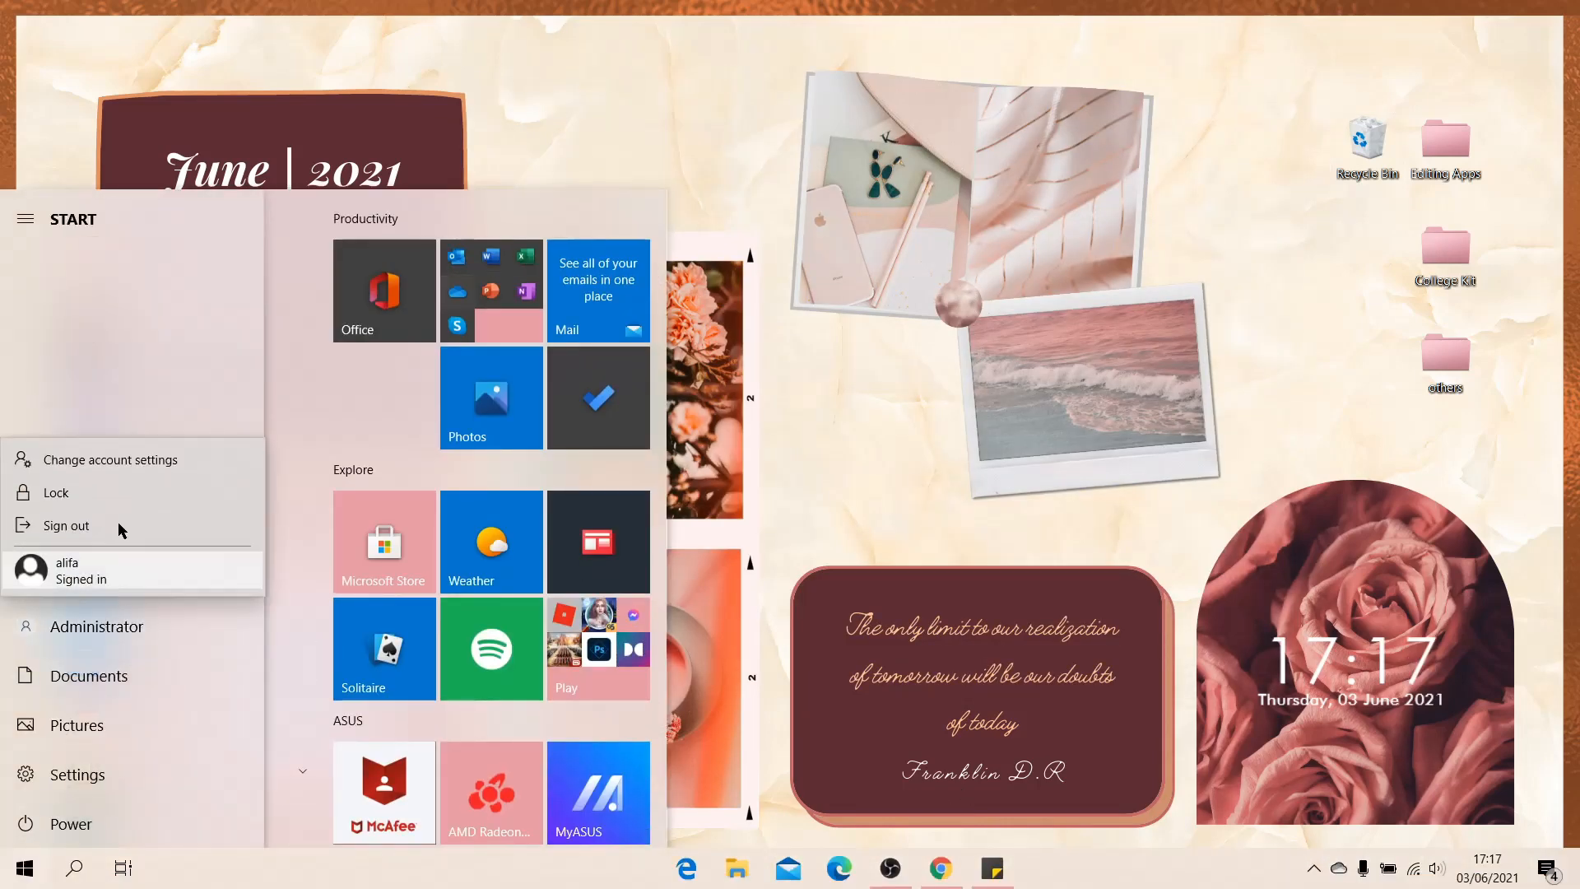